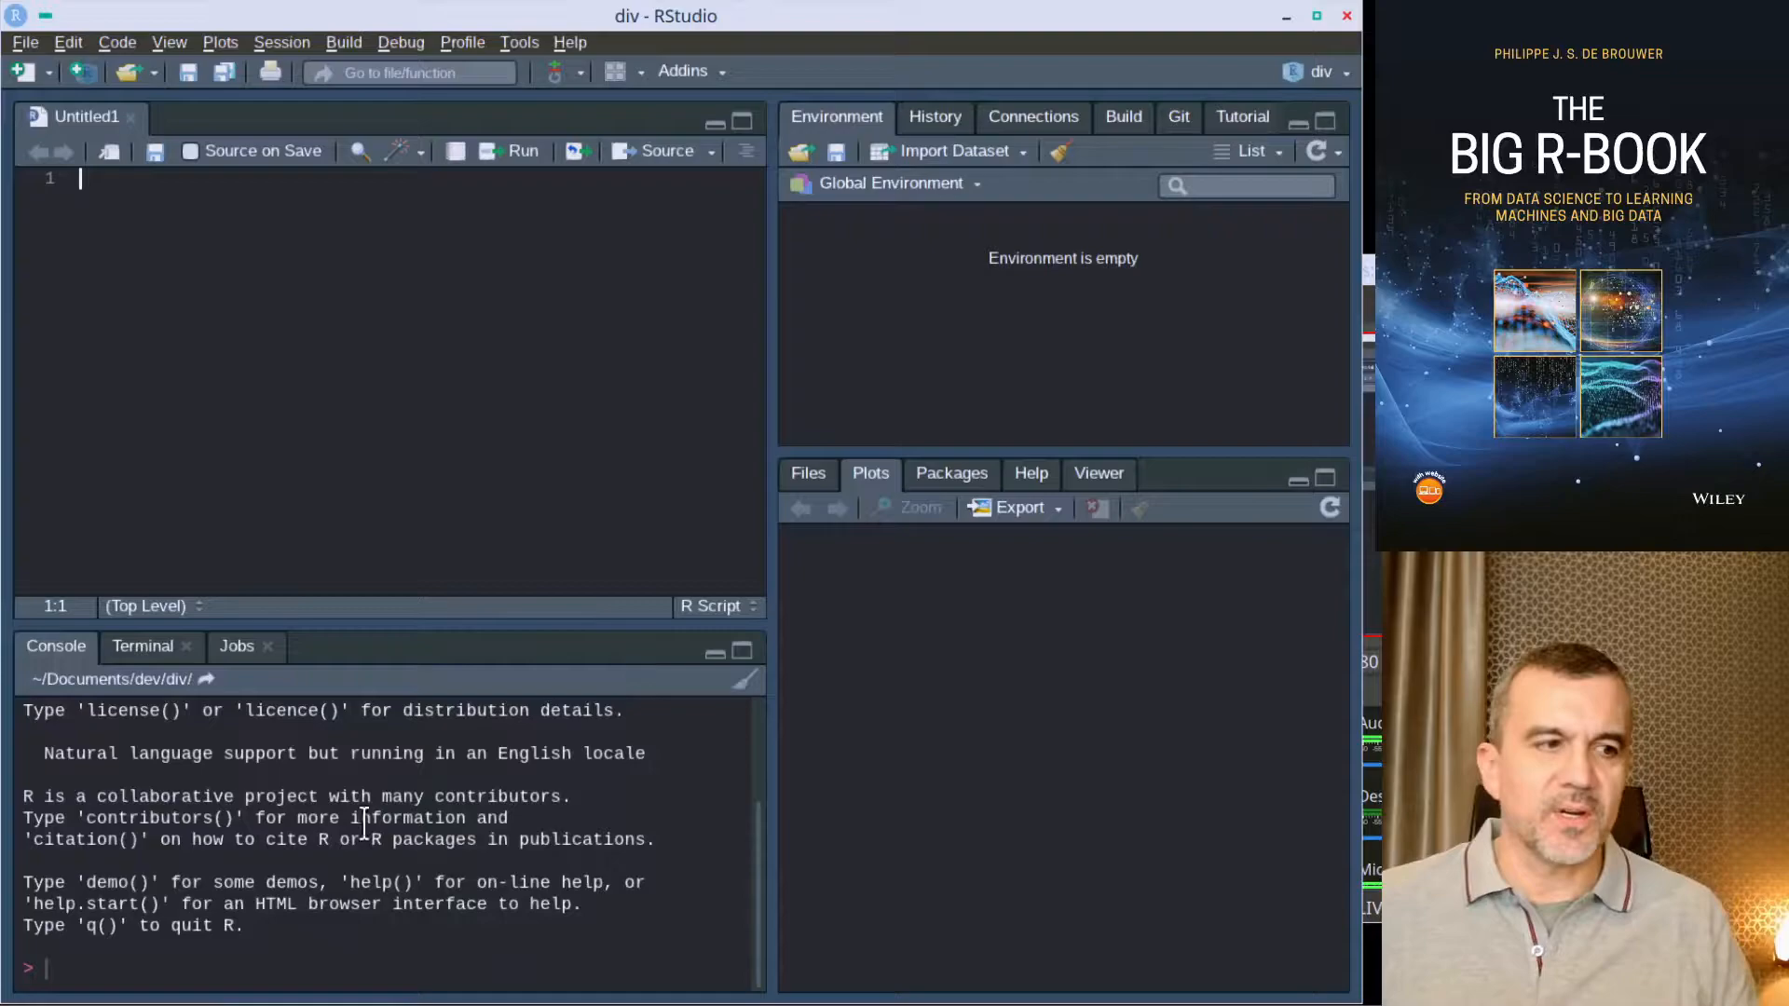
Step: Evaluate 1+2 at the console to get 3
{"action": "left_click_drag", "start_coordinate": [23, 710], "coordinate": [240, 926]}
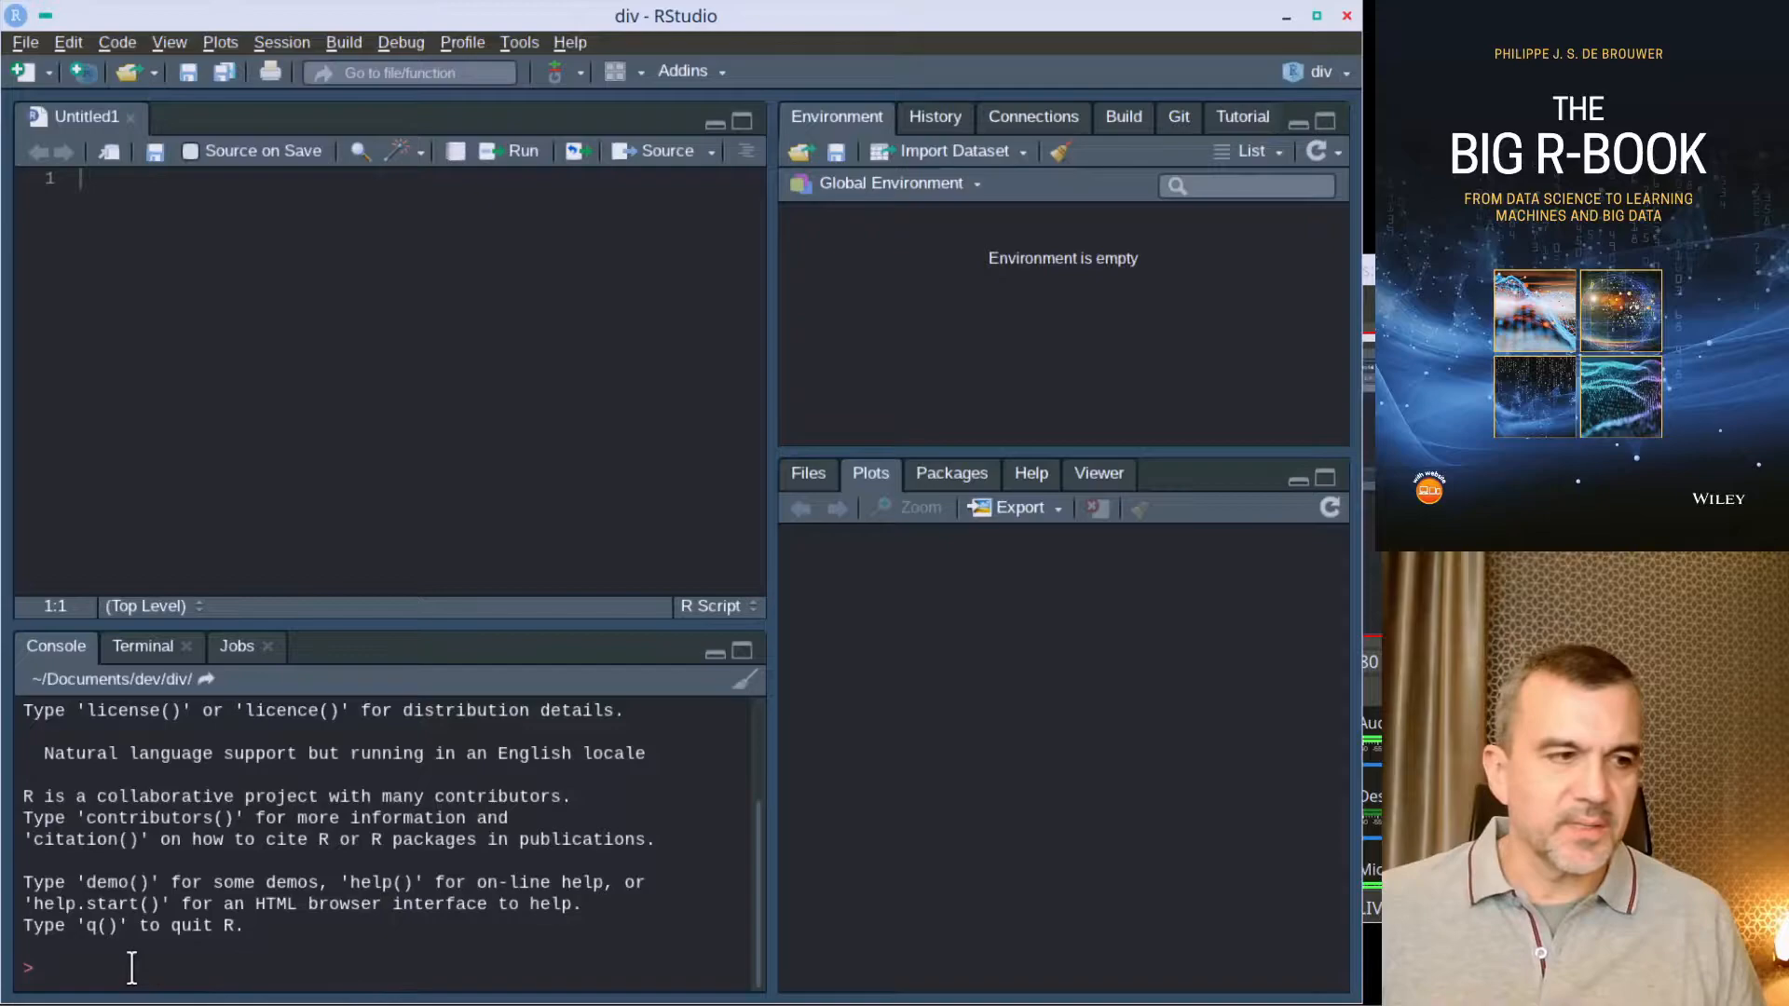
{"action": "type", "text": "1+2"}
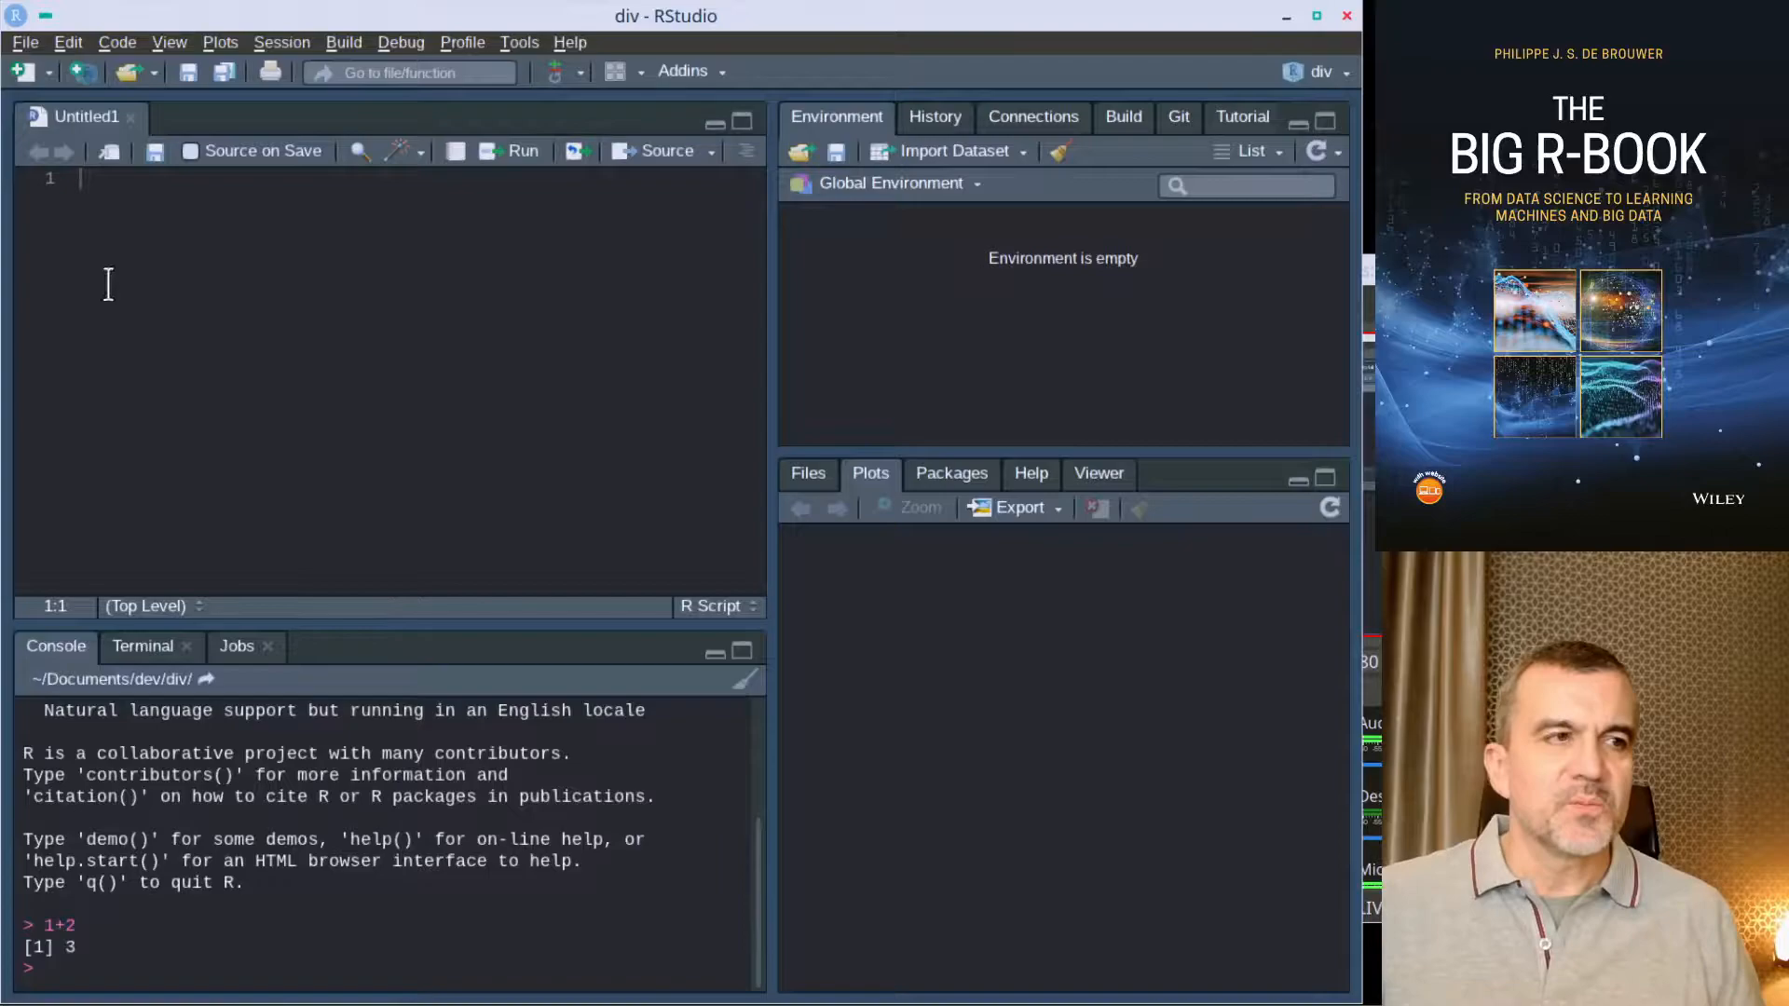
Step: Write and run x <- 4 and y <- 5 in the script
{"action": "type", "text": "x <- 4"}
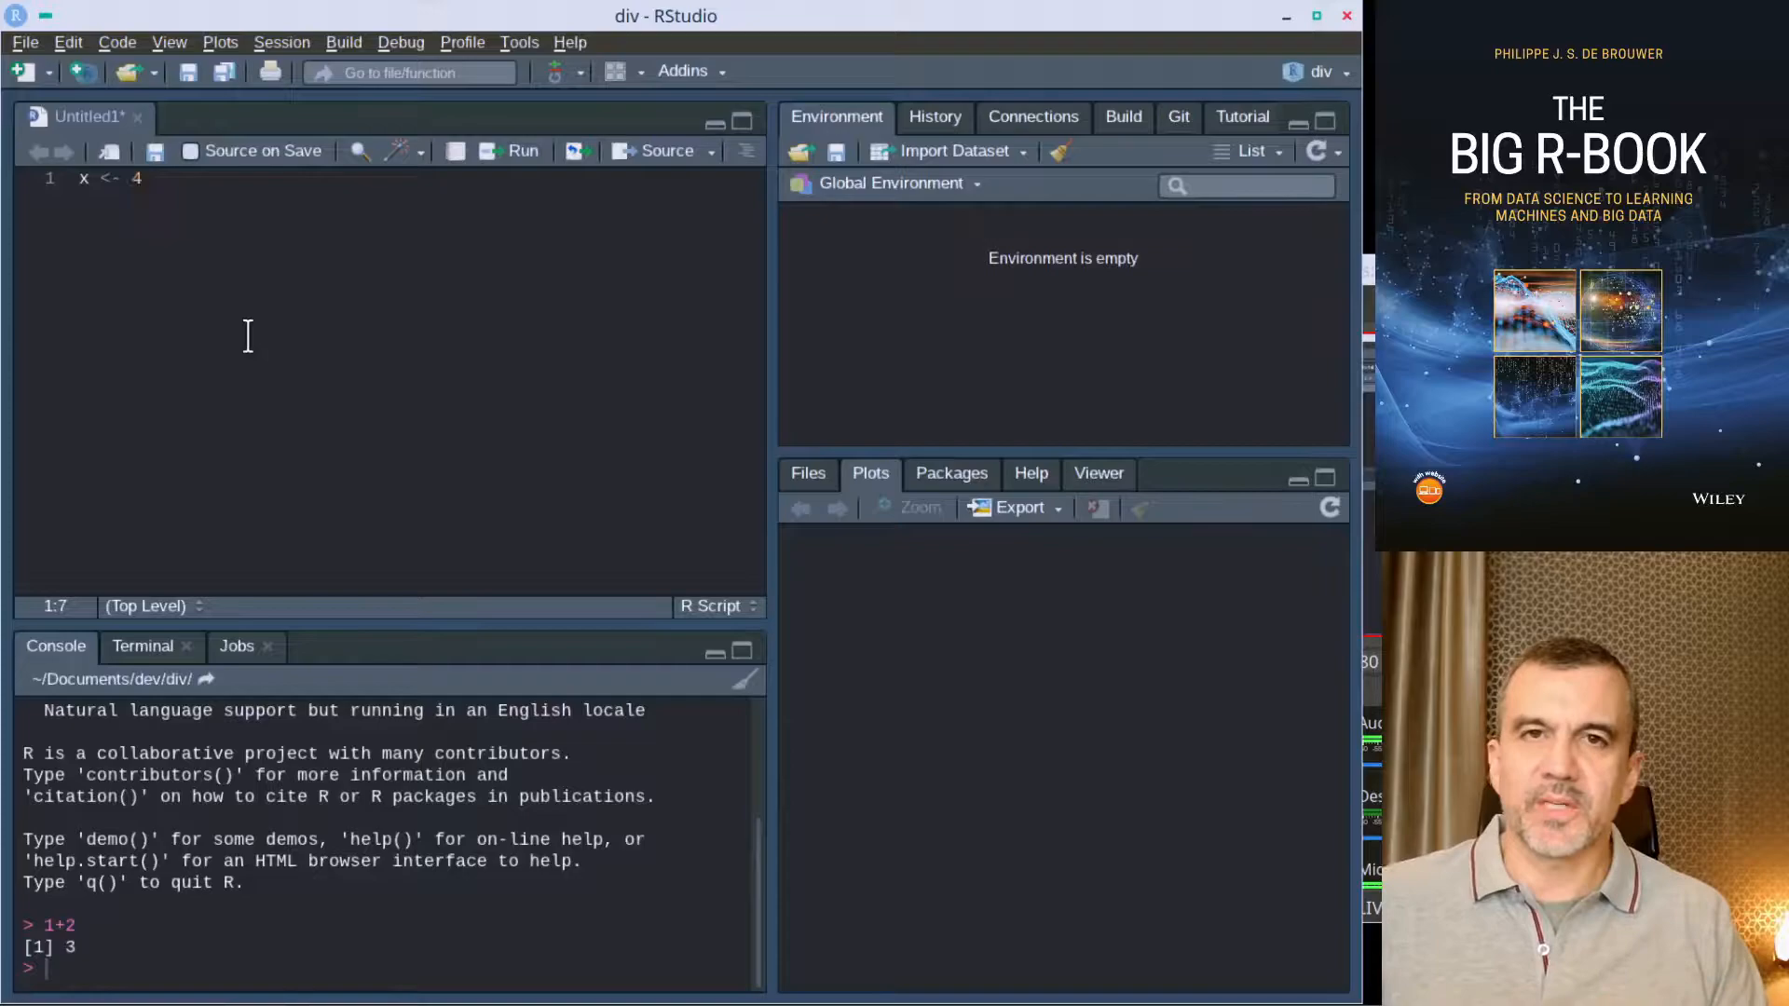
{"action": "key", "text": "Return"}
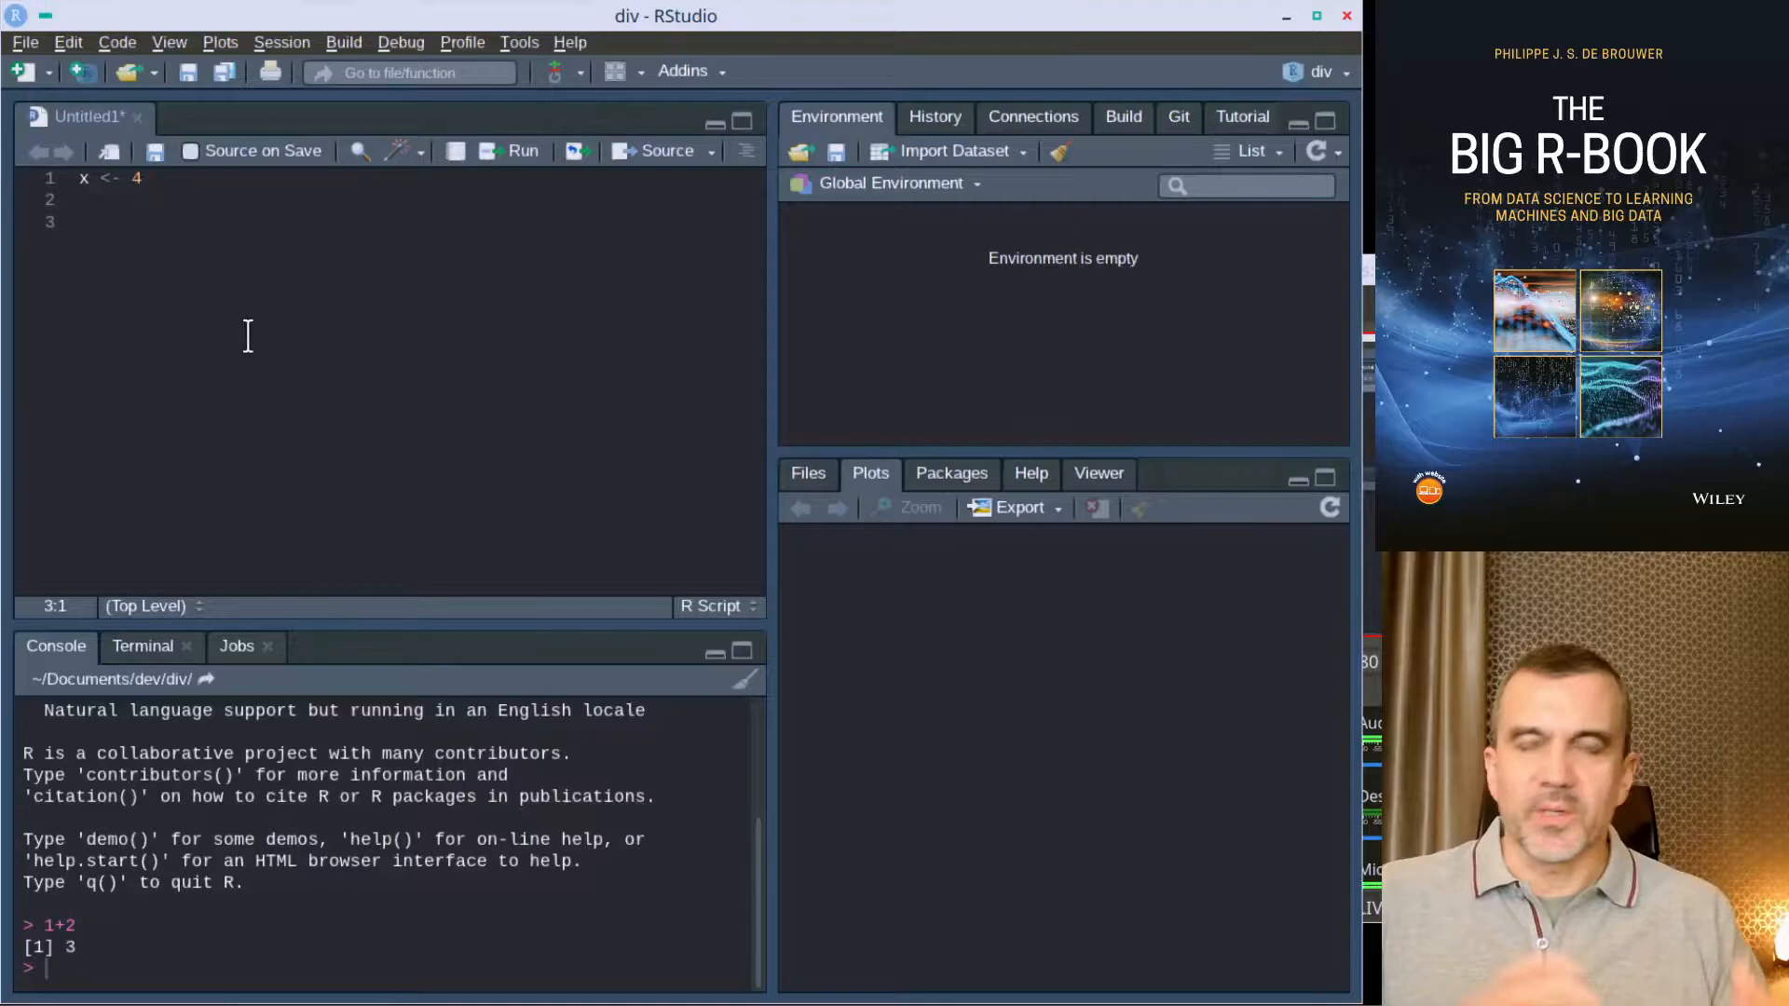
{"action": "left_click", "coordinate": [139, 179]}
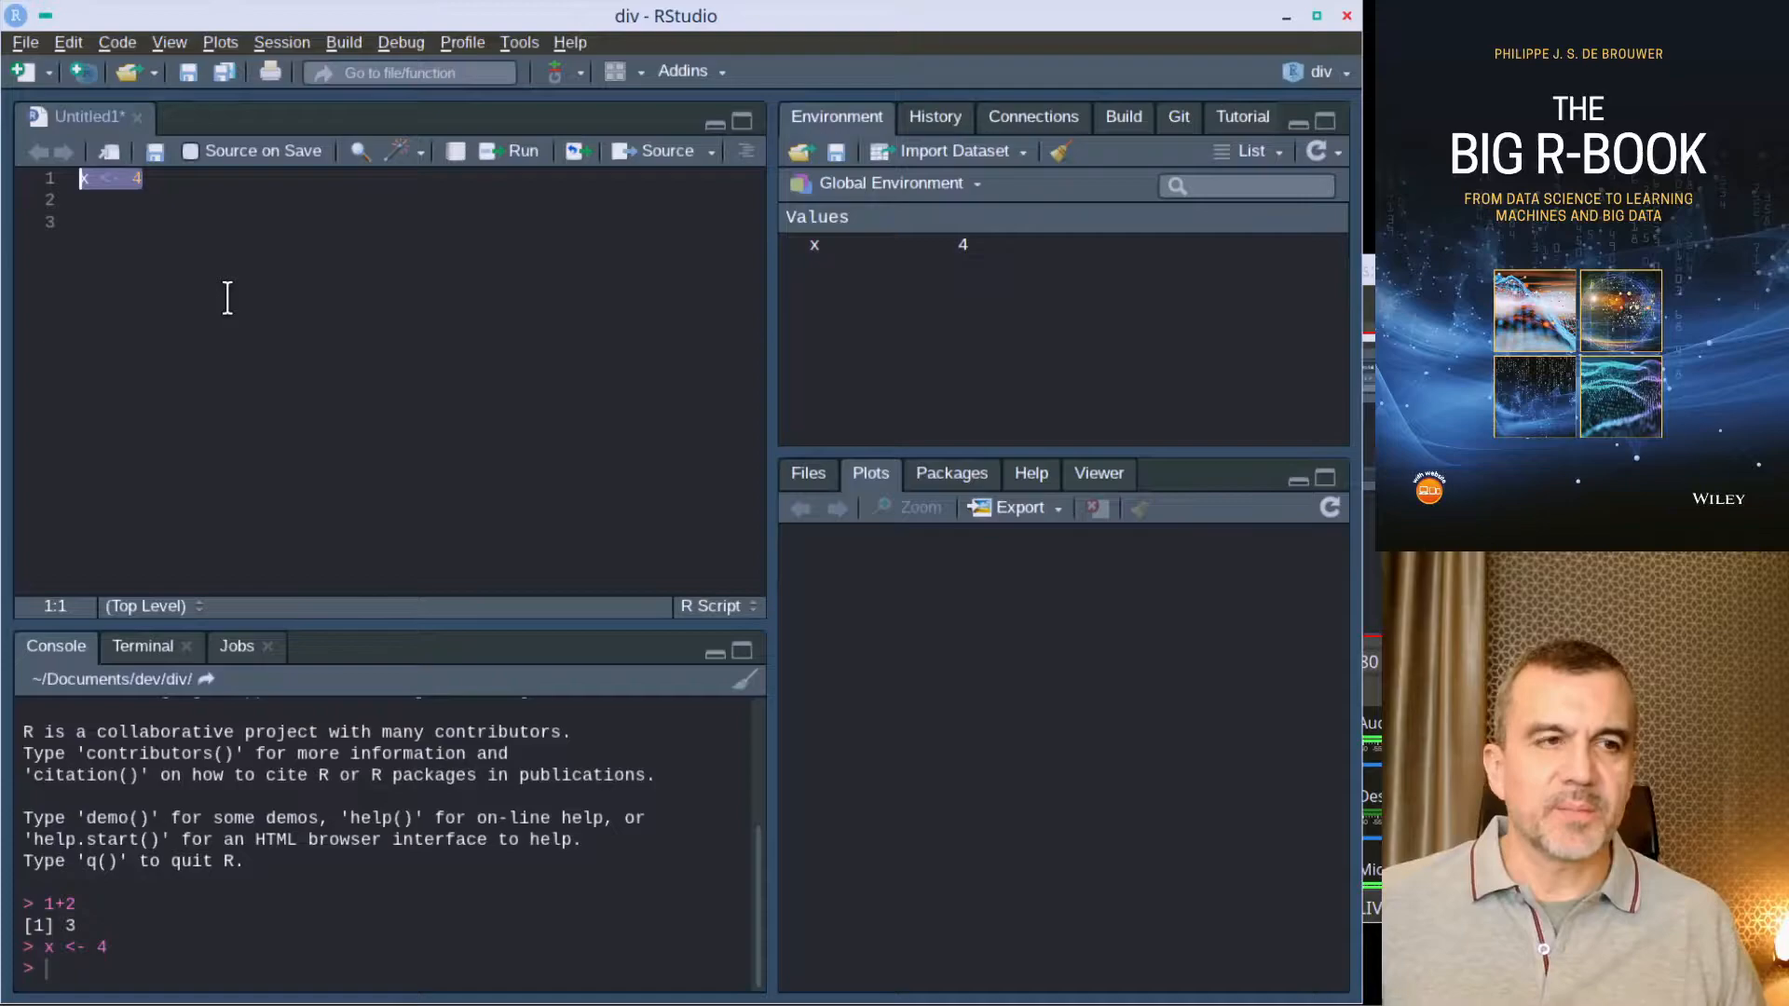
{"action": "mouse_move", "coordinate": [814, 244]}
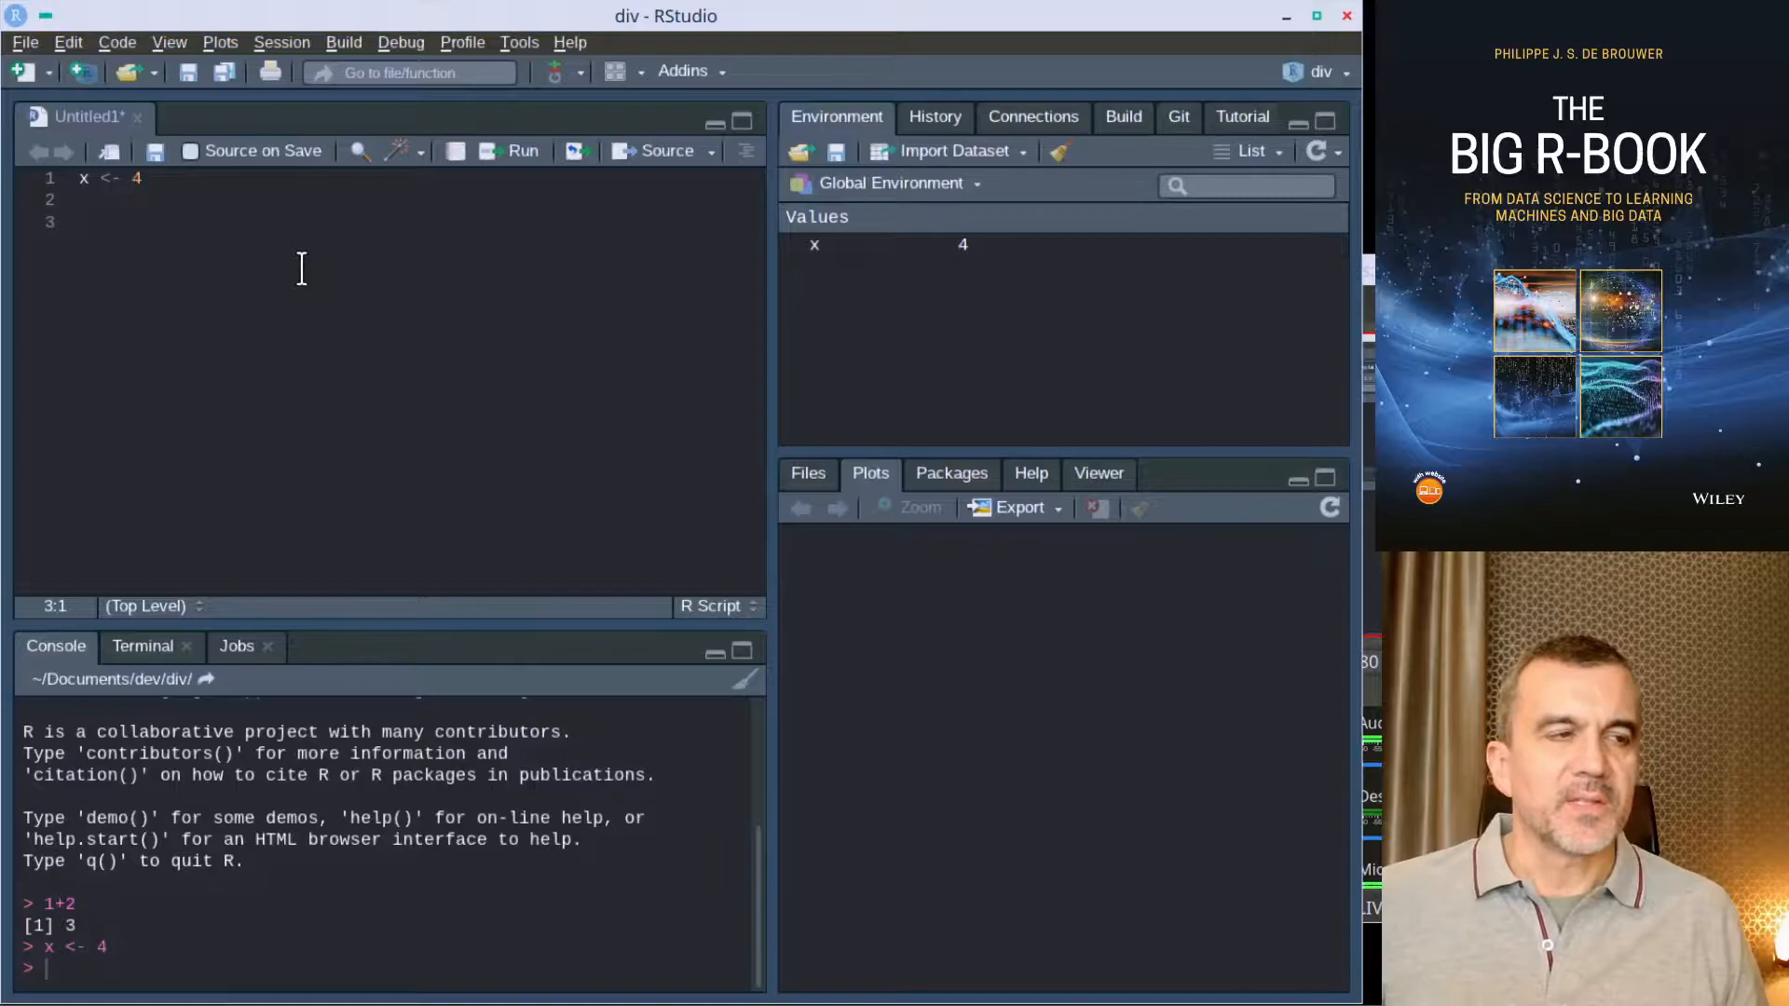
{"action": "type", "text": "y <- 5"}
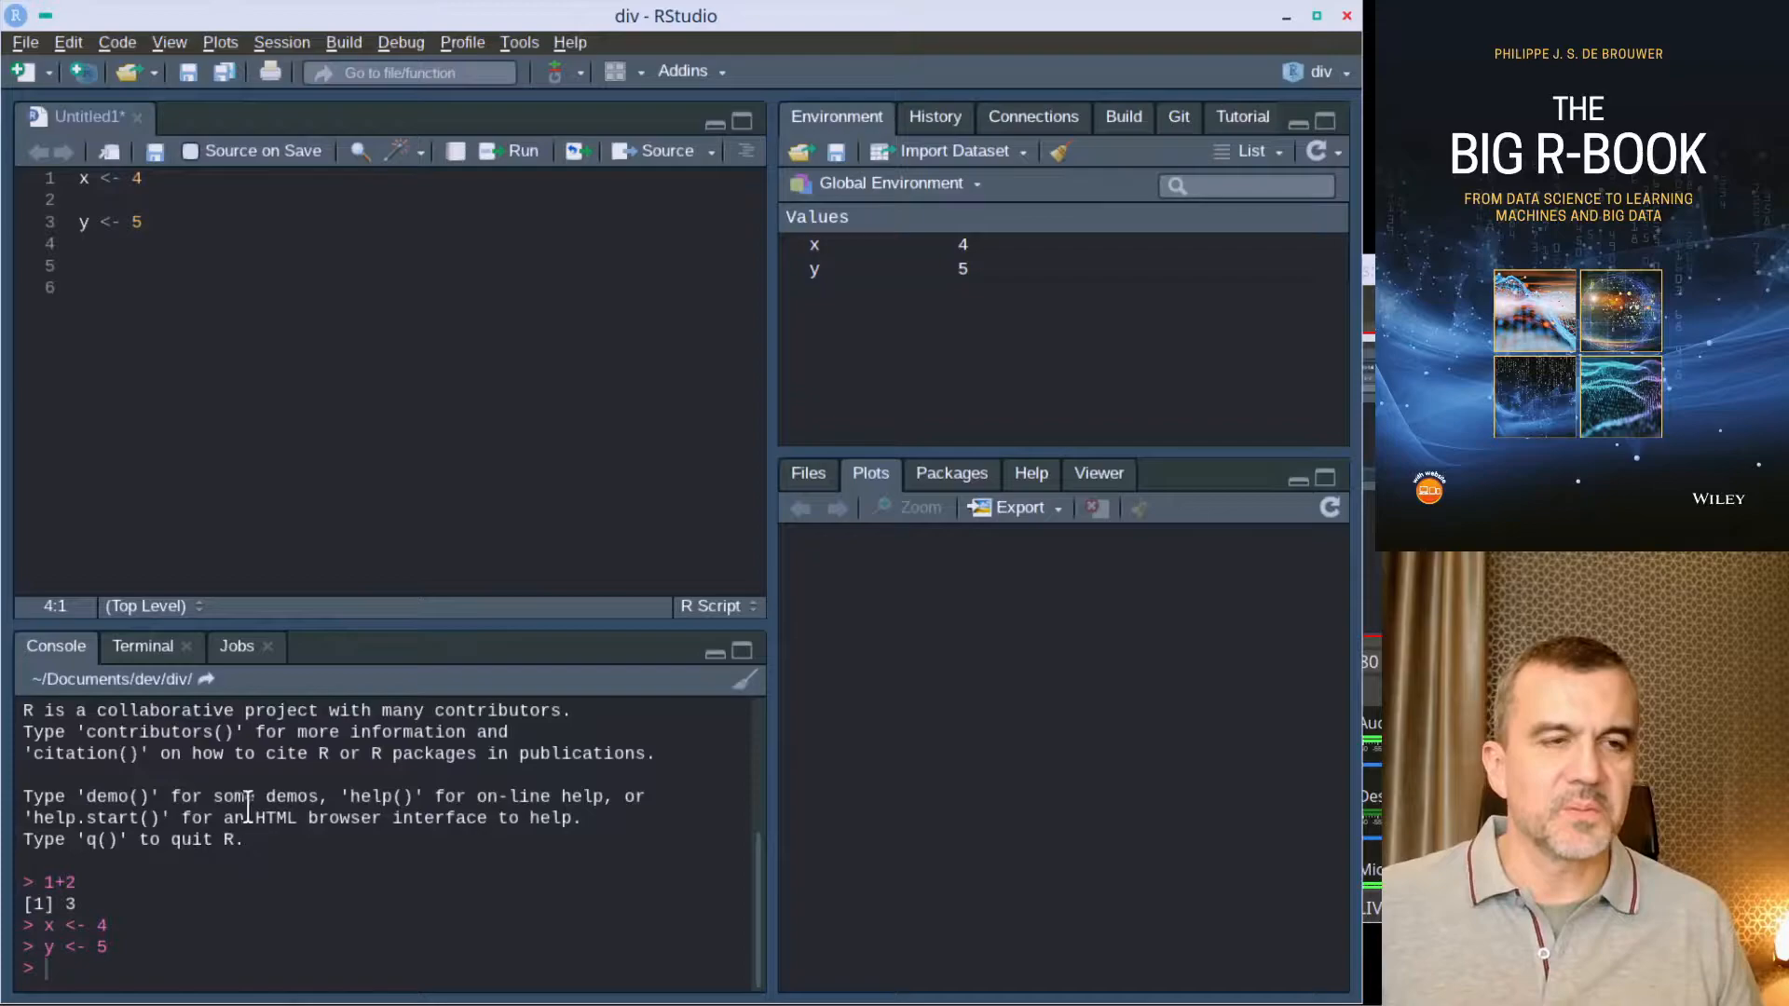
{"action": "mouse_move", "coordinate": [982, 358]}
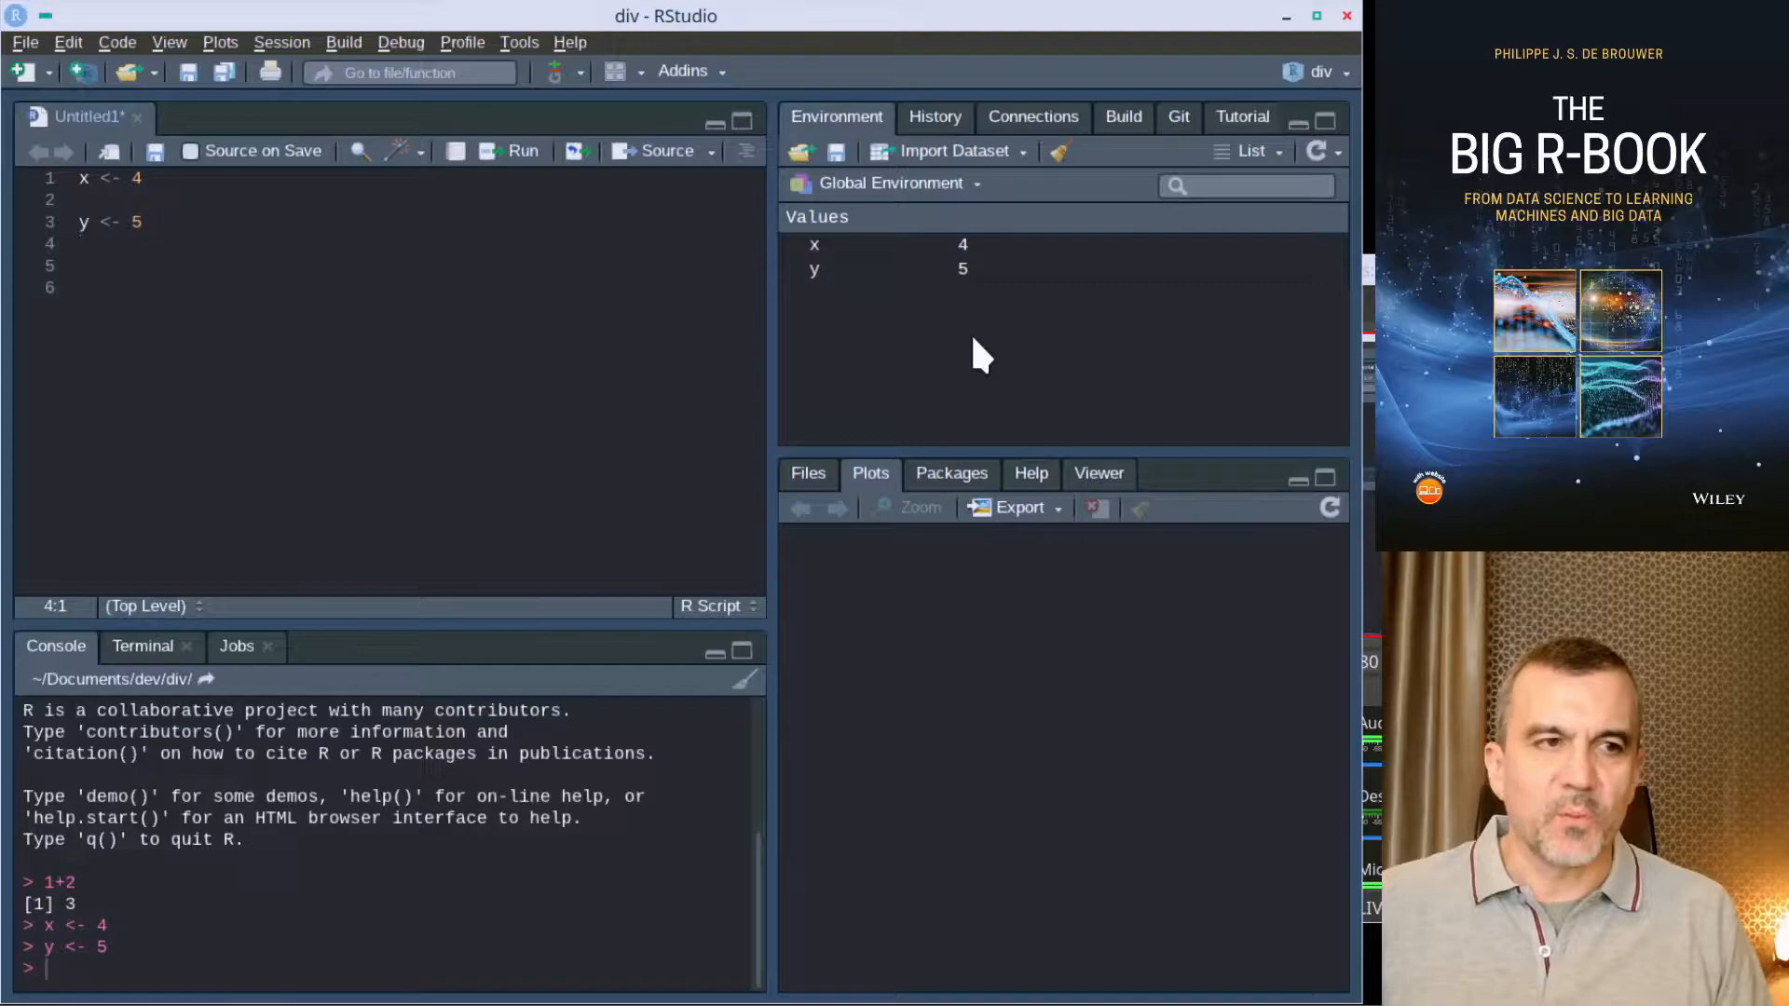
Step: Evaluate x + y at the console, returning 9
{"action": "type", "text": "x + y"}
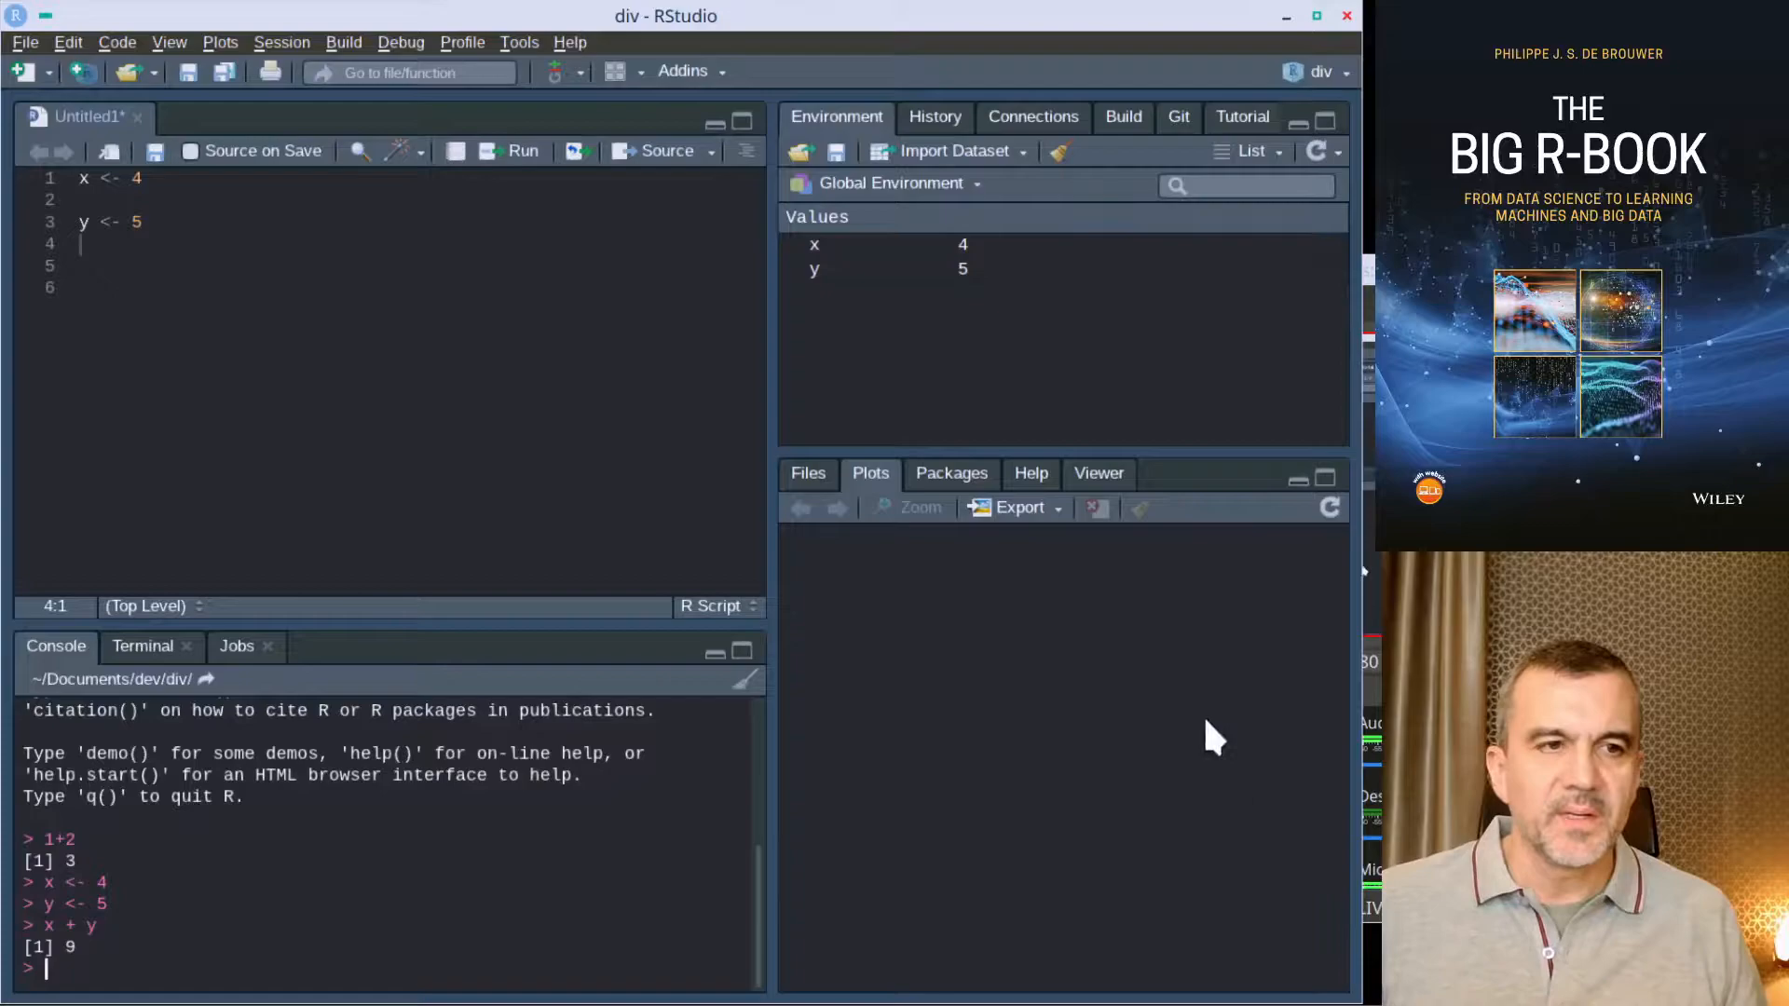
{"action": "mouse_move", "coordinate": [1118, 842]}
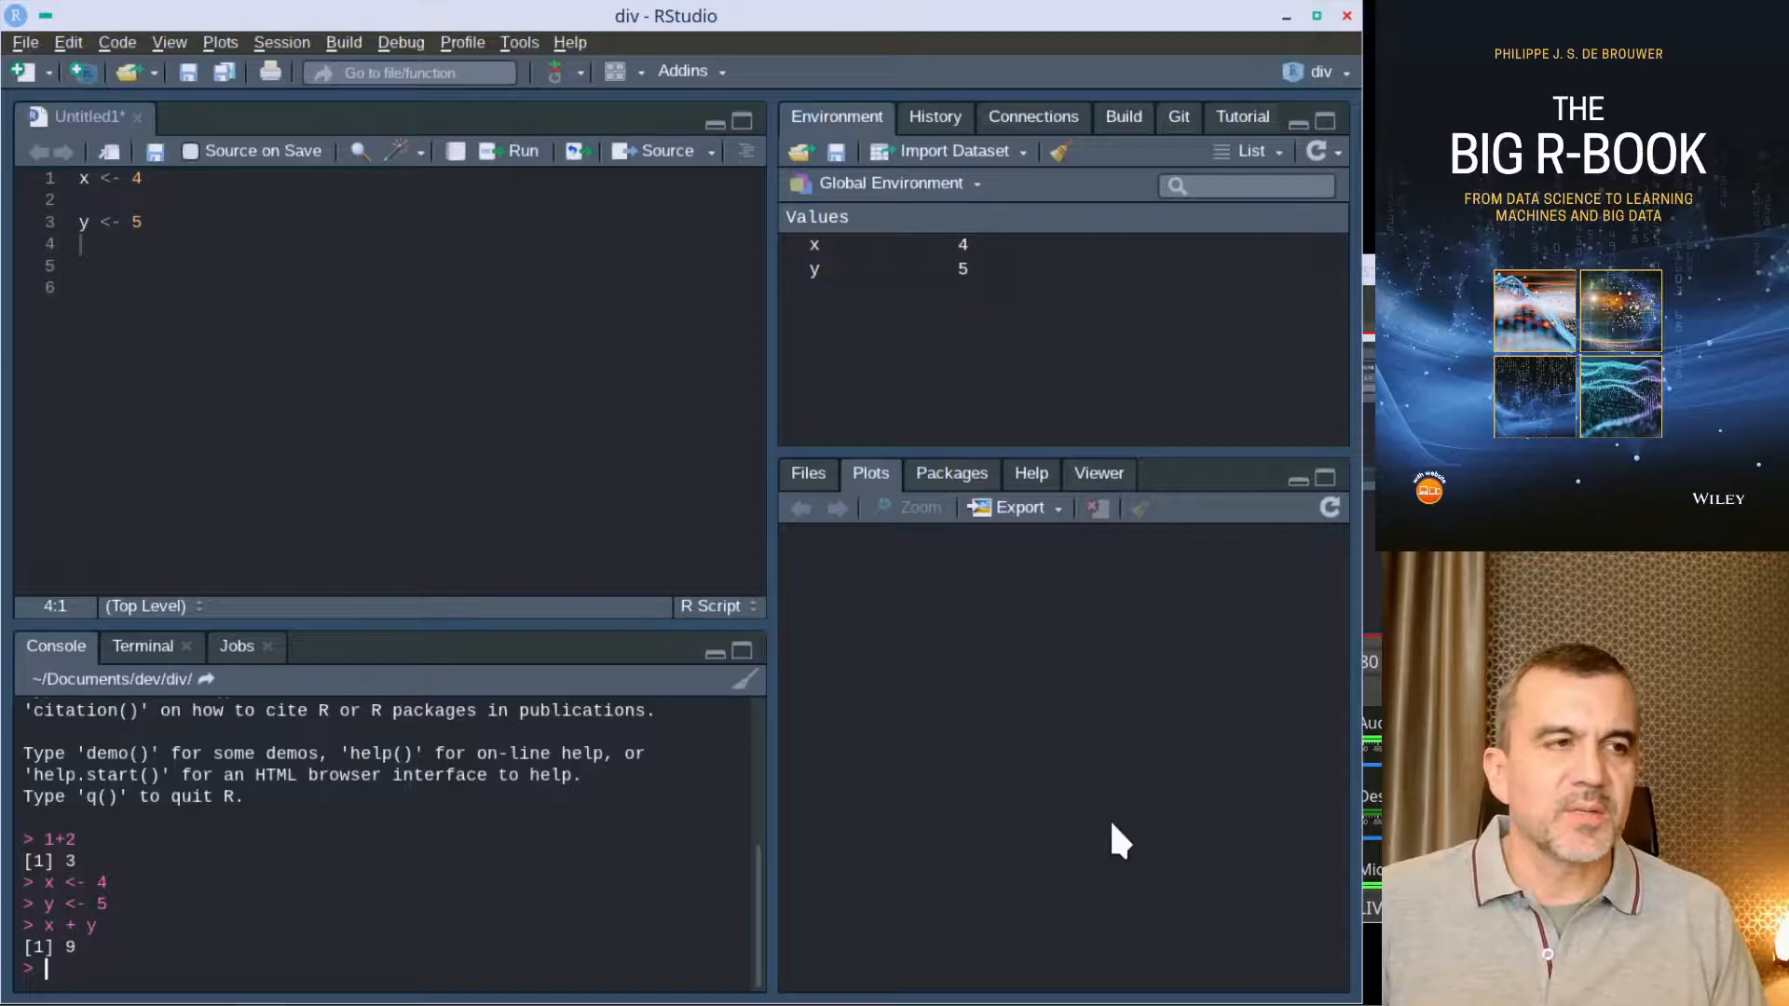
{"action": "mouse_move", "coordinate": [1055, 847]}
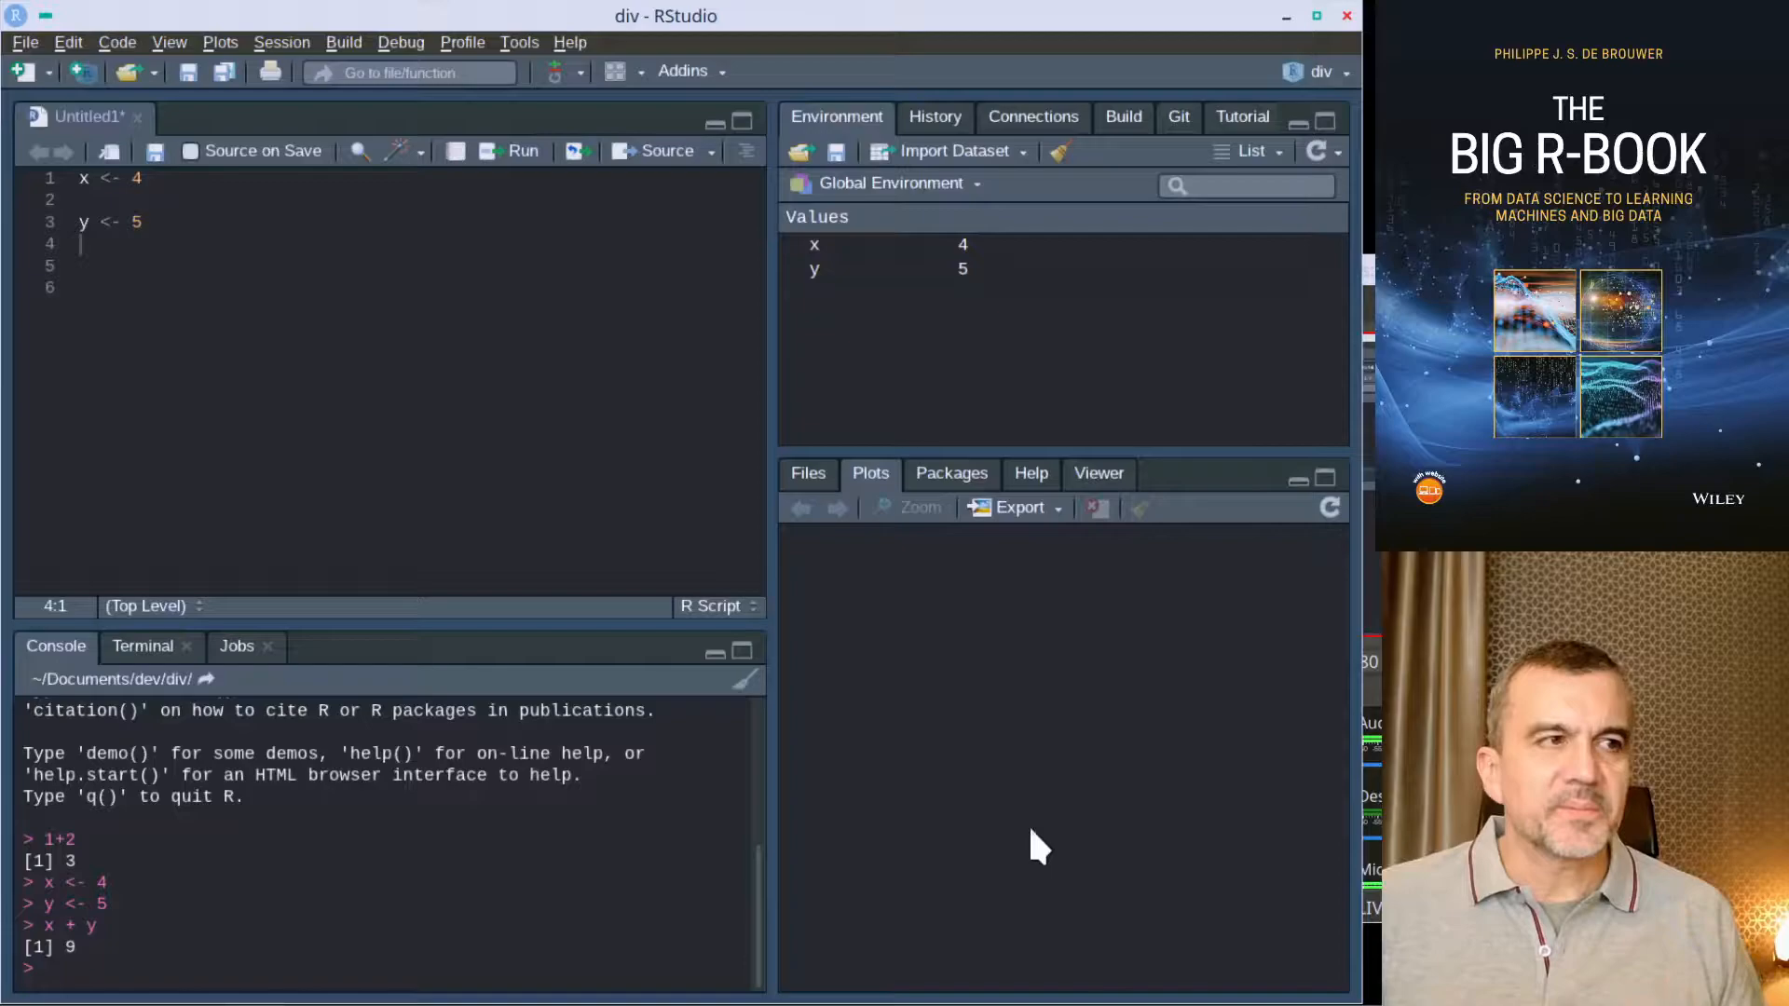
Step: Start a new Shiny Web App from the File > New File menu
{"action": "left_click", "coordinate": [24, 43]}
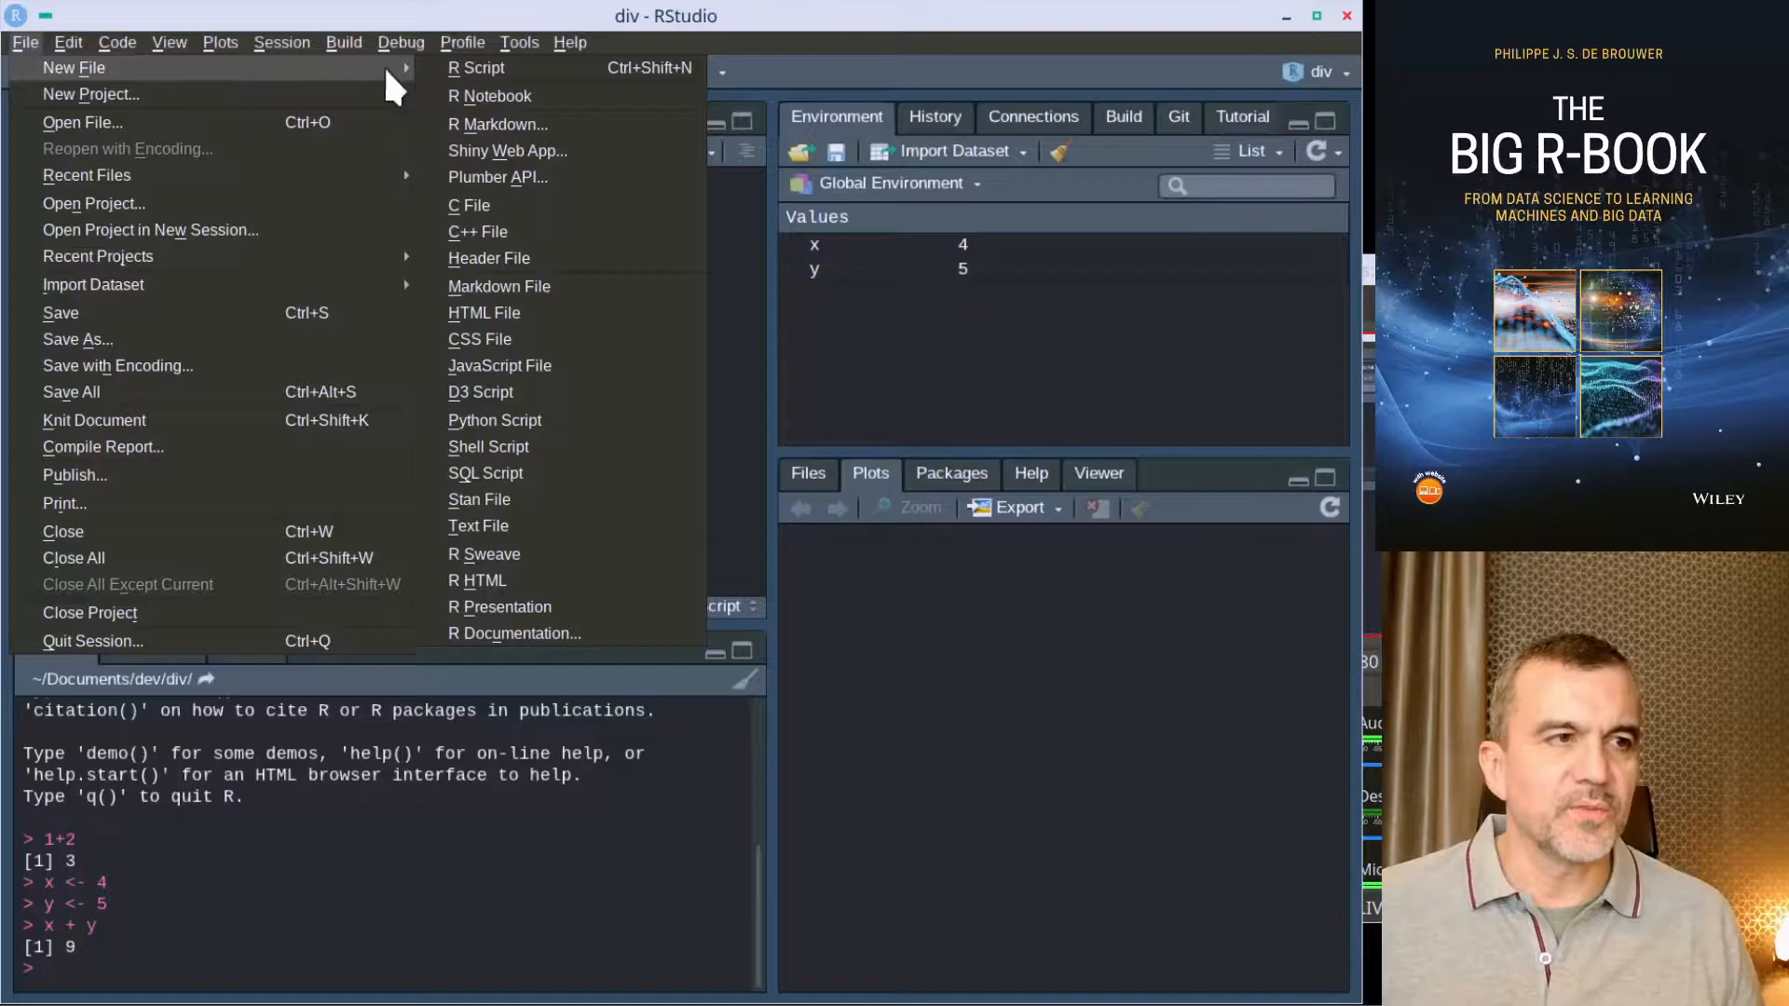
{"action": "mouse_move", "coordinate": [490, 95]}
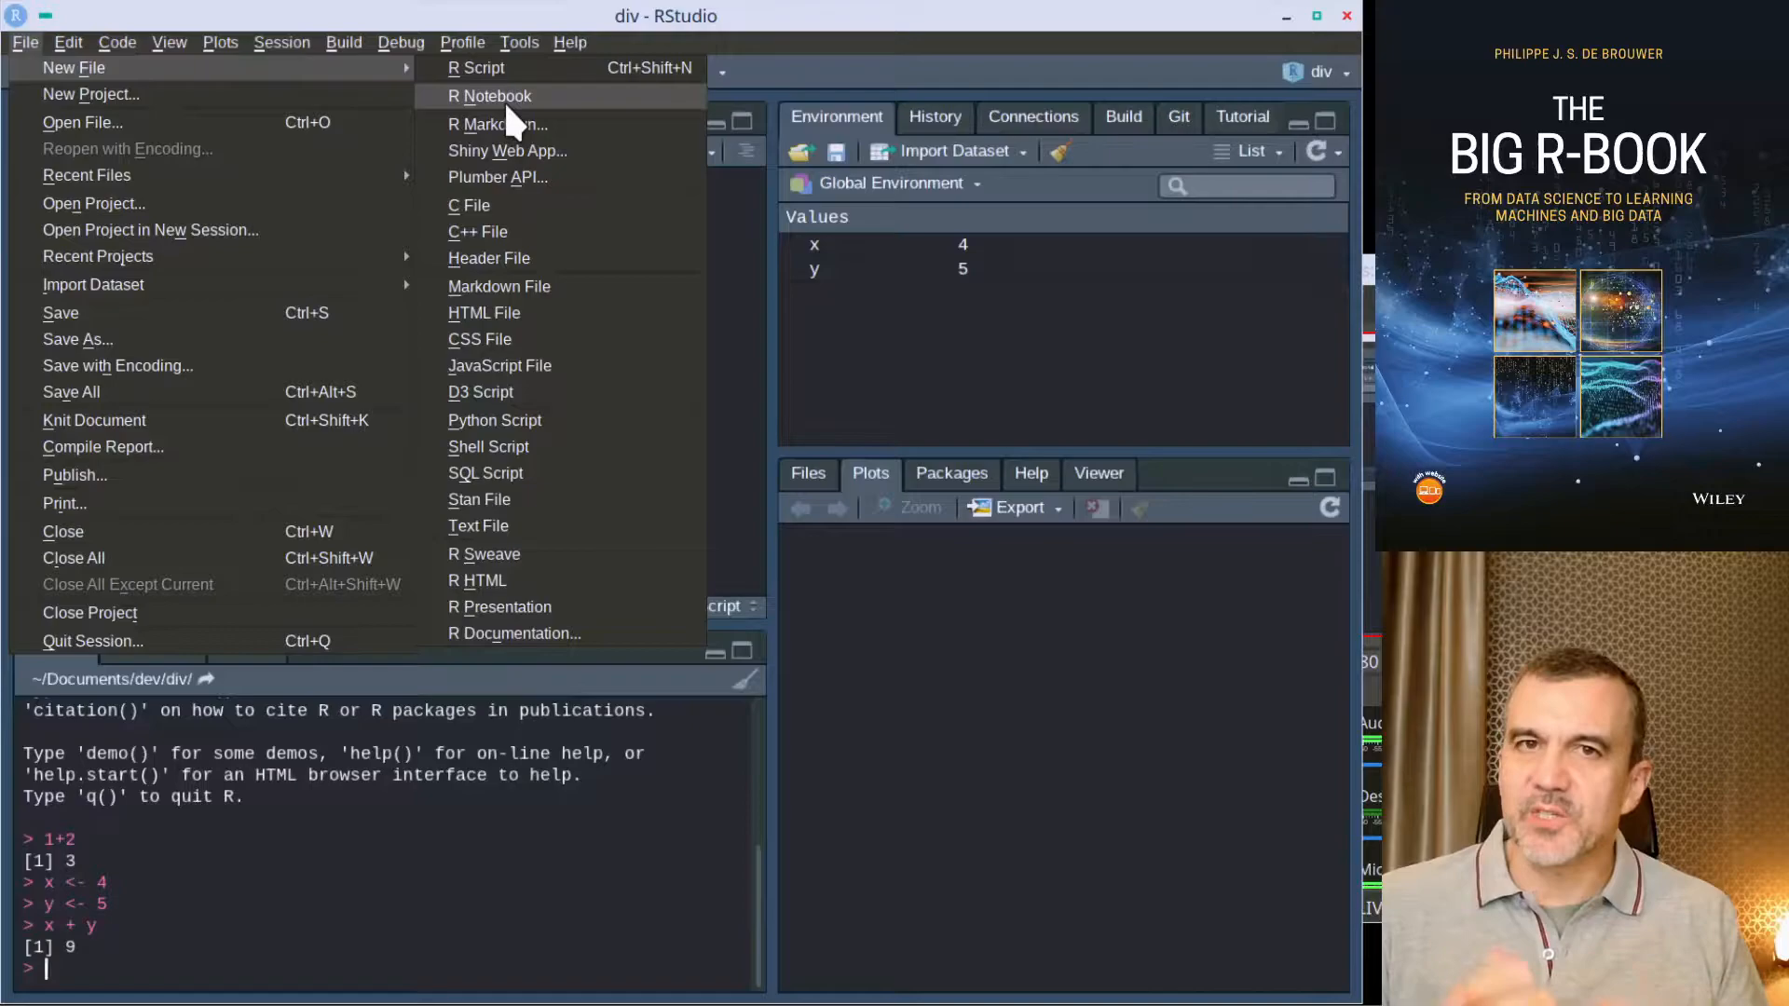
{"action": "mouse_move", "coordinate": [500, 125]}
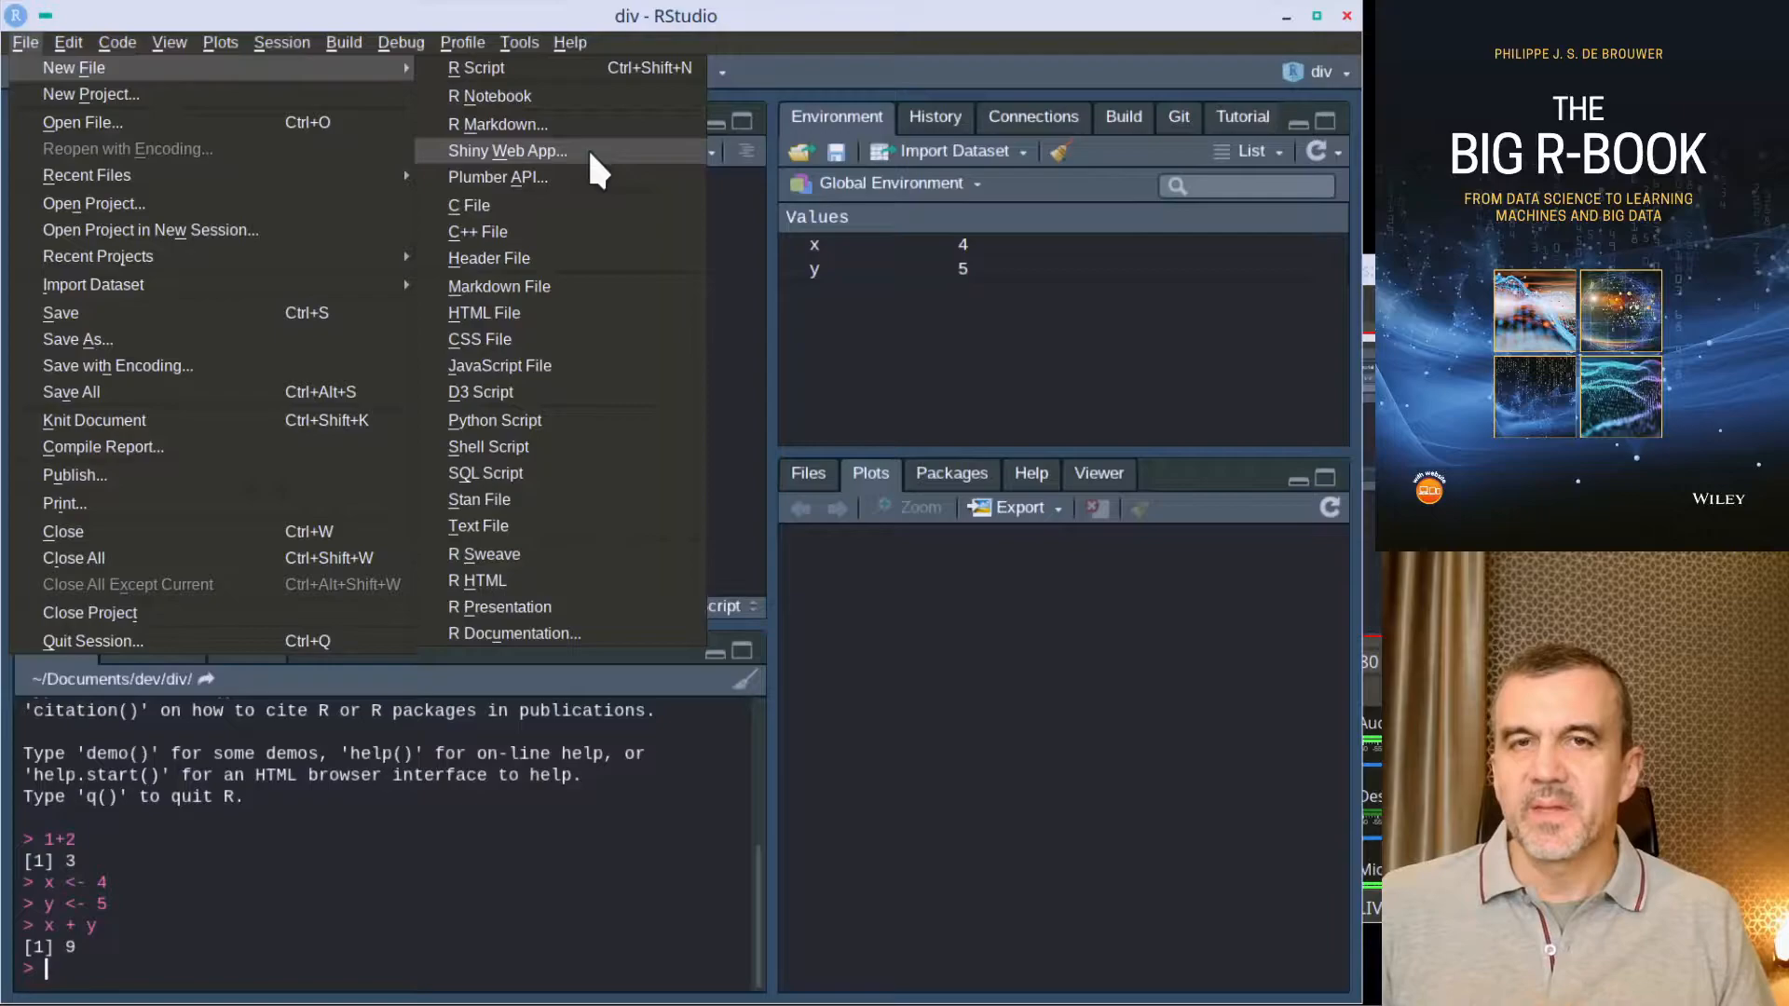
{"action": "left_click", "coordinate": [507, 149]}
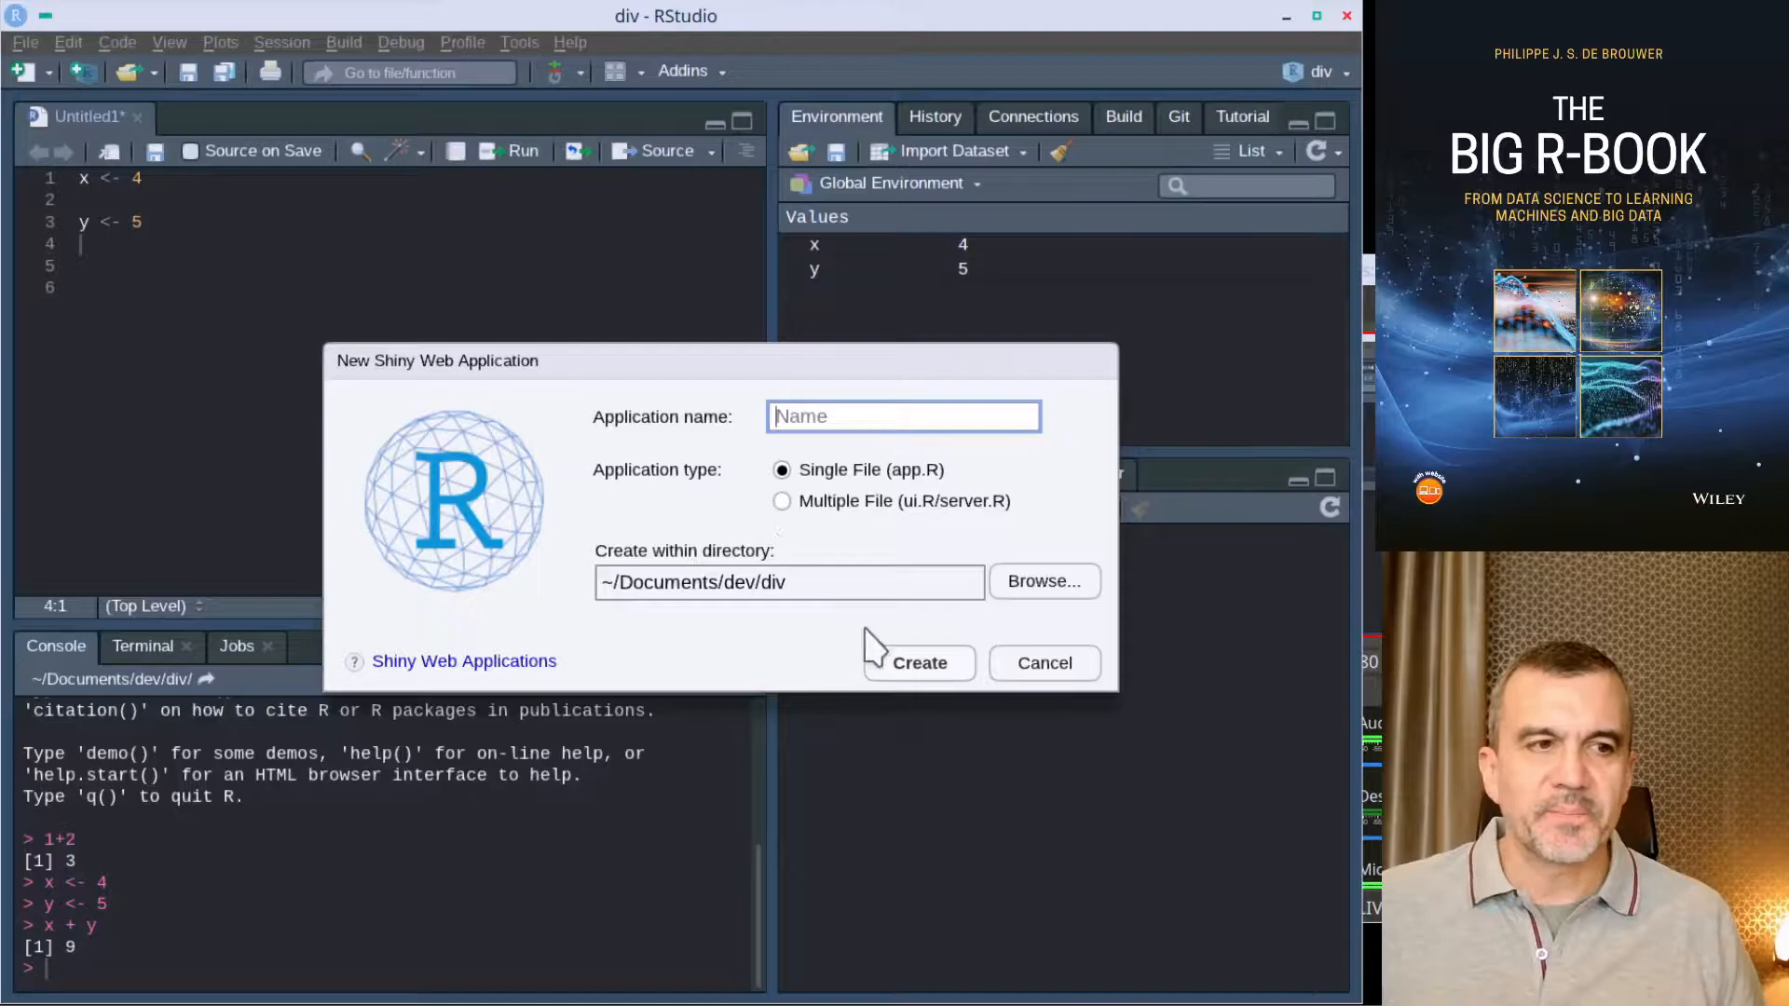
{"action": "left_click", "coordinate": [1041, 663]}
{"action": "type", "text": "y = 33"}
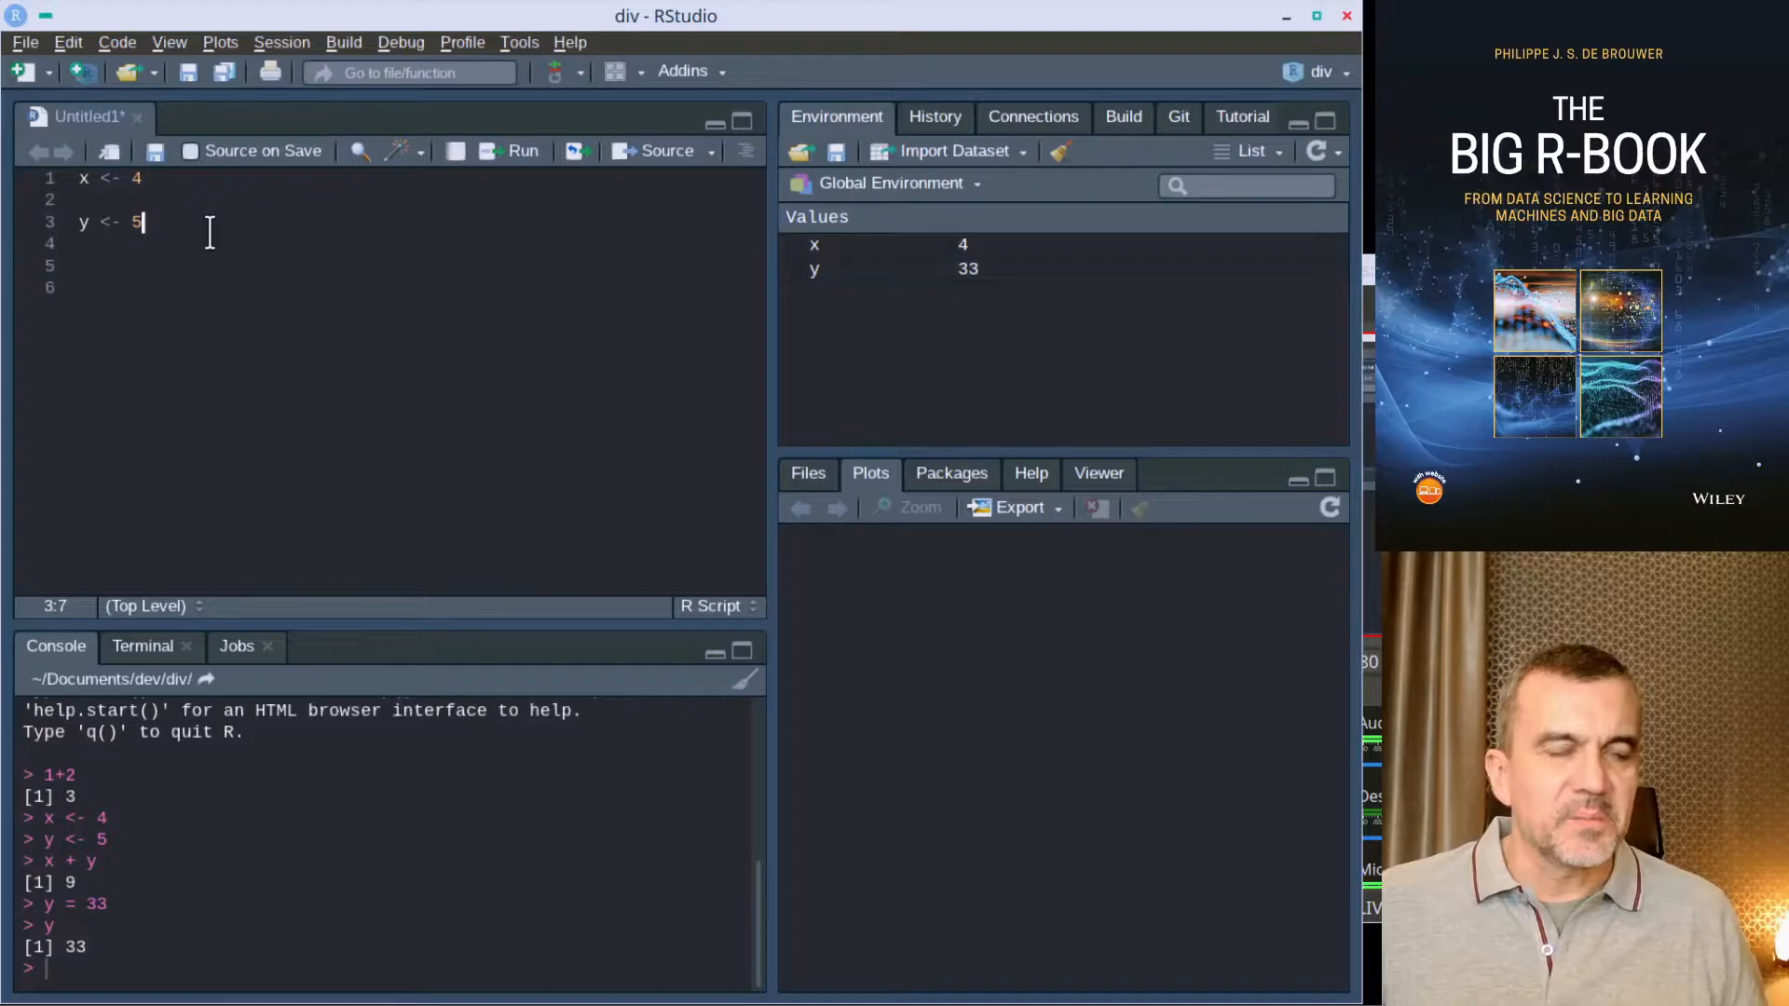
Step: Chain -> z onto line 3 and assign x to my_new_variable
{"action": "type", "text": "-> z -> x"}
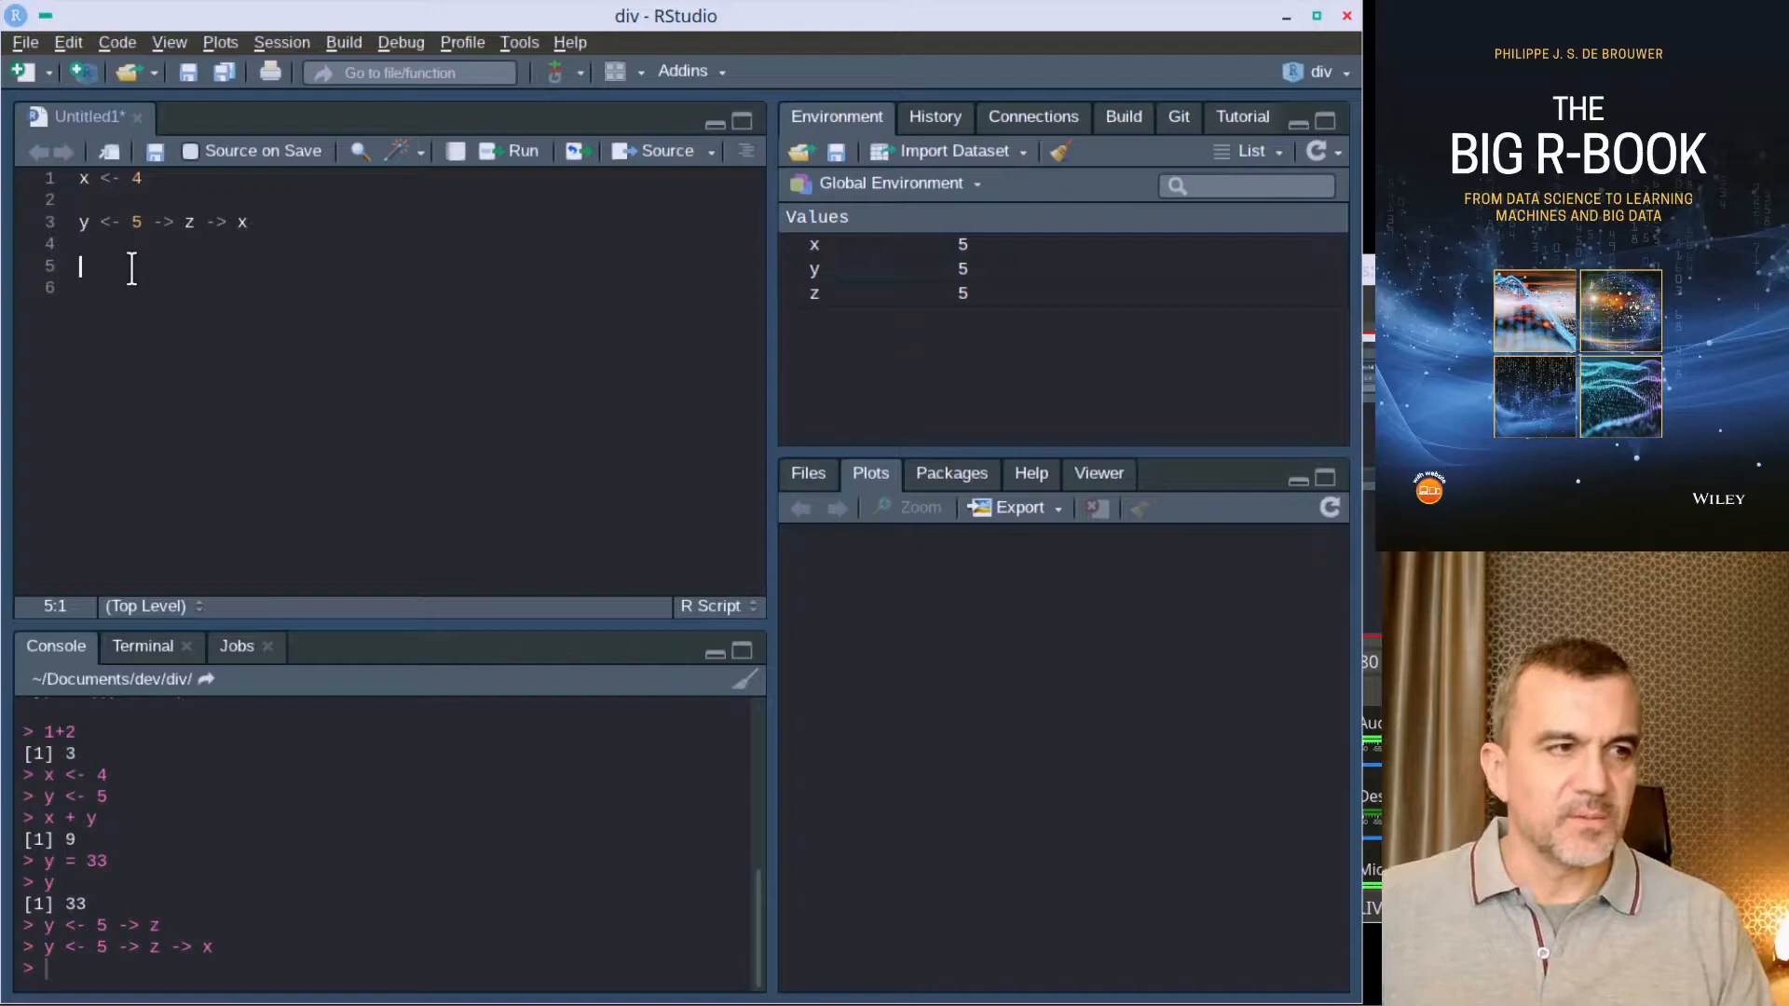
{"action": "type", "text": "my_new_variable <- x"}
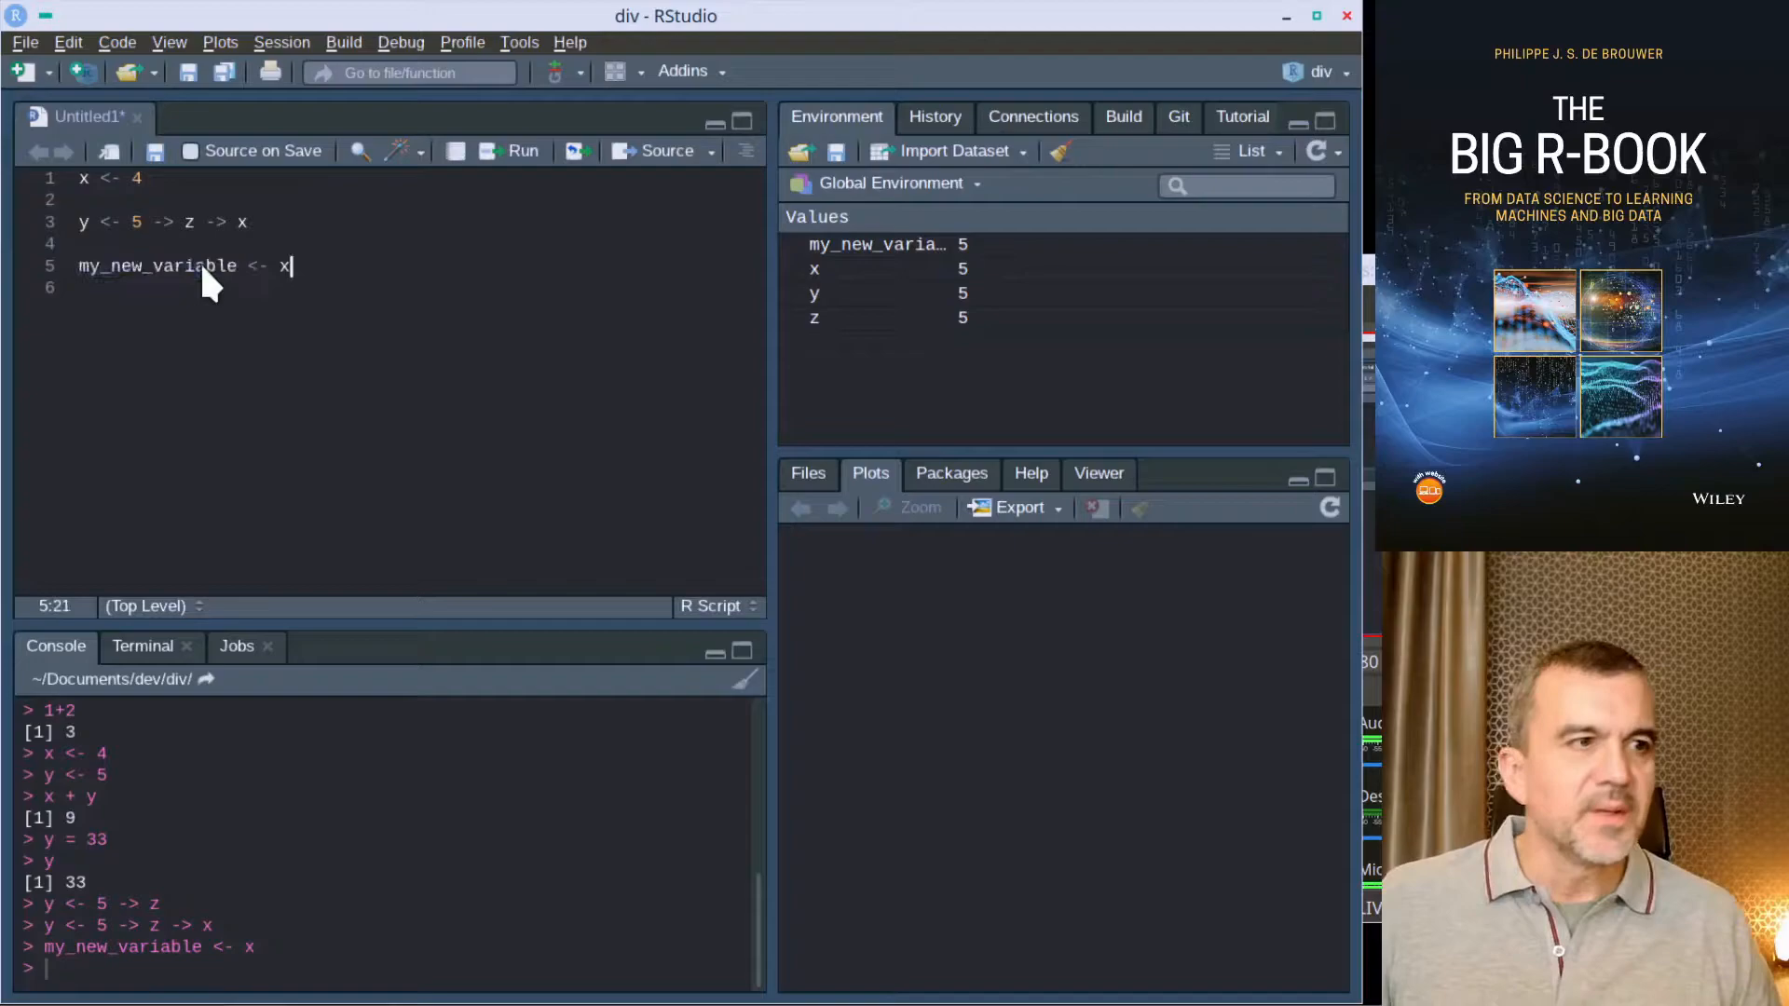
Step: Run my_new_variable + x for 10, then try the invalid 3my_new_variable name
{"action": "type", "text": "my_new_variable + x"}
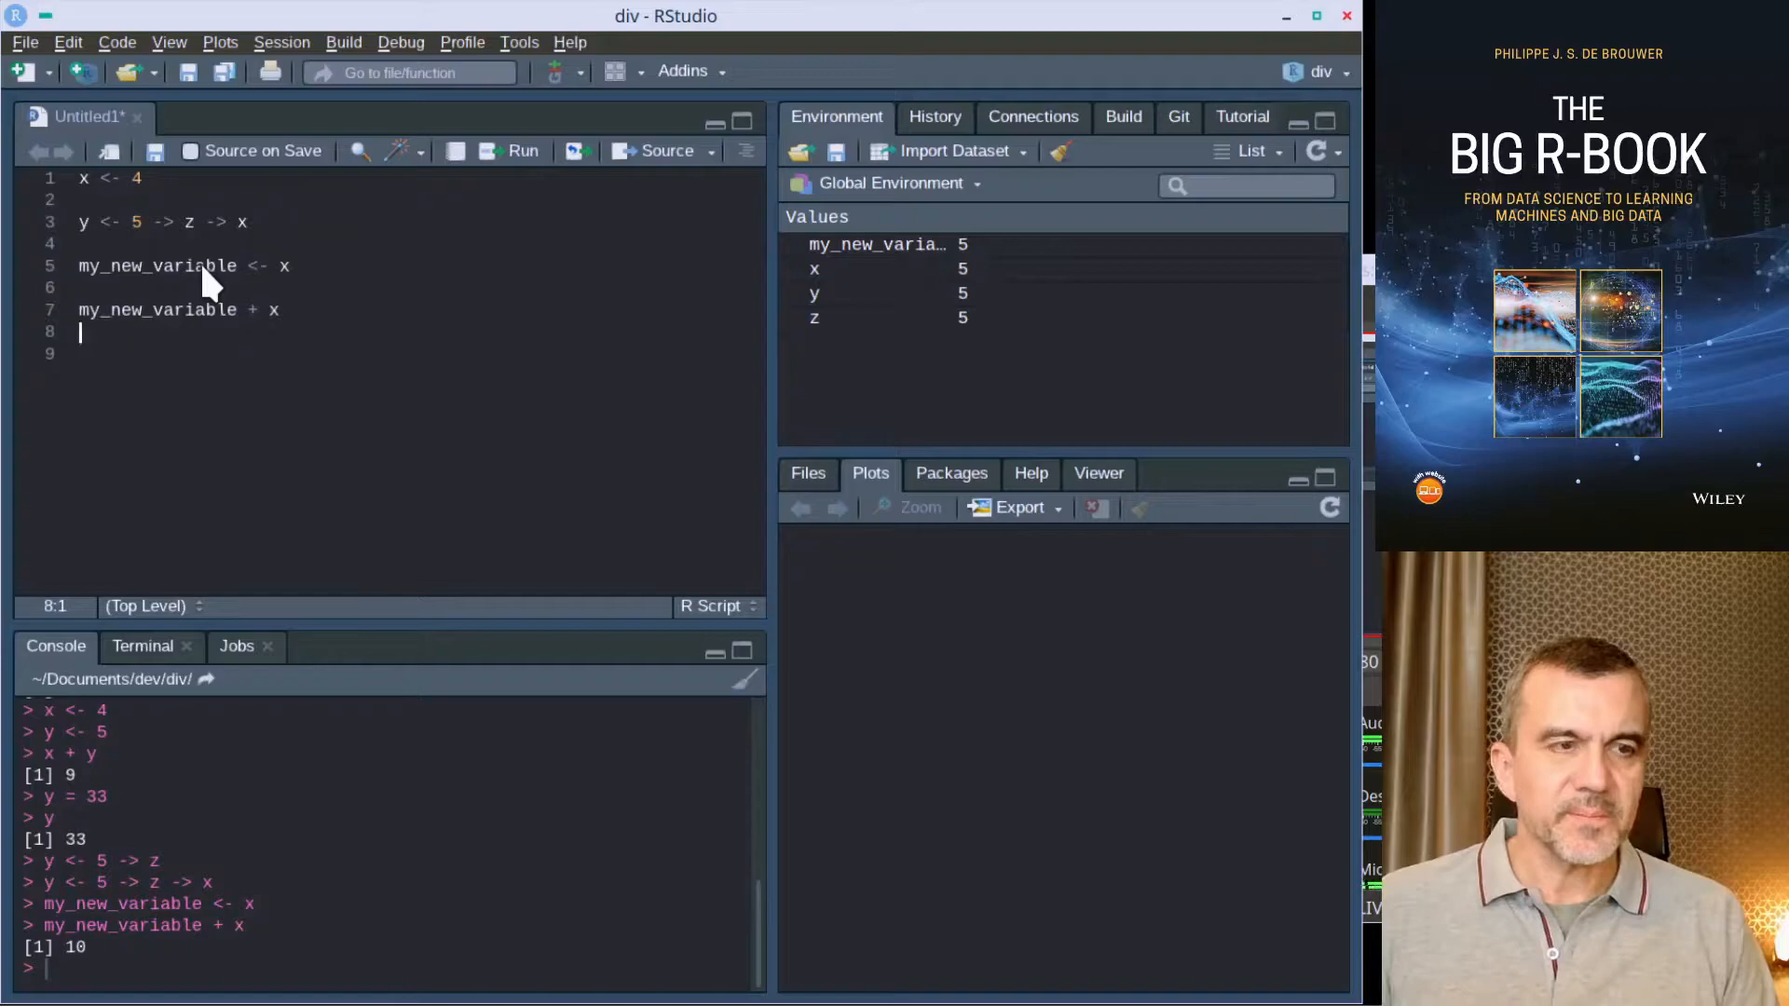
{"action": "type", "text": "3"}
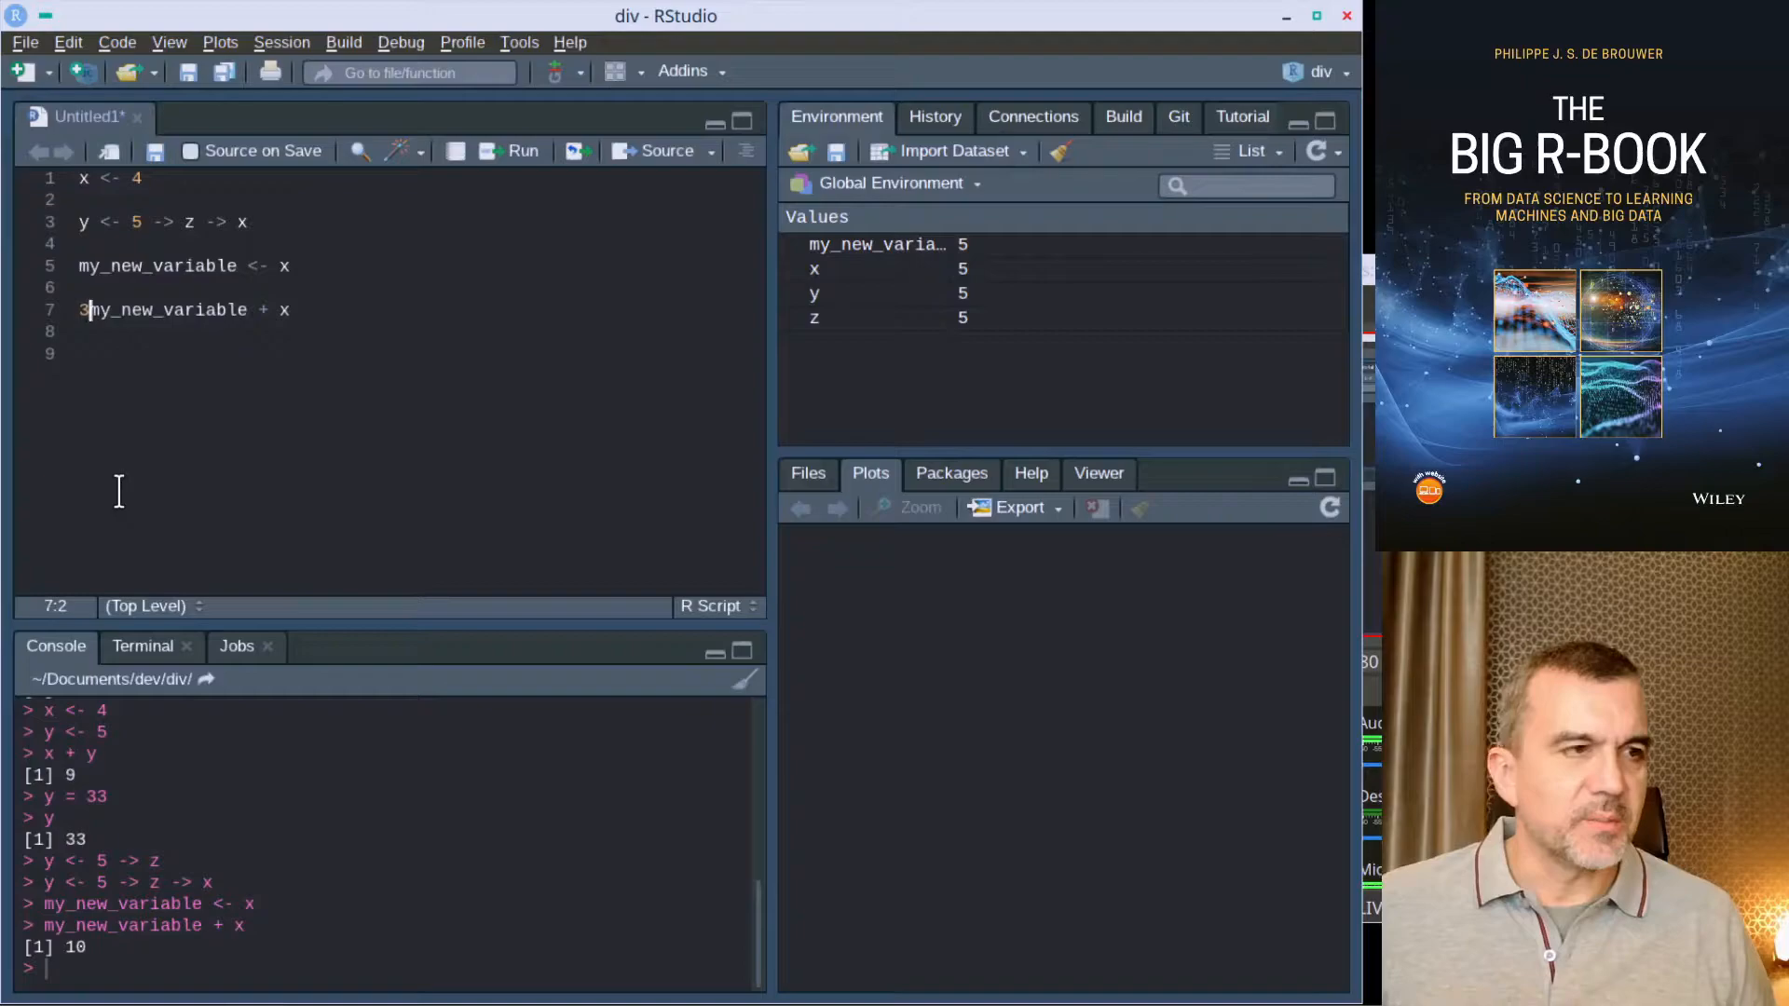
{"action": "type", "text": "23"}
{"action": "key", "text": "Return"}
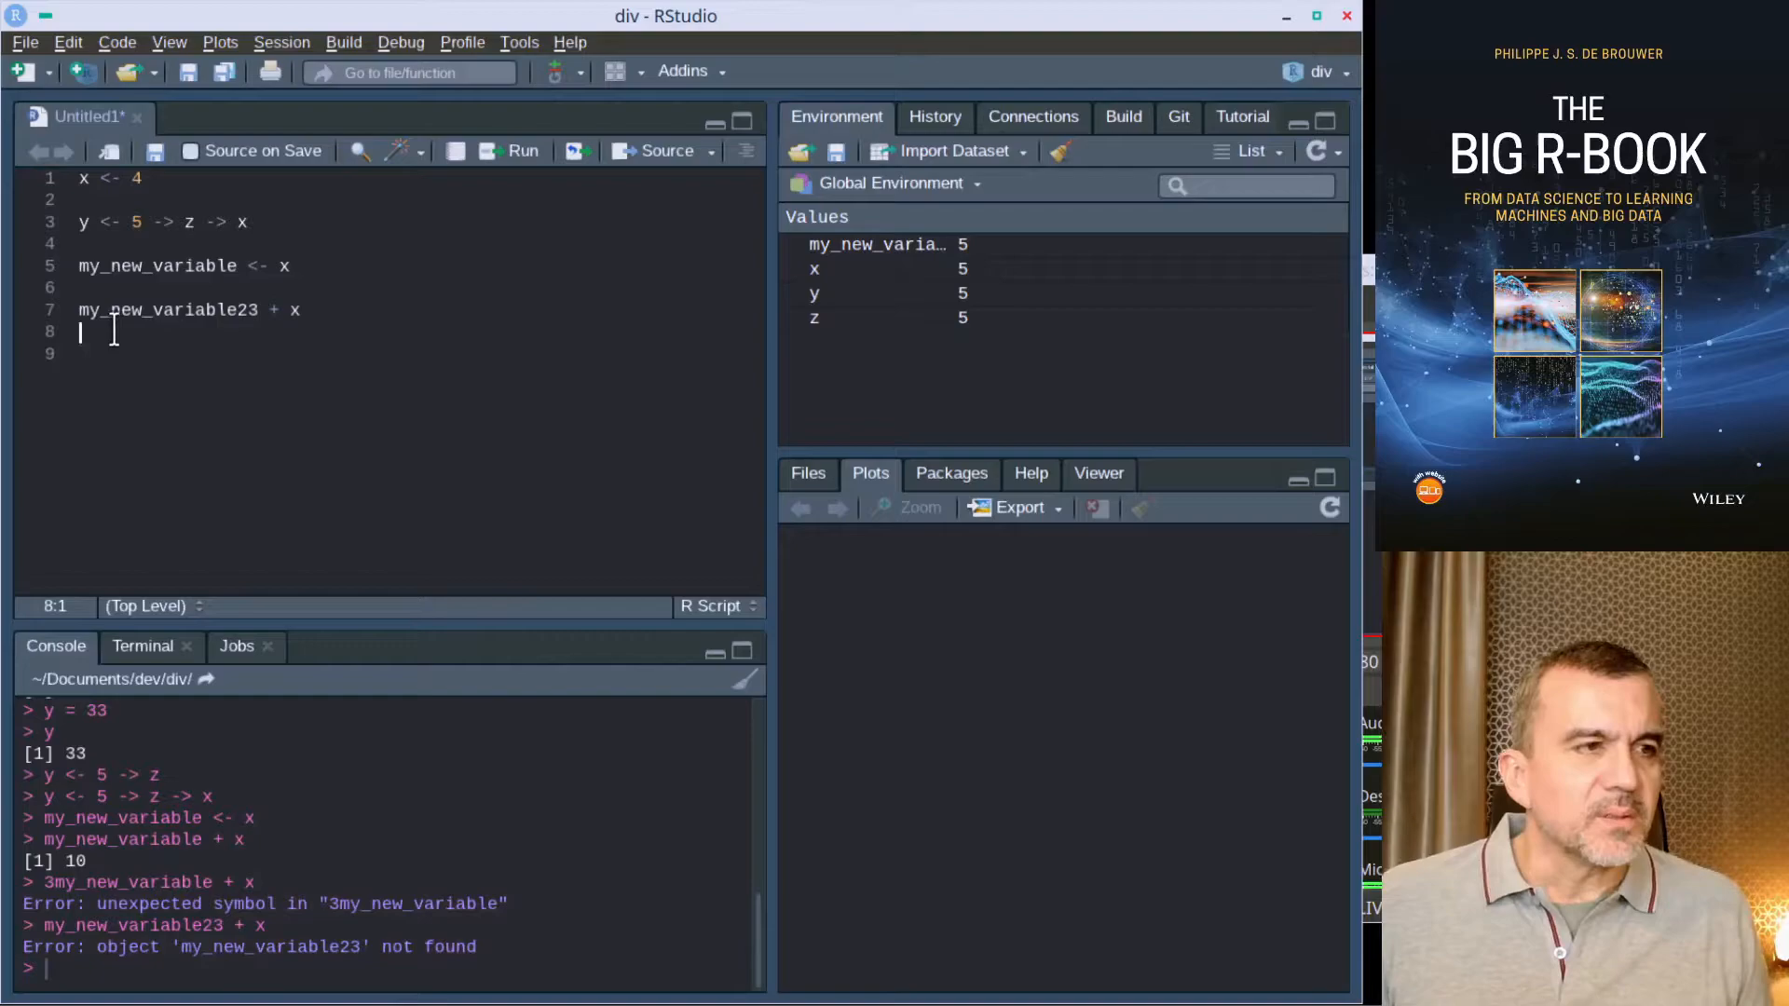
Step: Edit line 7 into my_new_variable23 <- x and run it
{"action": "left_click", "coordinate": [237, 309]}
{"action": "type", "text": "<-"}
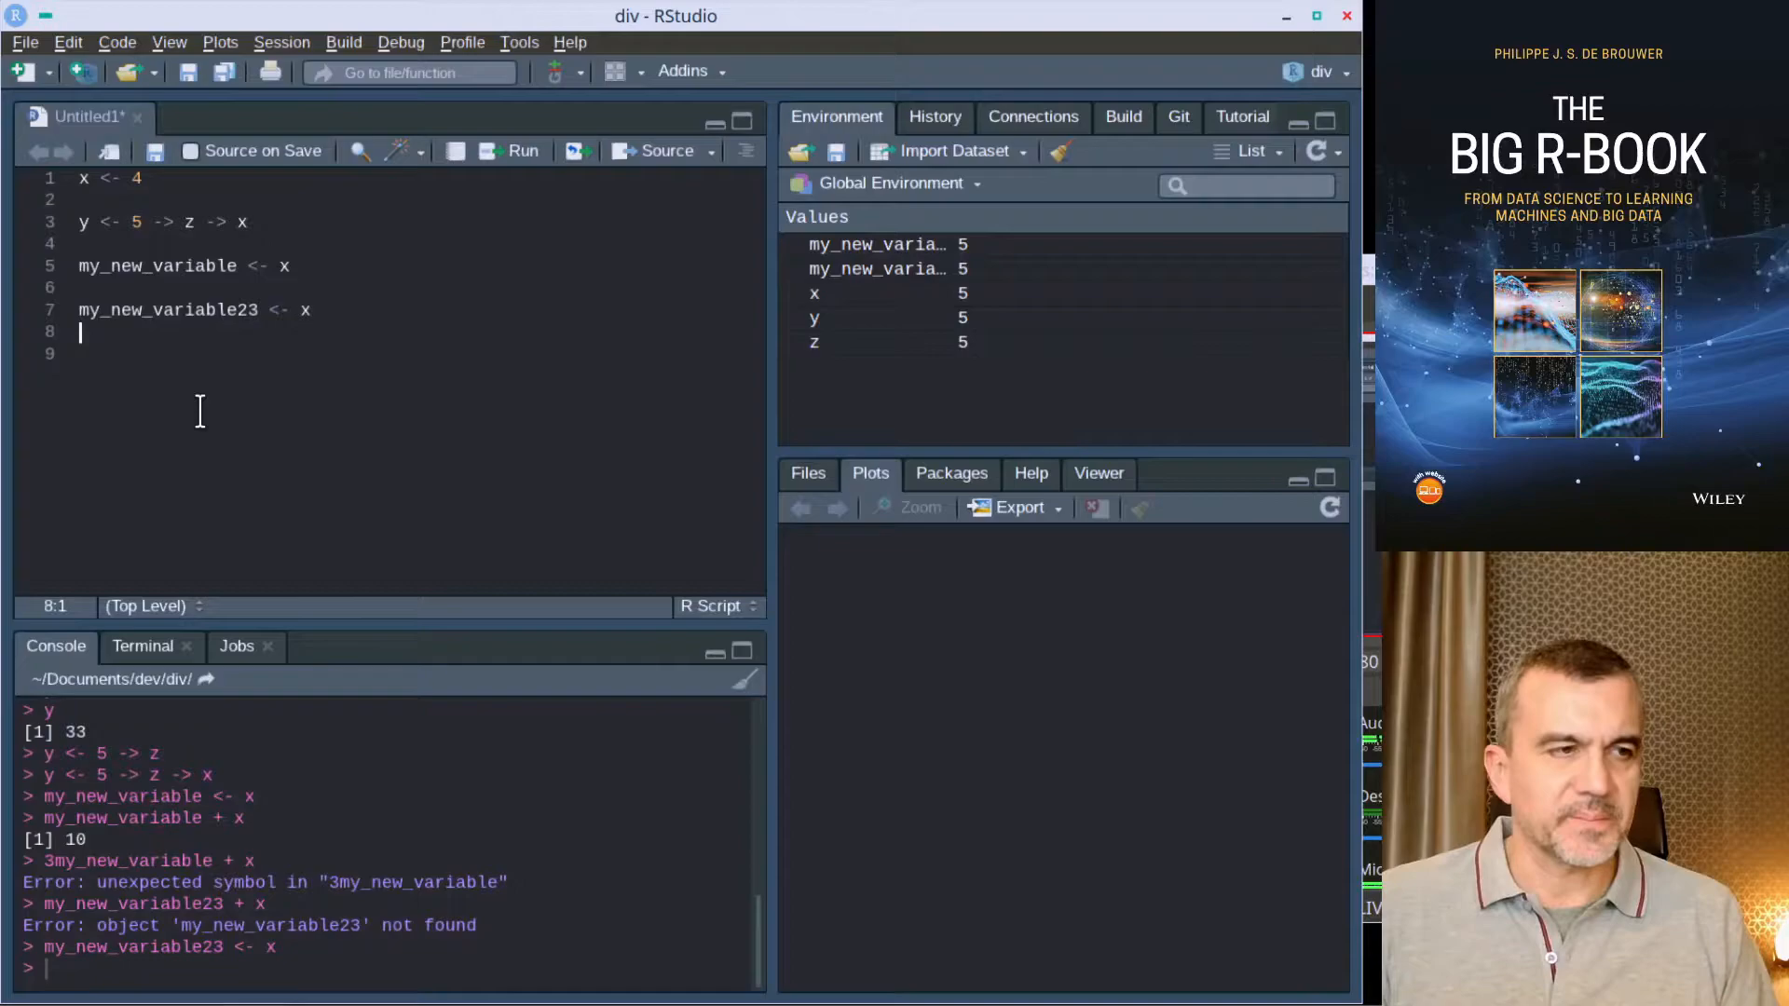
Step: Assign 8 to the hidden .x and run .x + 6 to get 14
{"action": "type", "text": ".x"}
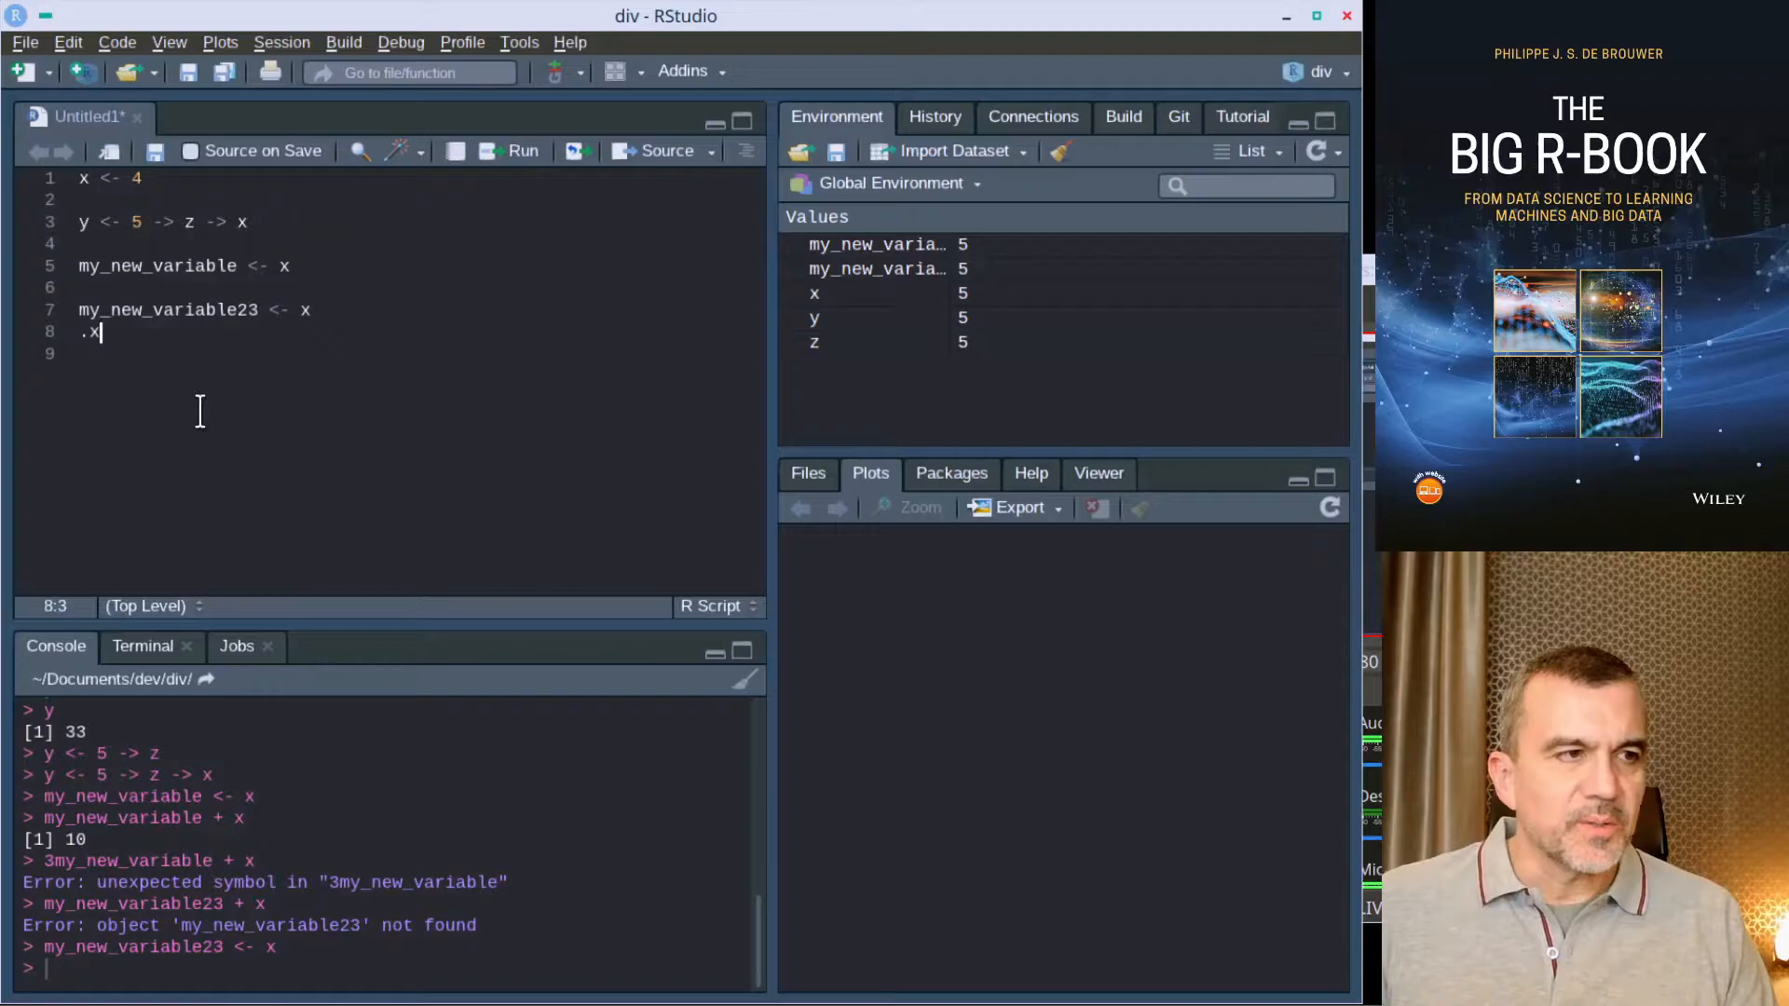
{"action": "type", "text": "<-8"}
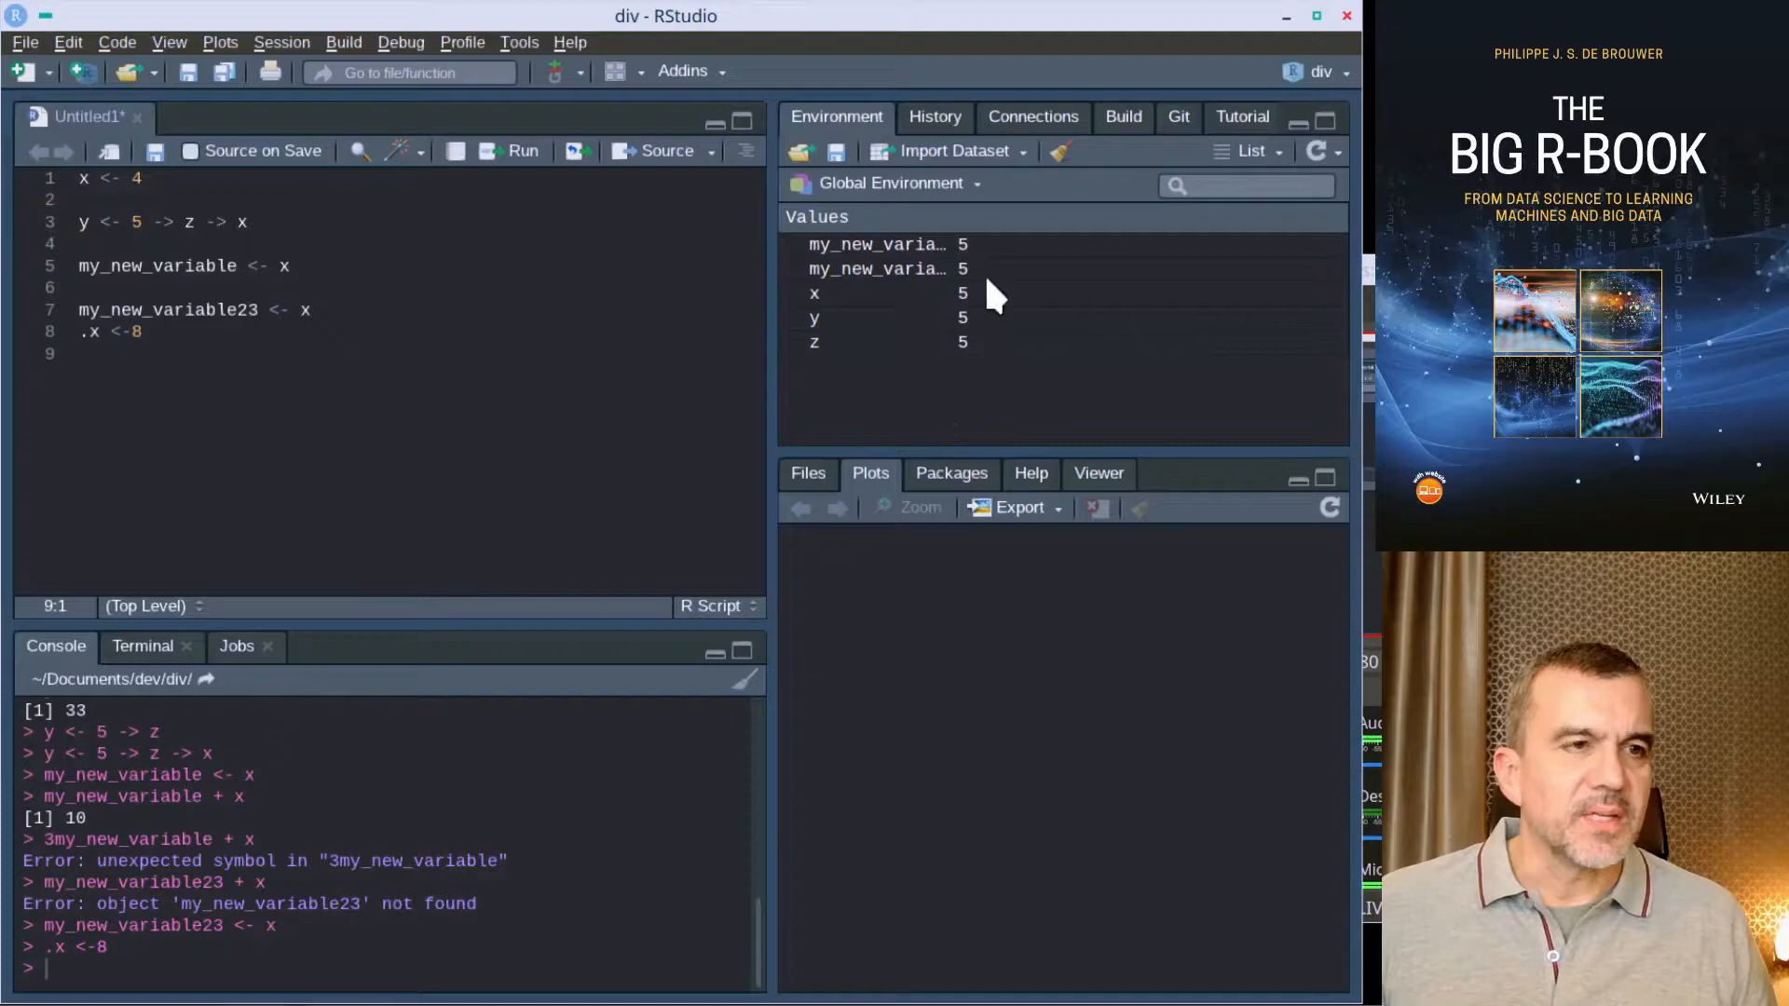
{"action": "mouse_move", "coordinate": [303, 388]}
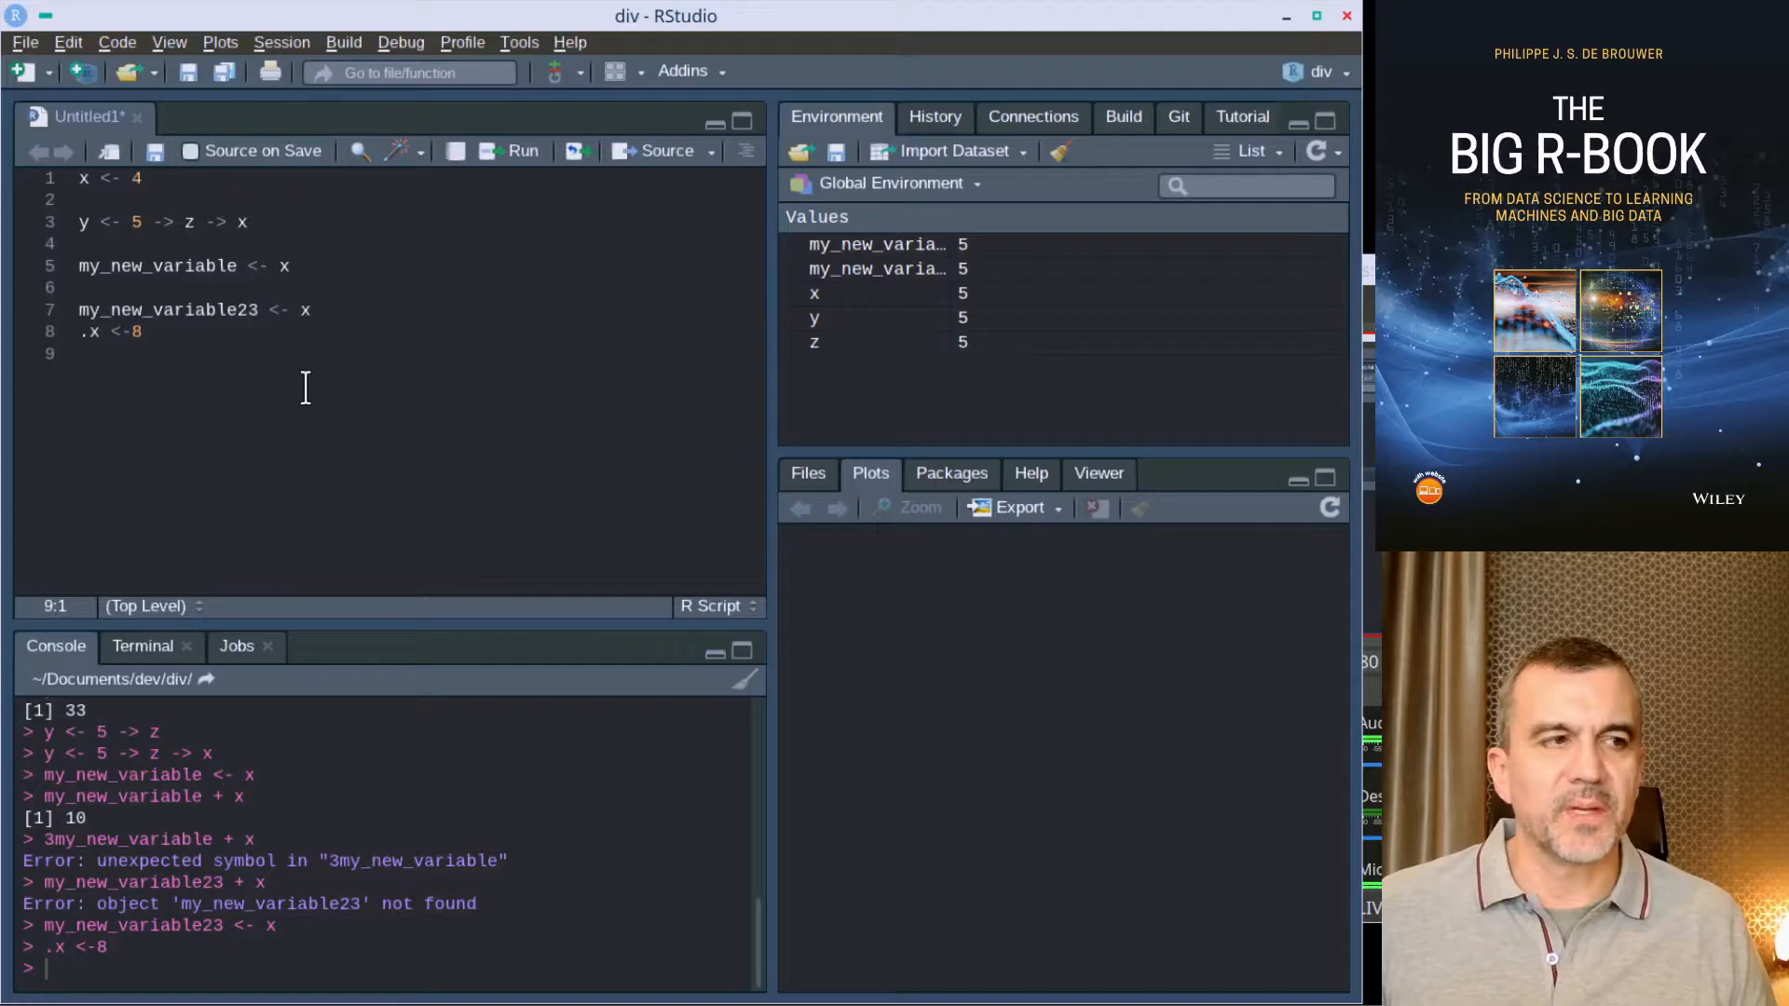
{"action": "type", "text": ".x +6"}
{"action": "type", "text": "9 + 5i"}
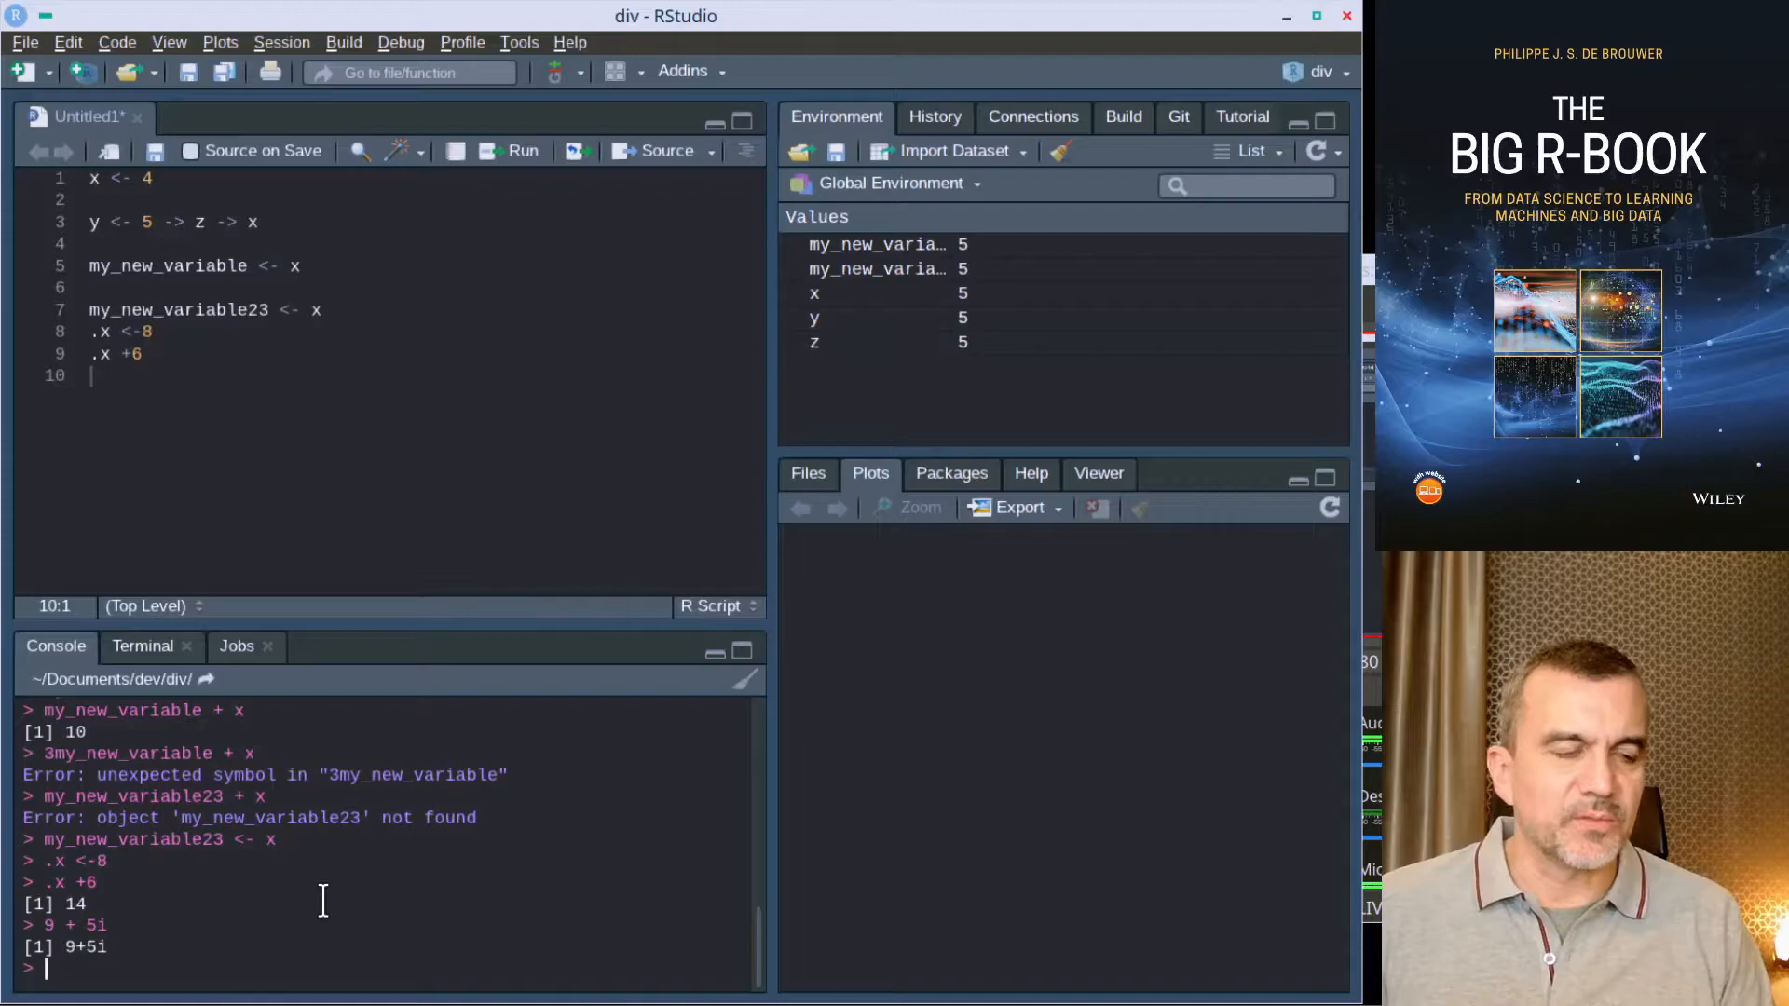
Step: Evaluate the integer literal 5L at the console
{"action": "type", "text": "5L"}
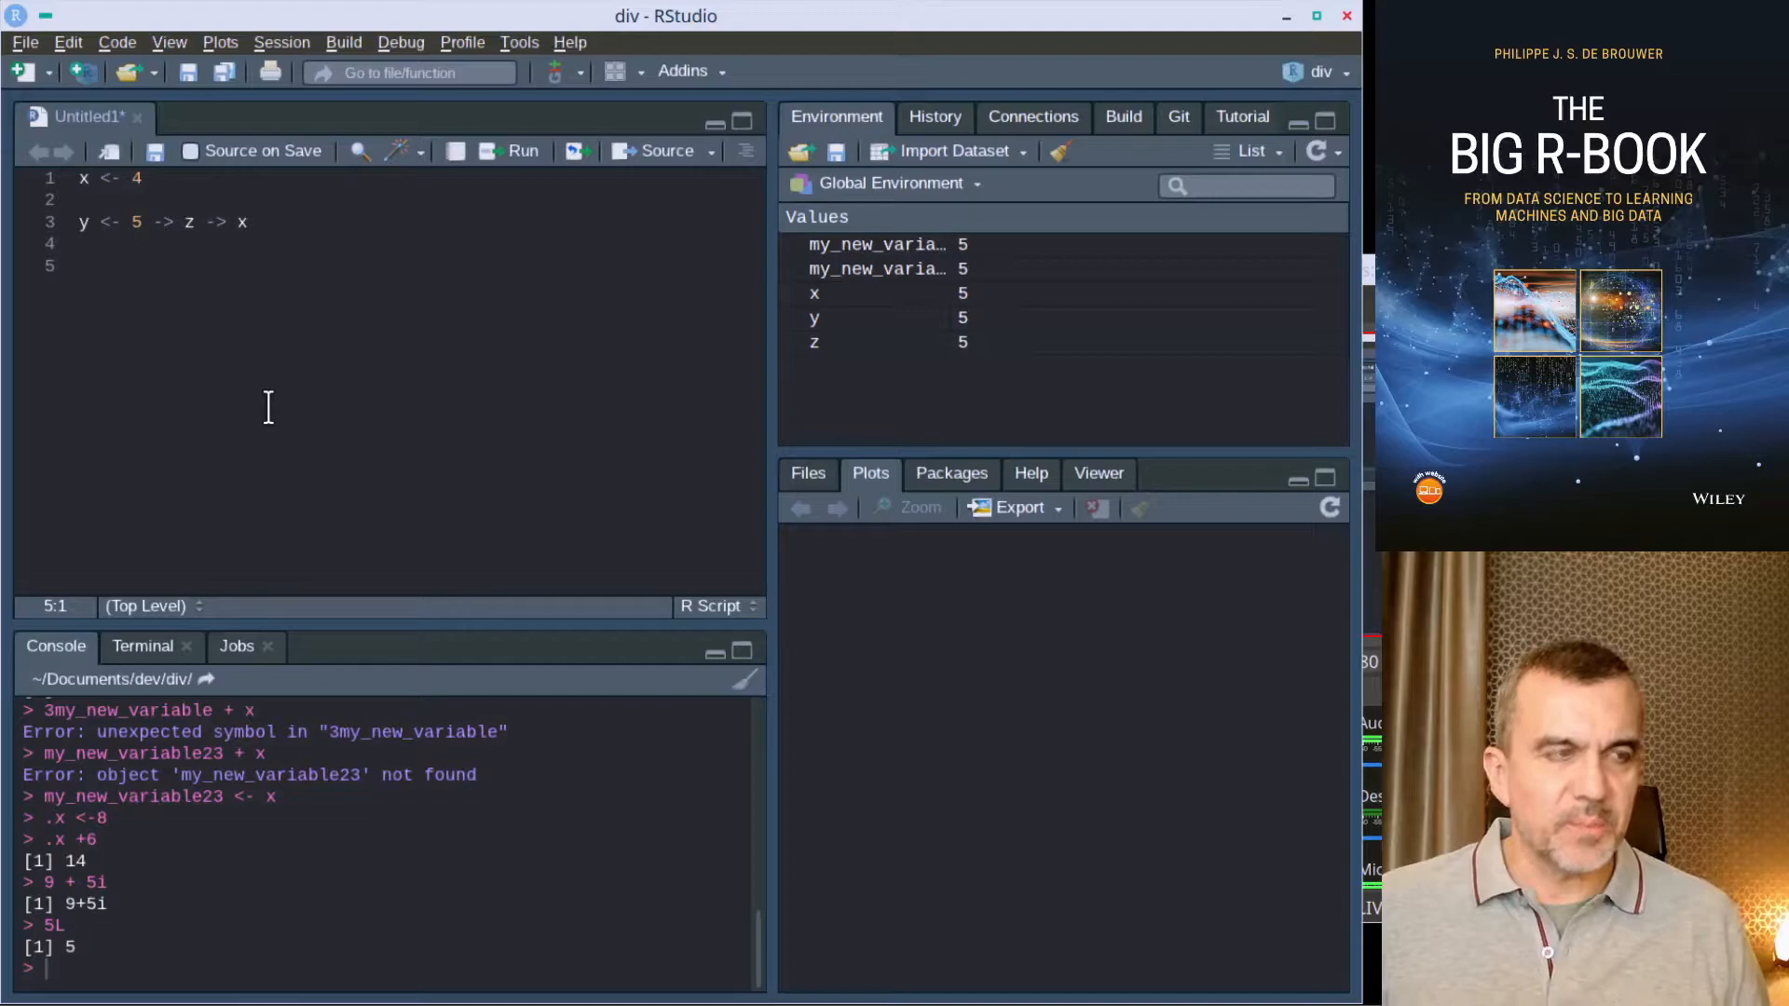
Step: Write and run x + y, x - y, x * y, x / y and x ^ y, giving 10, 0, 25, 1, 3125
{"action": "type", "text": "k + y"}
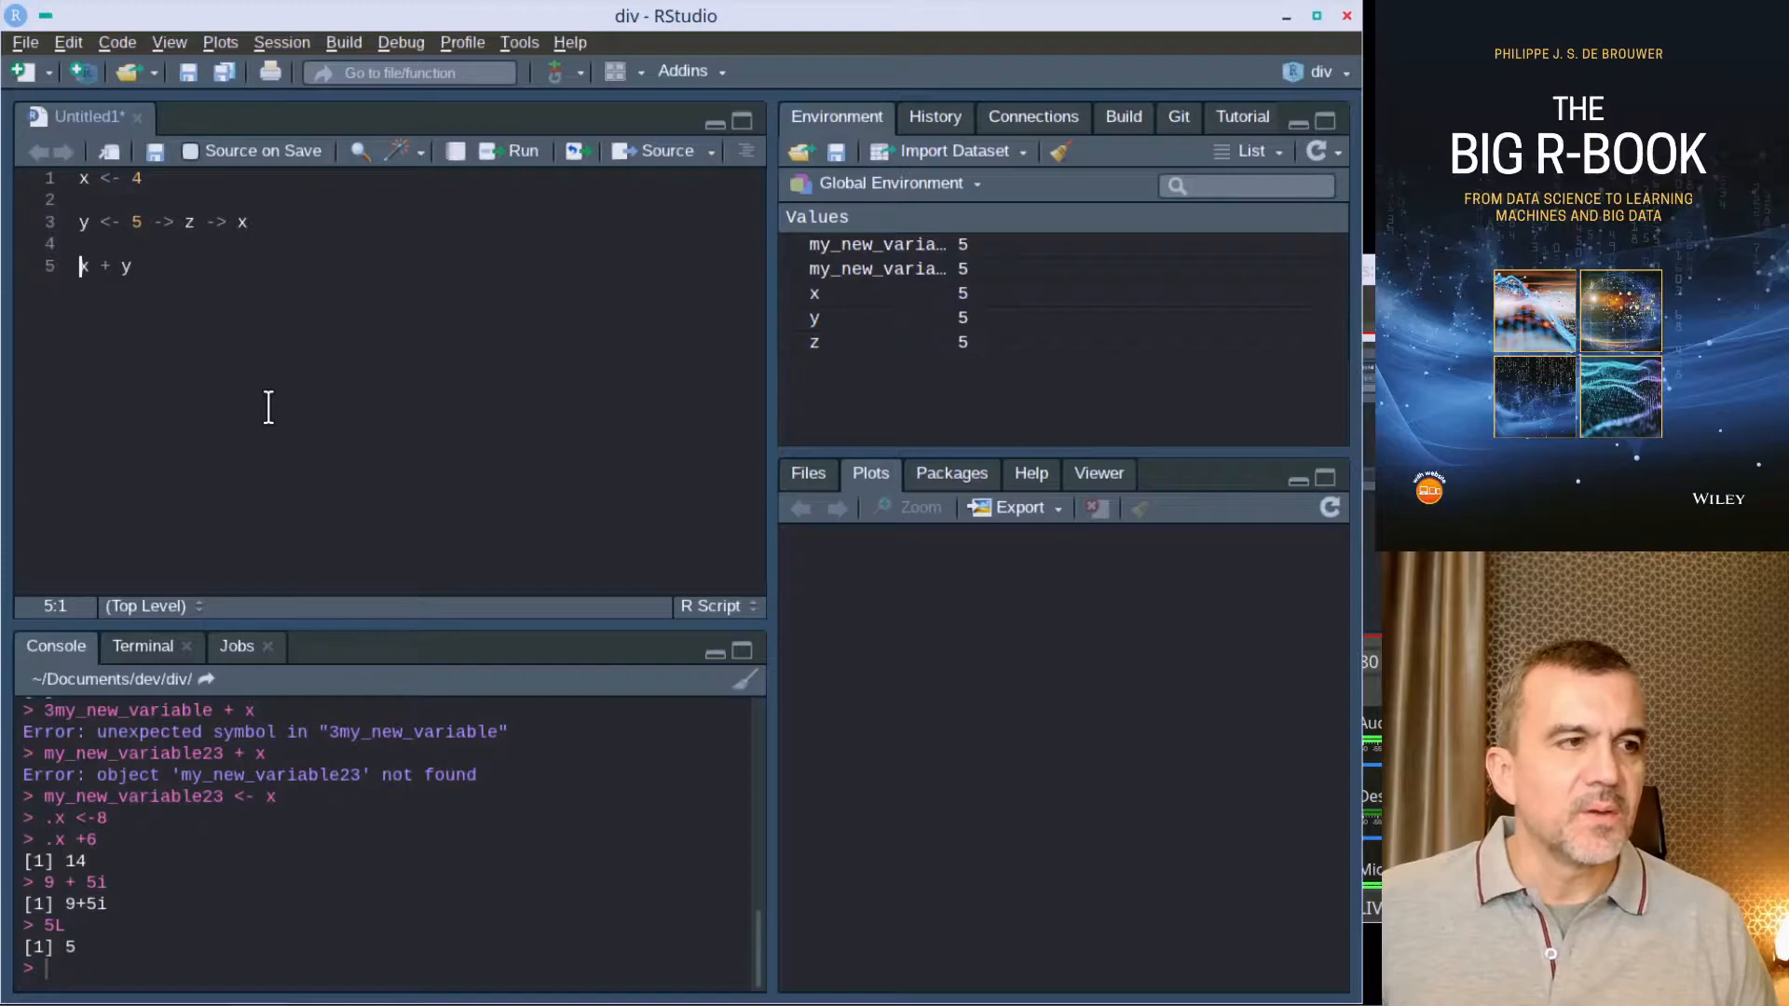
{"action": "type", "text": "x y"}
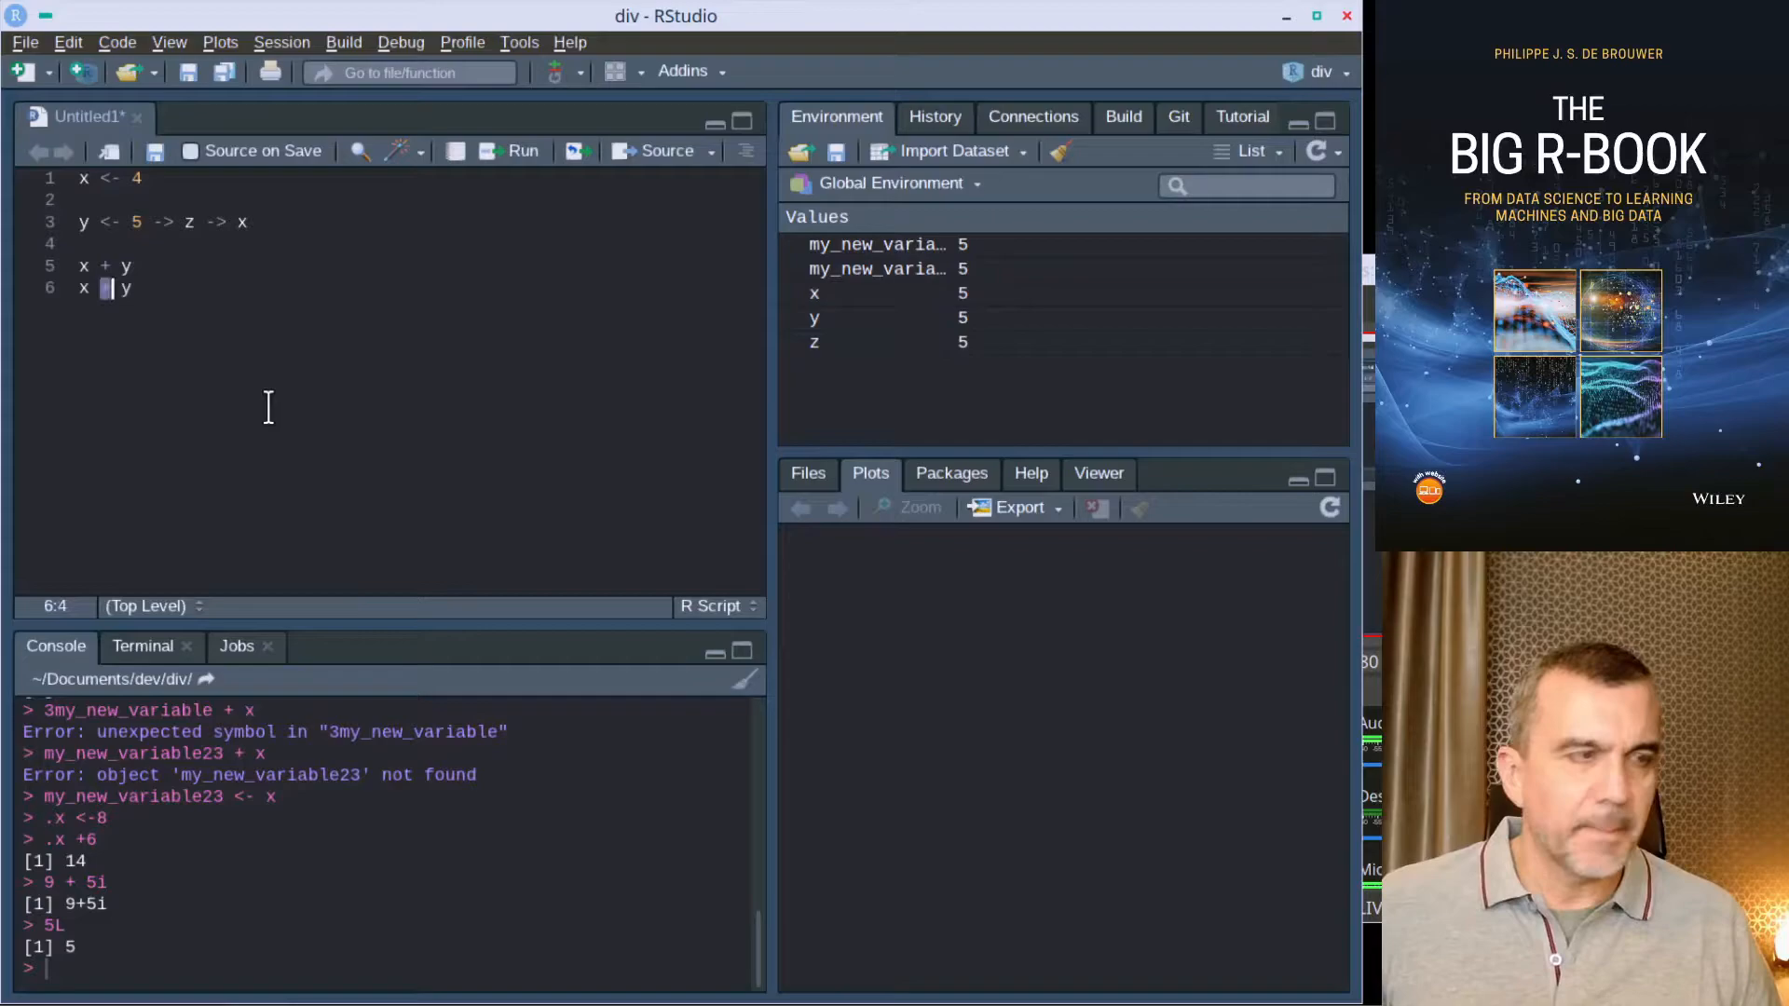
{"action": "type", "text": "* y"}
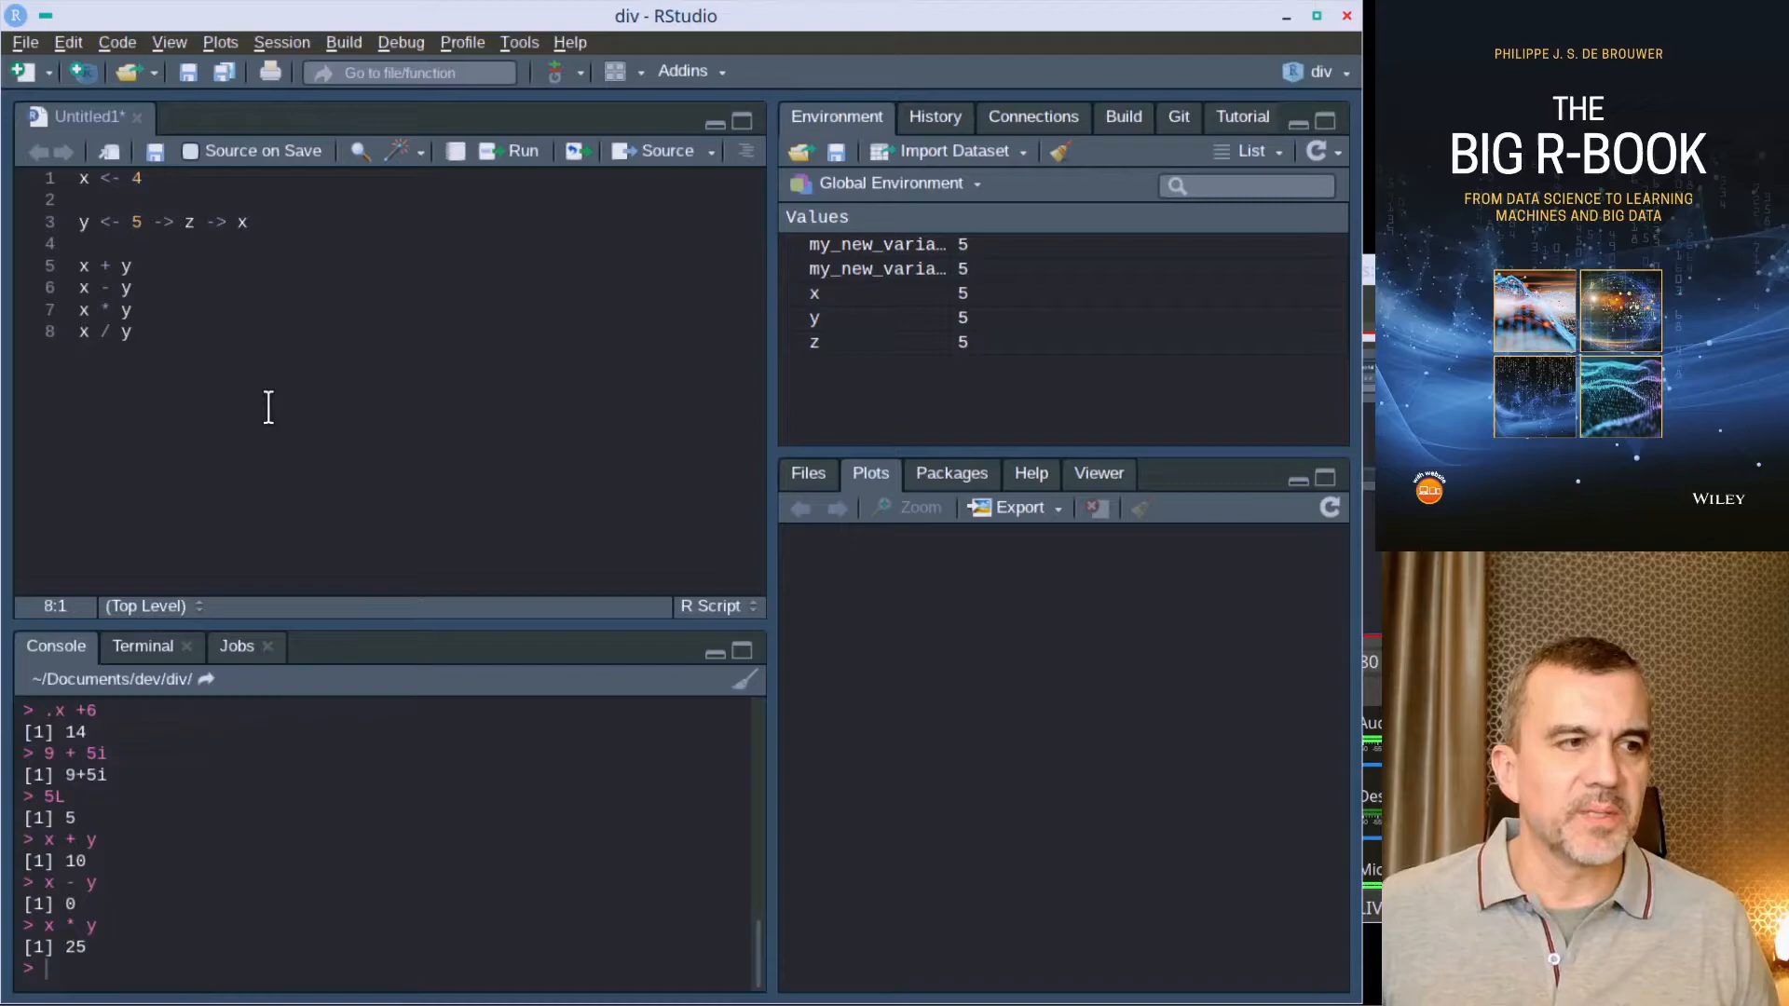
{"action": "type", "text": "x ^ y"}
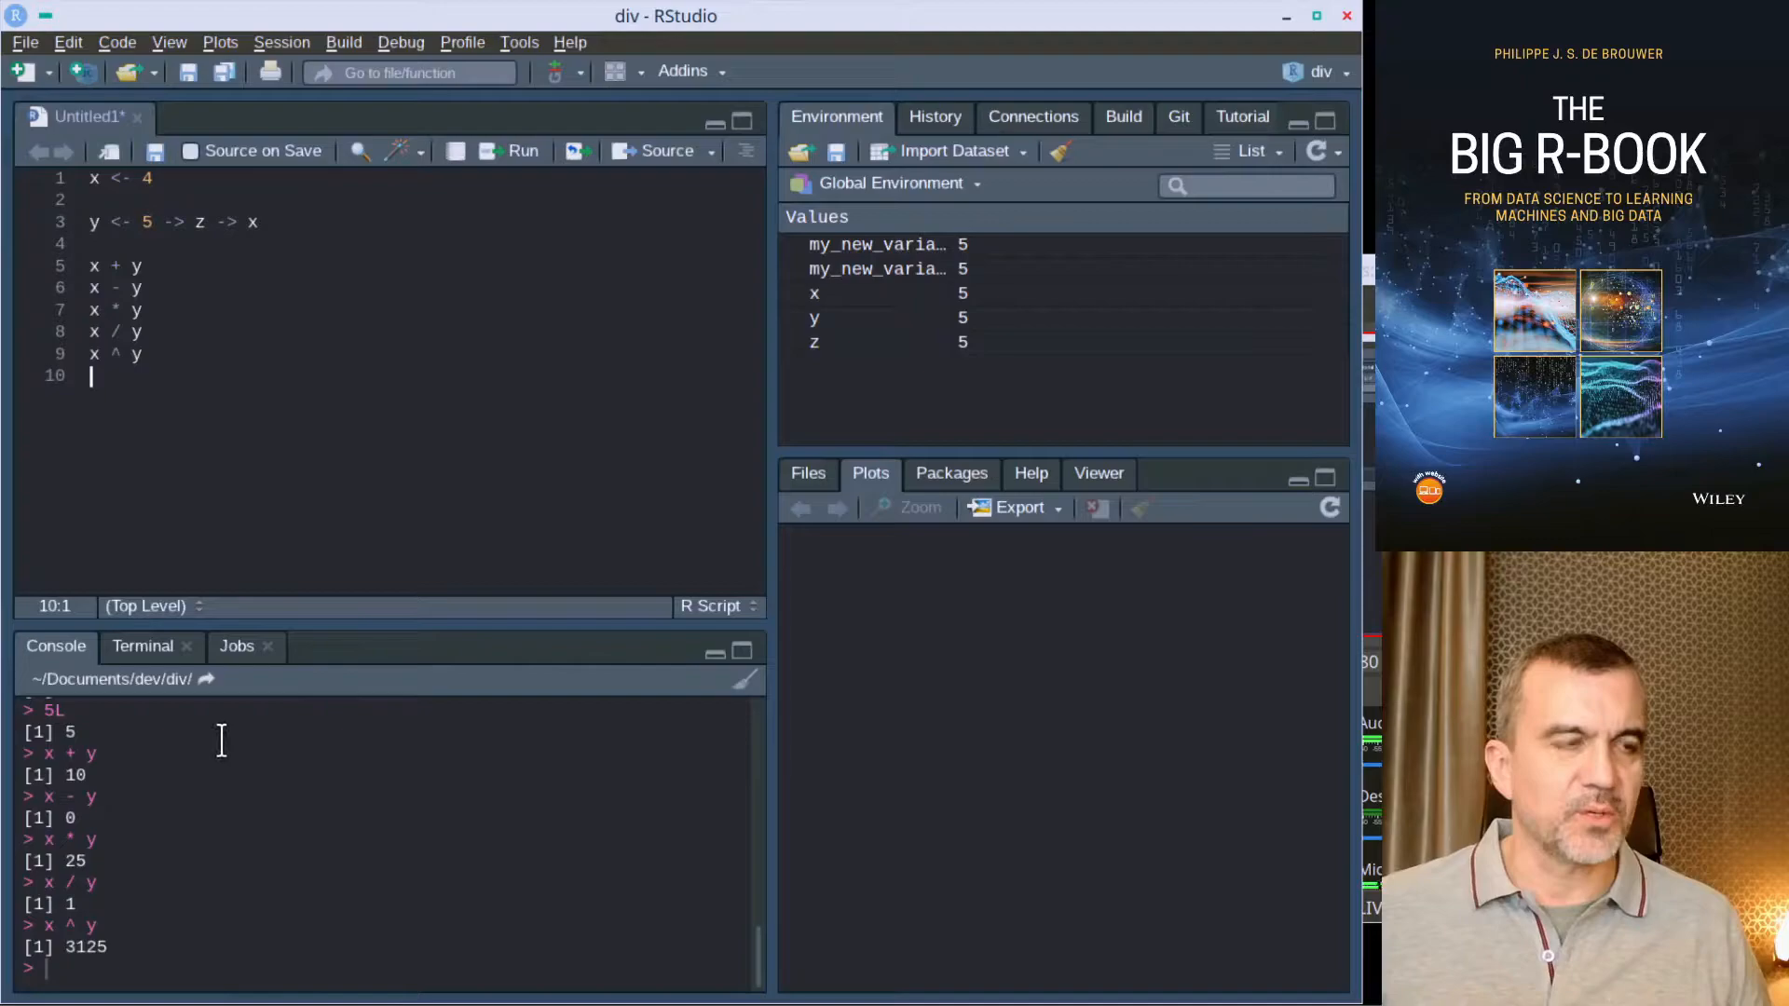
{"action": "type", "text": "#"}
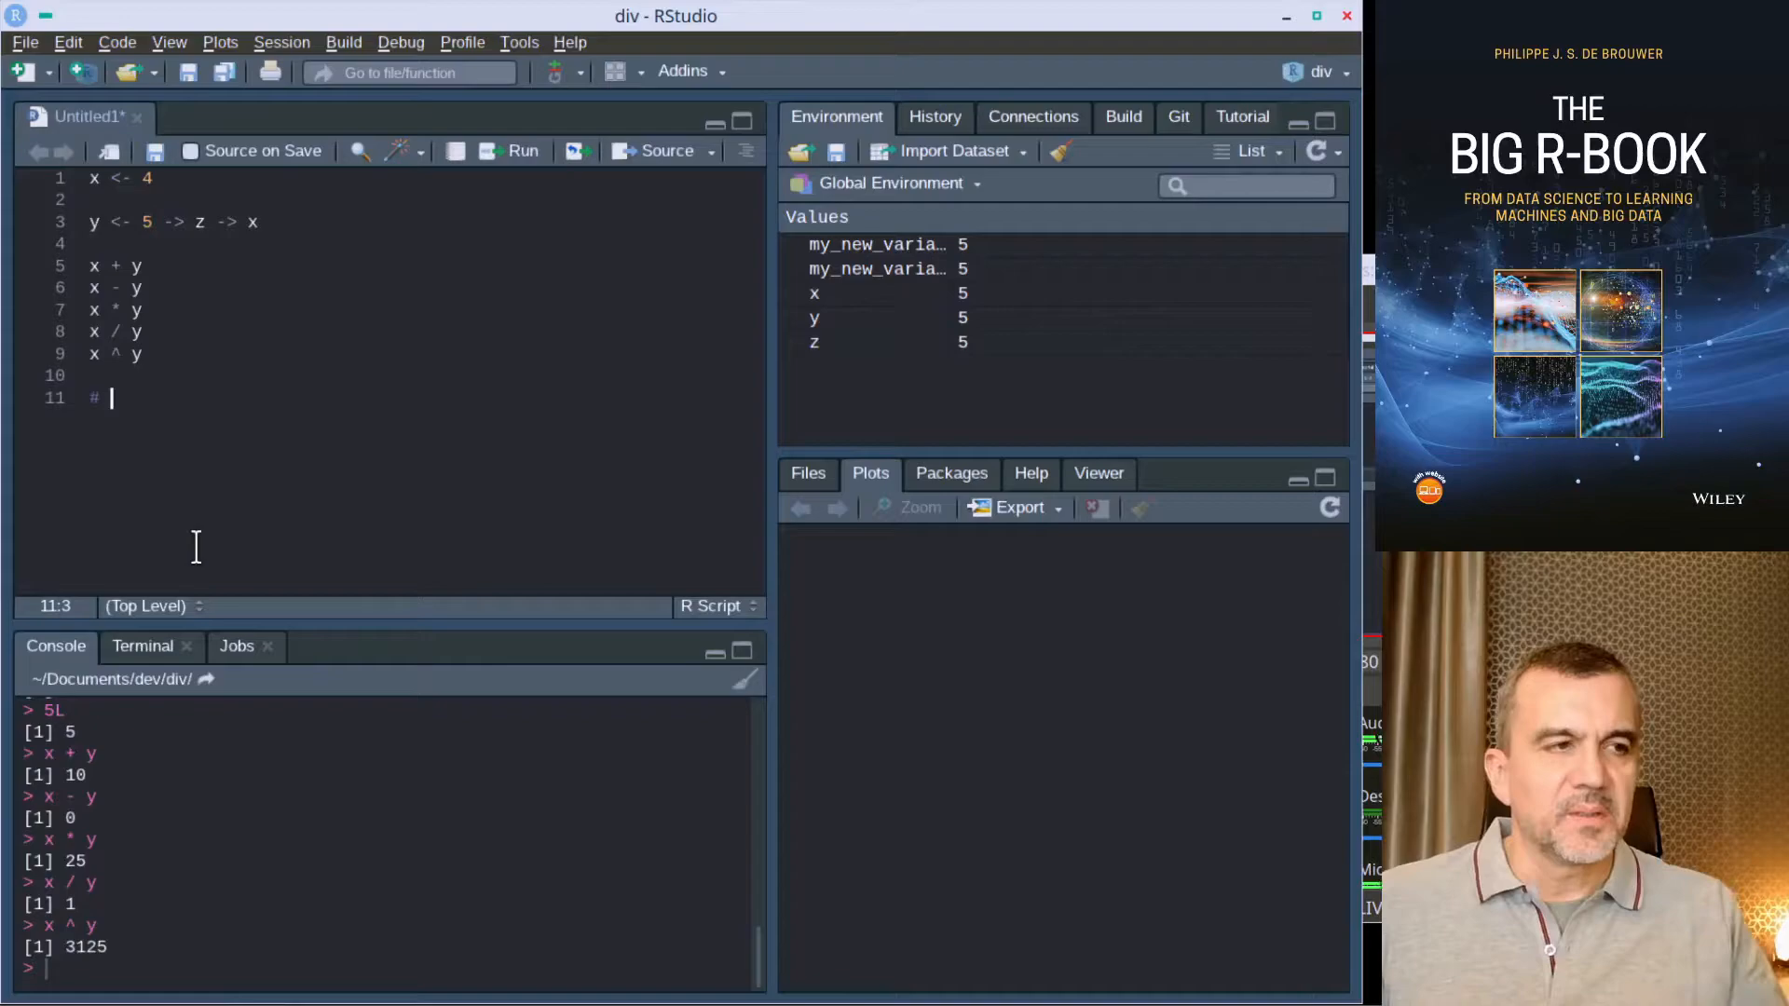
Step: Add a '# now vectors' comment heading with a hash divider and begin x <- c( beneath it
{"action": "type", "text": "now v"}
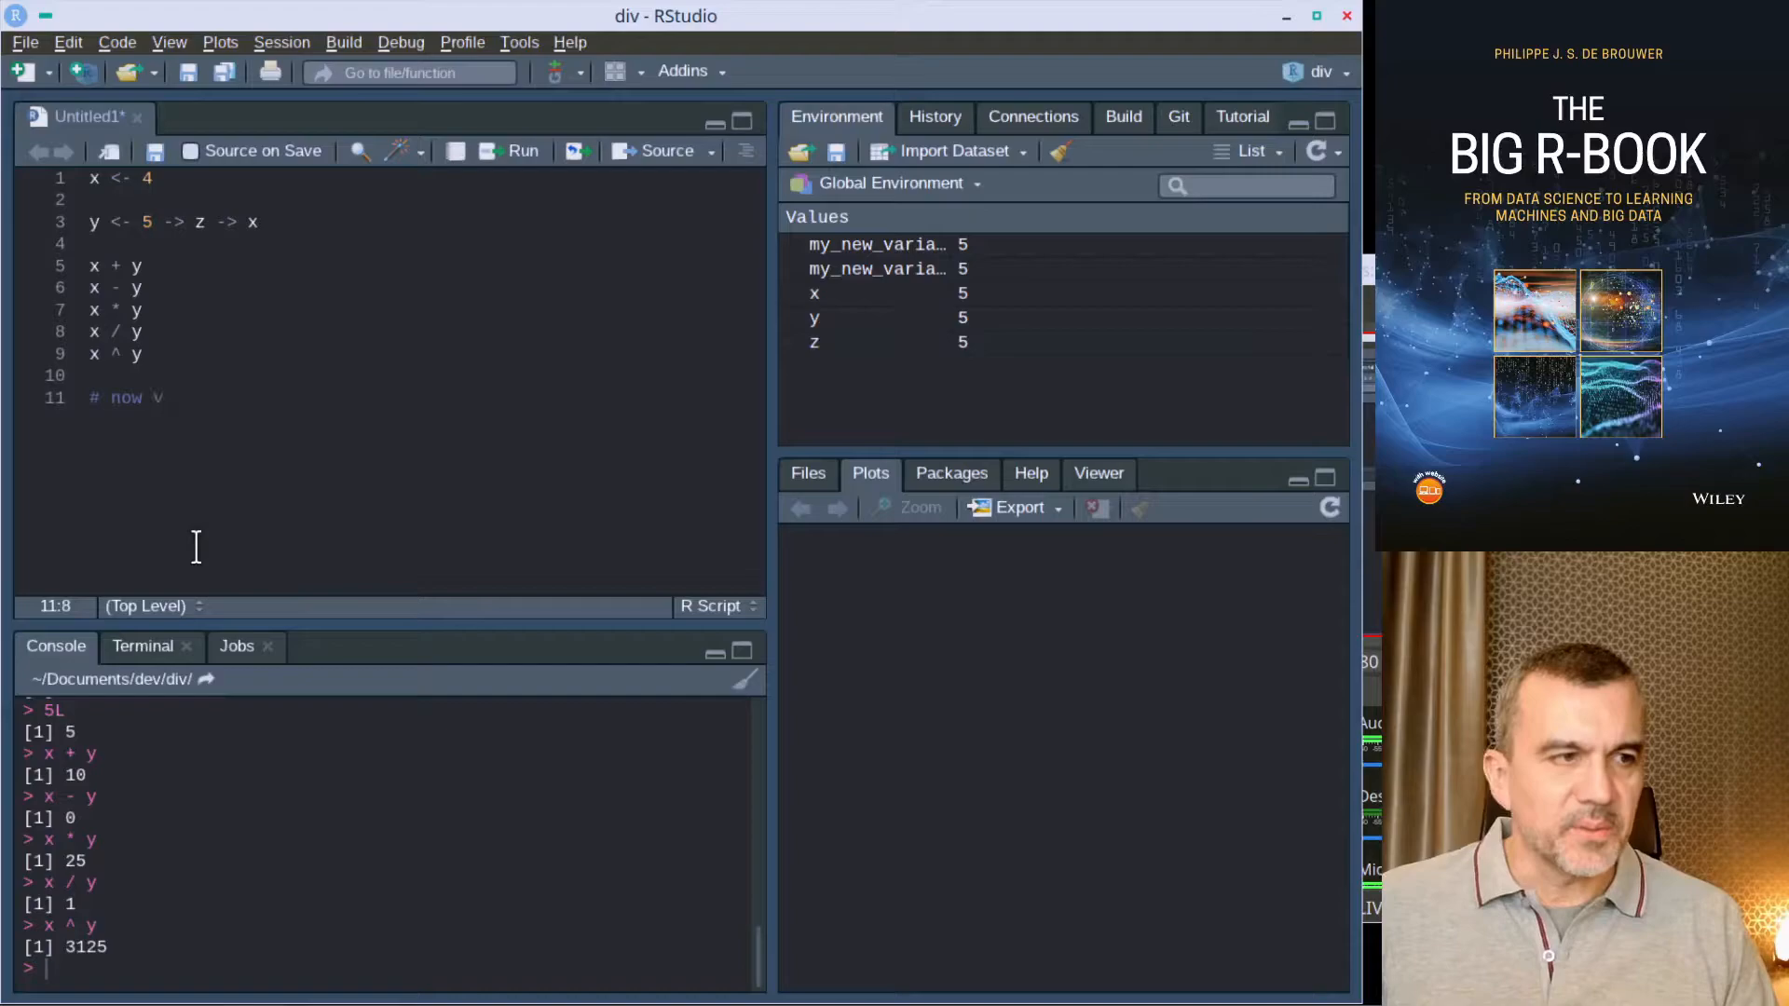
{"action": "type", "text": "vectors"}
{"action": "type", "text": "#############"}
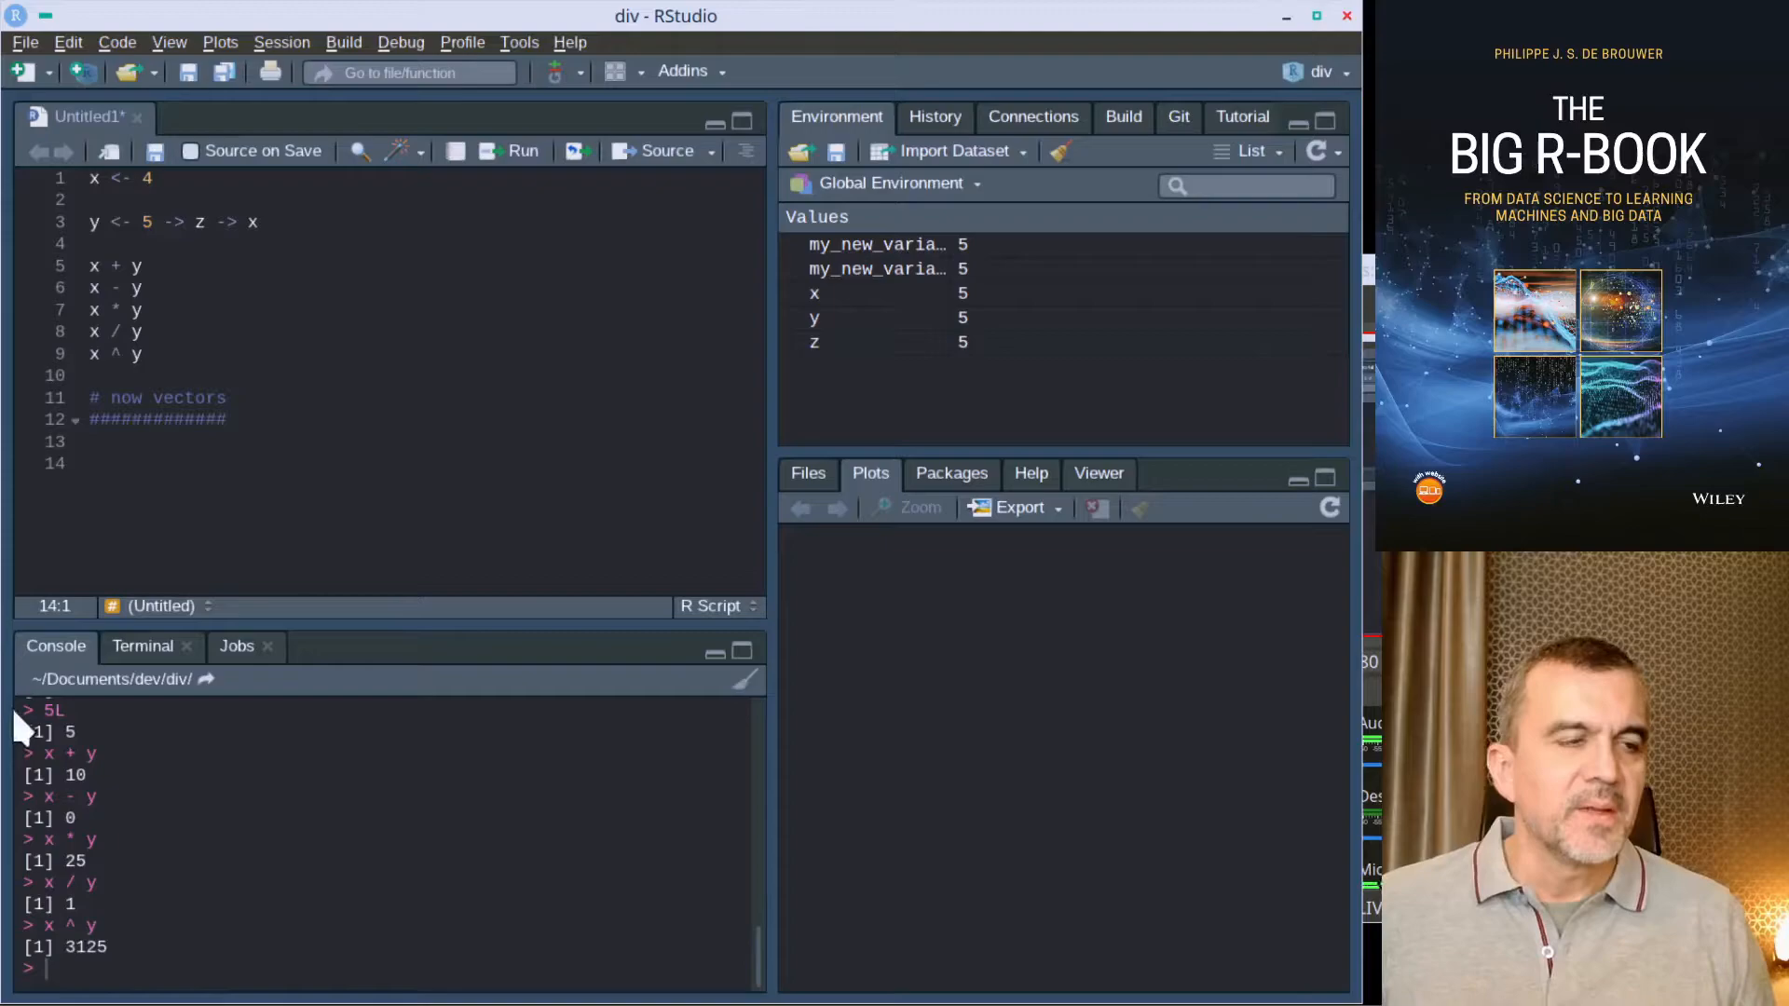
{"action": "left_click", "coordinate": [145, 397]}
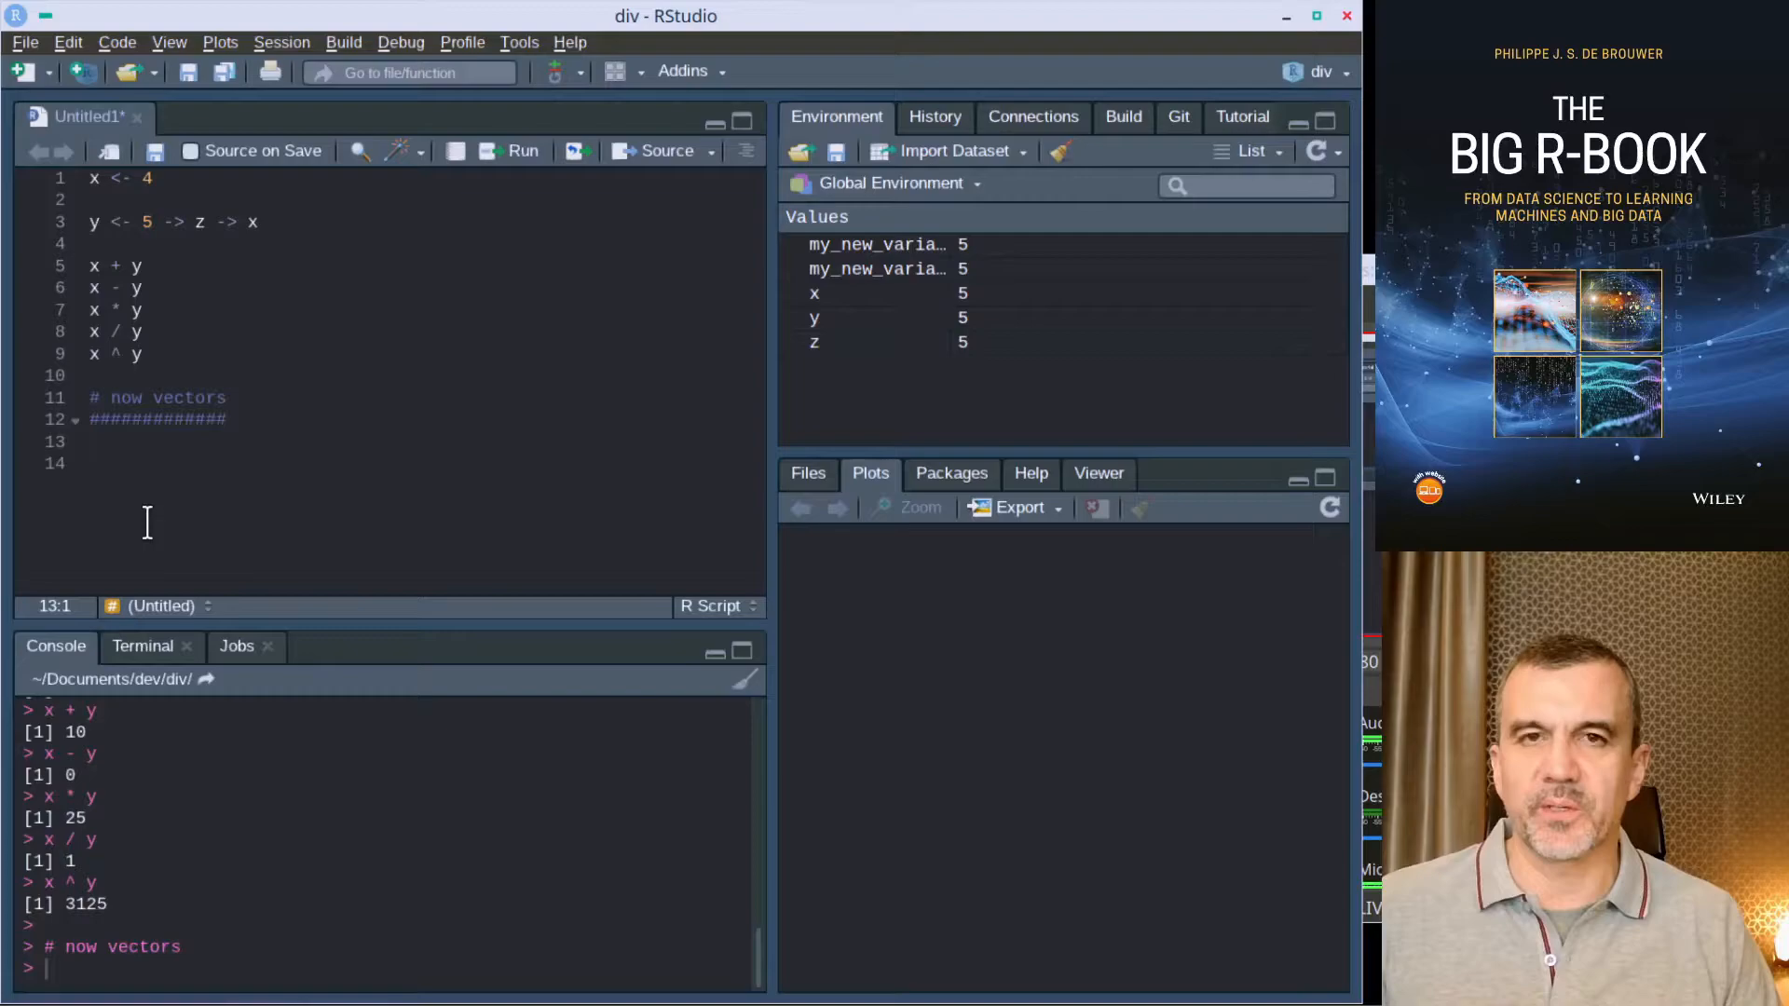
{"action": "type", "text": "x <- c("}
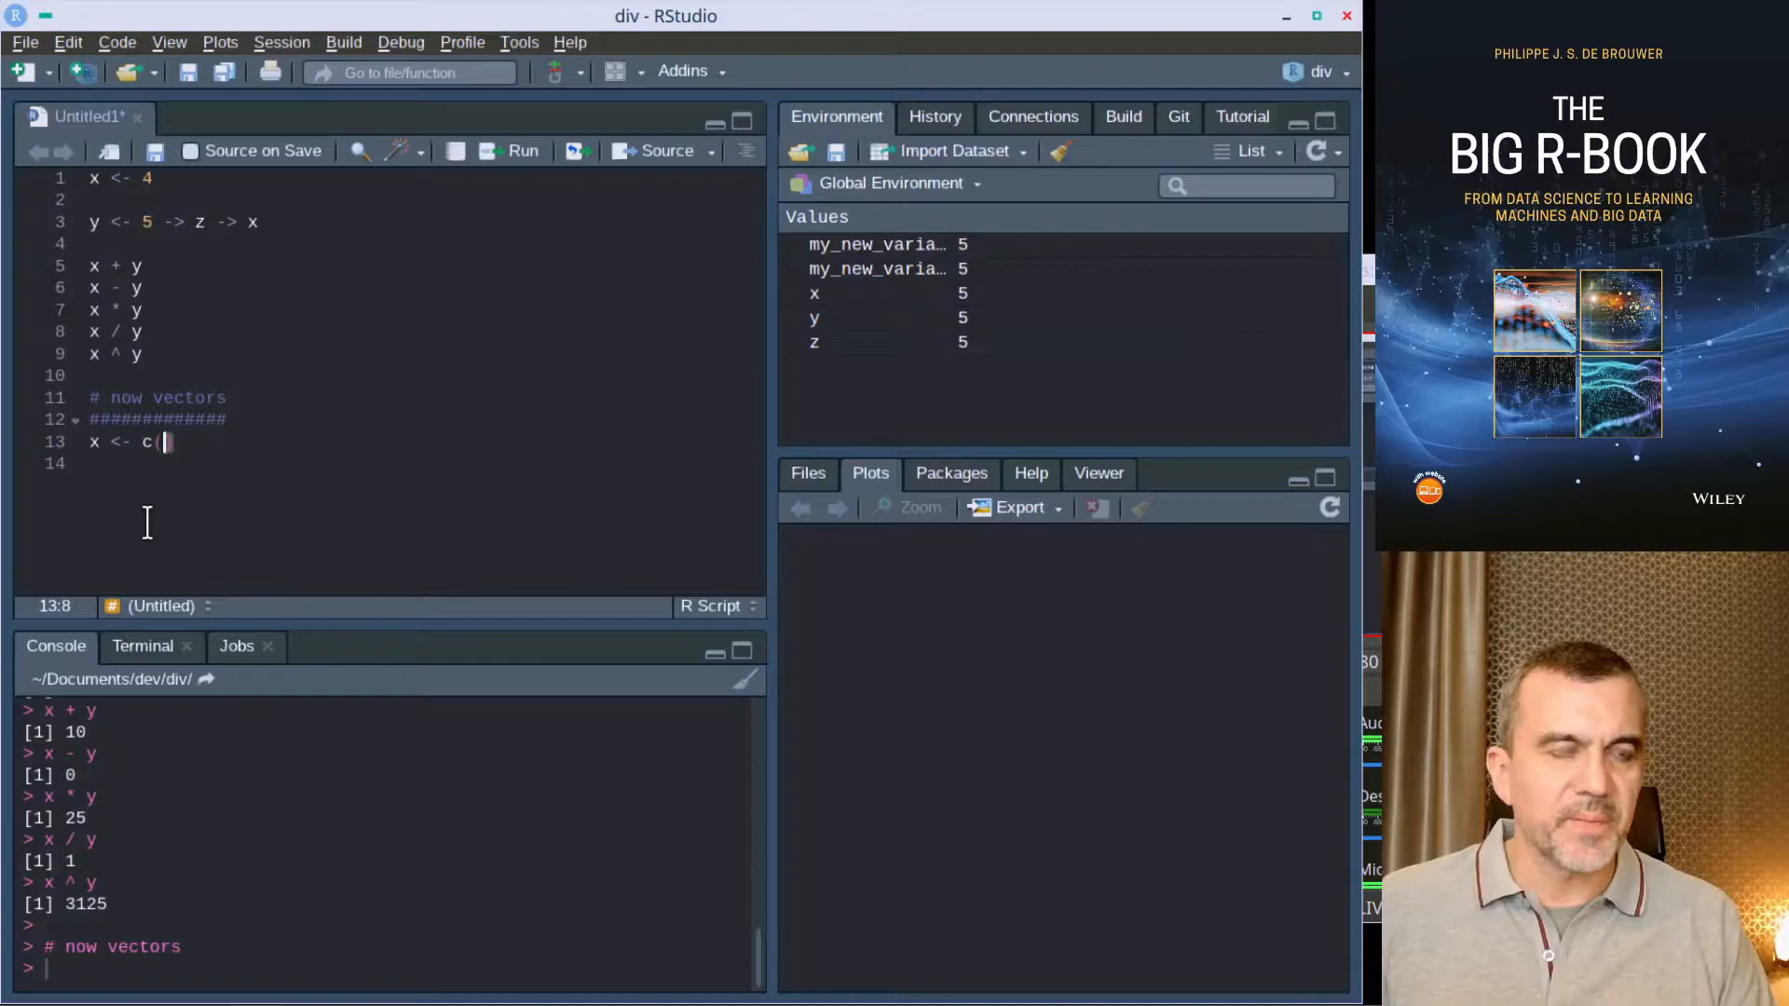
Step: Define and run x <- c(1, 5, 9) and y <- 1:3
{"action": "type", "text": "1, 5, 9"}
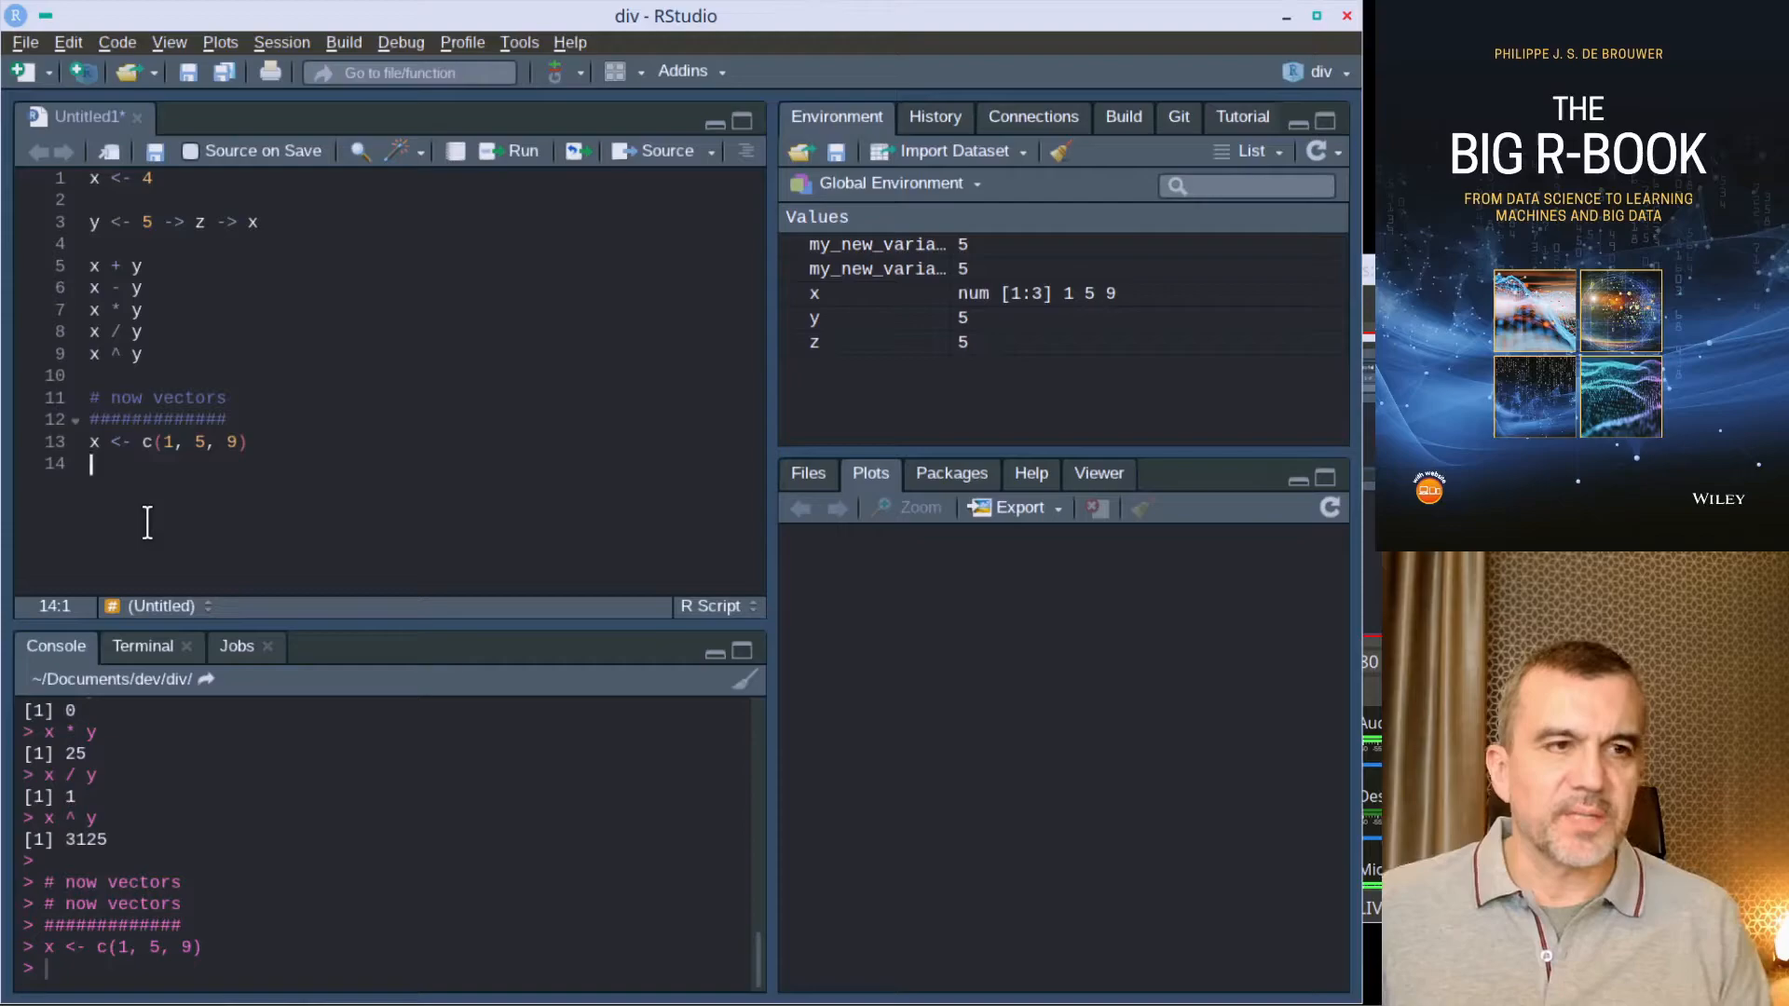
{"action": "type", "text": "y <-"}
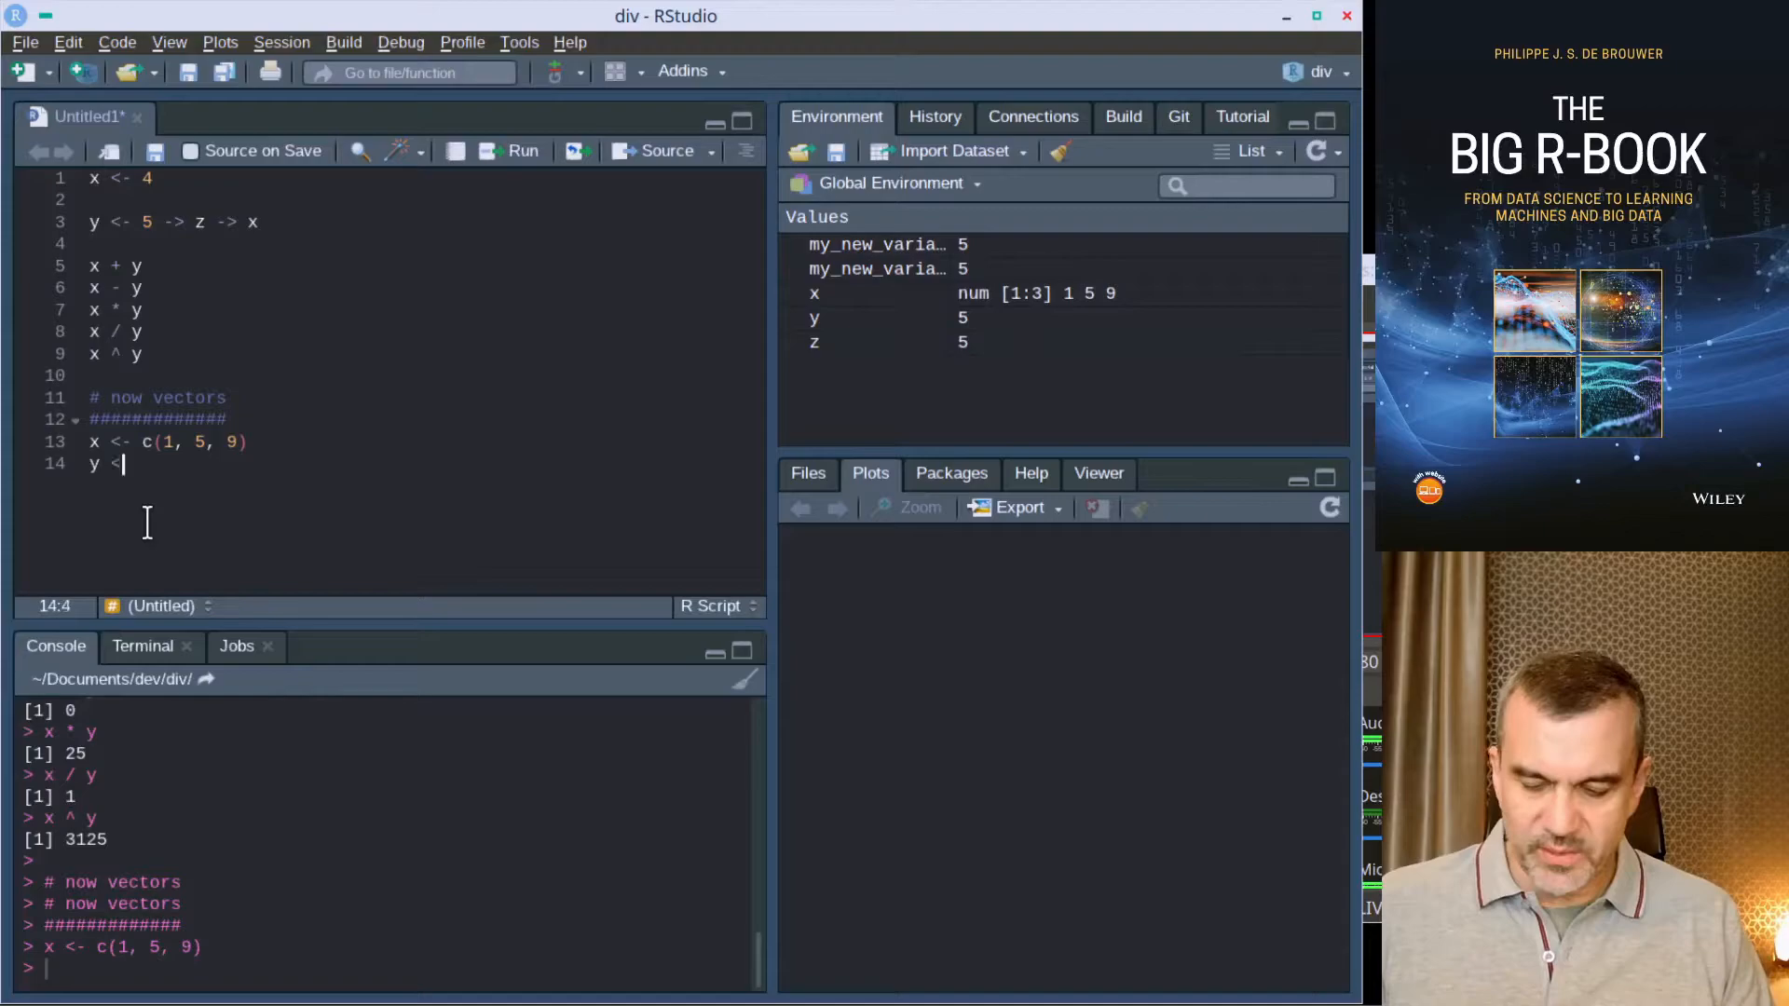
{"action": "type", "text": "1:"}
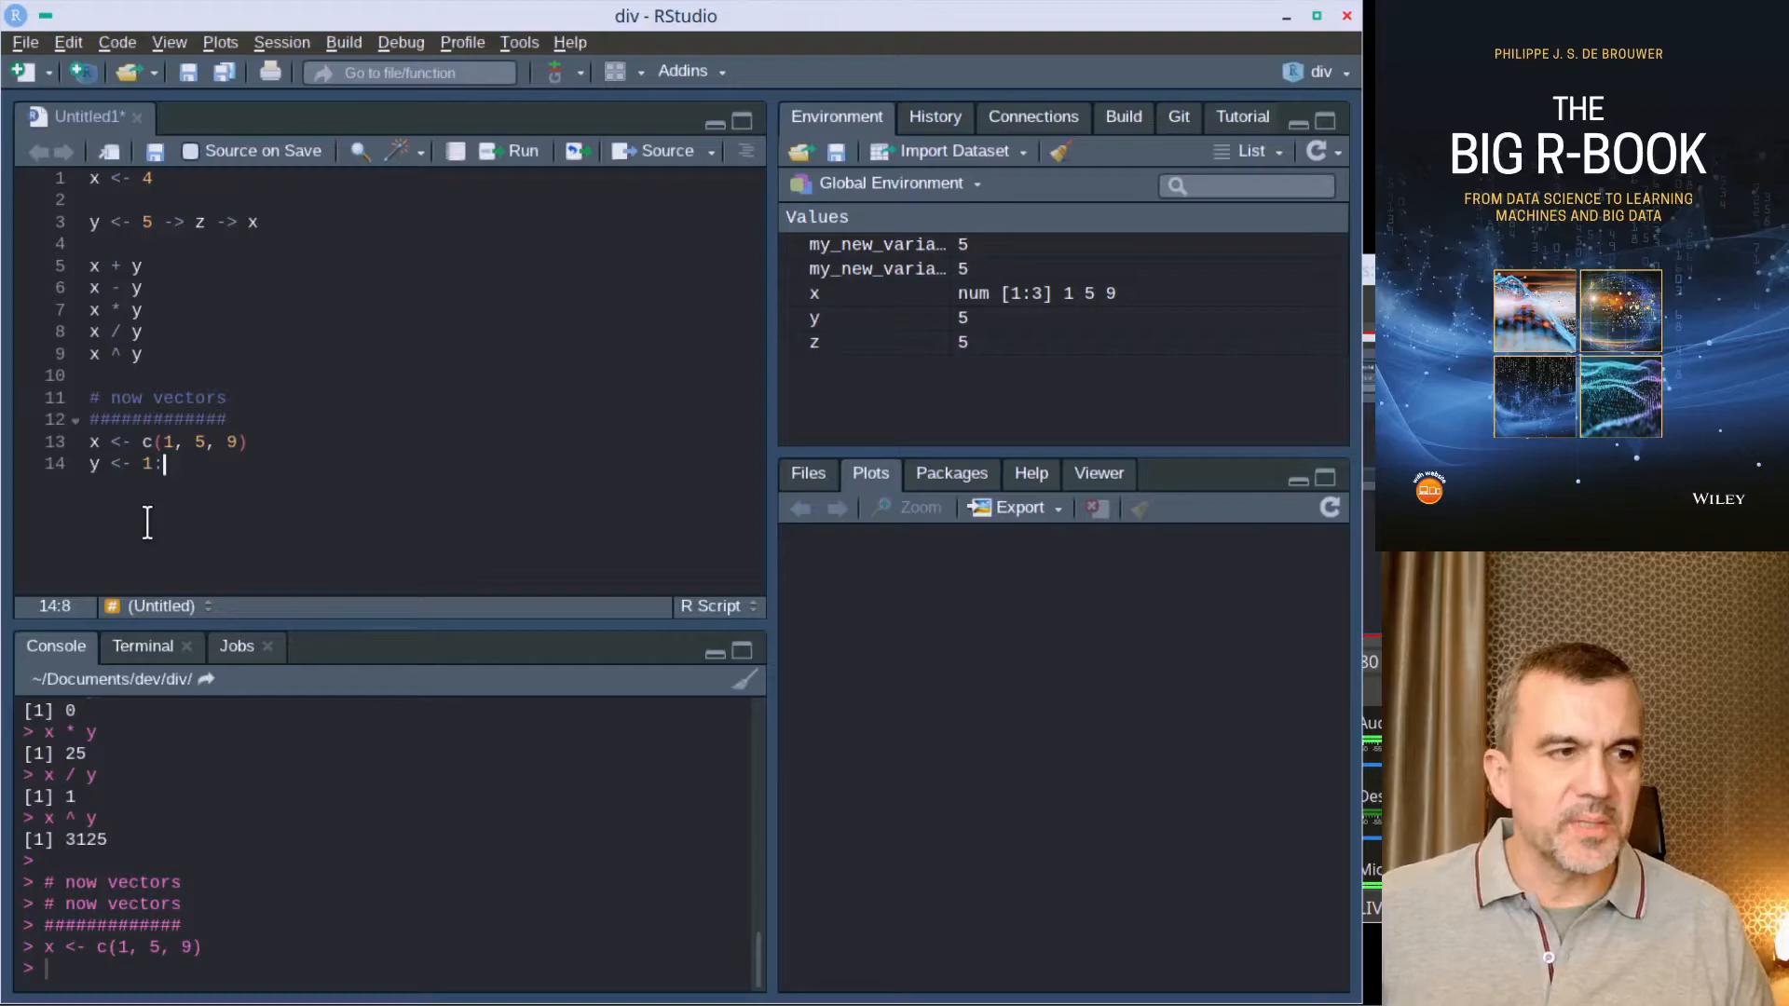
{"action": "key", "text": "enter"}
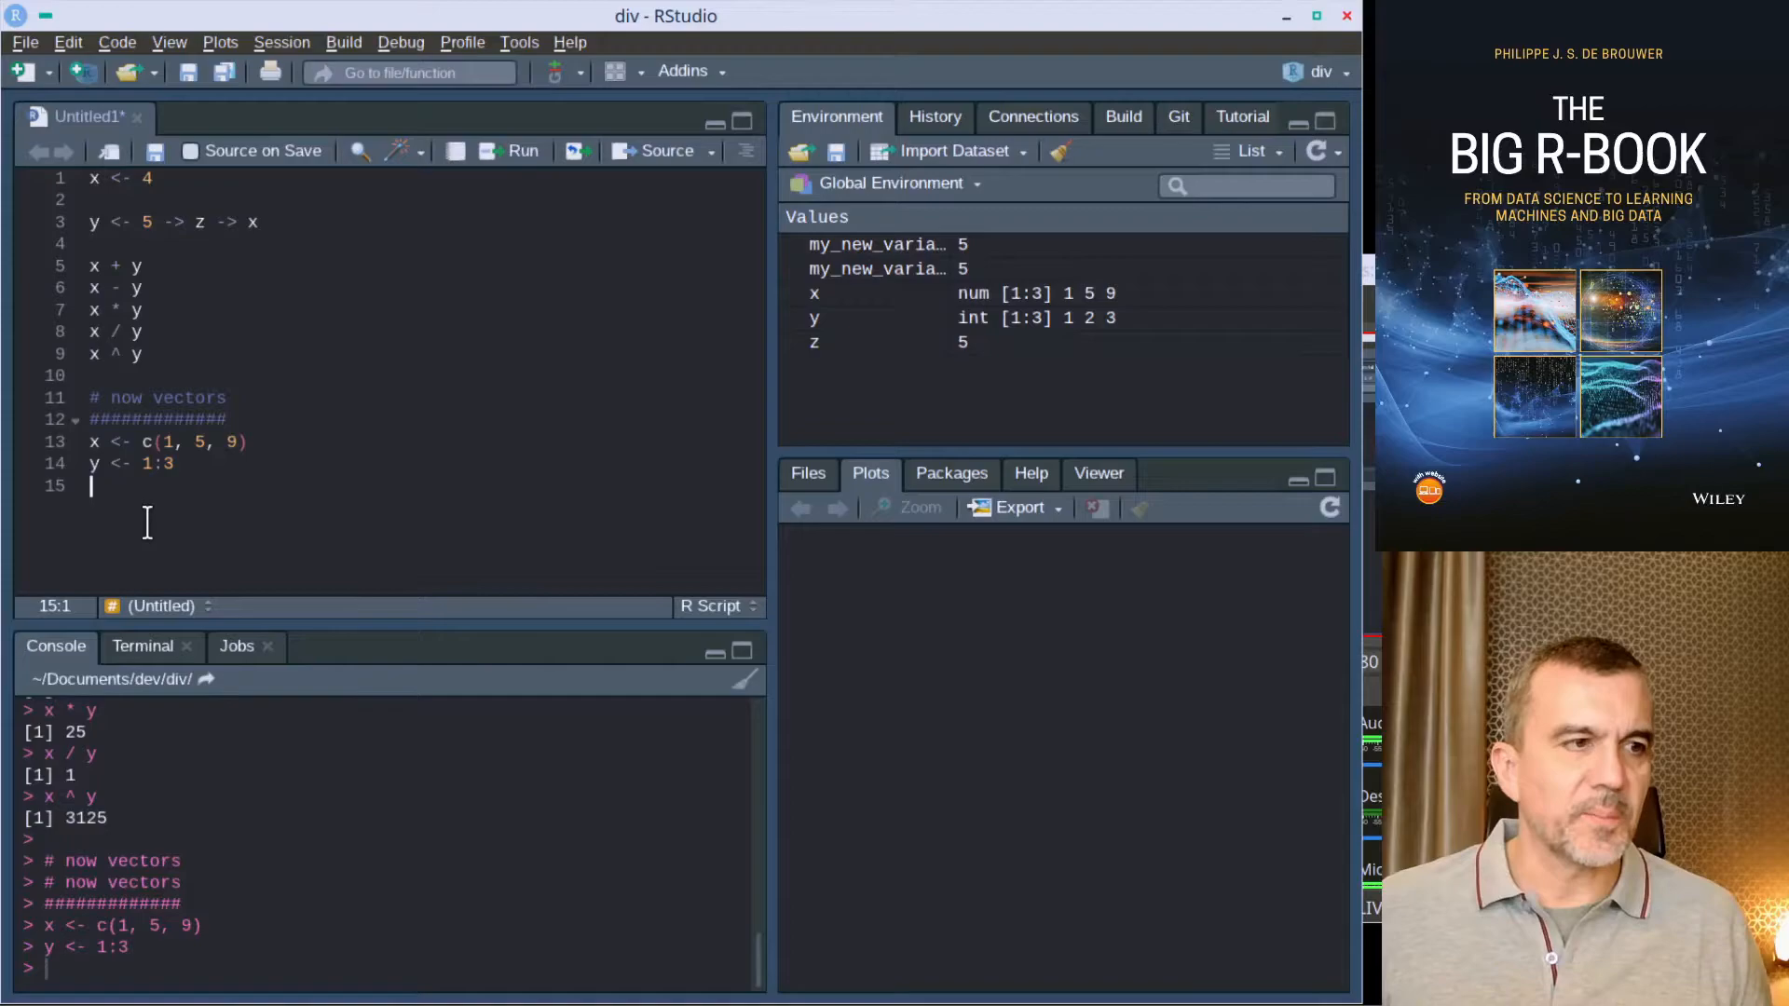
{"action": "mouse_move", "coordinate": [270, 540]}
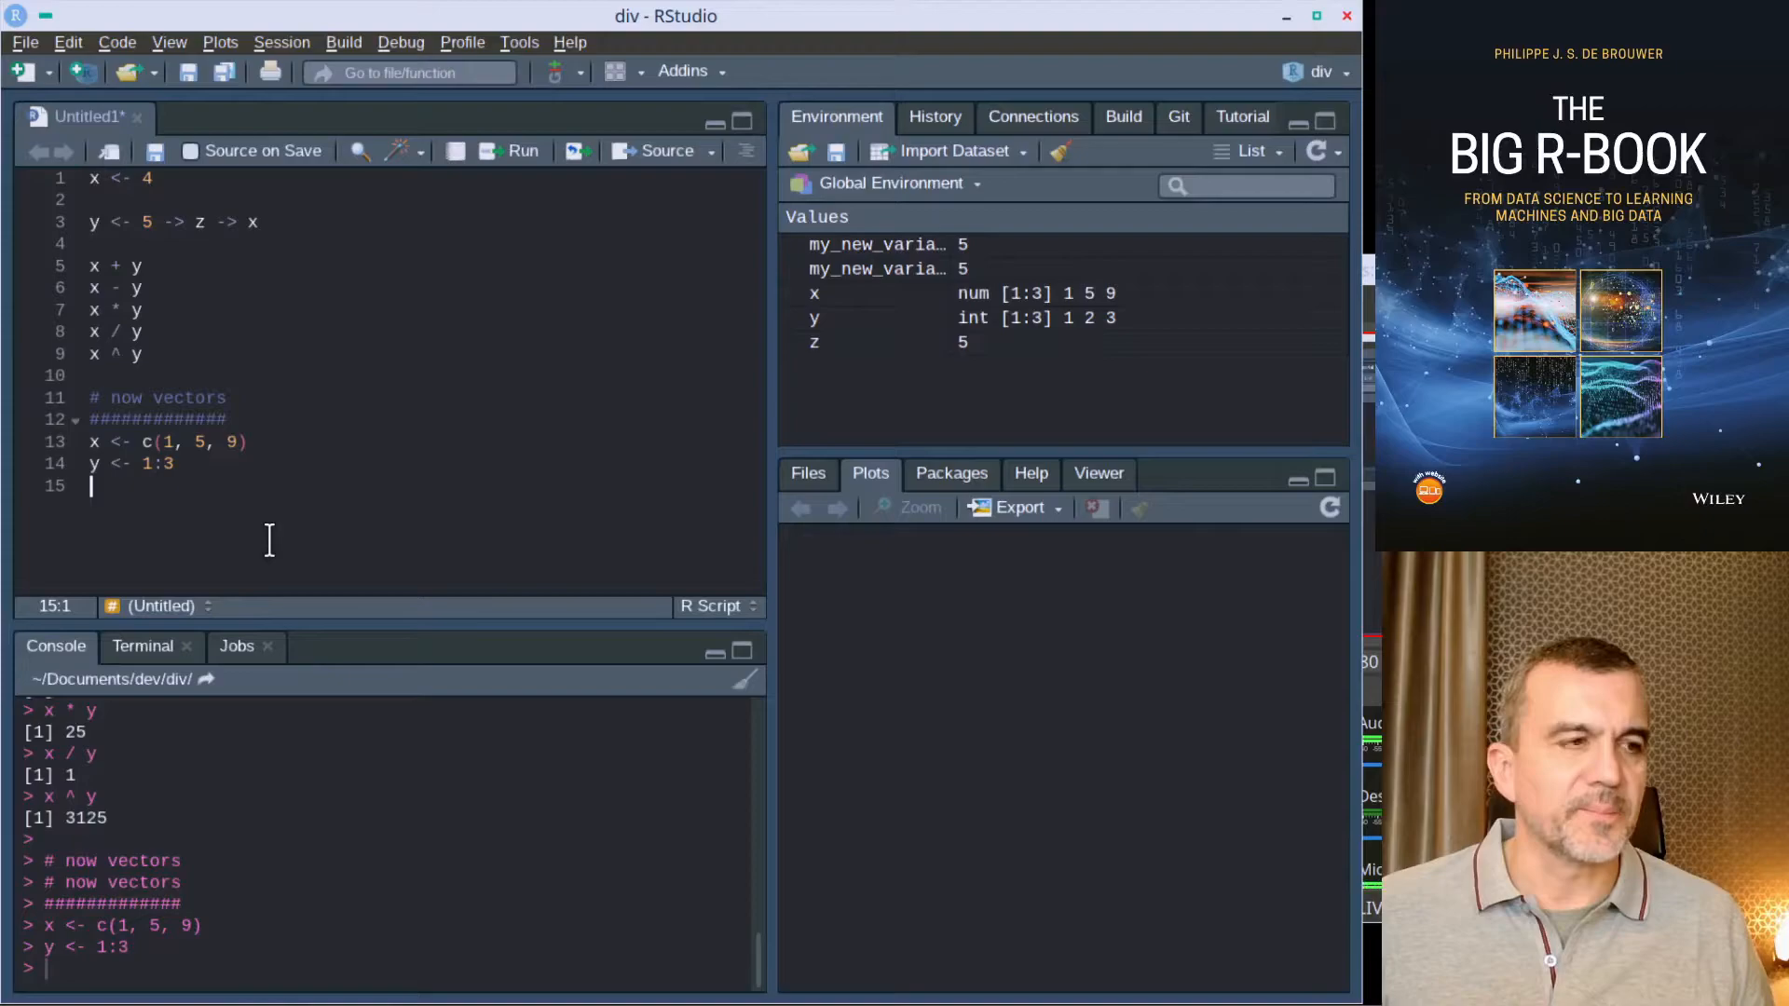
Step: Copy the five arithmetic lines to run element-wise on x and y, then evaluate exp(x)
{"action": "left_click_drag", "start_coordinate": [93, 266], "coordinate": [144, 354]}
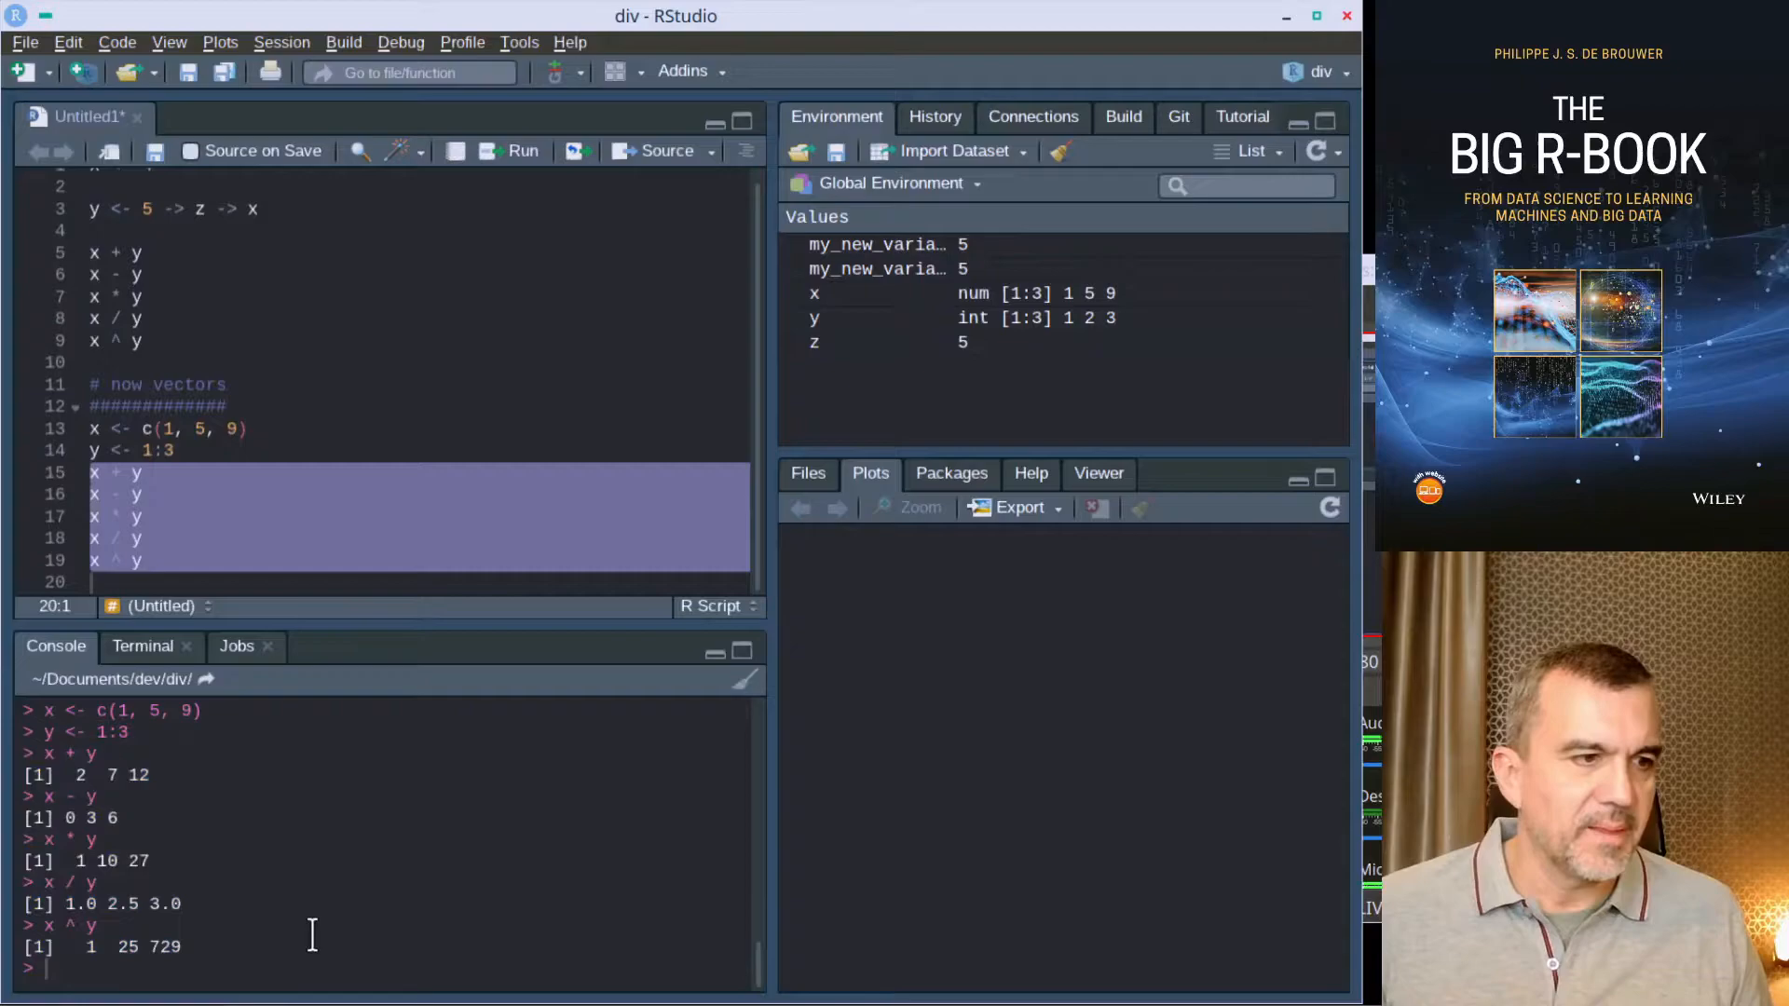
{"action": "left_click_drag", "start_coordinate": [34, 752], "coordinate": [69, 818]}
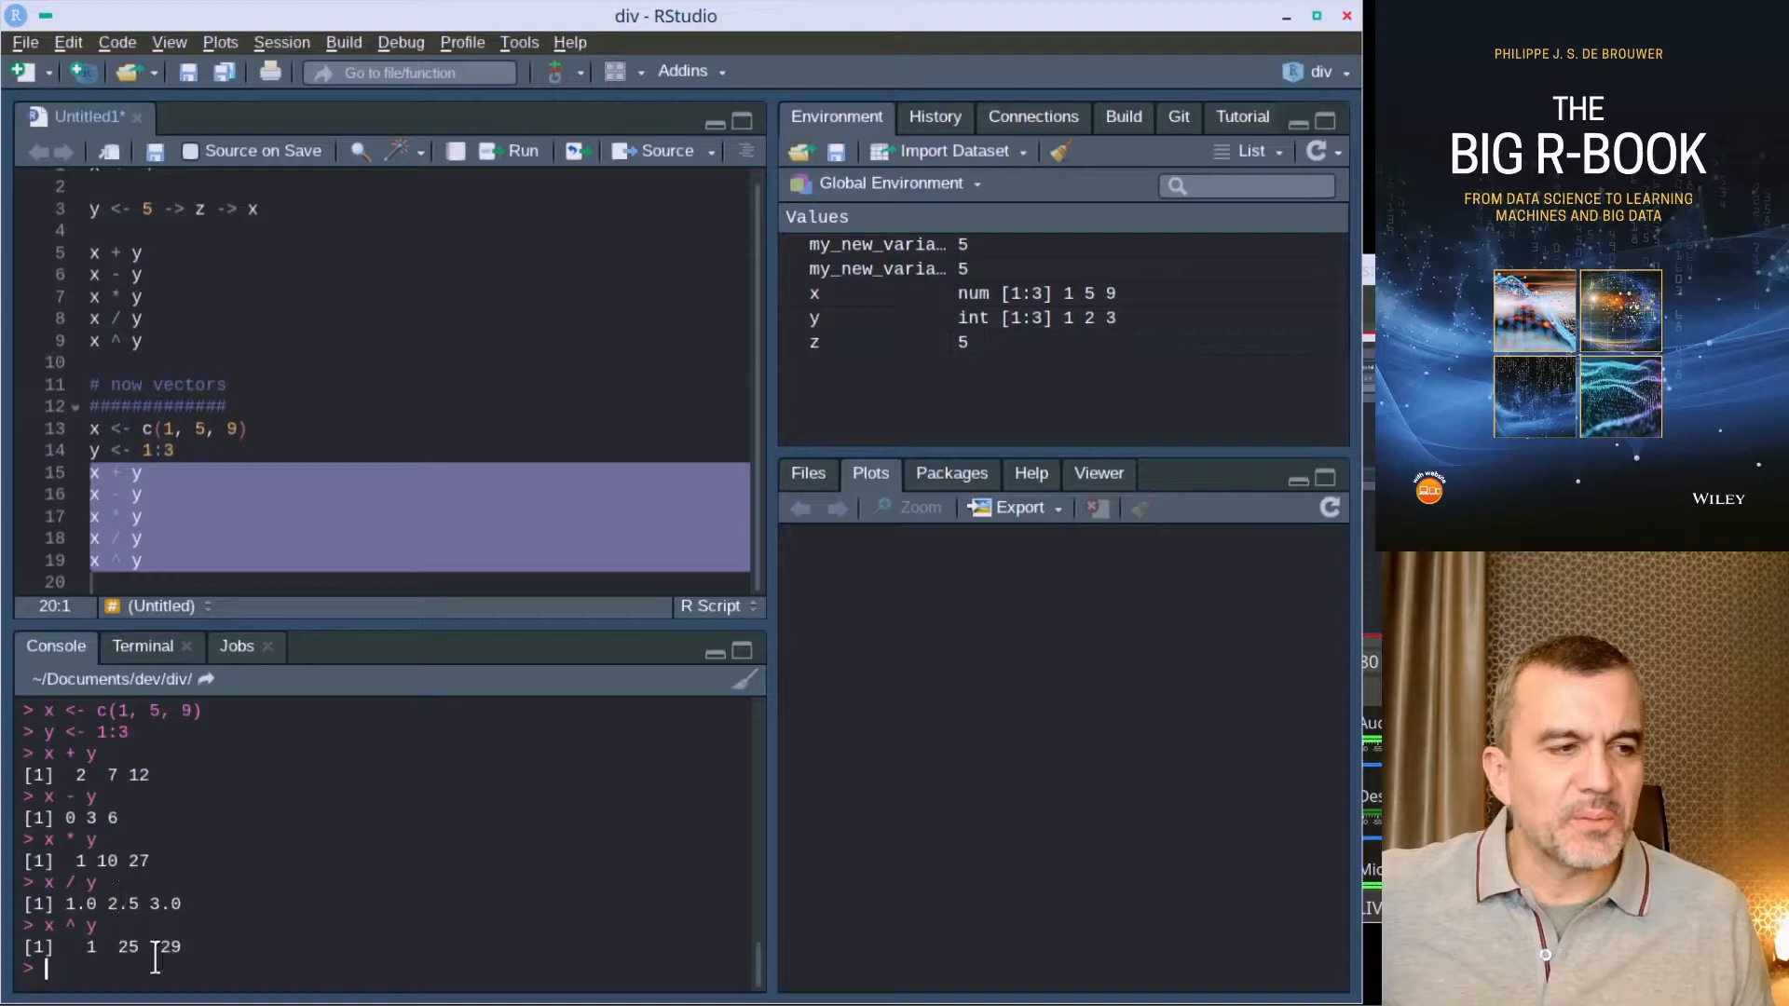
{"action": "type", "text": "exp(x"}
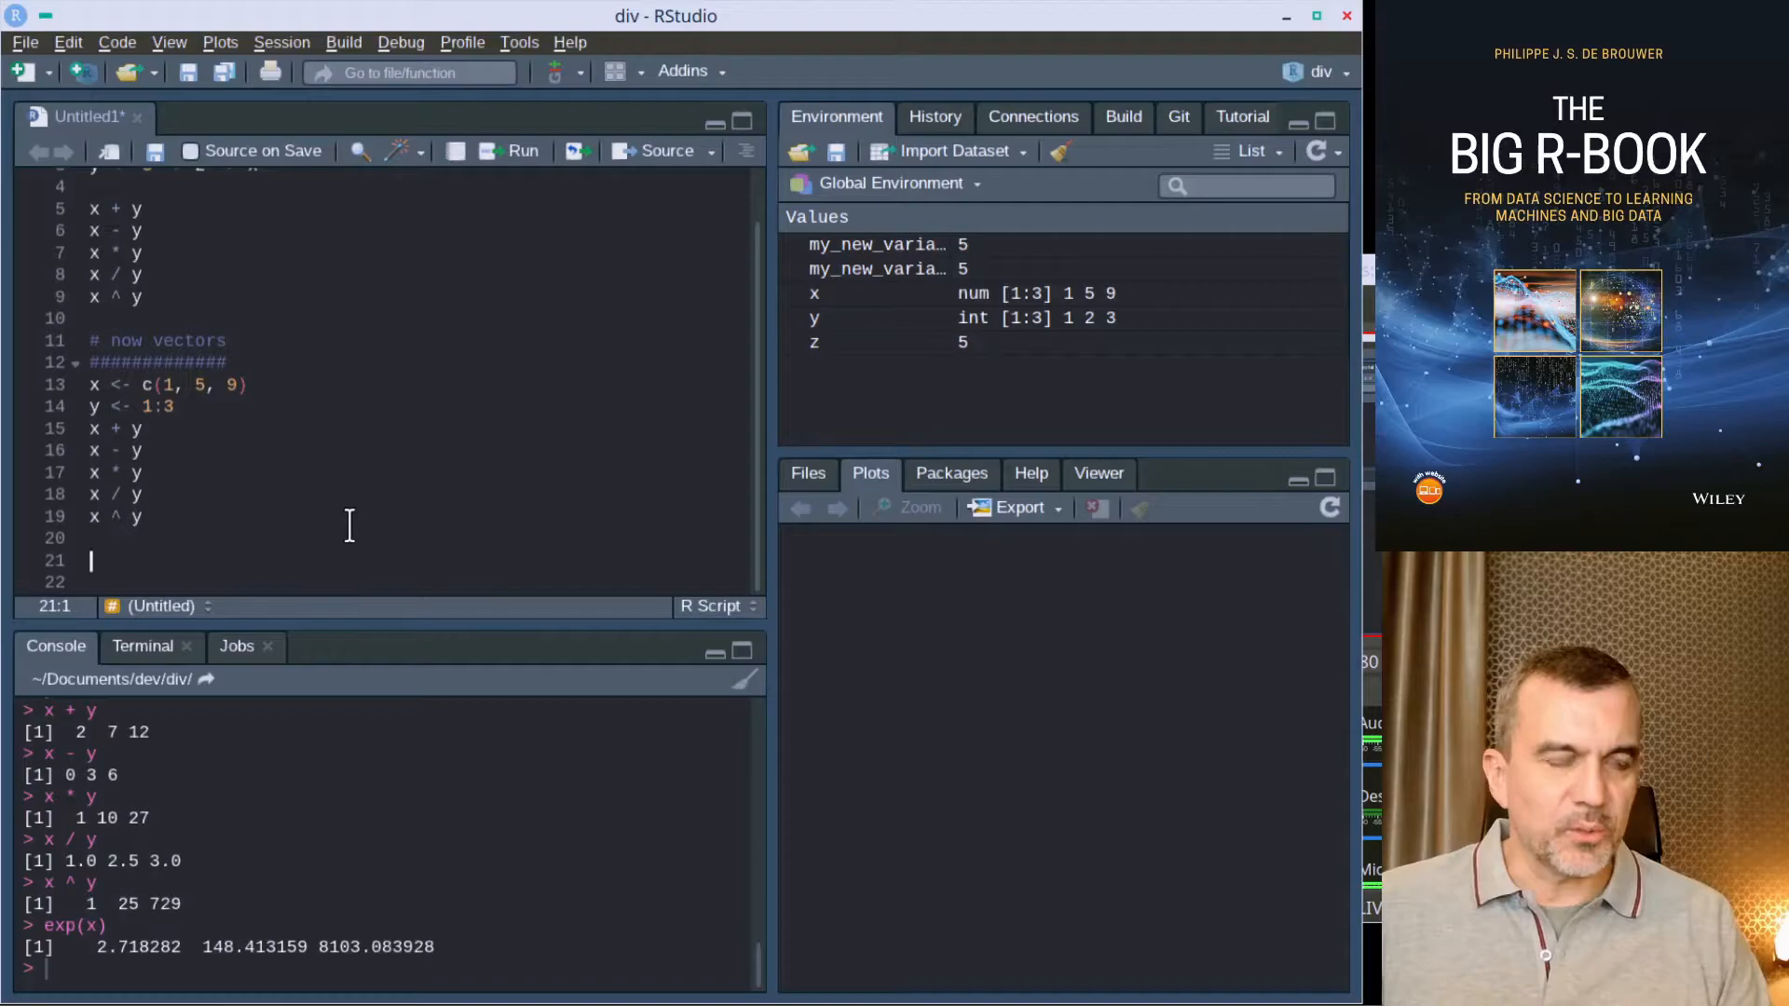
Step: Create matrix M as the outer product x %*% t(y)
{"action": "type", "text": "x %*% y"}
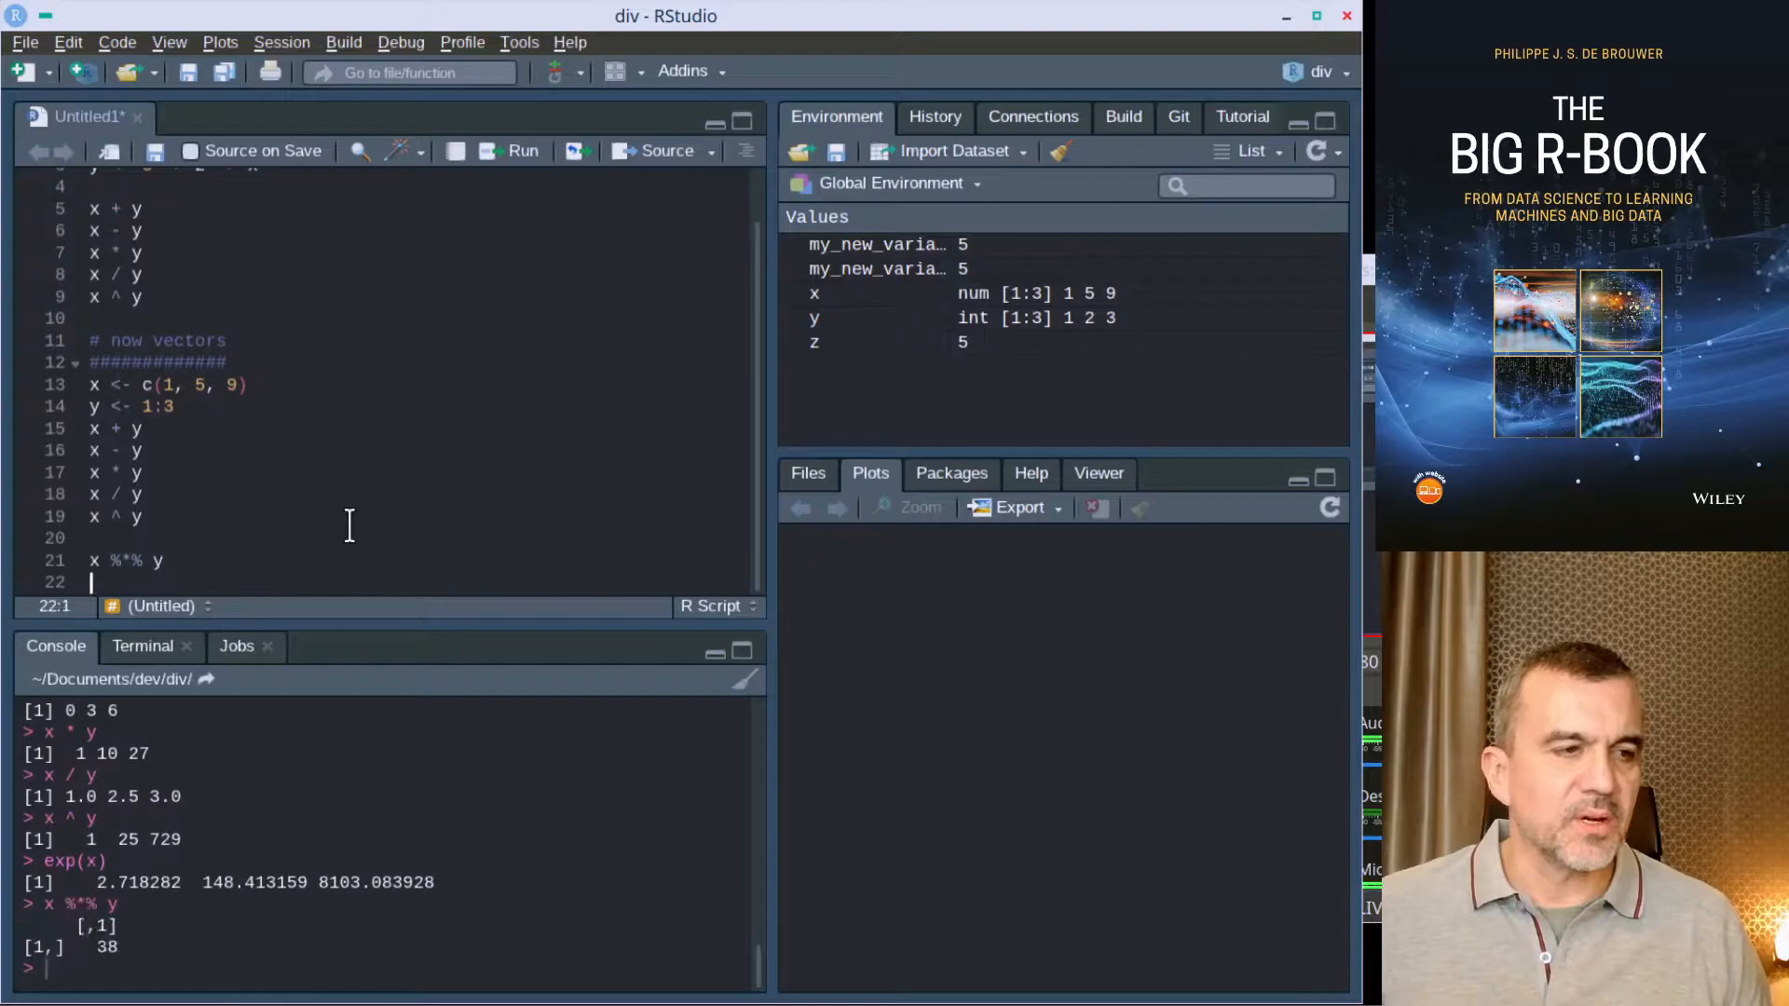
{"action": "type", "text": "x"}
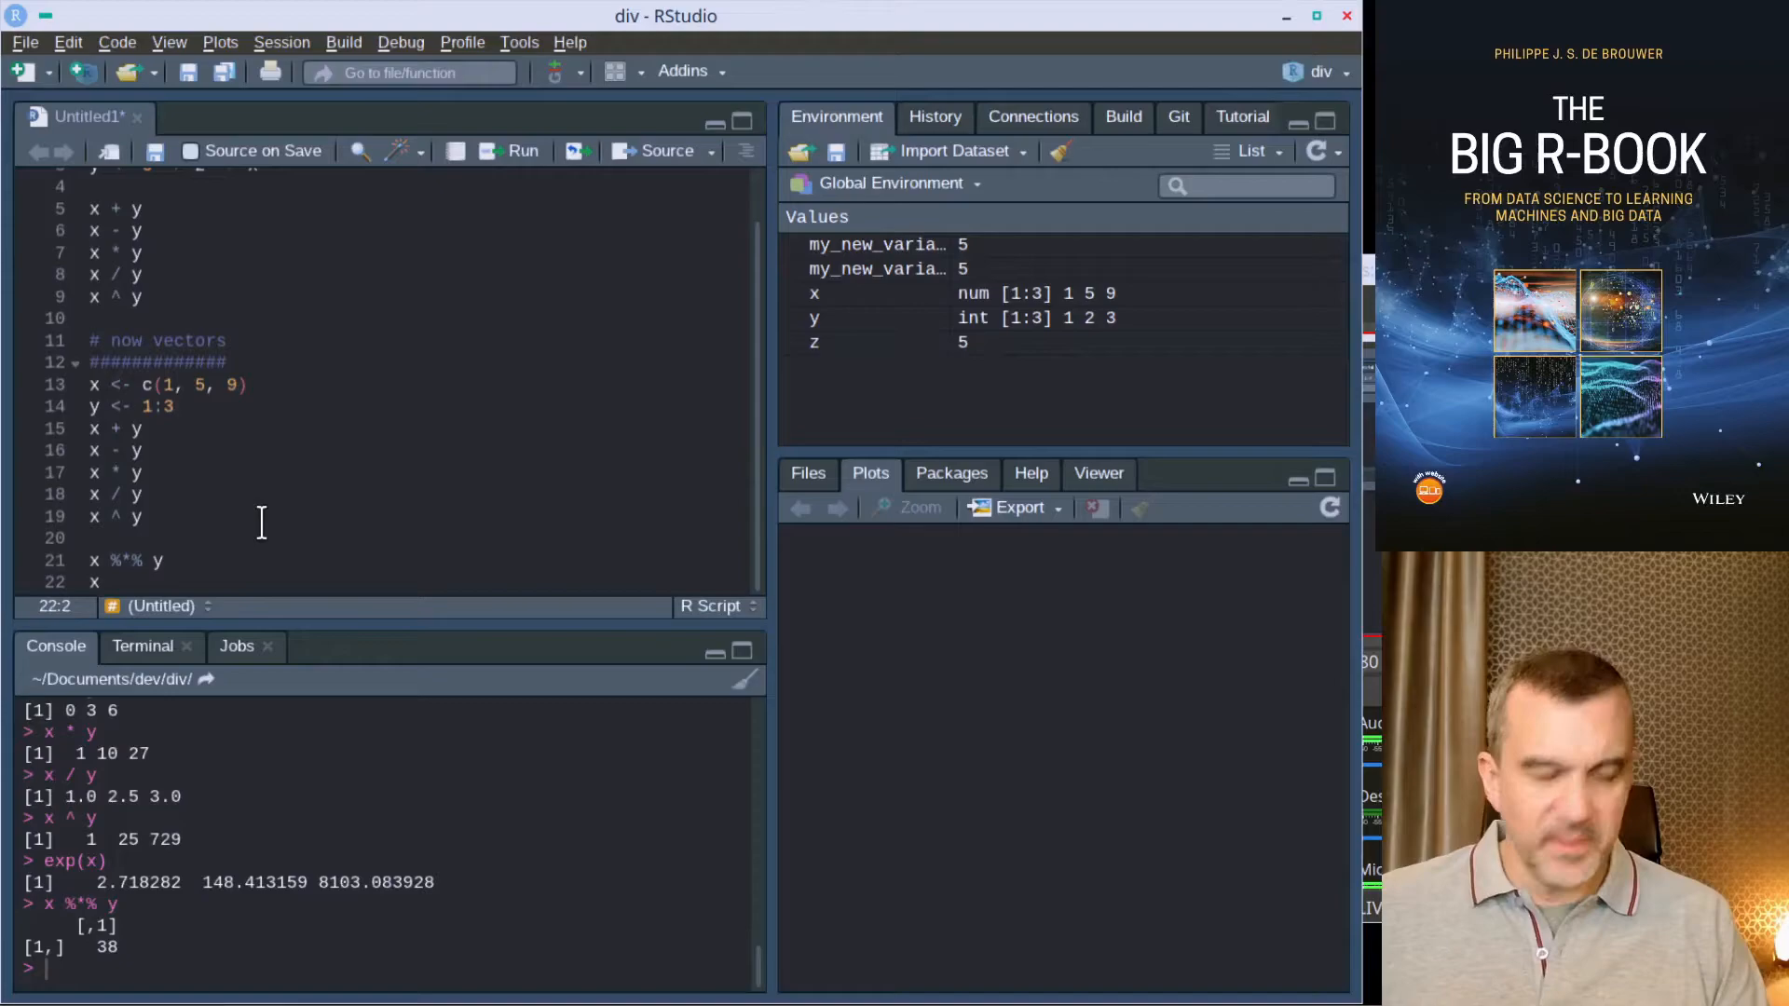
{"action": "type", "text": "t("}
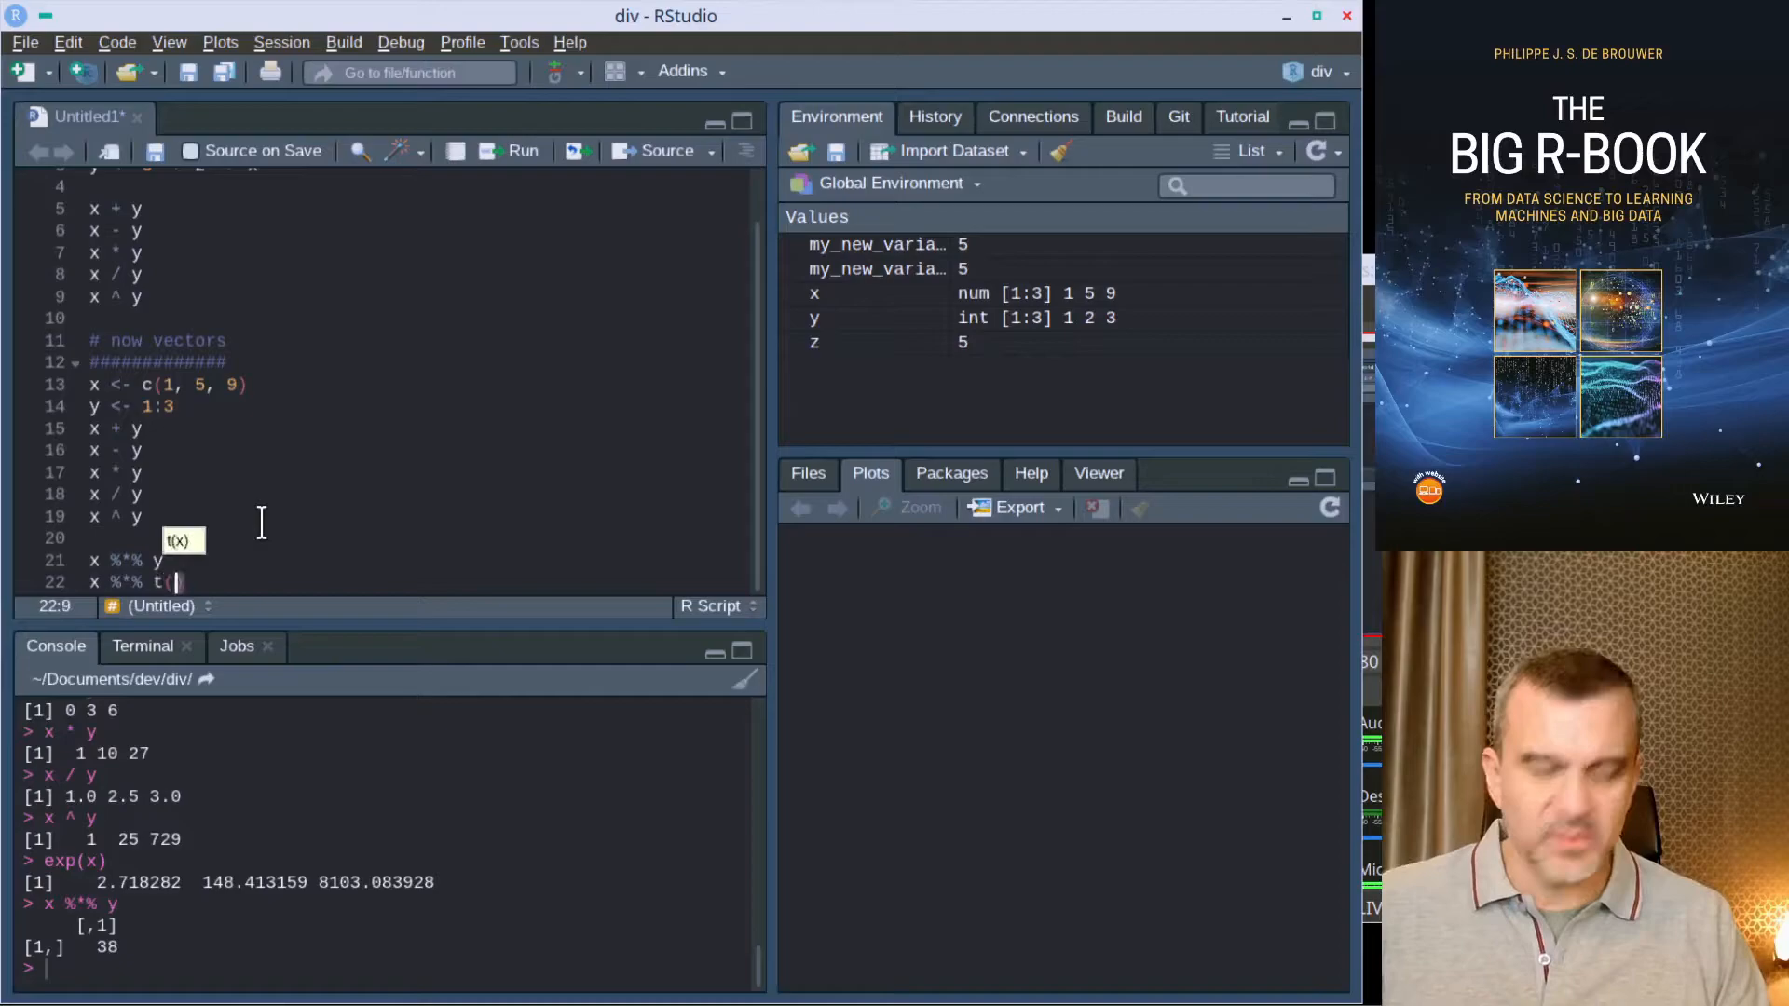
{"action": "type", "text": "y)"}
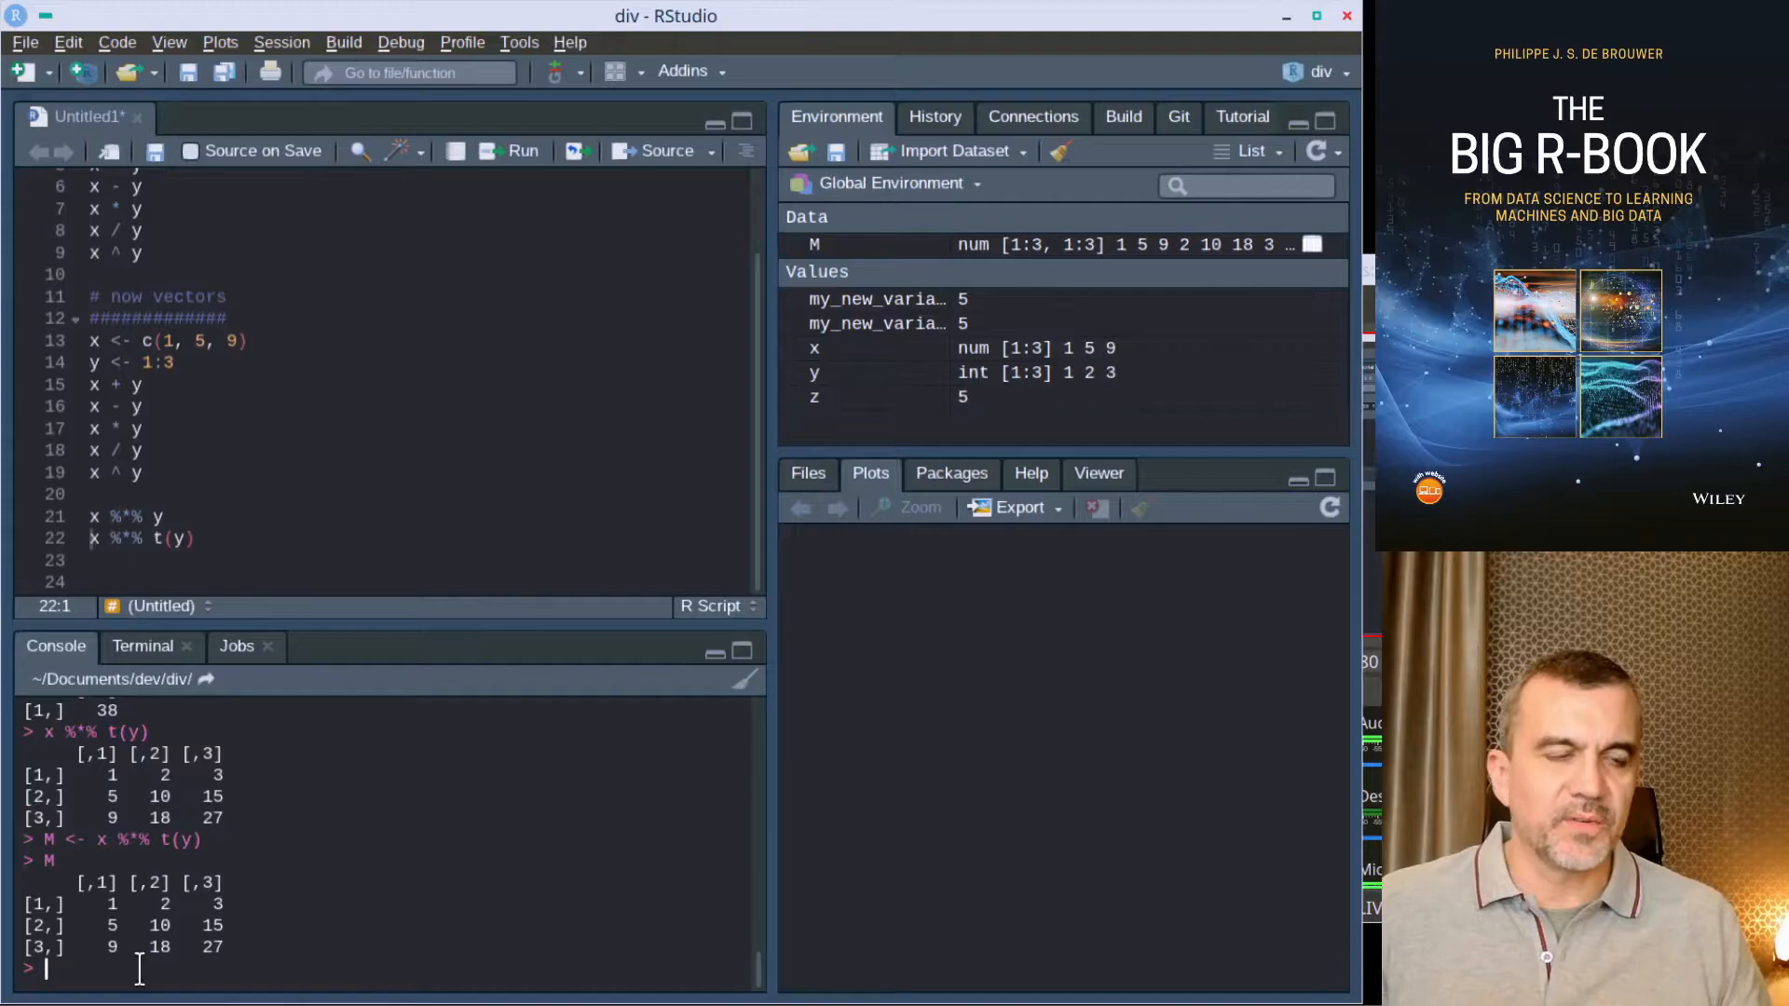
Step: Print M in the console and query class(M)
{"action": "type", "text": "print"}
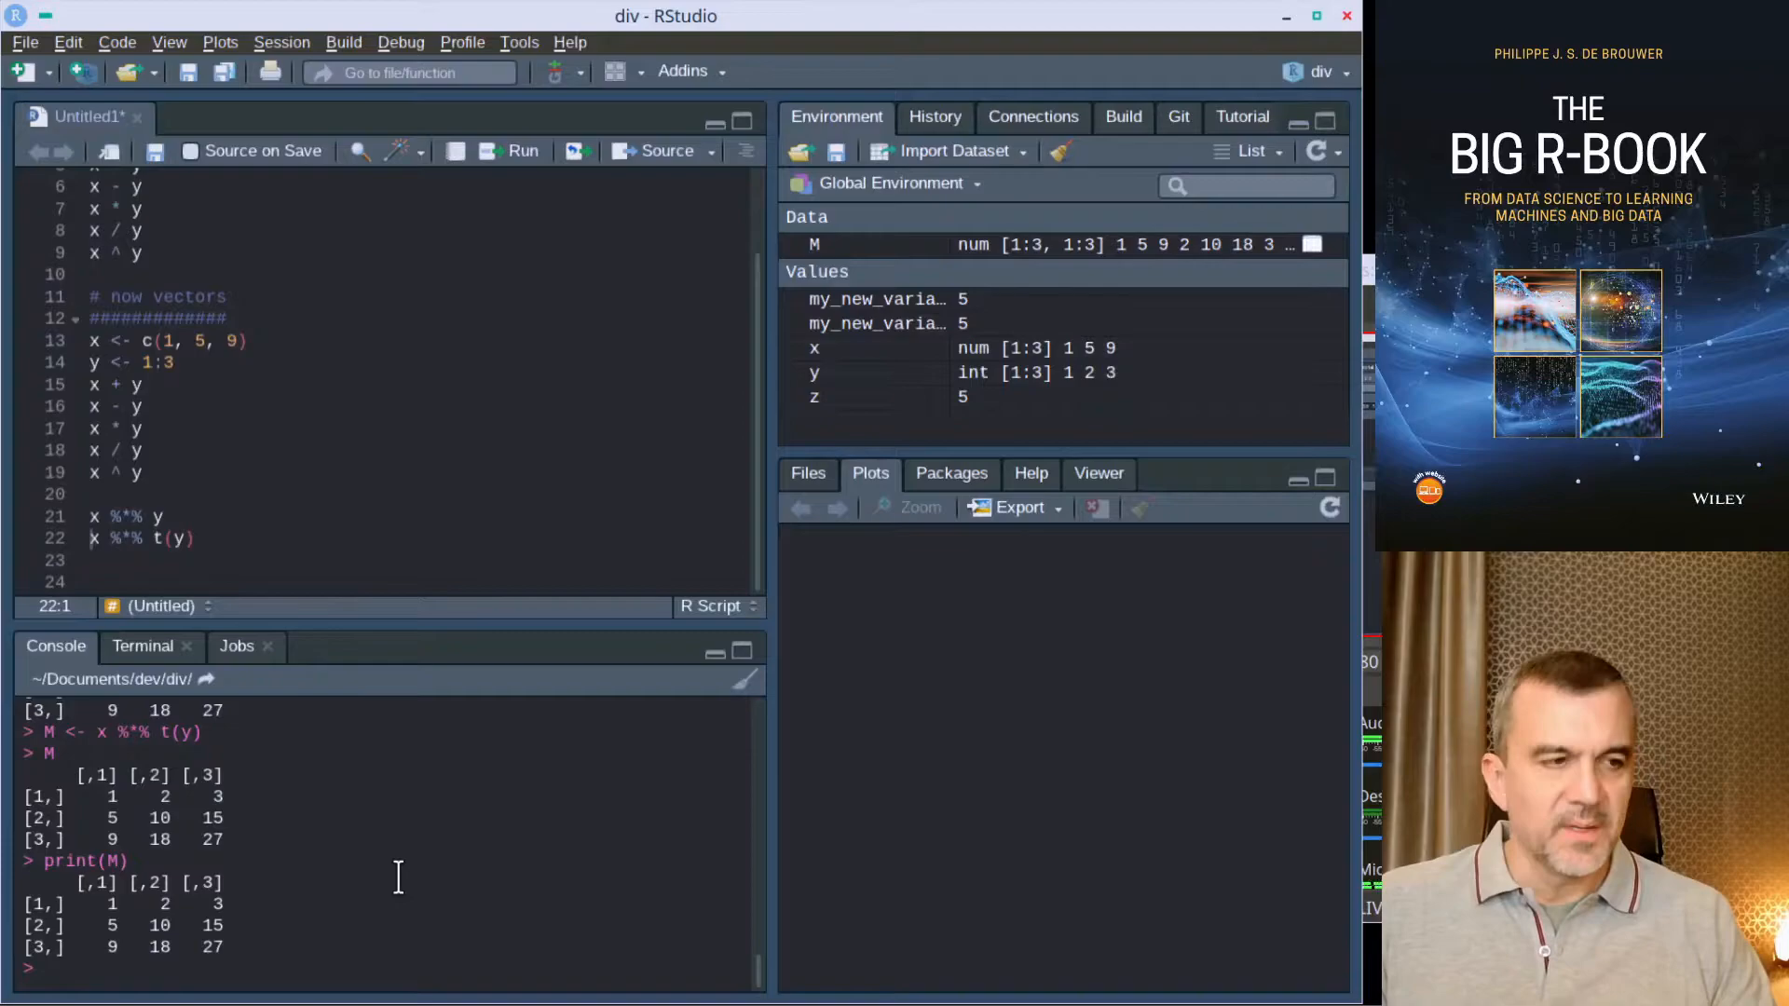
{"action": "type", "text": "class(M"}
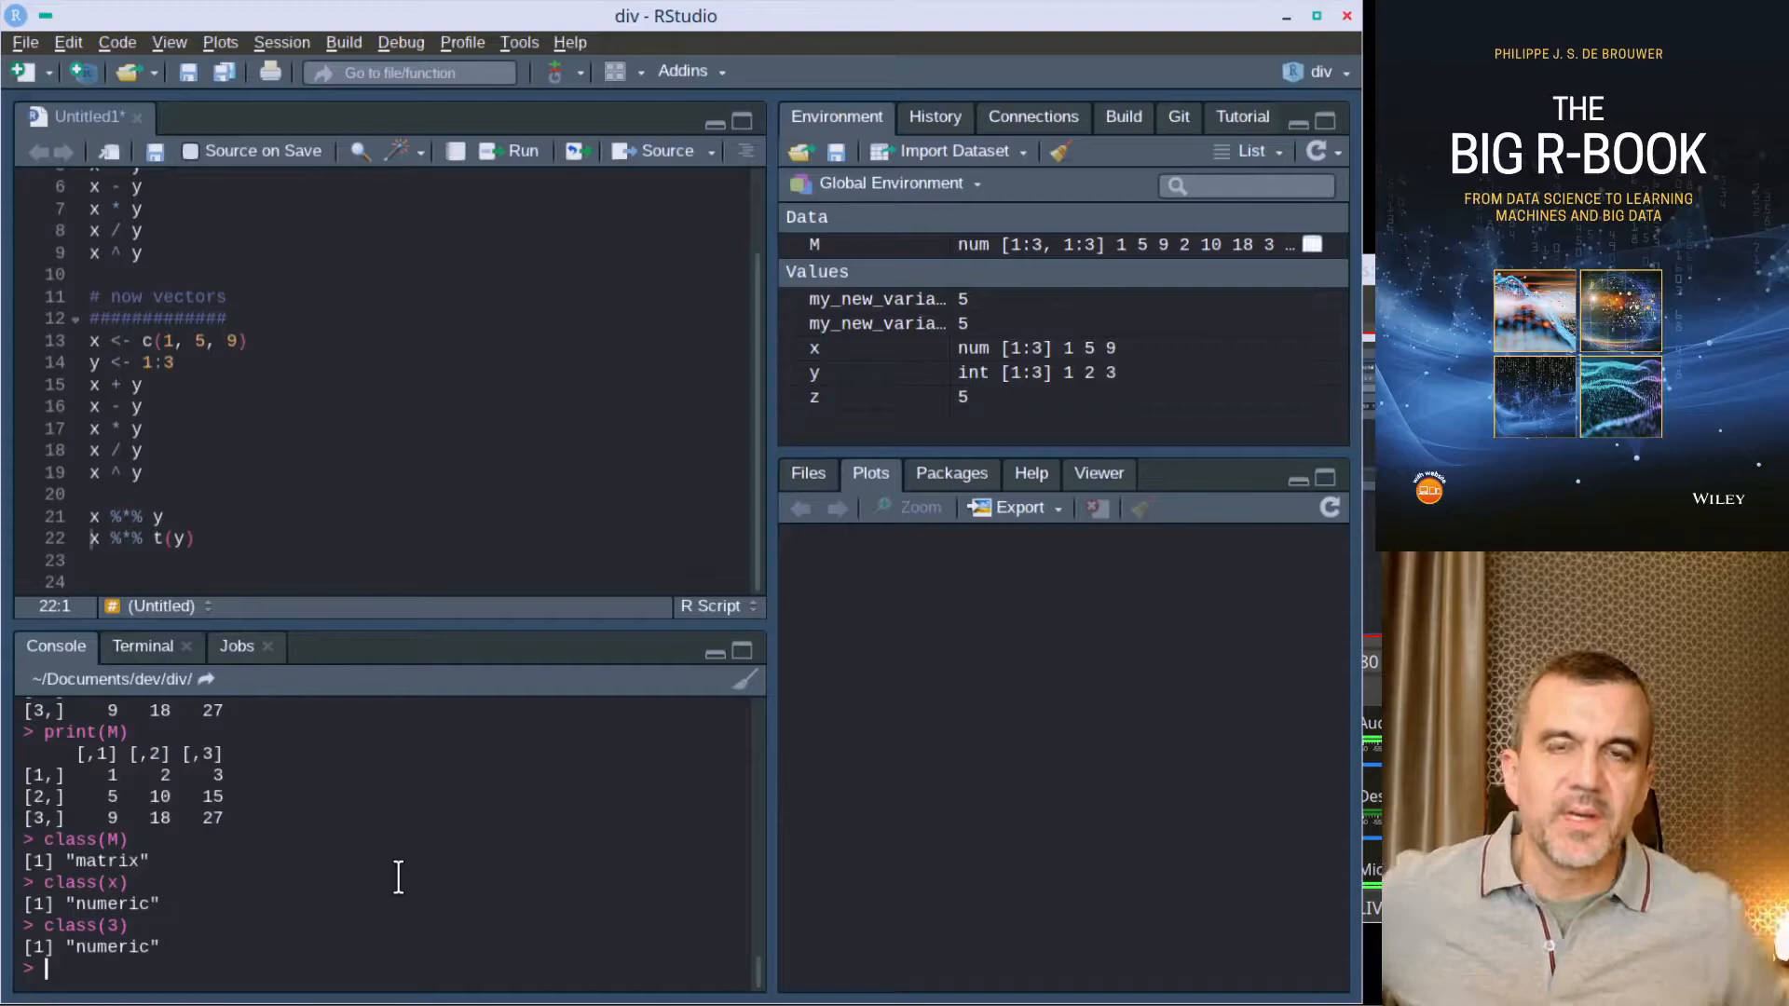
Step: Check class() of M, x and 3, getting matrix and numeric
{"action": "double_click", "coordinate": [108, 861]}
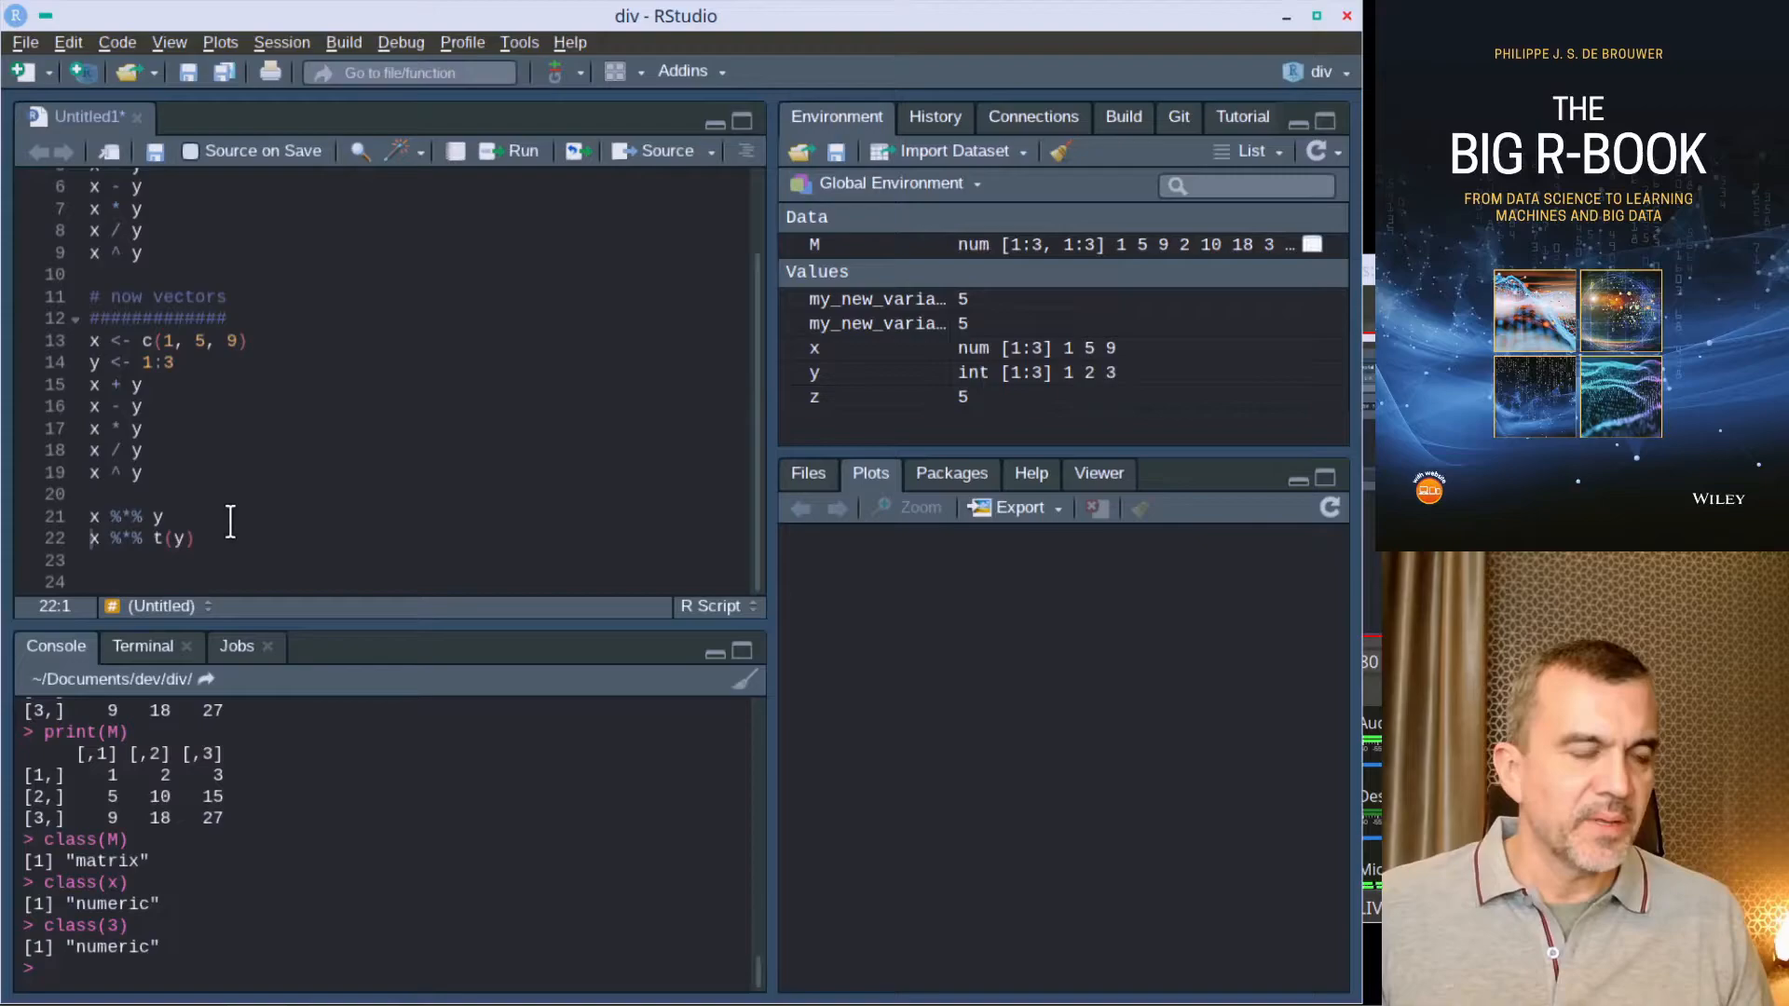
Step: Compute M %*% y returning 14, 70, 126, then M %*% M
{"action": "type", "text": "M"}
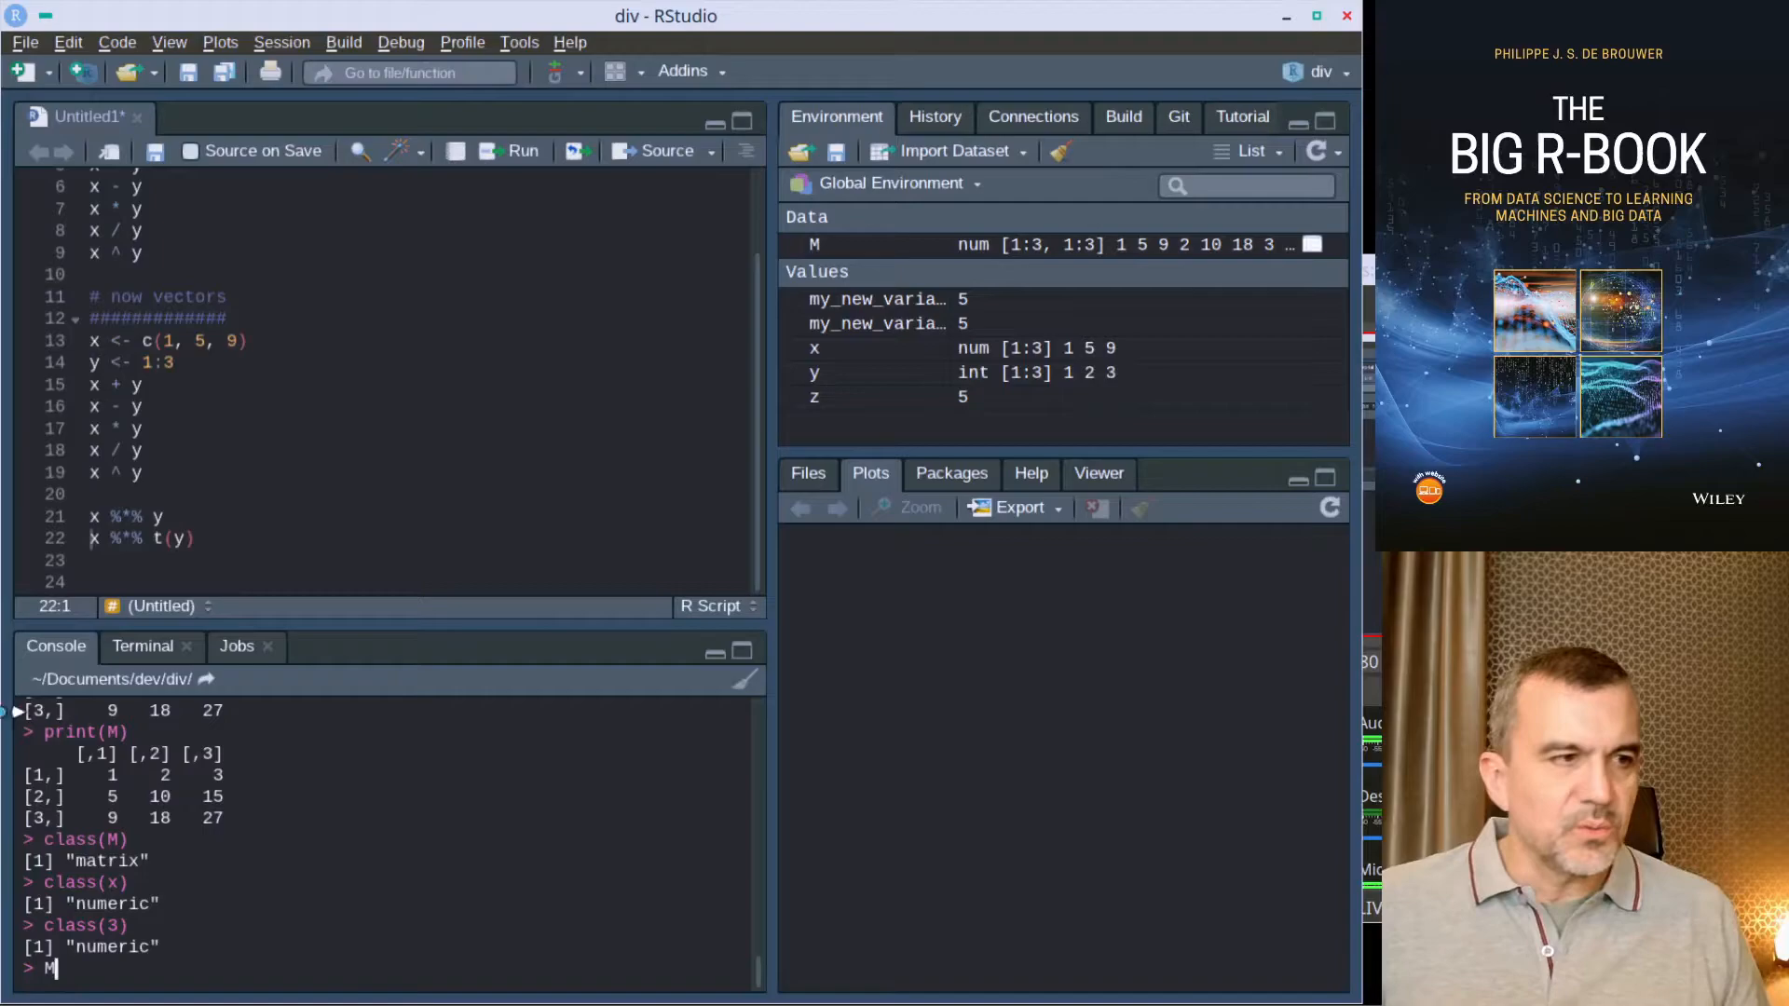
{"action": "type", "text": "M %"}
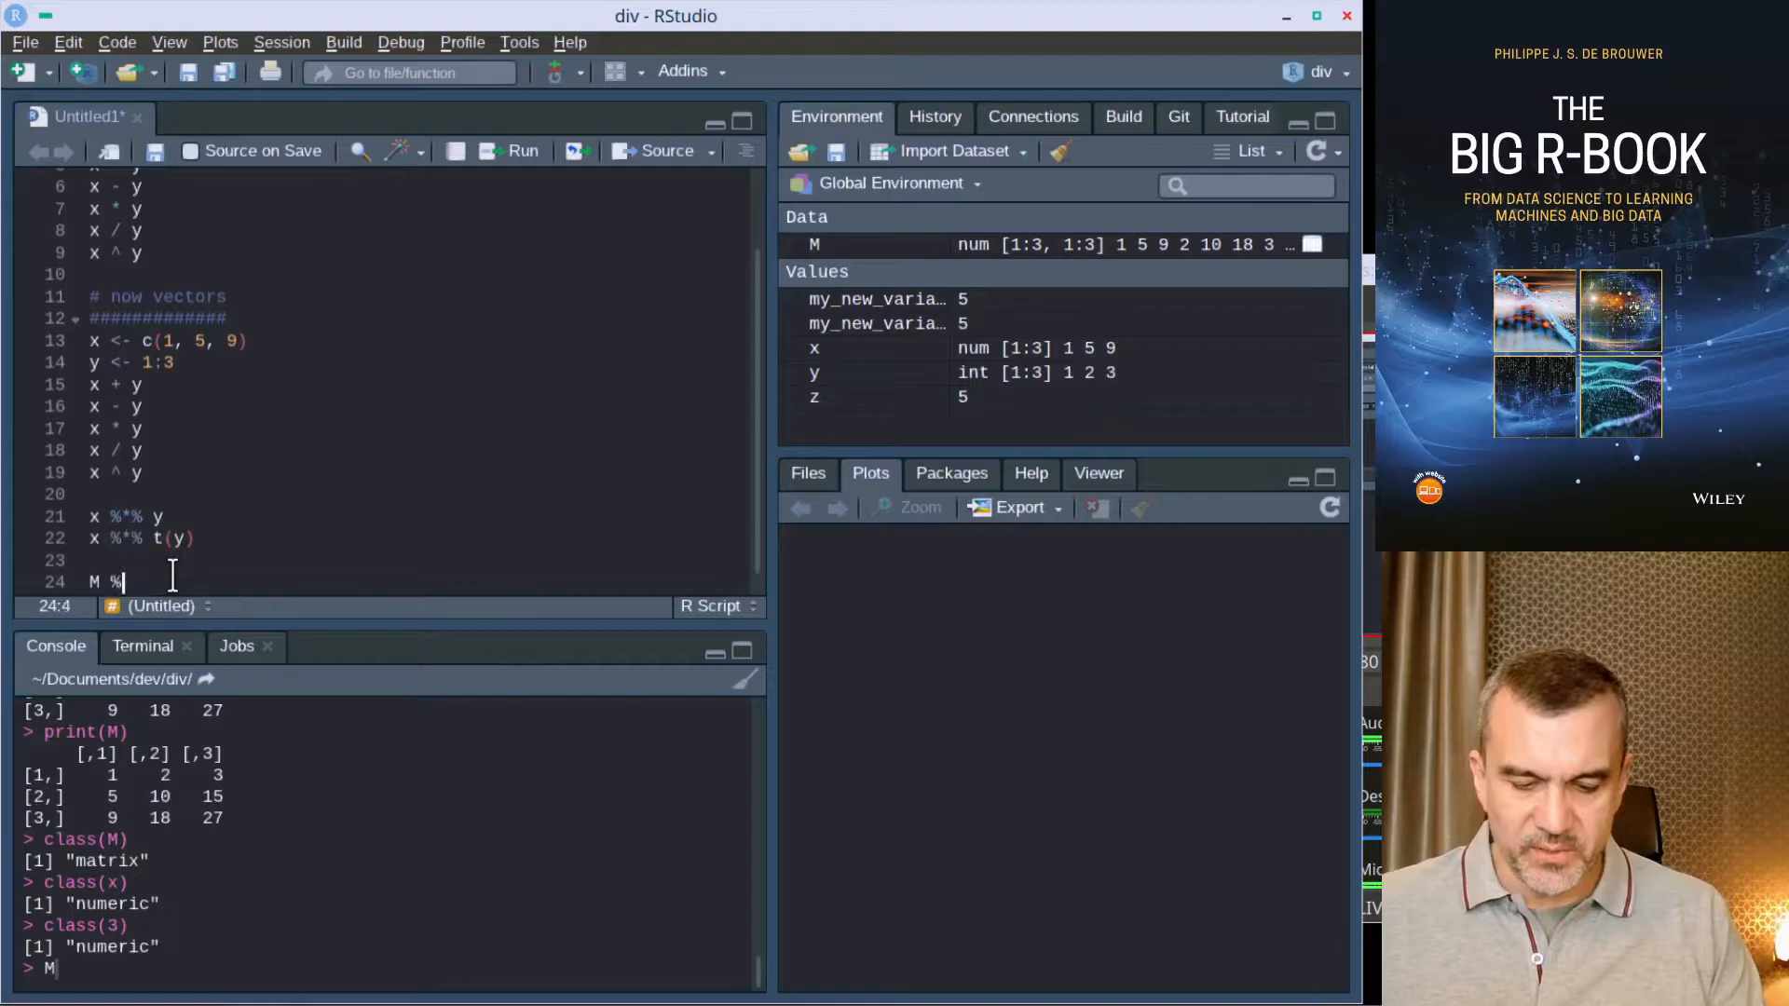
{"action": "type", "text": "%% y"}
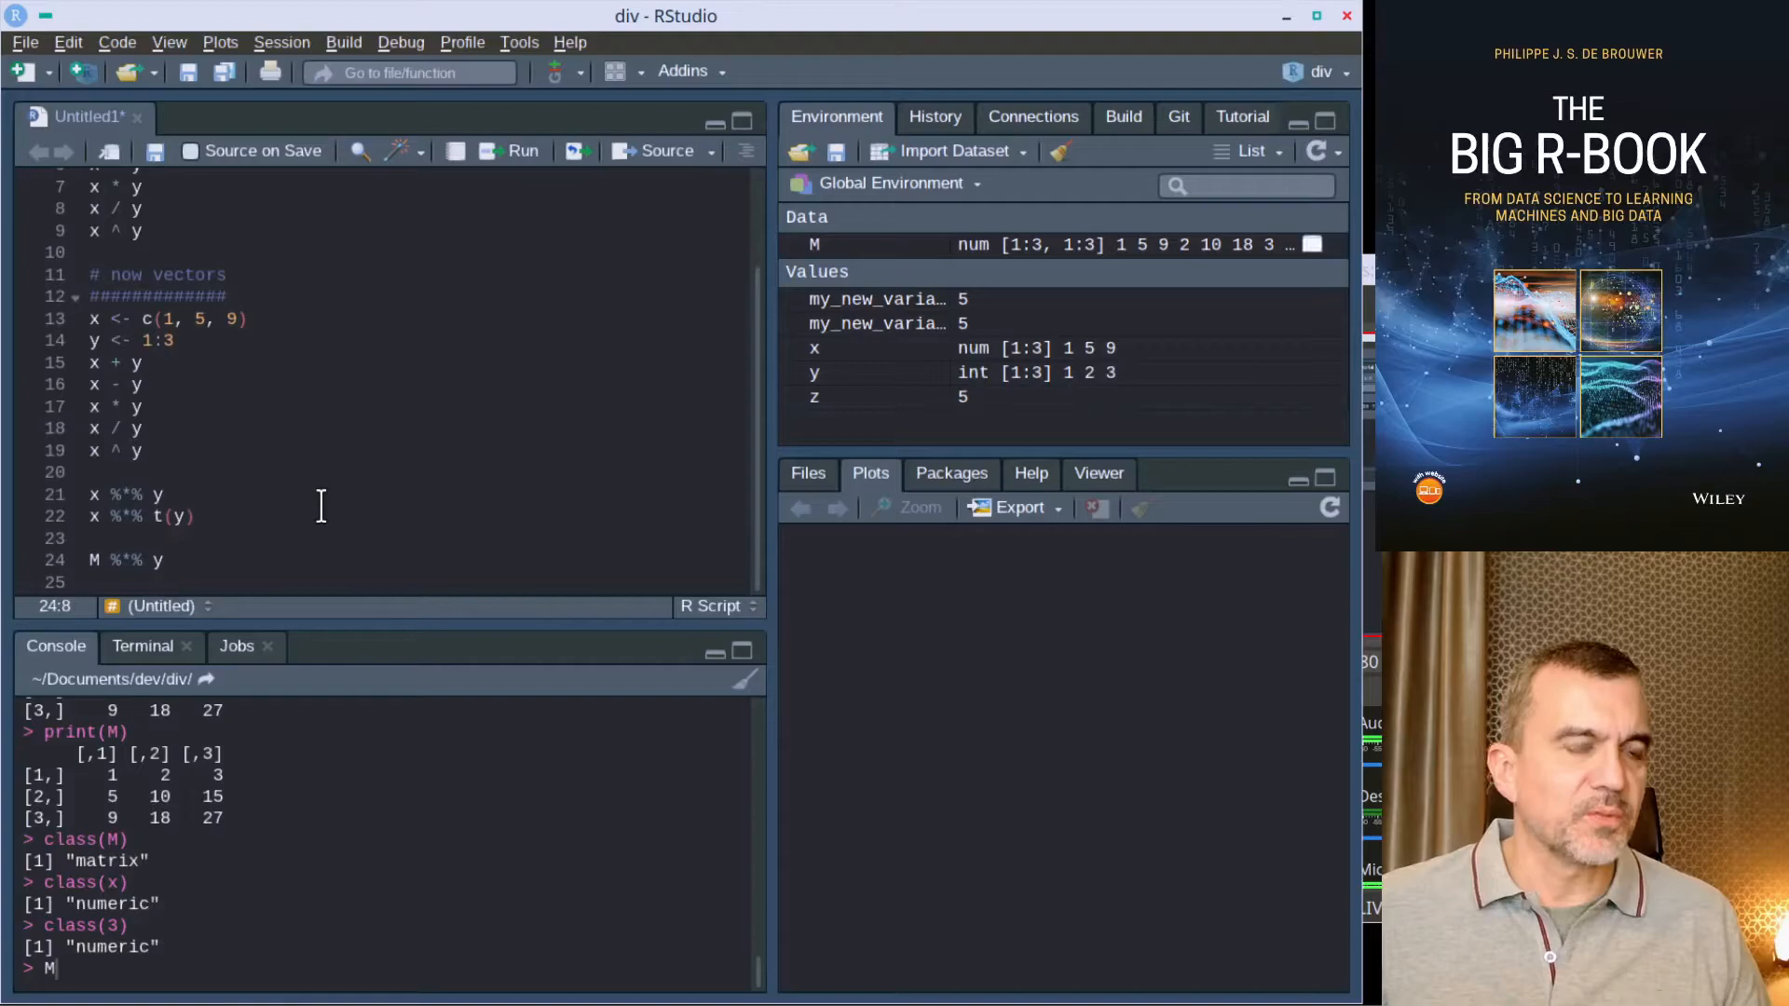
{"action": "key", "text": "Return"}
{"action": "type", "text": "# data frame"}
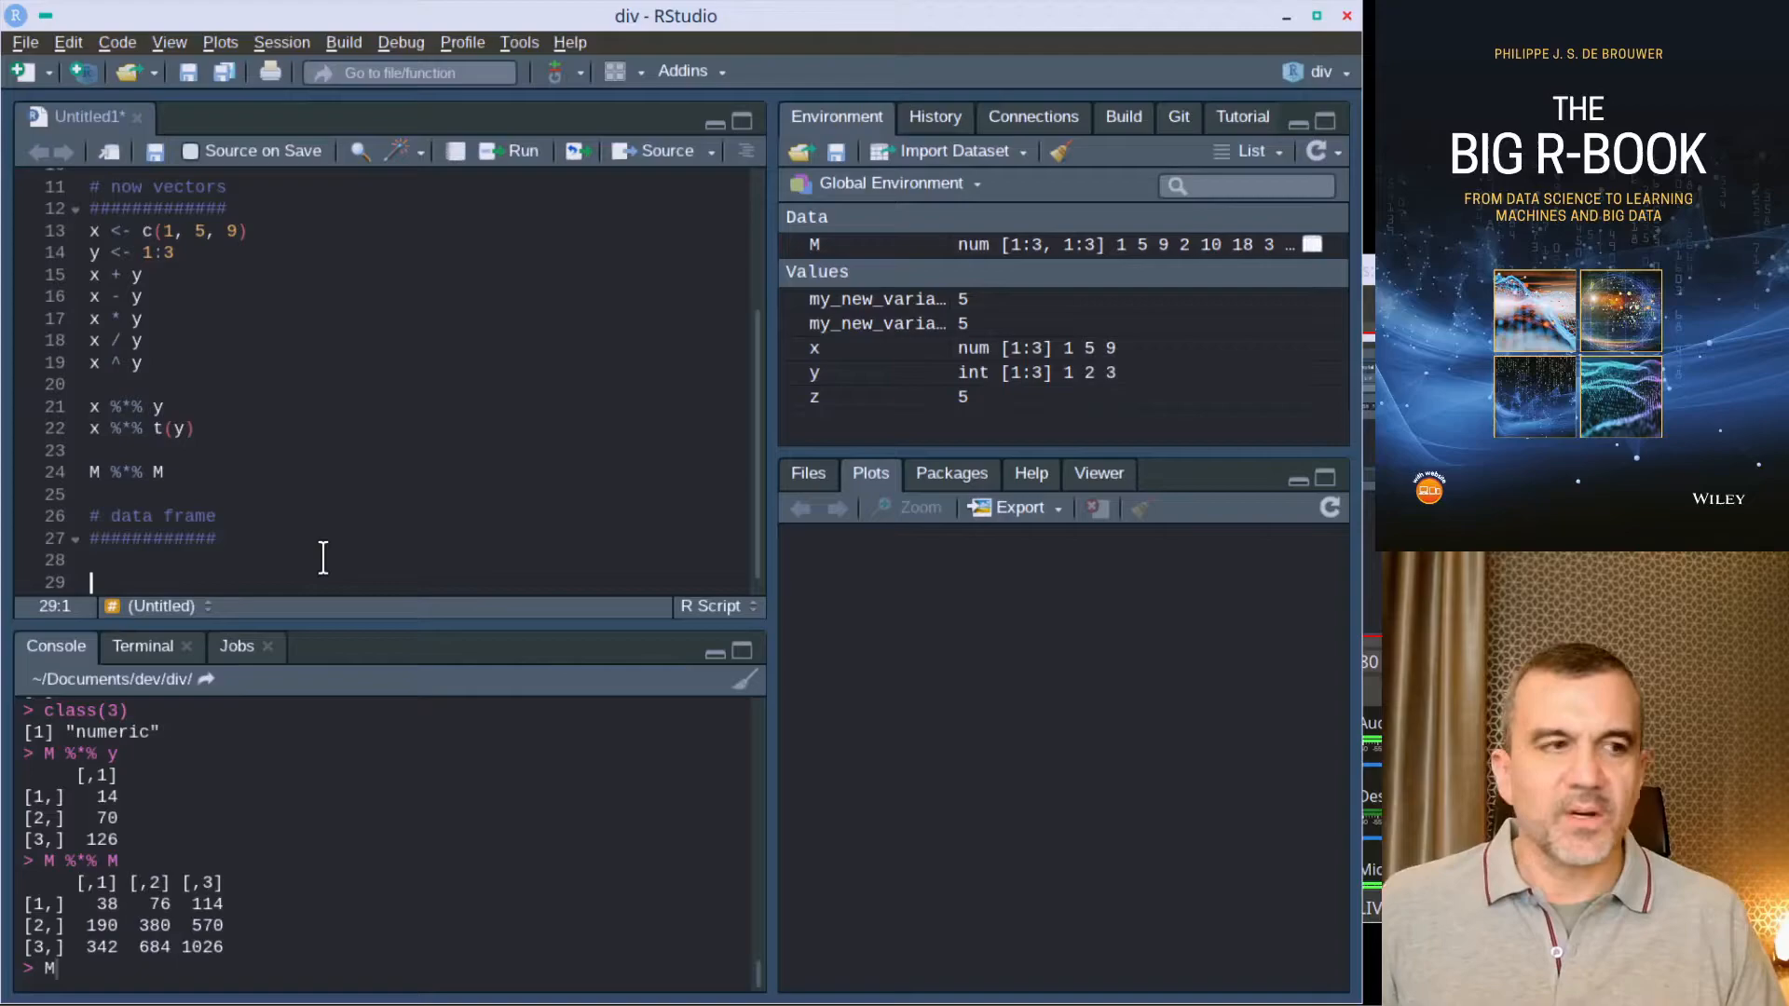
Step: Add a df <- read.csv() placeholder line
{"action": "type", "text": "df"}
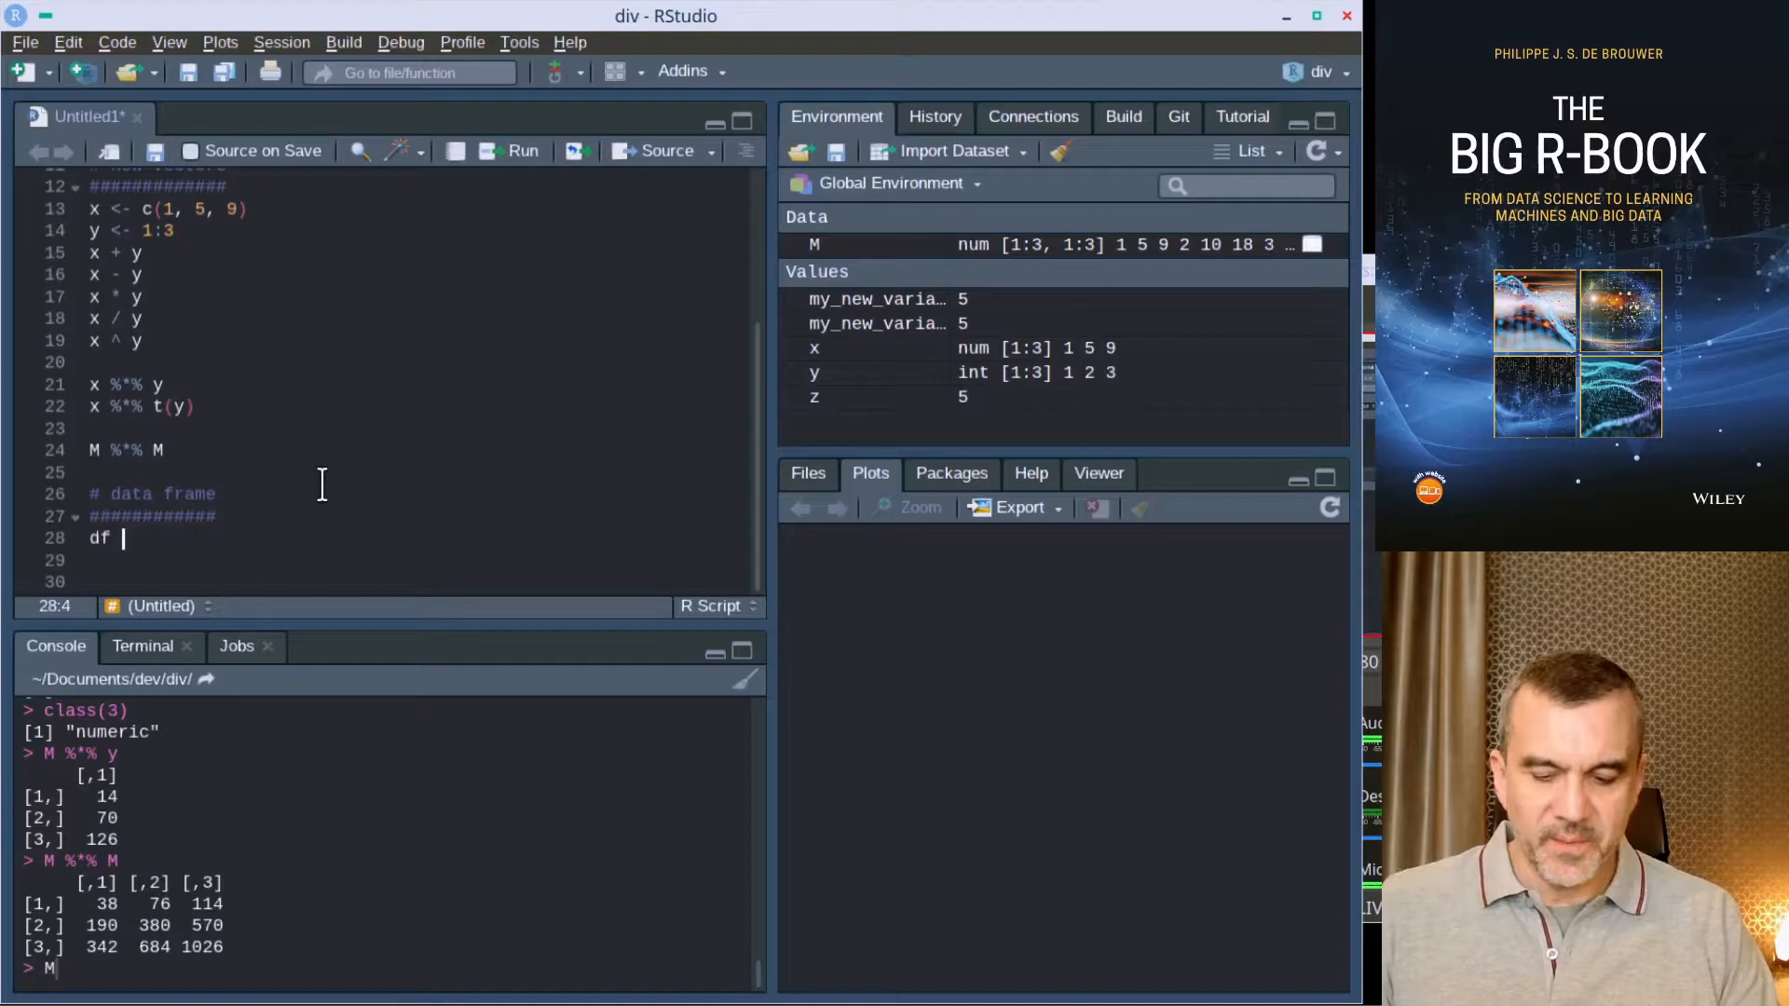
{"action": "type", "text": "<- ra"}
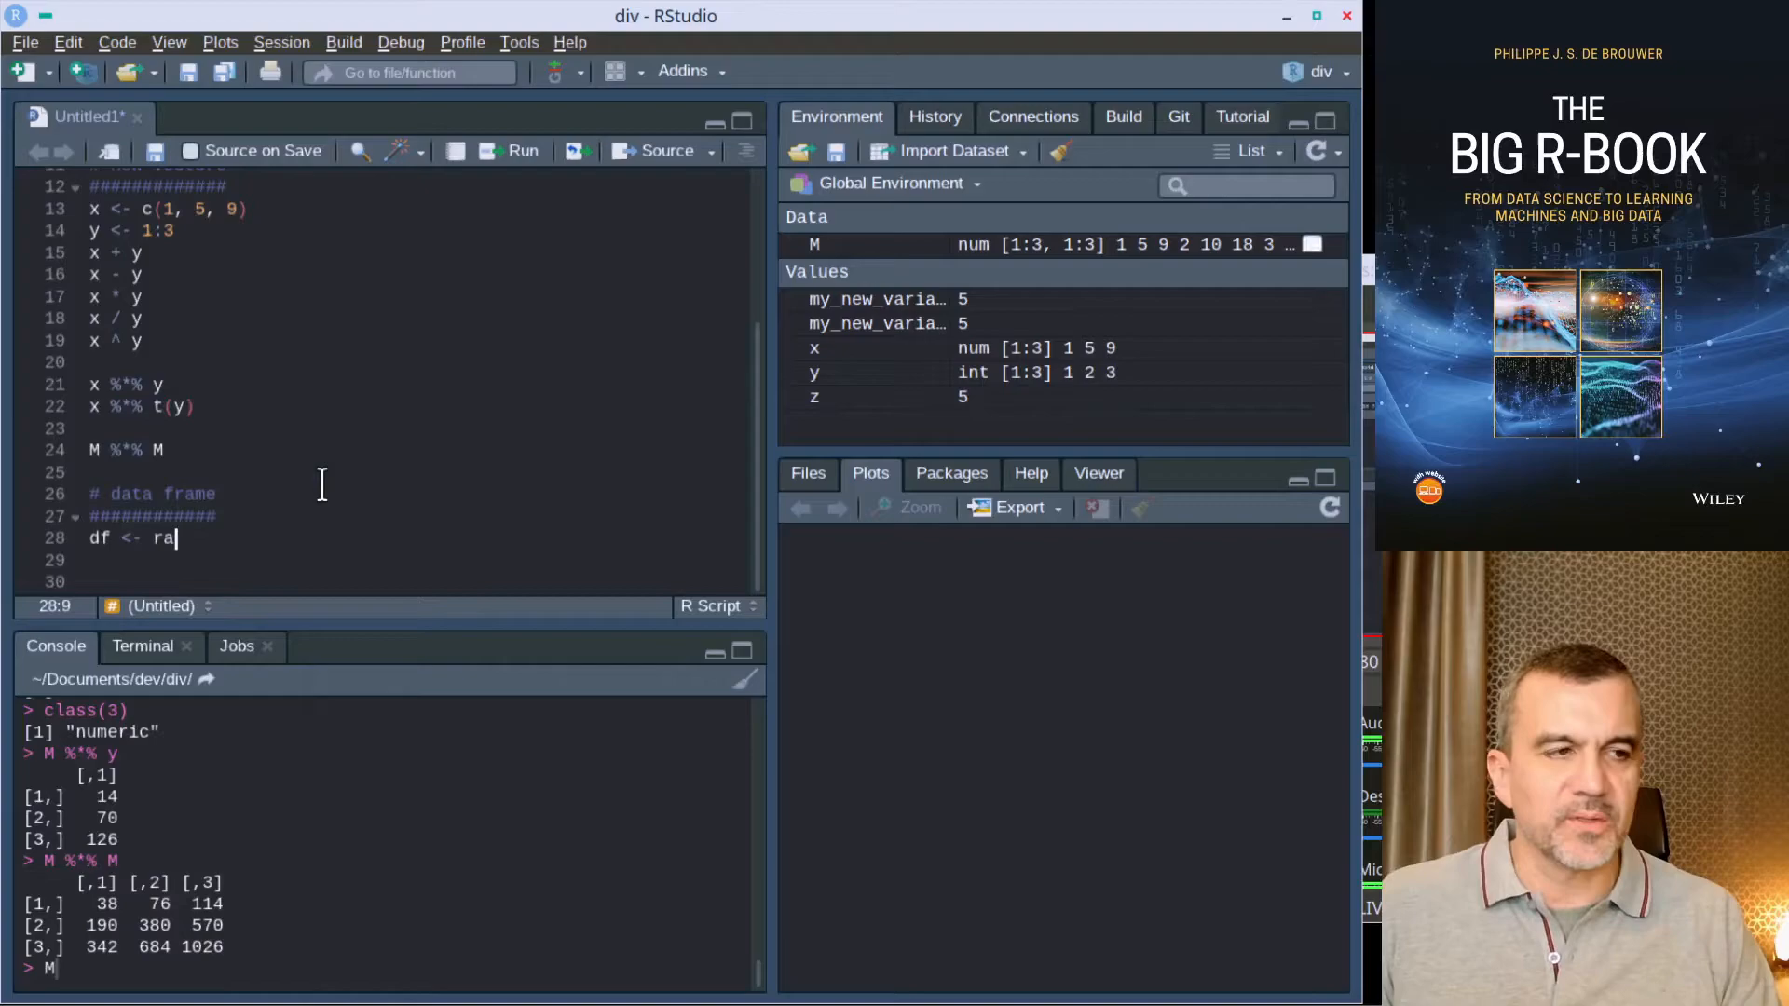
{"action": "type", "text": "ead.csv("}
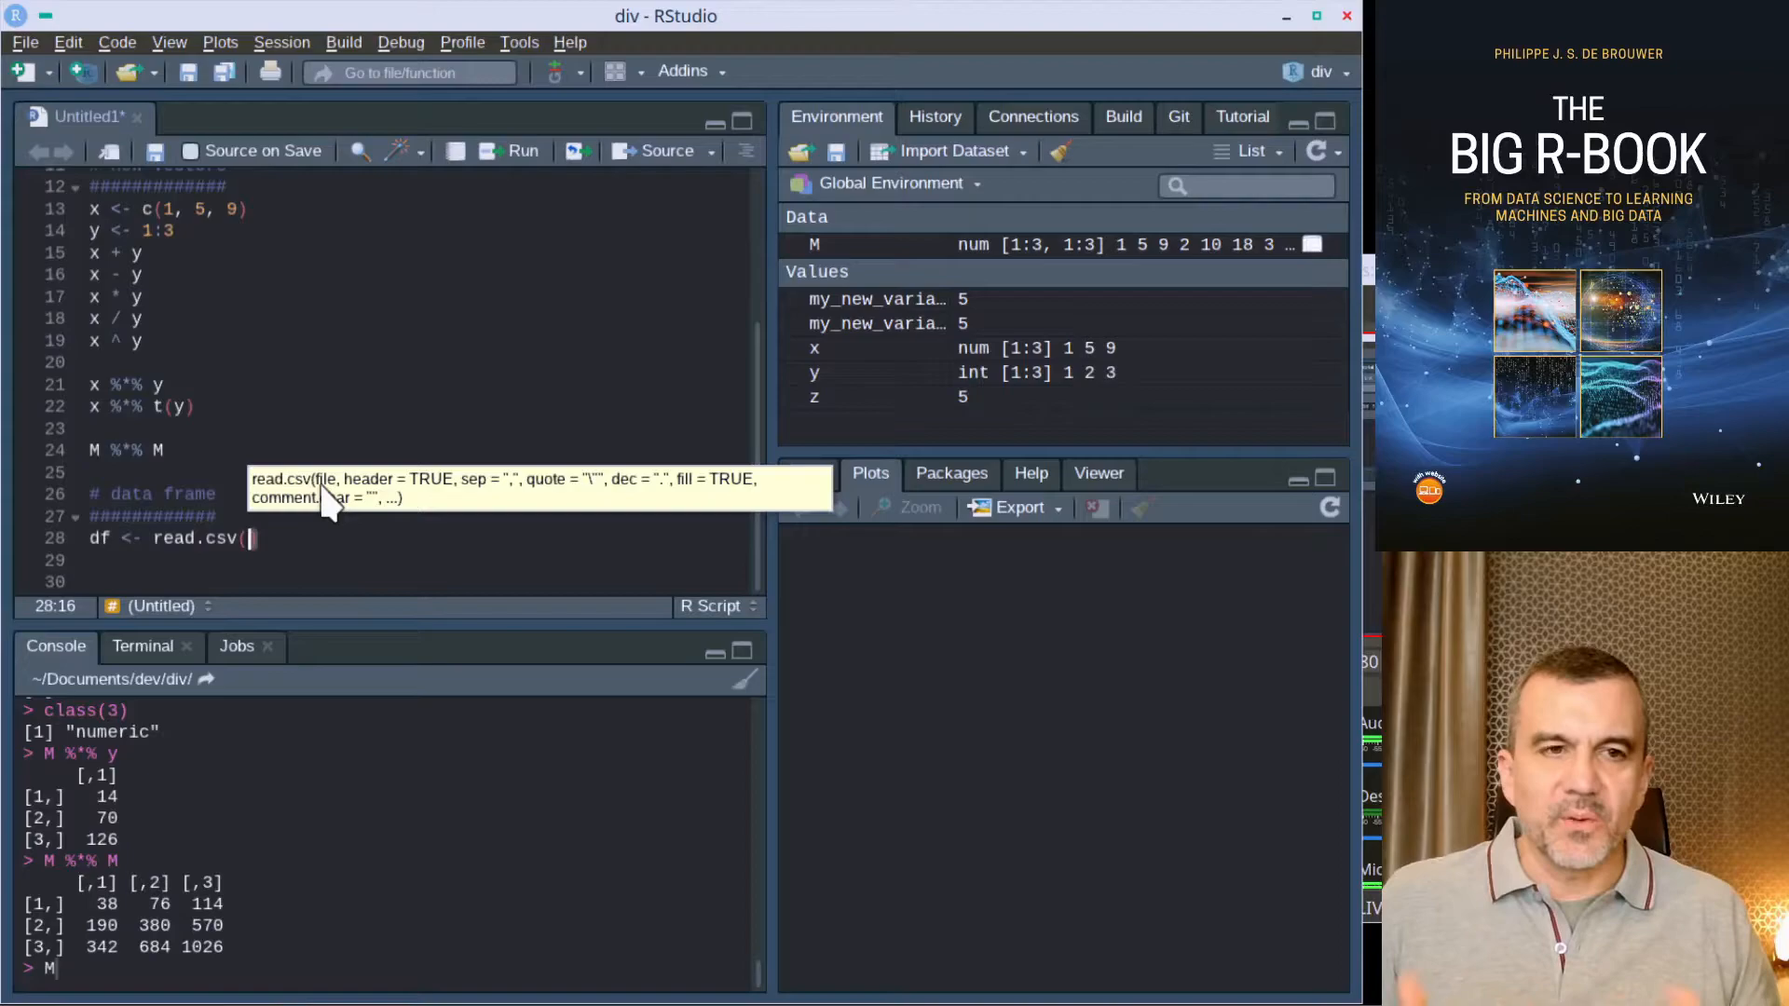
Step: Begin df <- data.frame( with name = letters[1:10]
{"action": "type", "text": "df <-"}
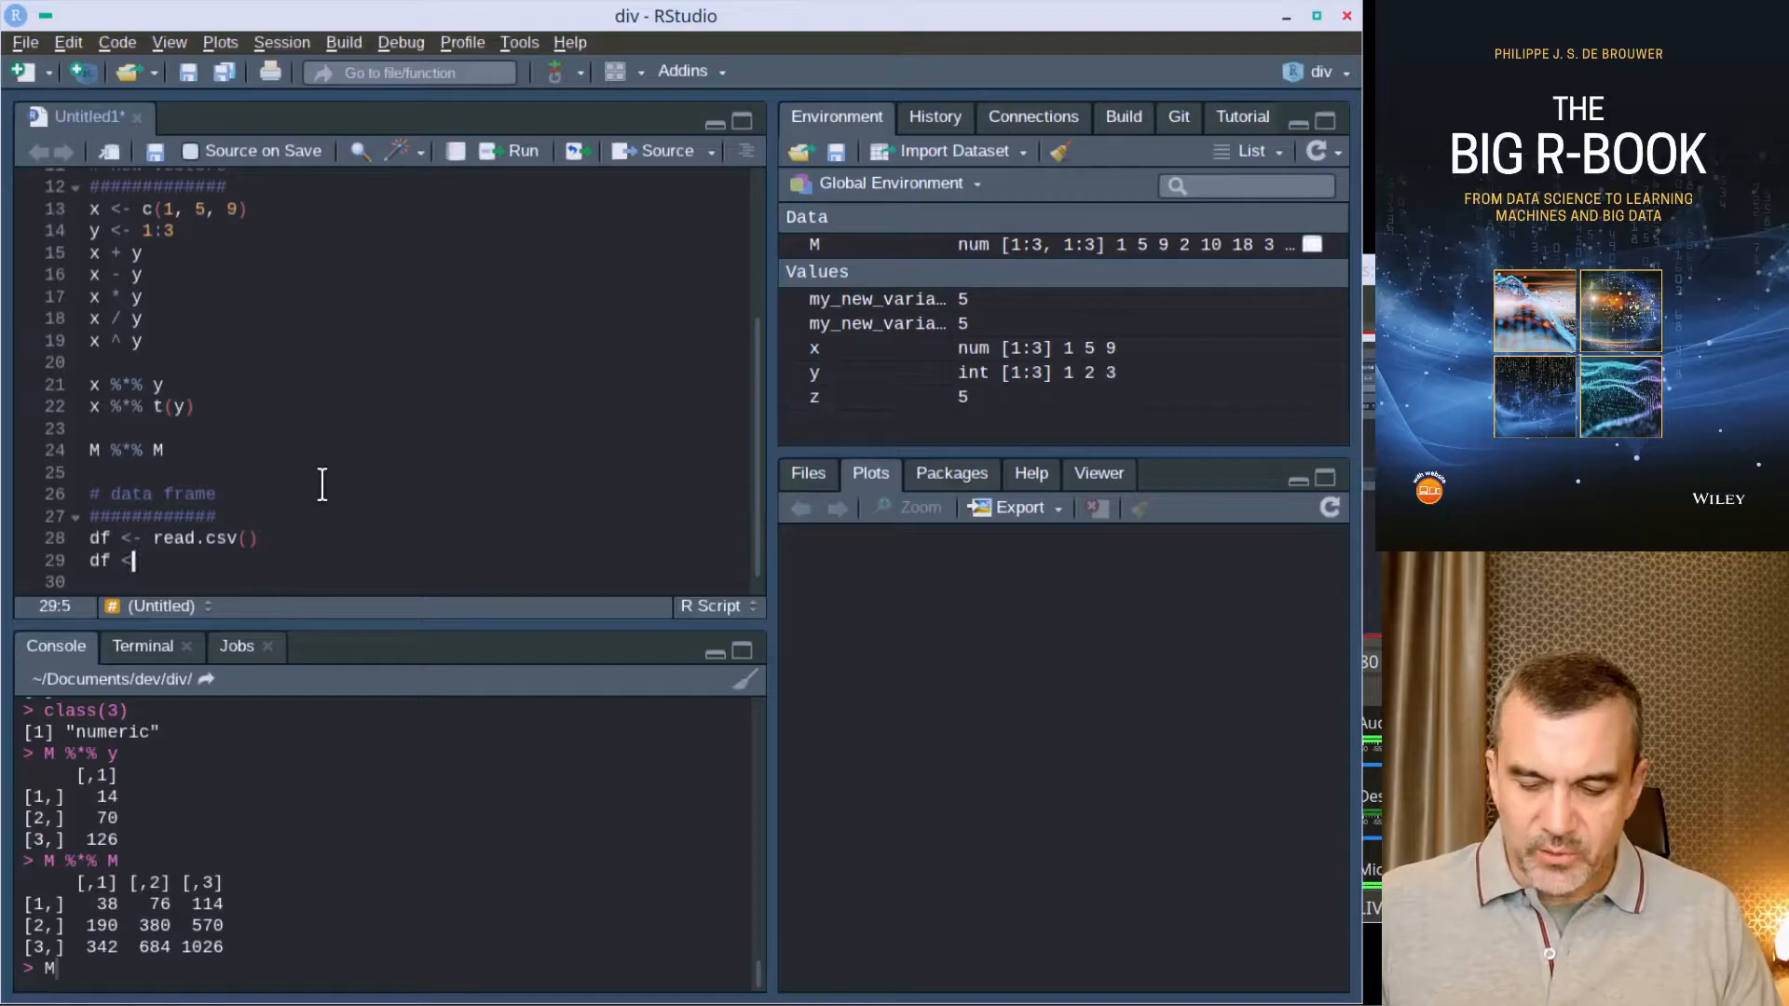
{"action": "type", "text": "data.frame("}
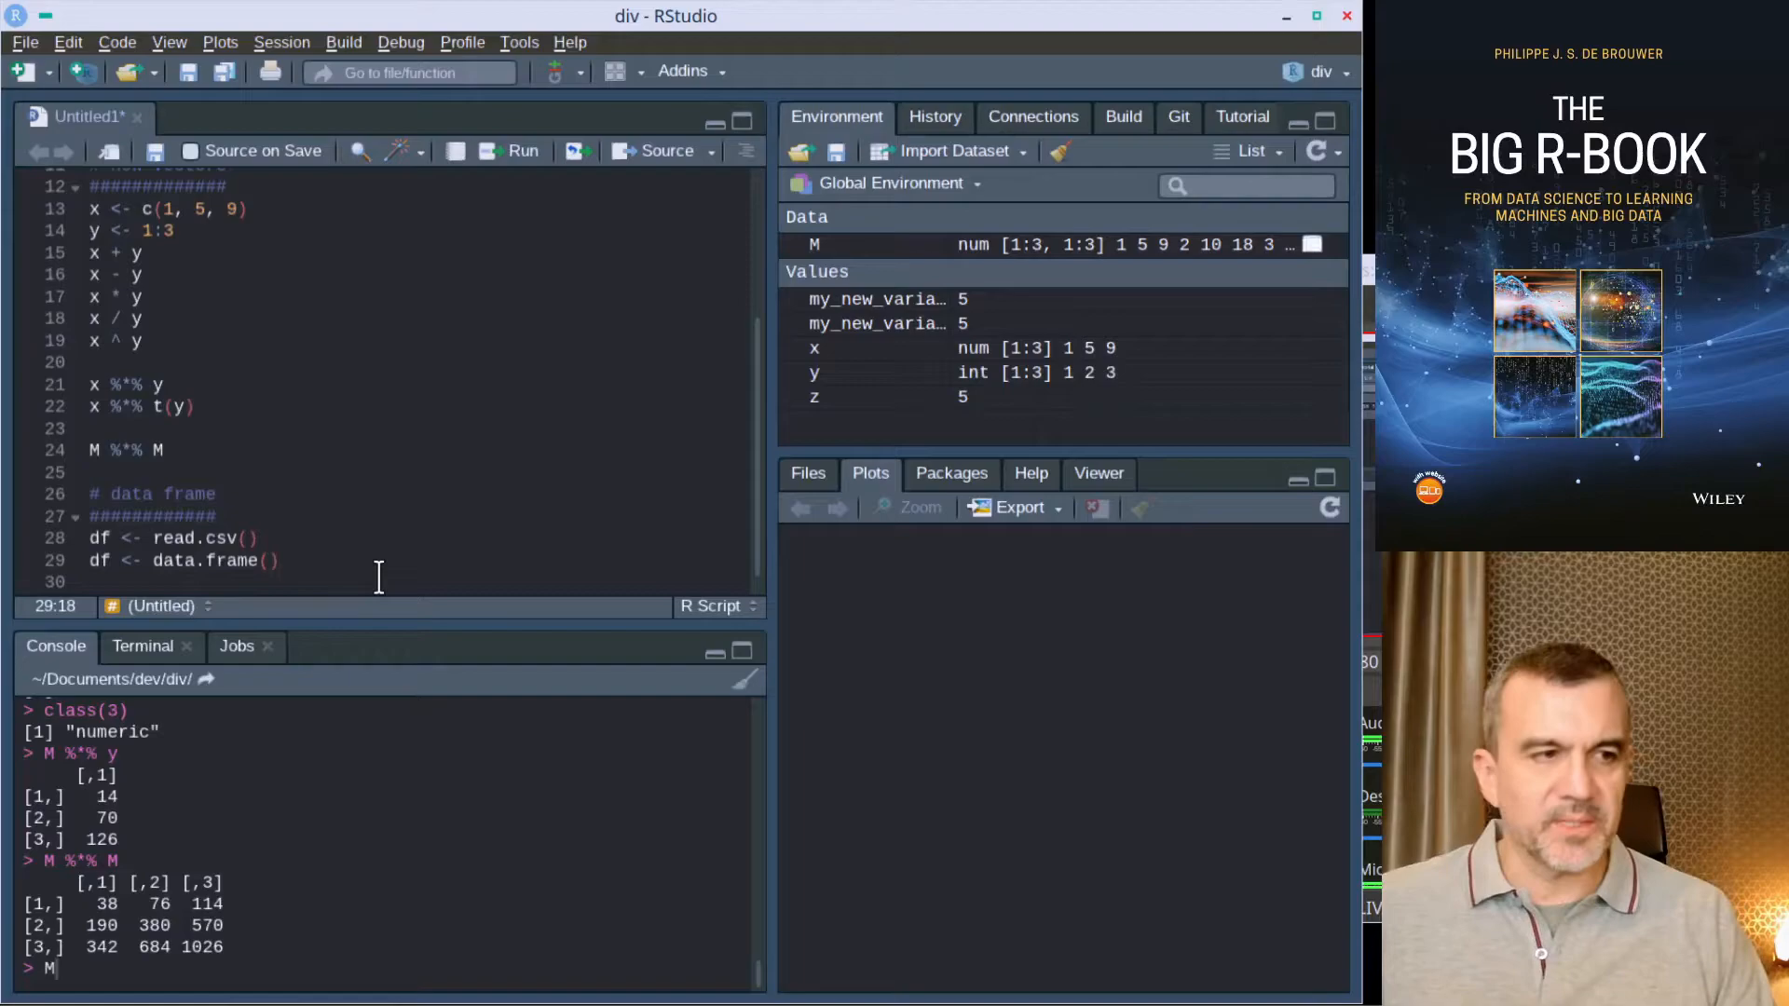
{"action": "type", "text": "name"}
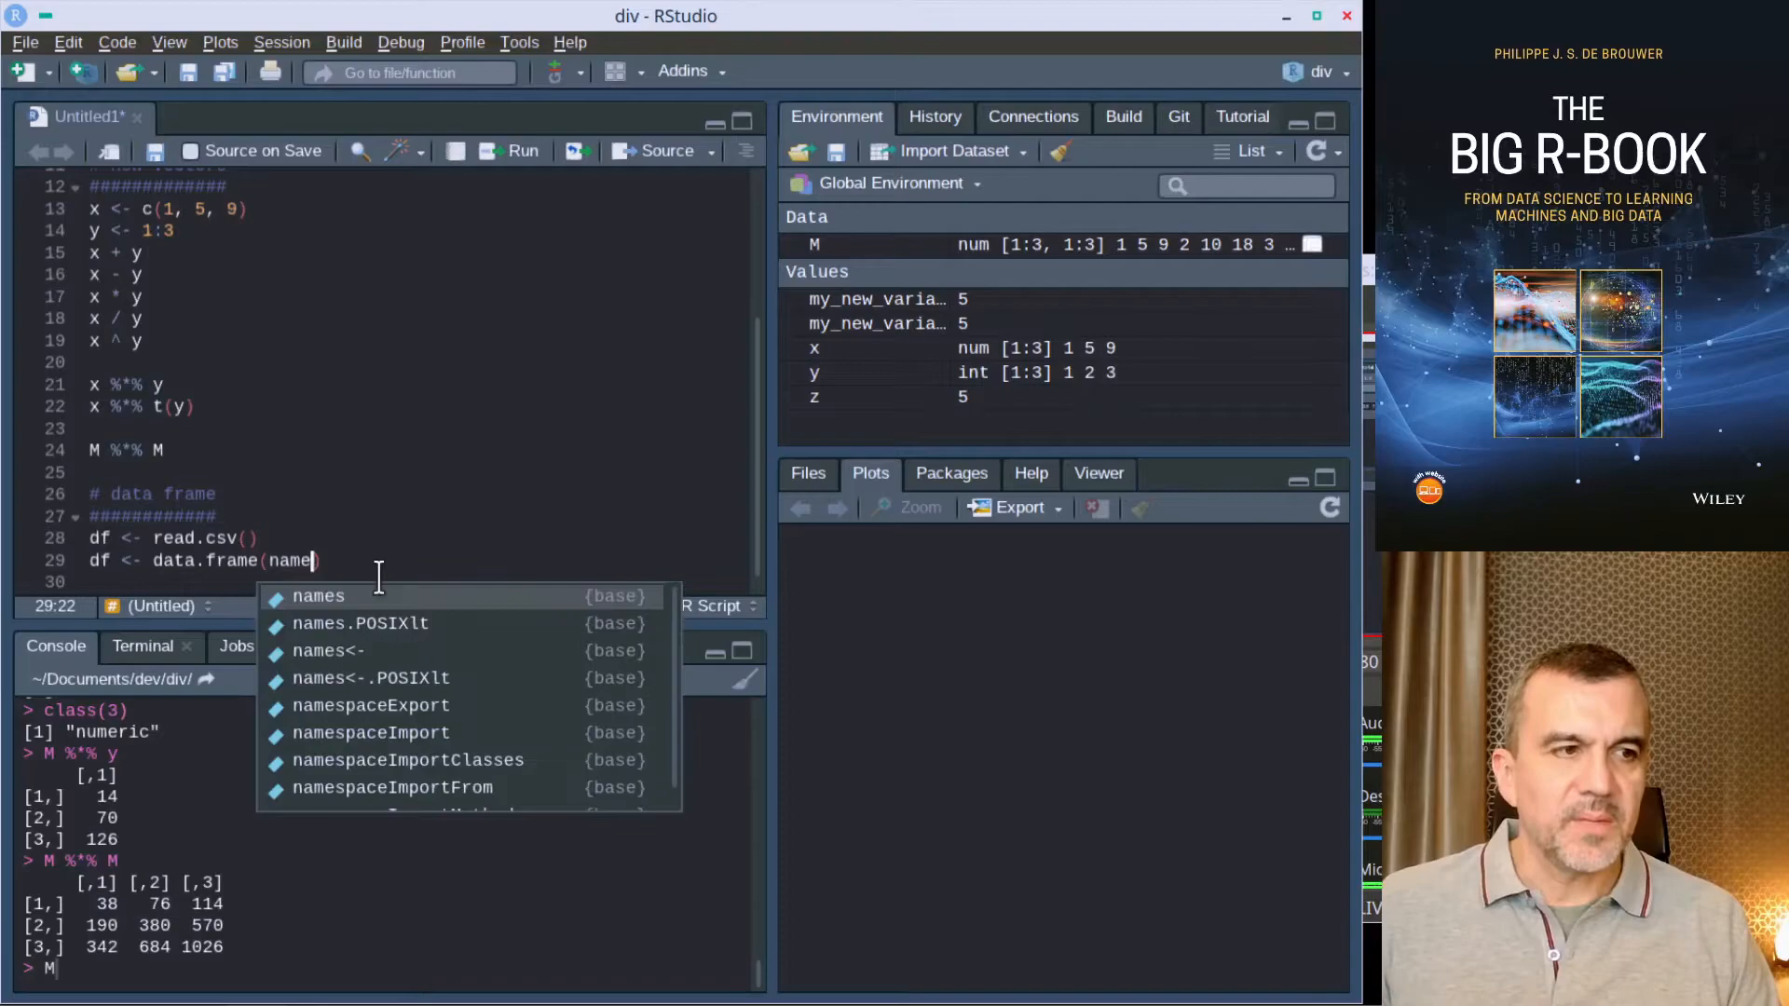
{"action": "type", "text": "= letters[1"}
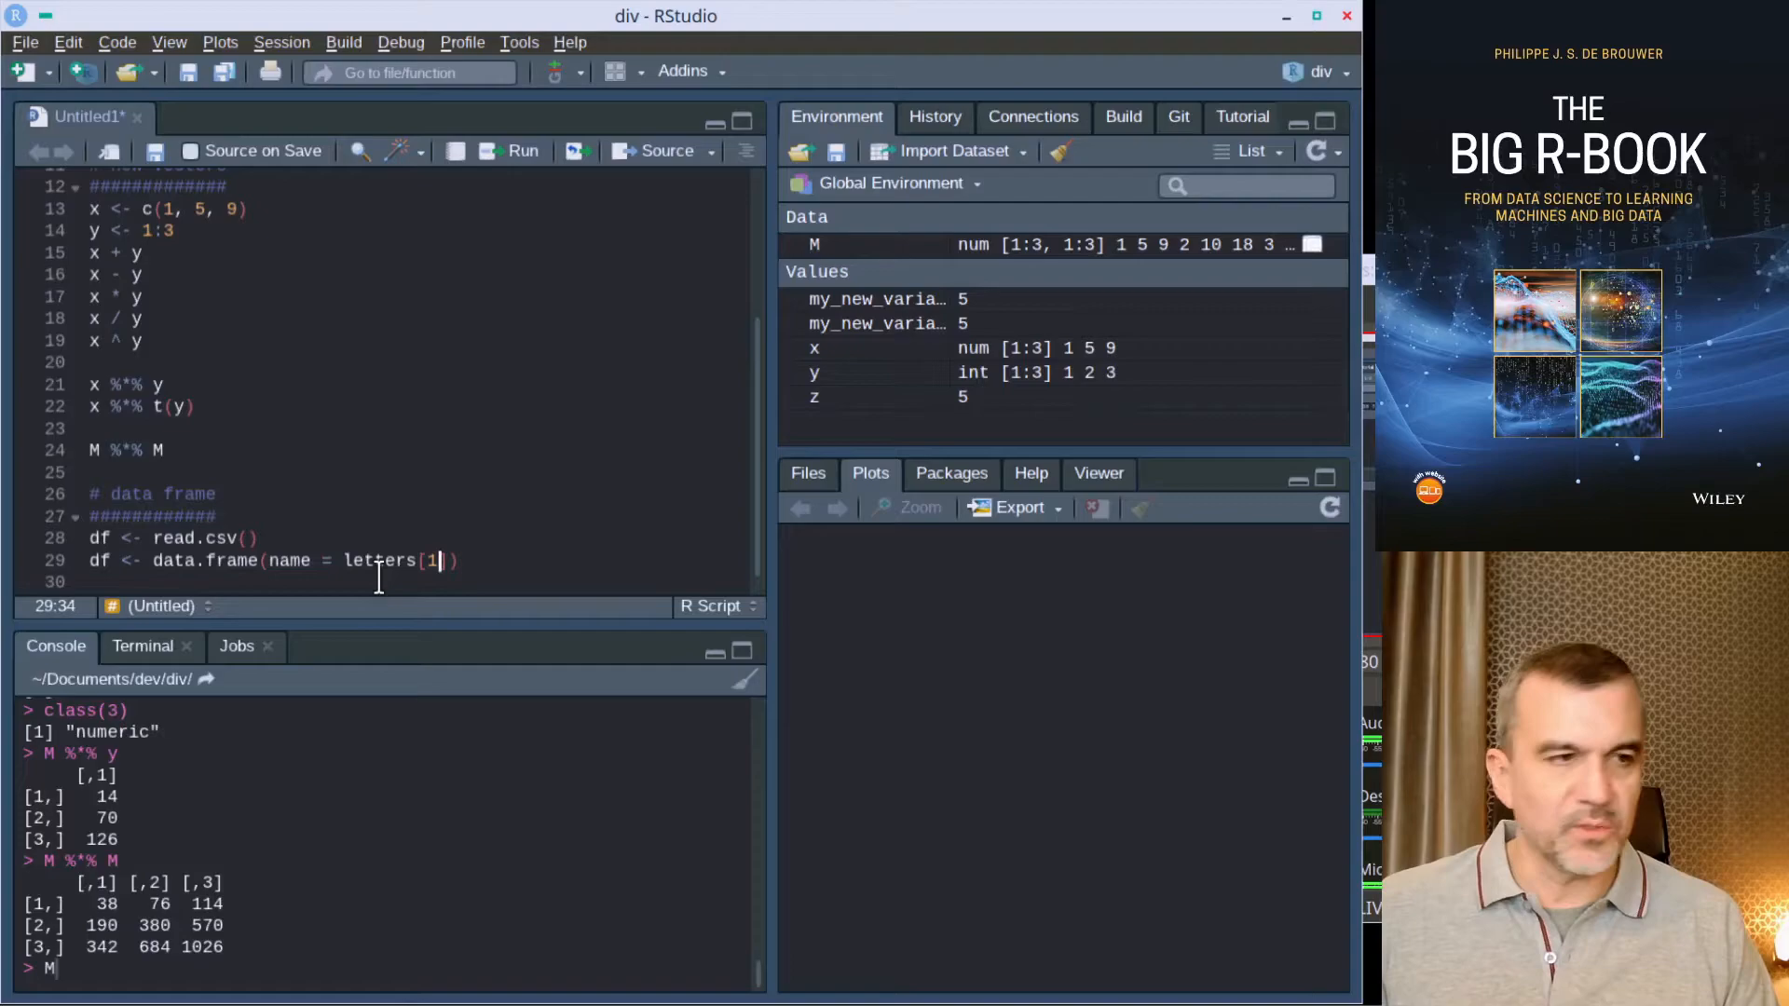
{"action": "type", "text": ":10"}
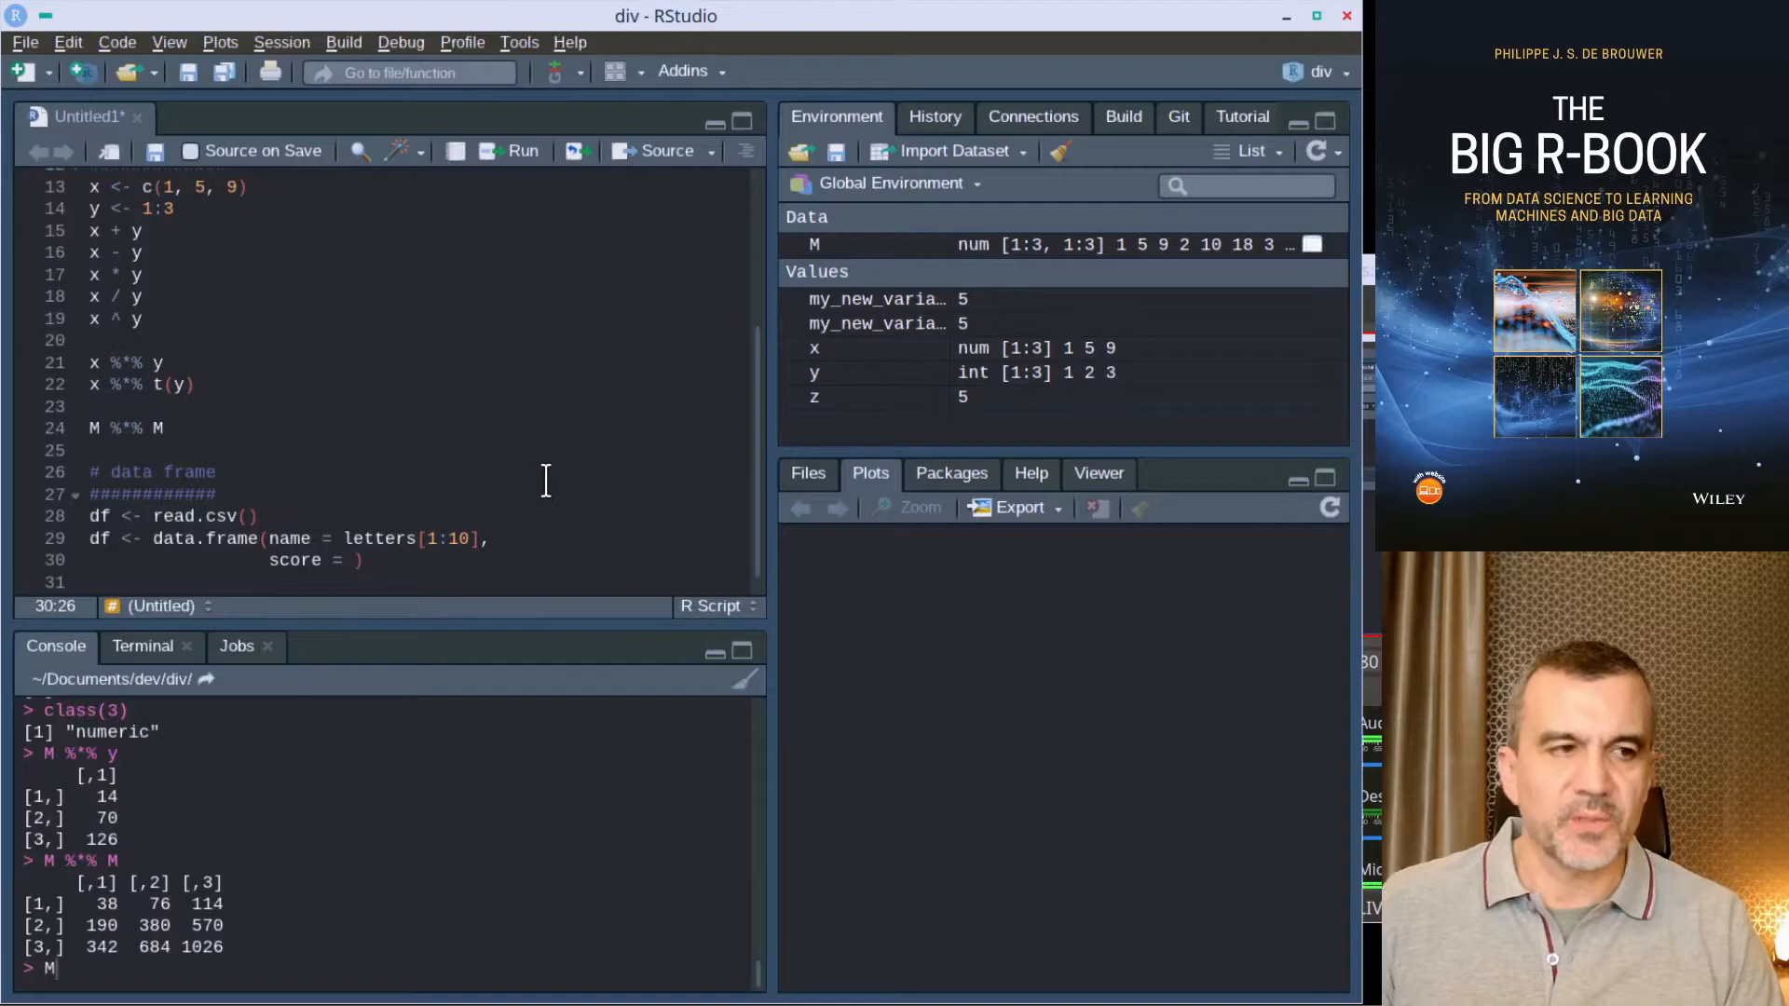
Step: Add score = runif(10) as the data frame's second column
{"action": "type", "text": "r"}
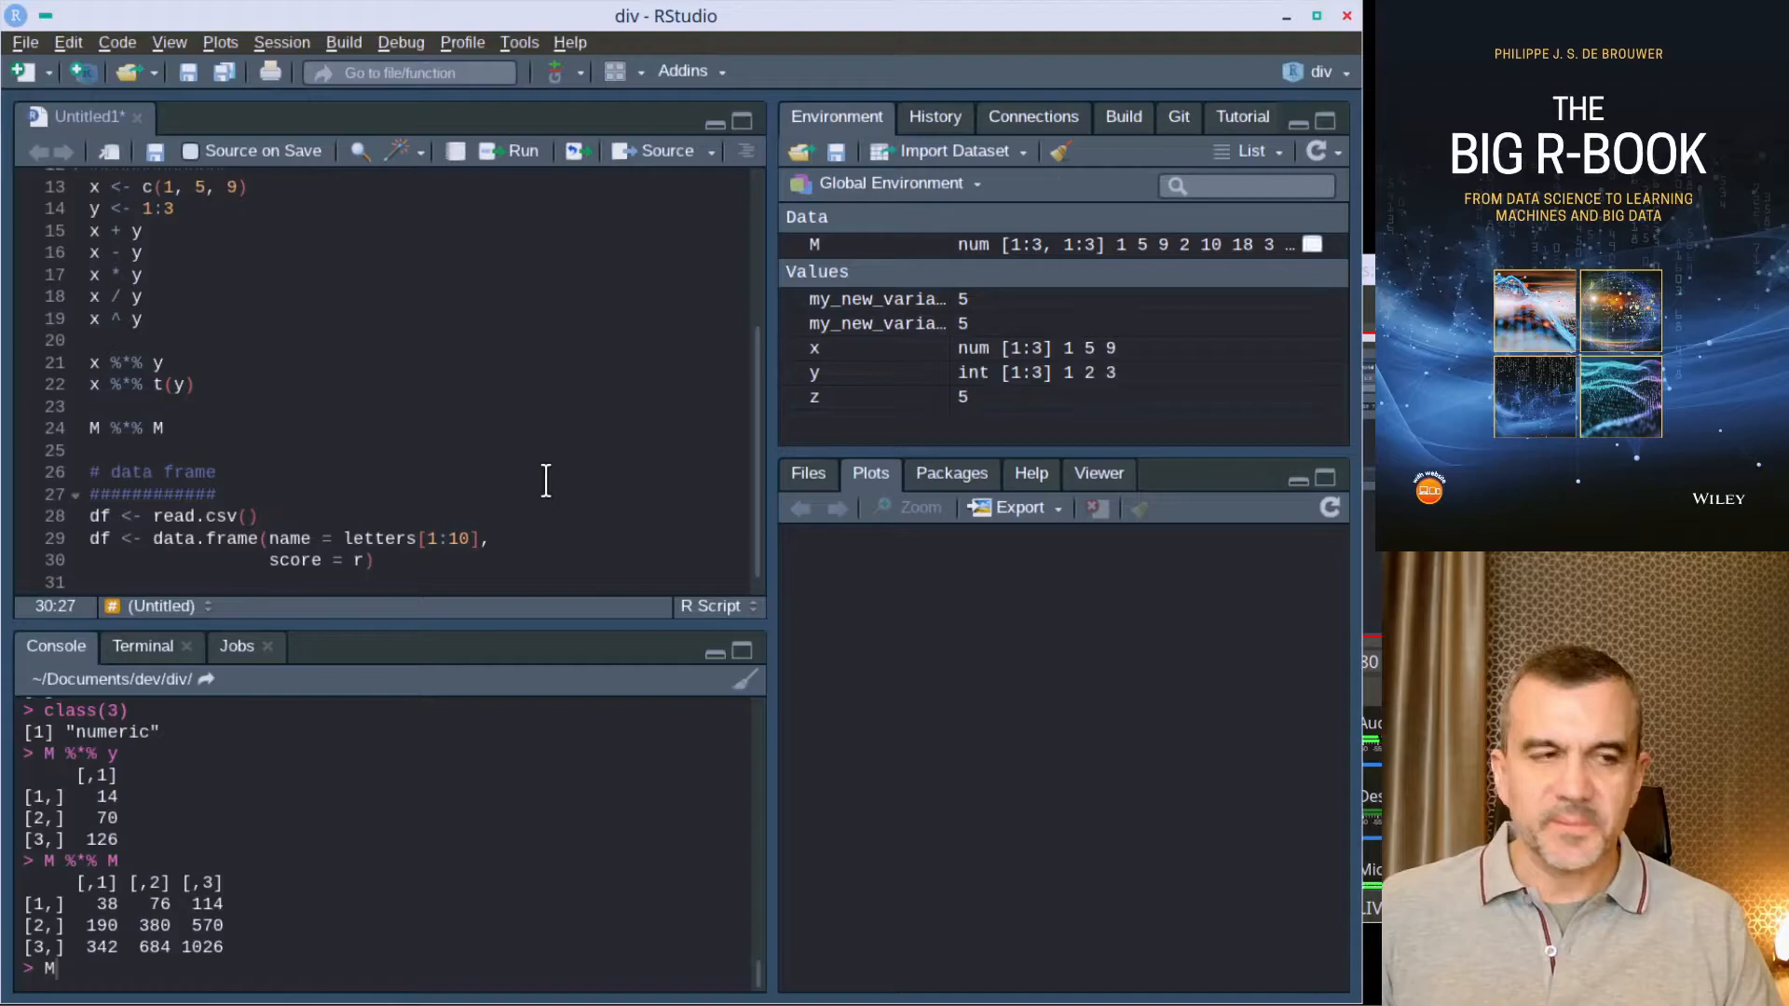
{"action": "type", "text": "run"}
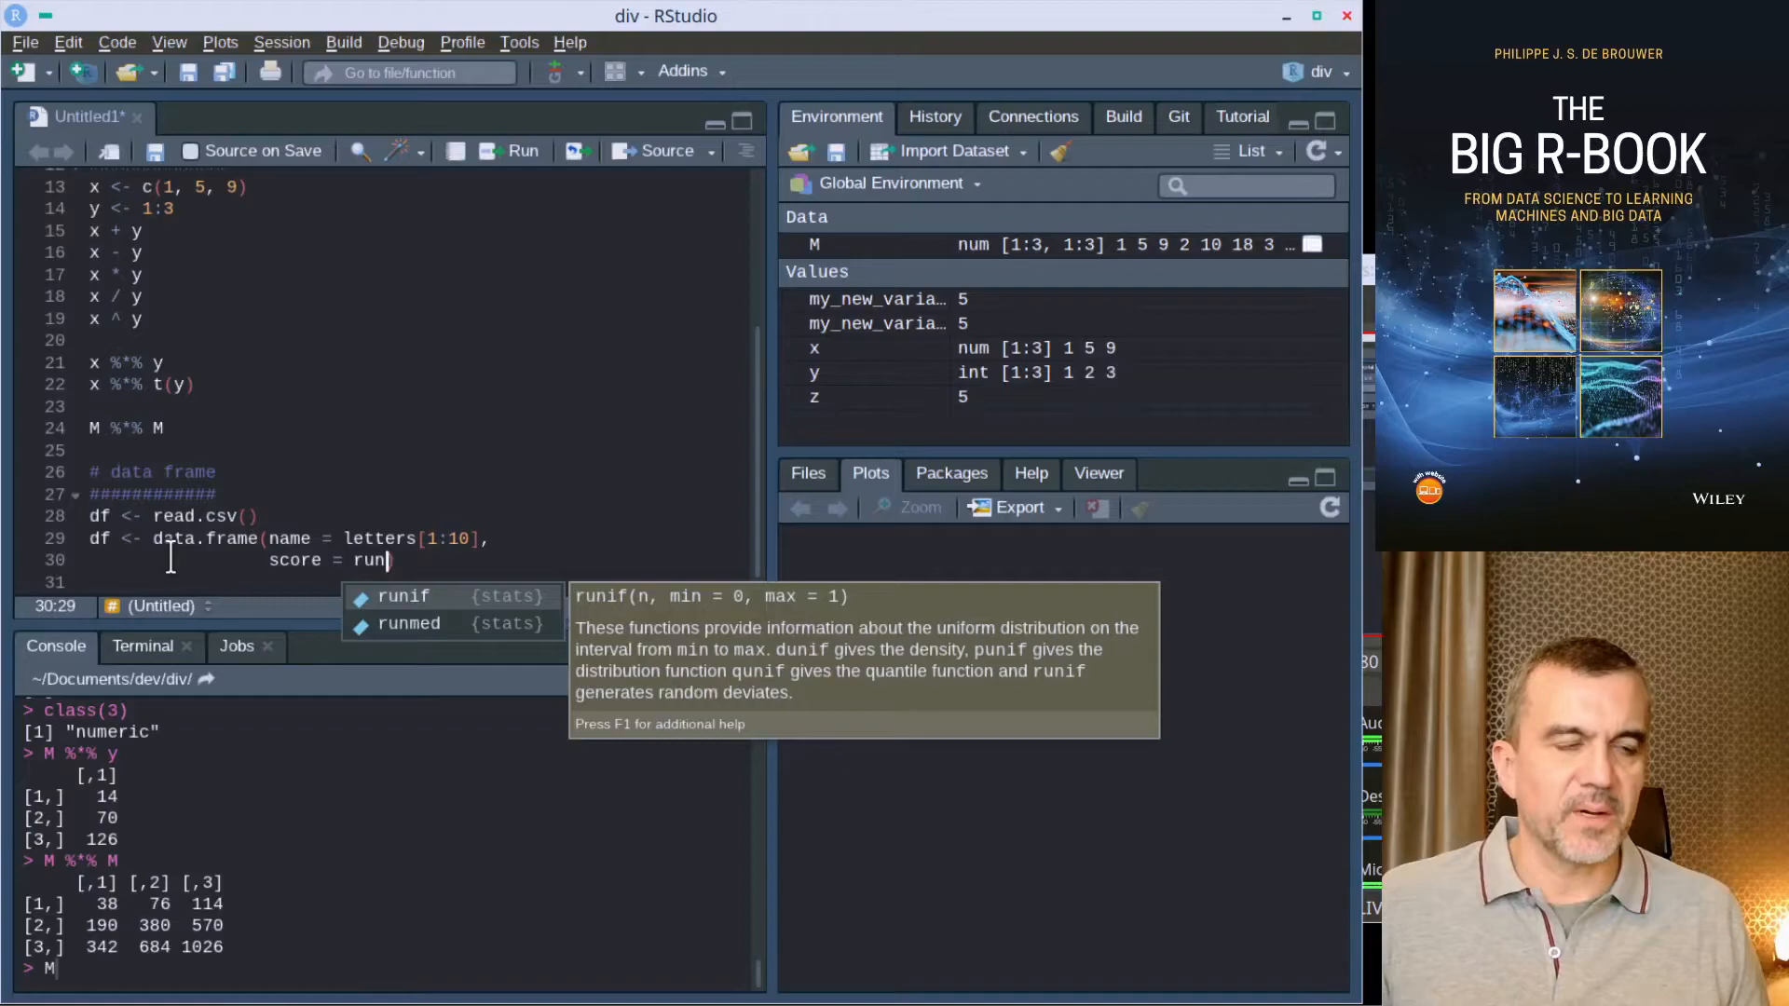
{"action": "mouse_move", "coordinate": [408, 622]}
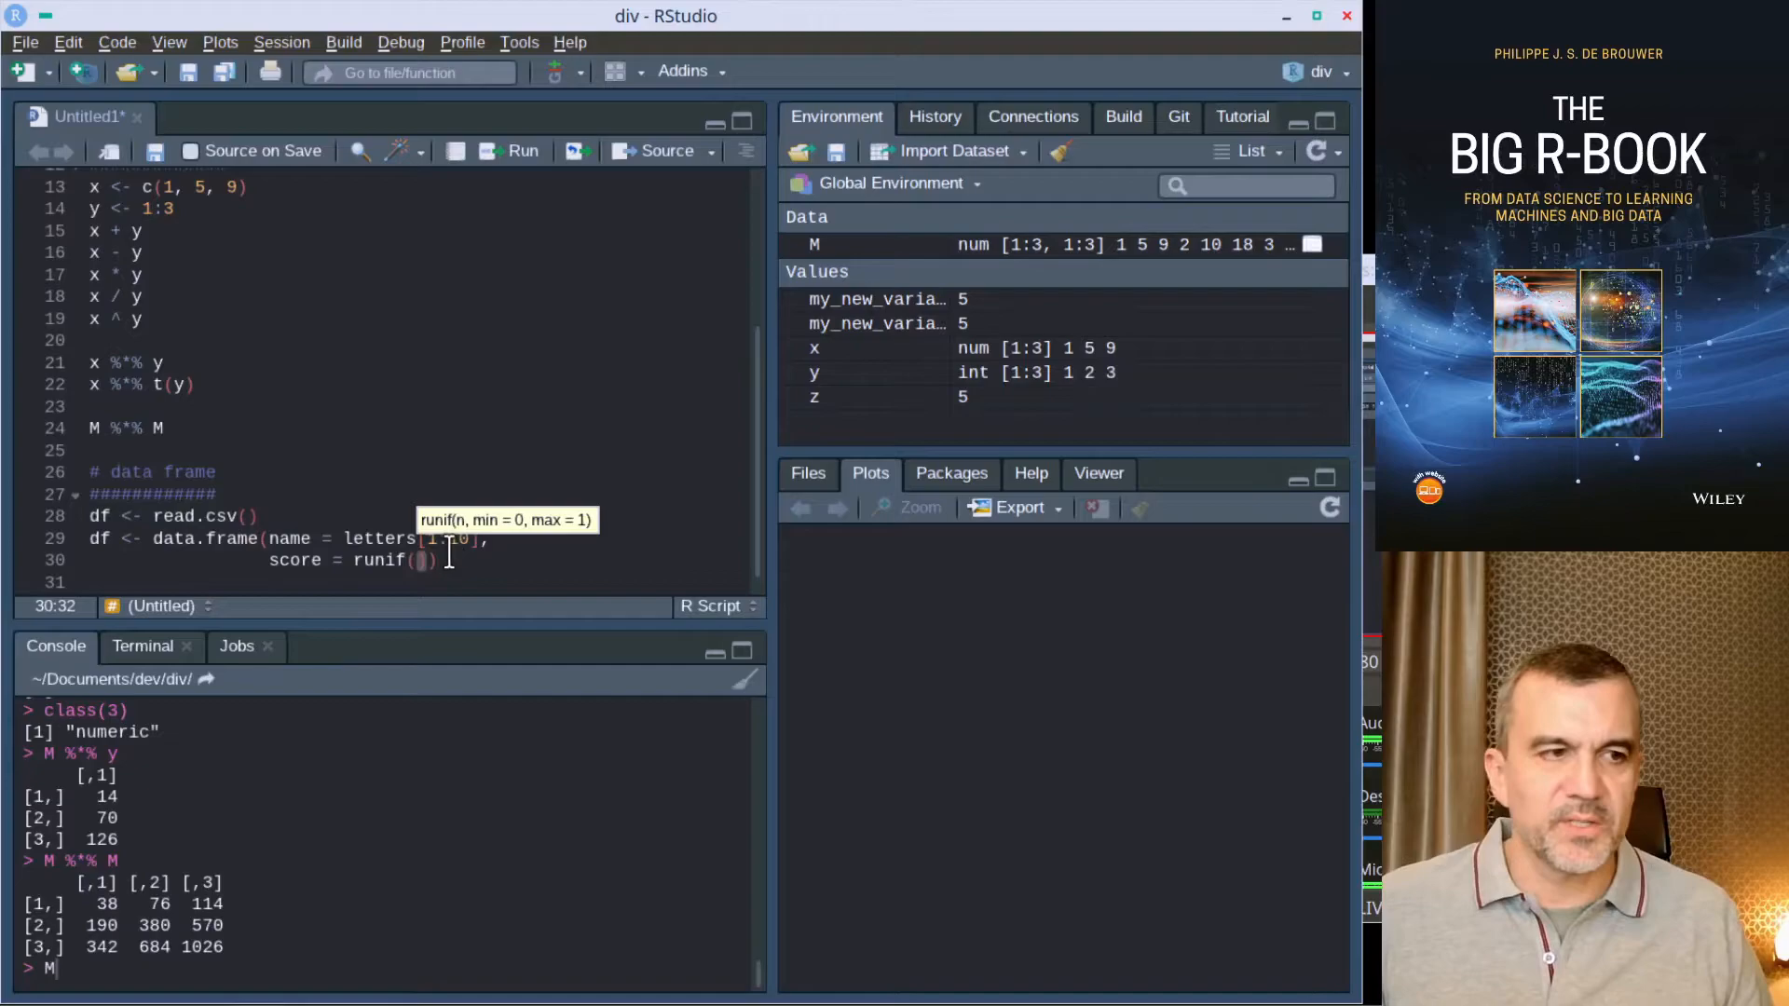
{"action": "type", "text": "10"}
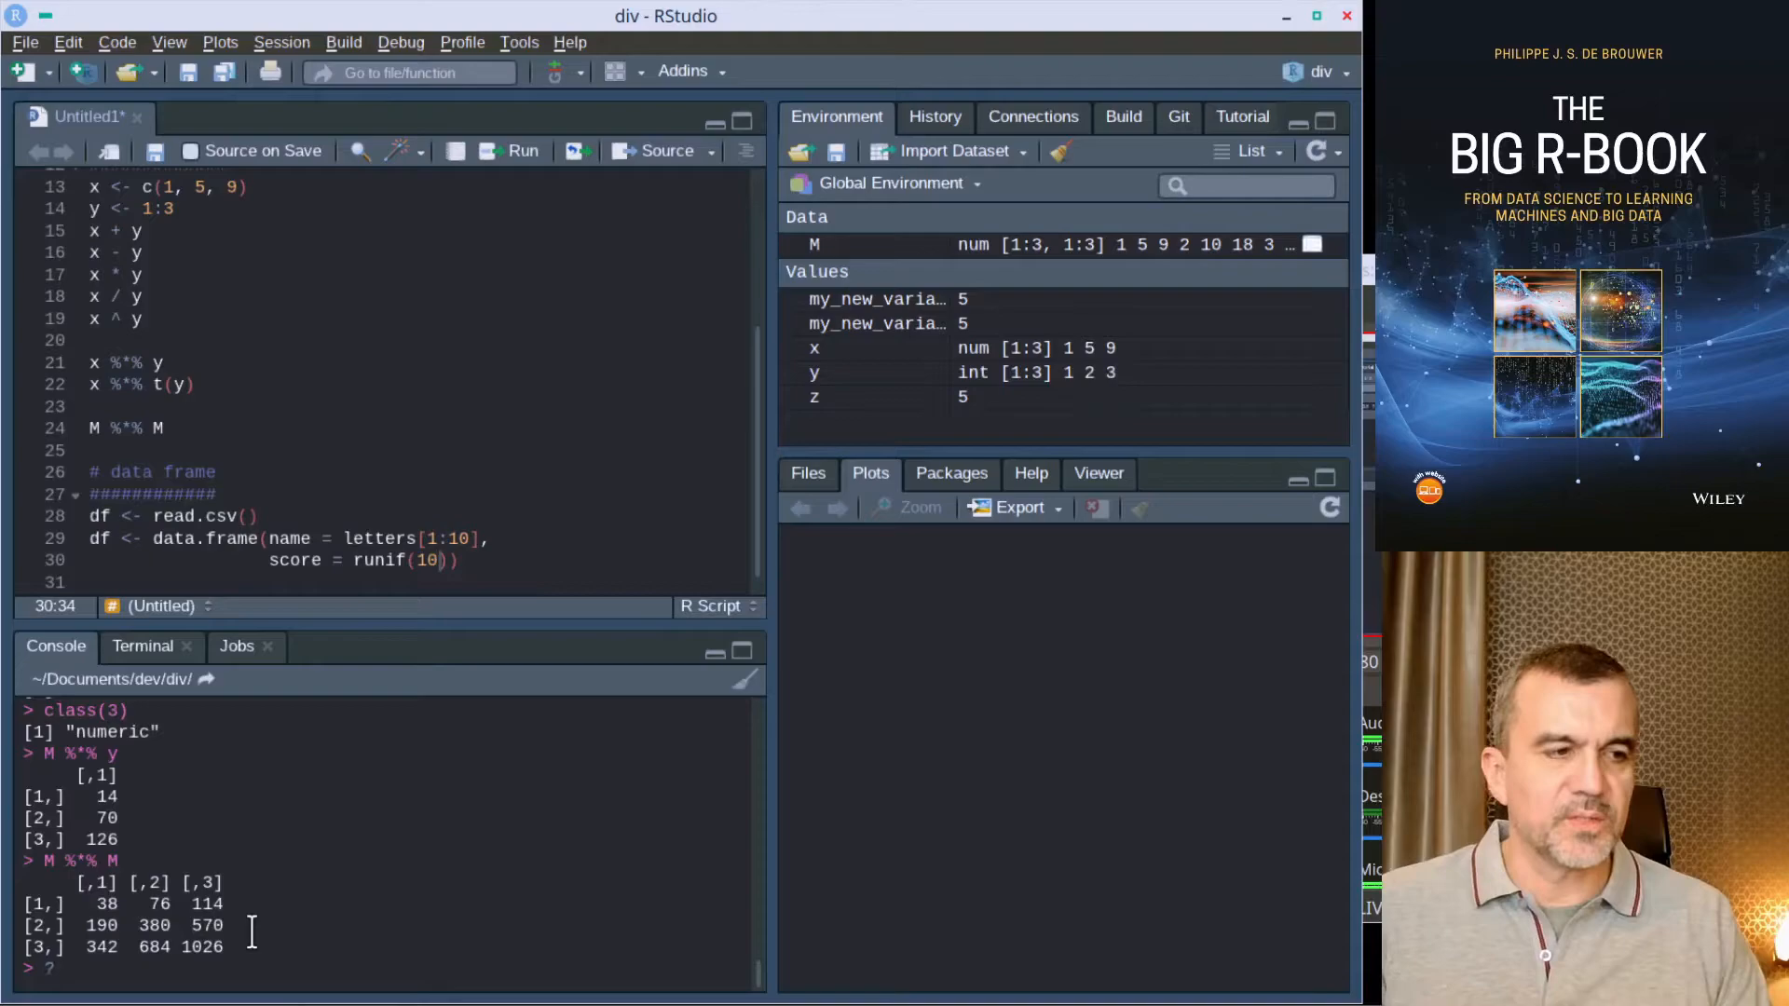
Step: Read the ?runif help page and run the data.frame() lines creating df
{"action": "type", "text": "?runif"}
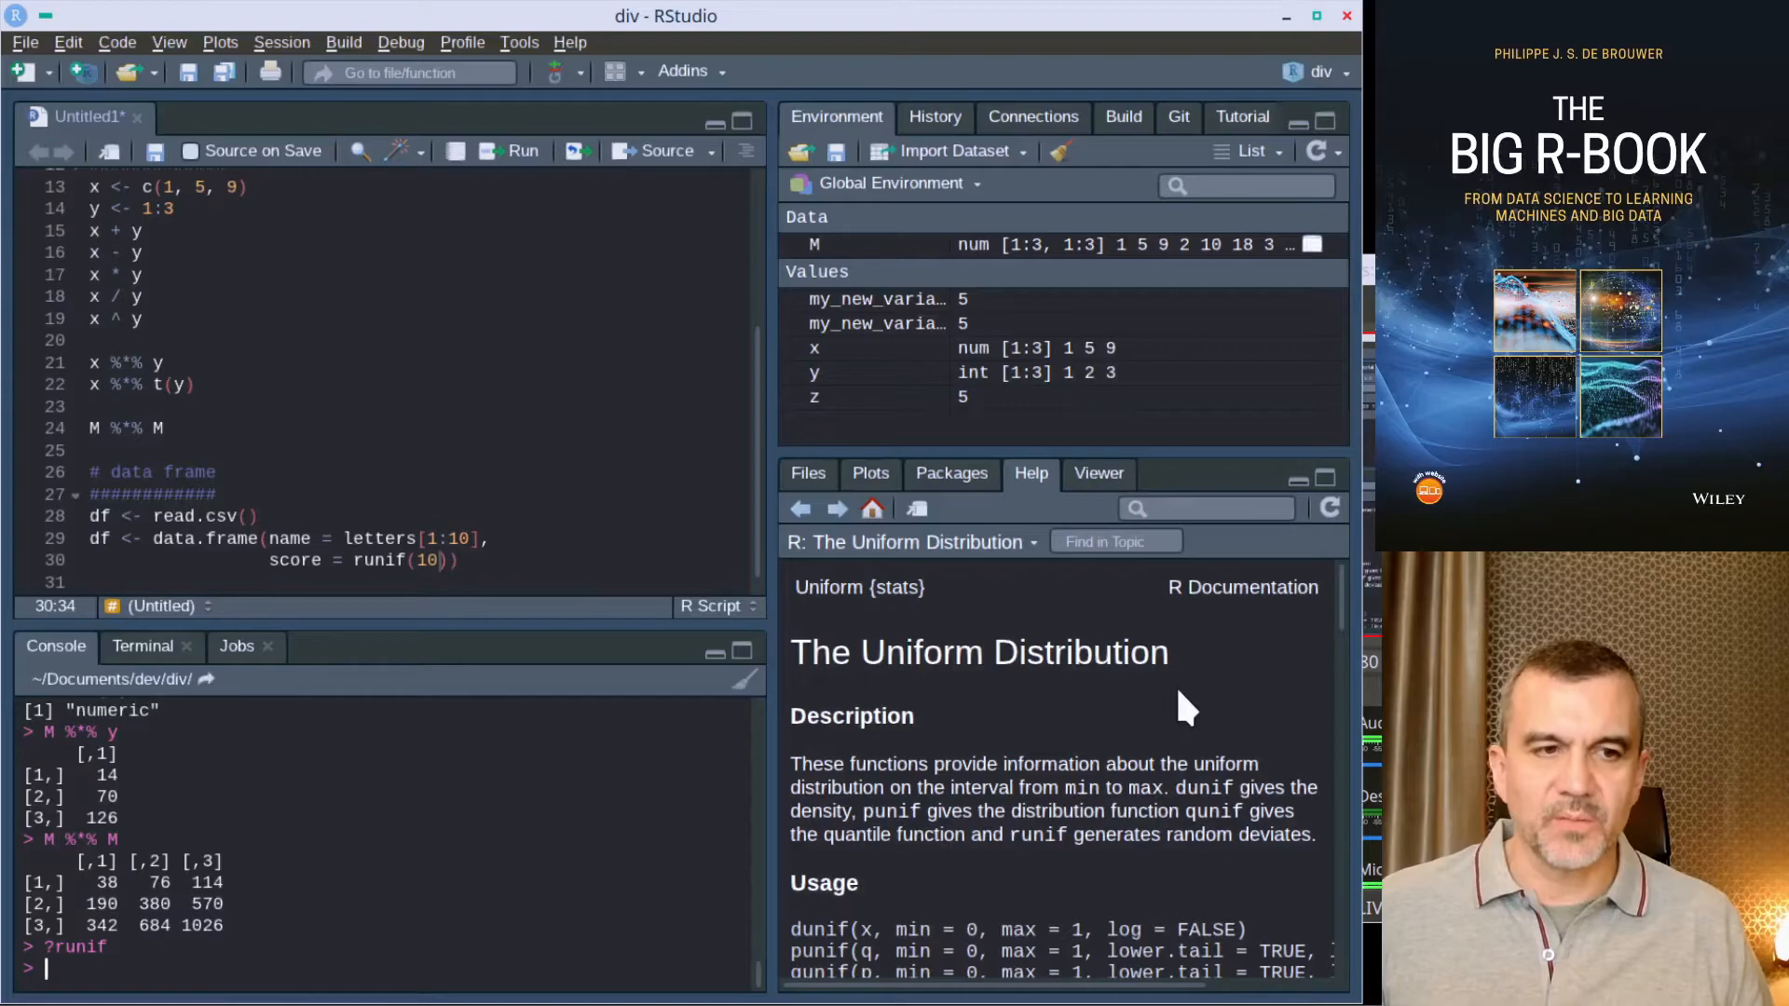
{"action": "scroll", "scroll_direction": "down", "scroll_amount": 3}
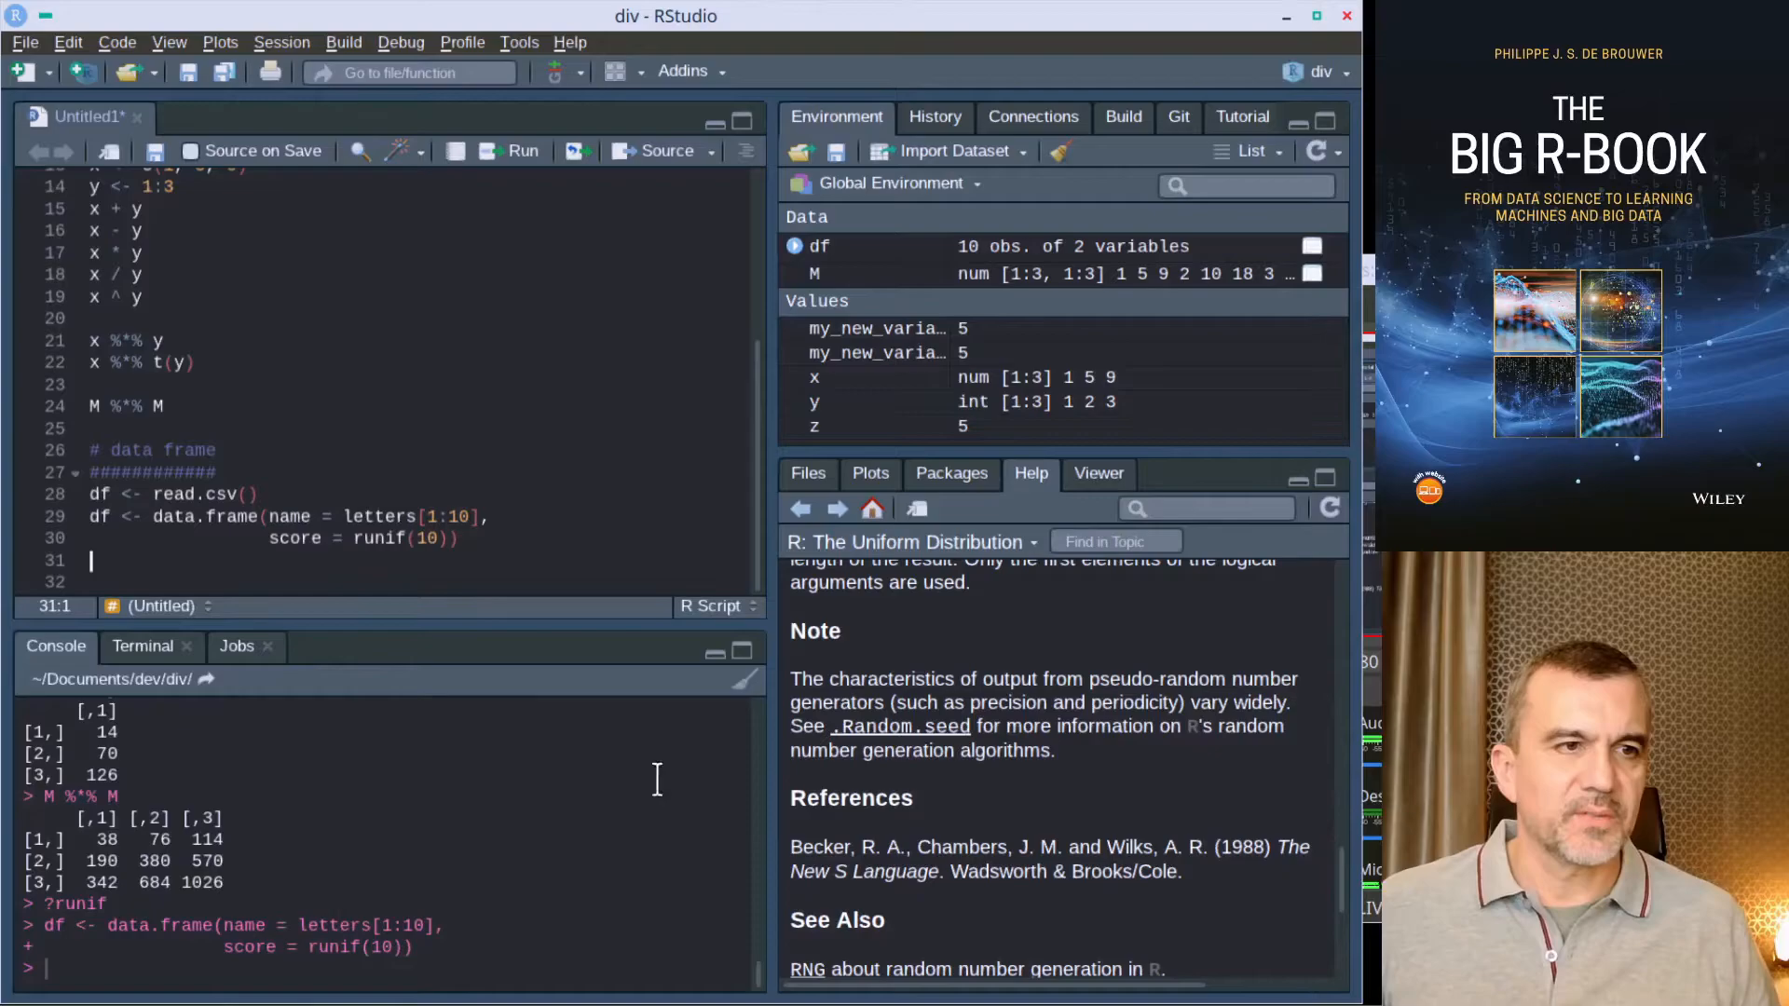
Step: Print df in the console, listing names a to j with their random scores
{"action": "type", "text": "df"}
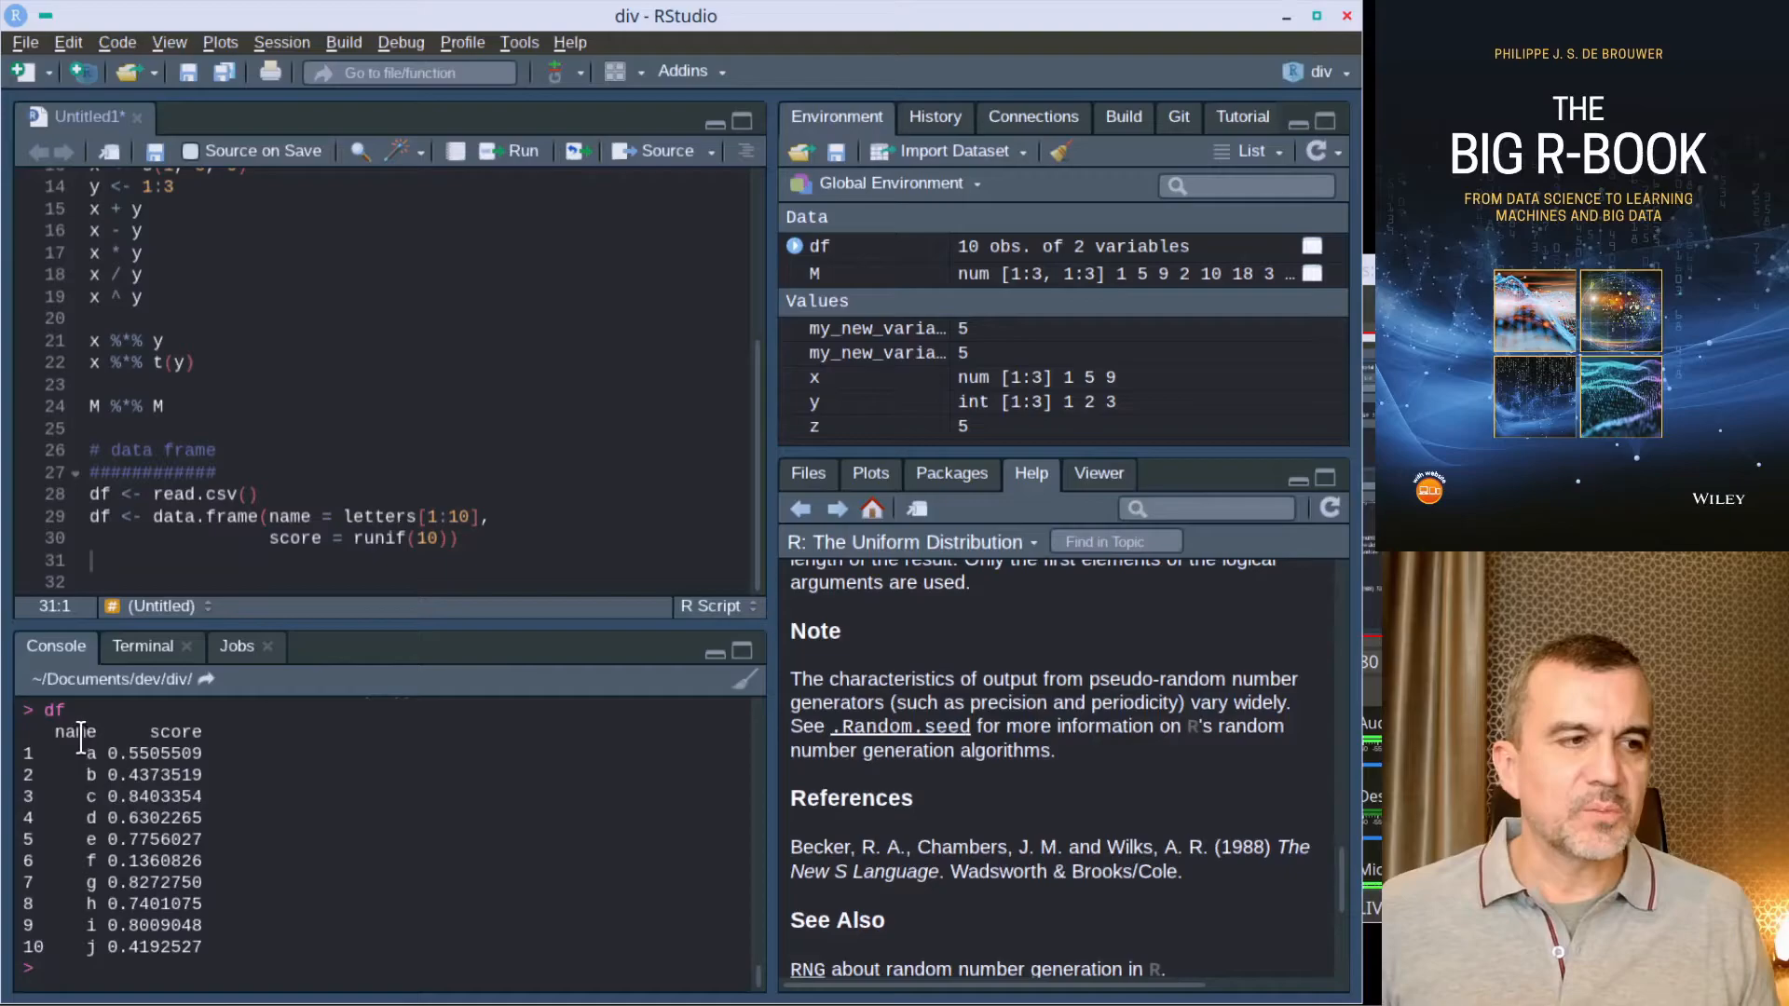
{"action": "double_click", "coordinate": [175, 731]}
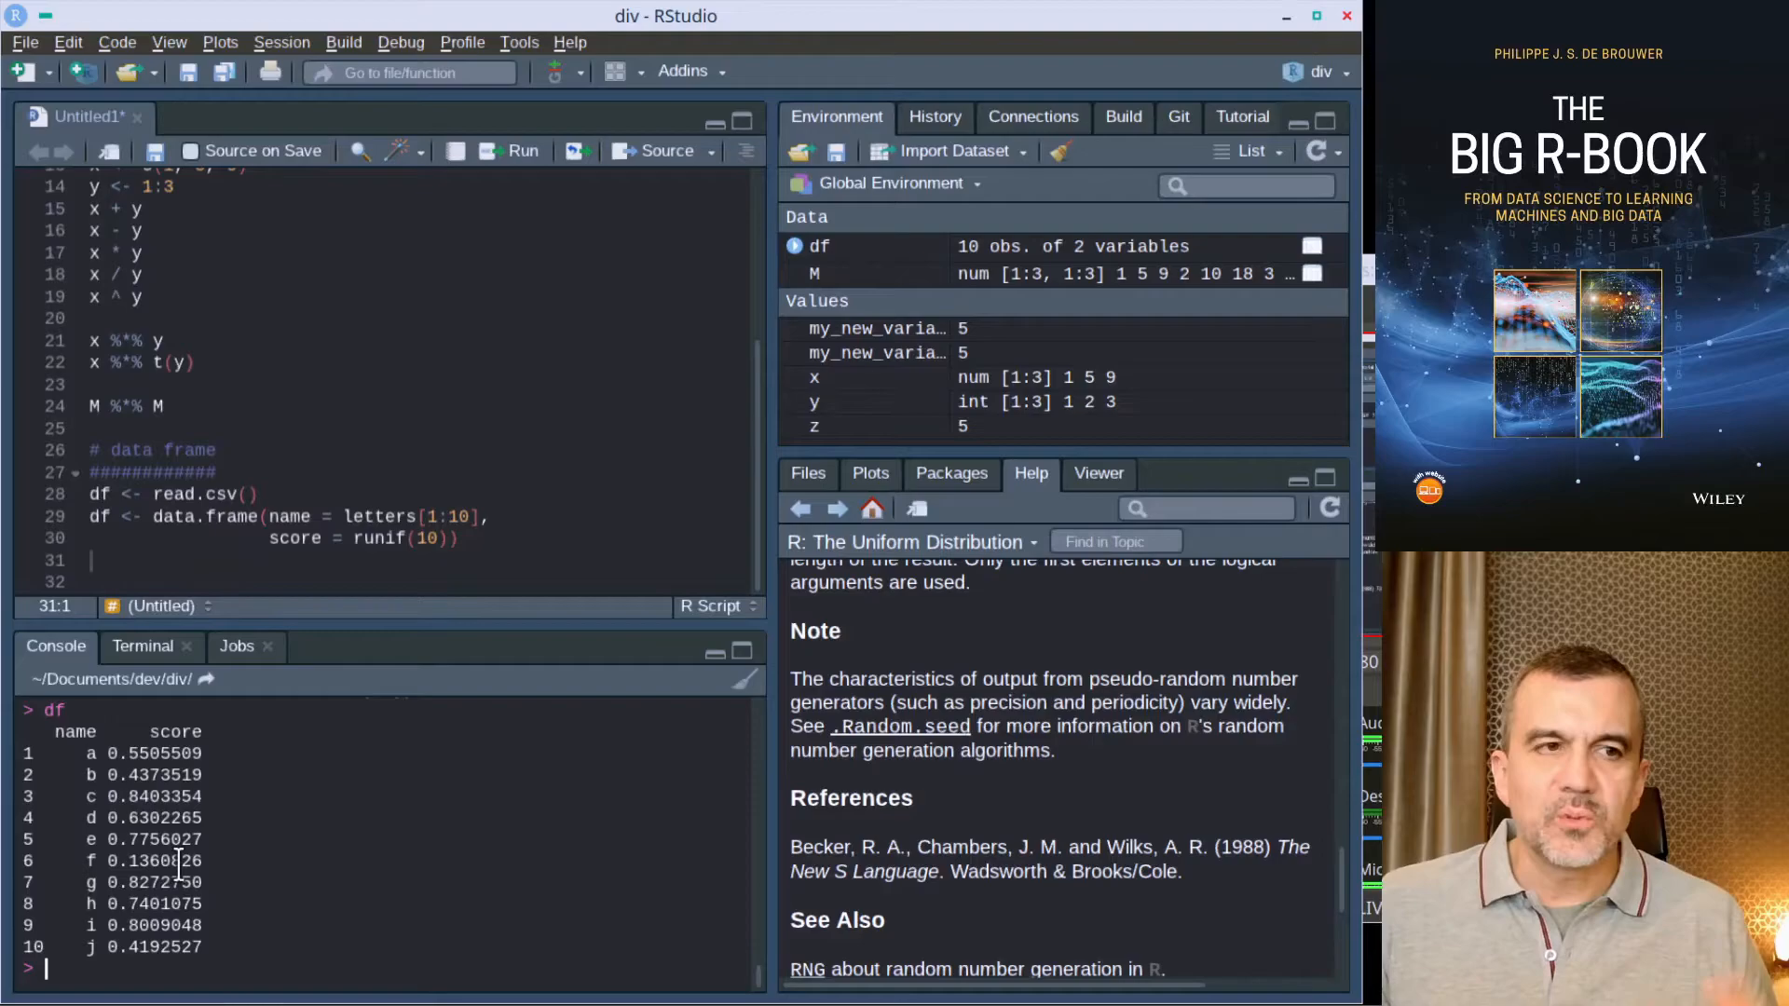
Step: Run summary(df) and summary(x) in the console to see score range and x's min, median, max
{"action": "type", "text": "summary(x"}
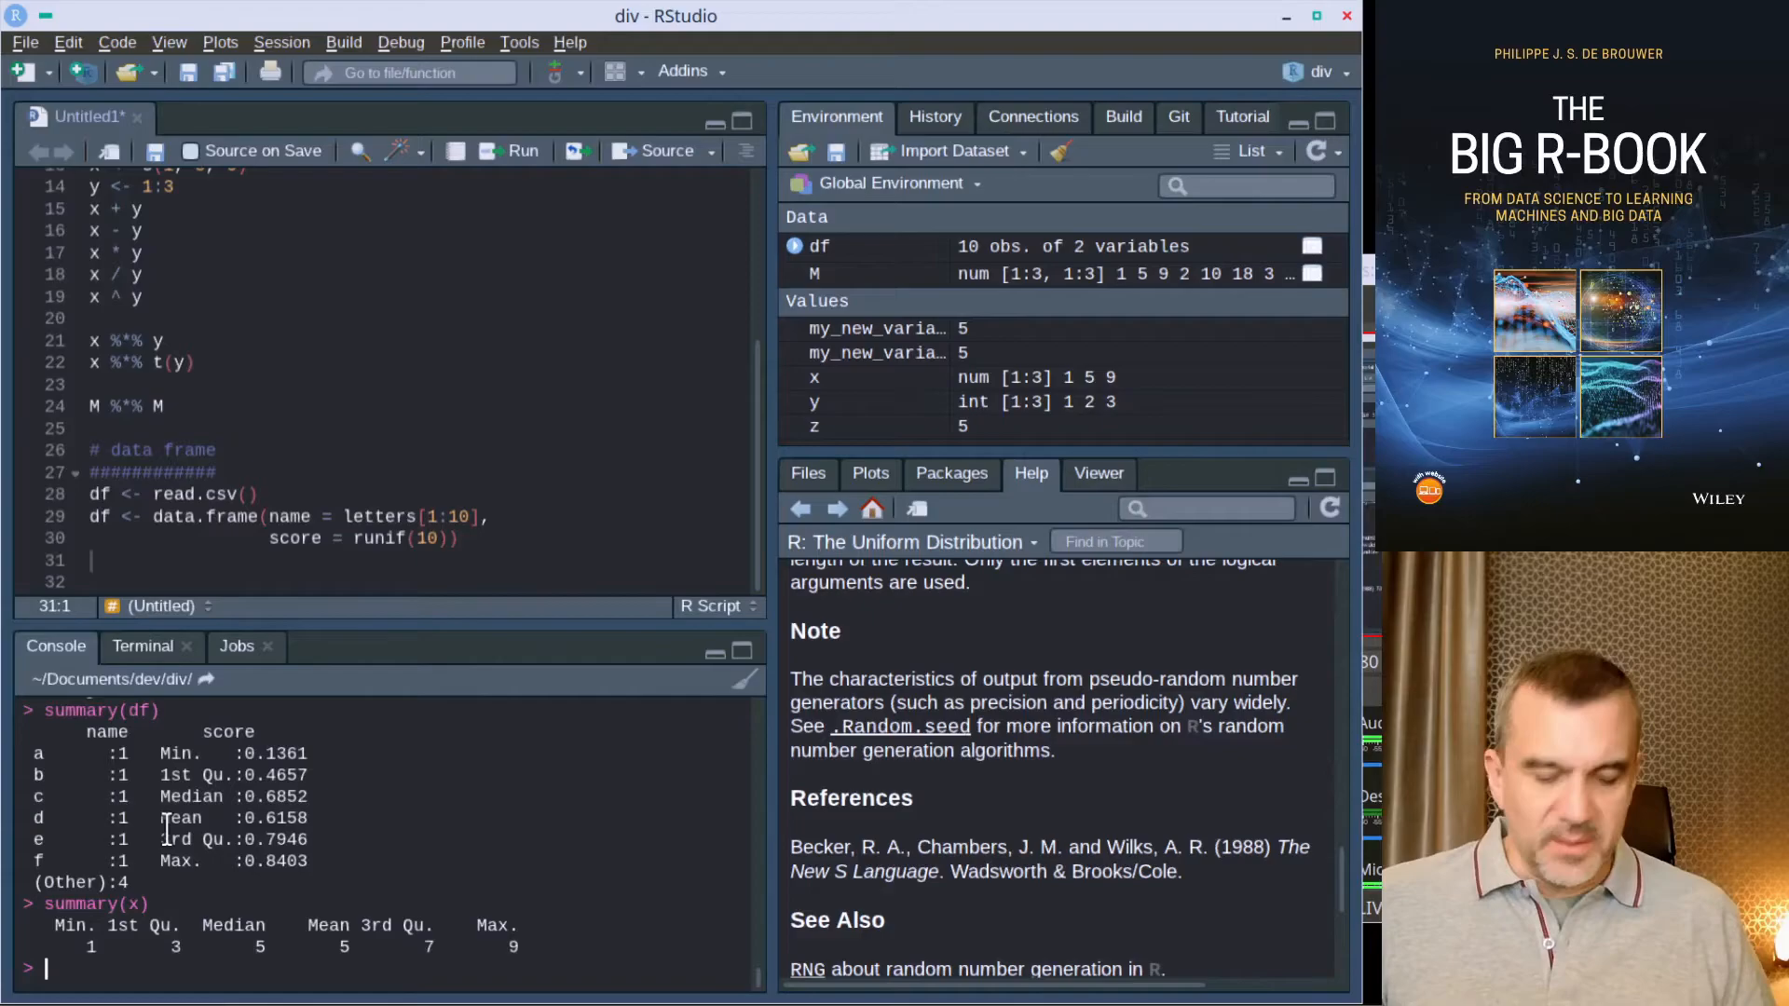
Step: Print the ten random values of df's score column with df$score
{"action": "type", "text": "df$score"}
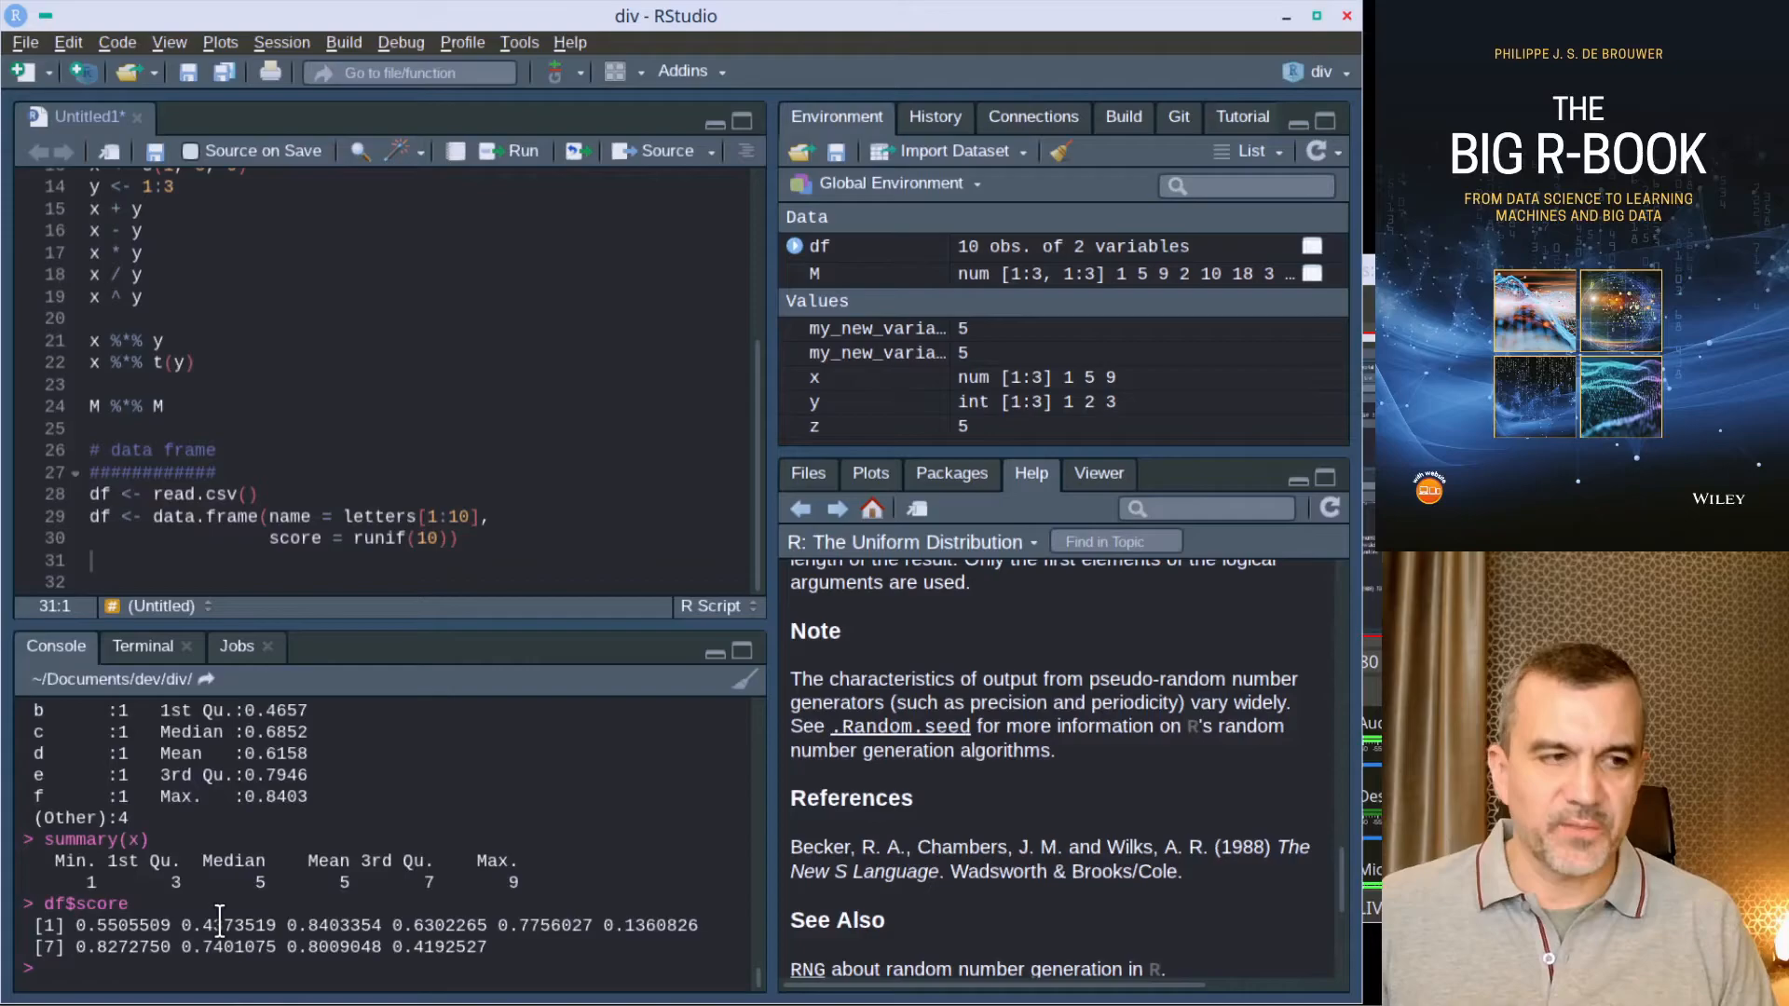
Step: Create column df$score2 <- df$score * 2 * runif(10), giving df a third variable
{"action": "type", "text": "df$score"}
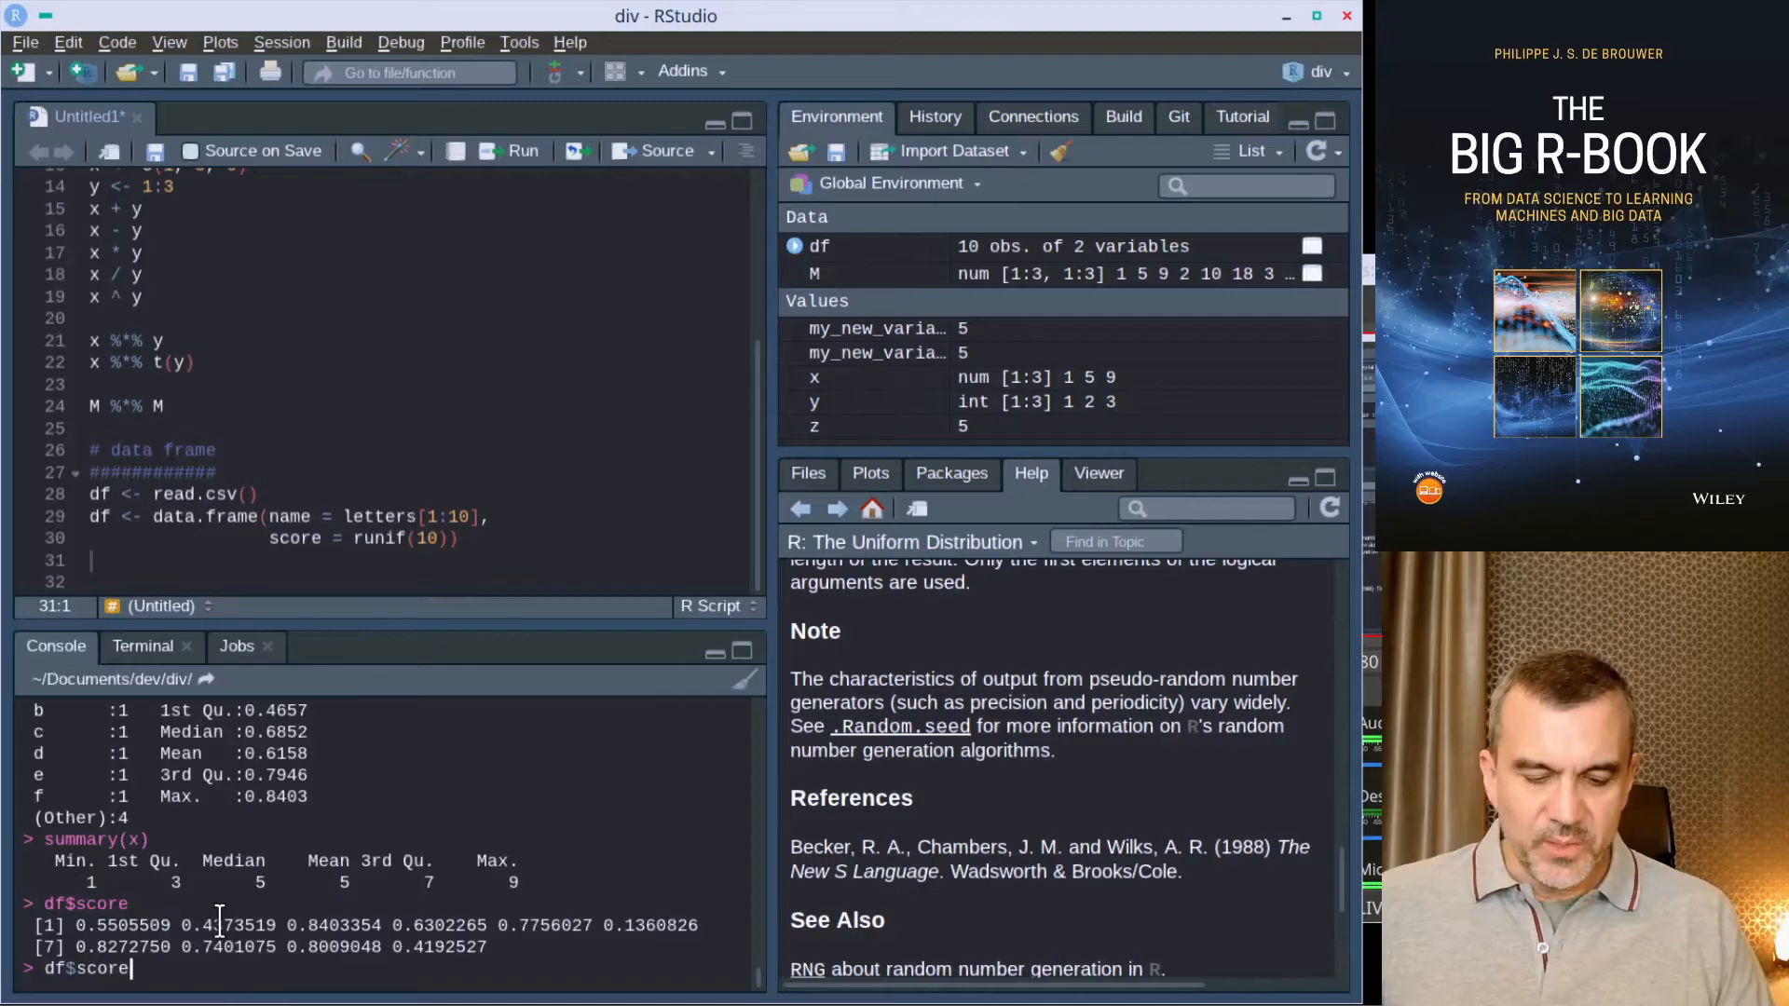
{"action": "type", "text": "df$score2 <- df"}
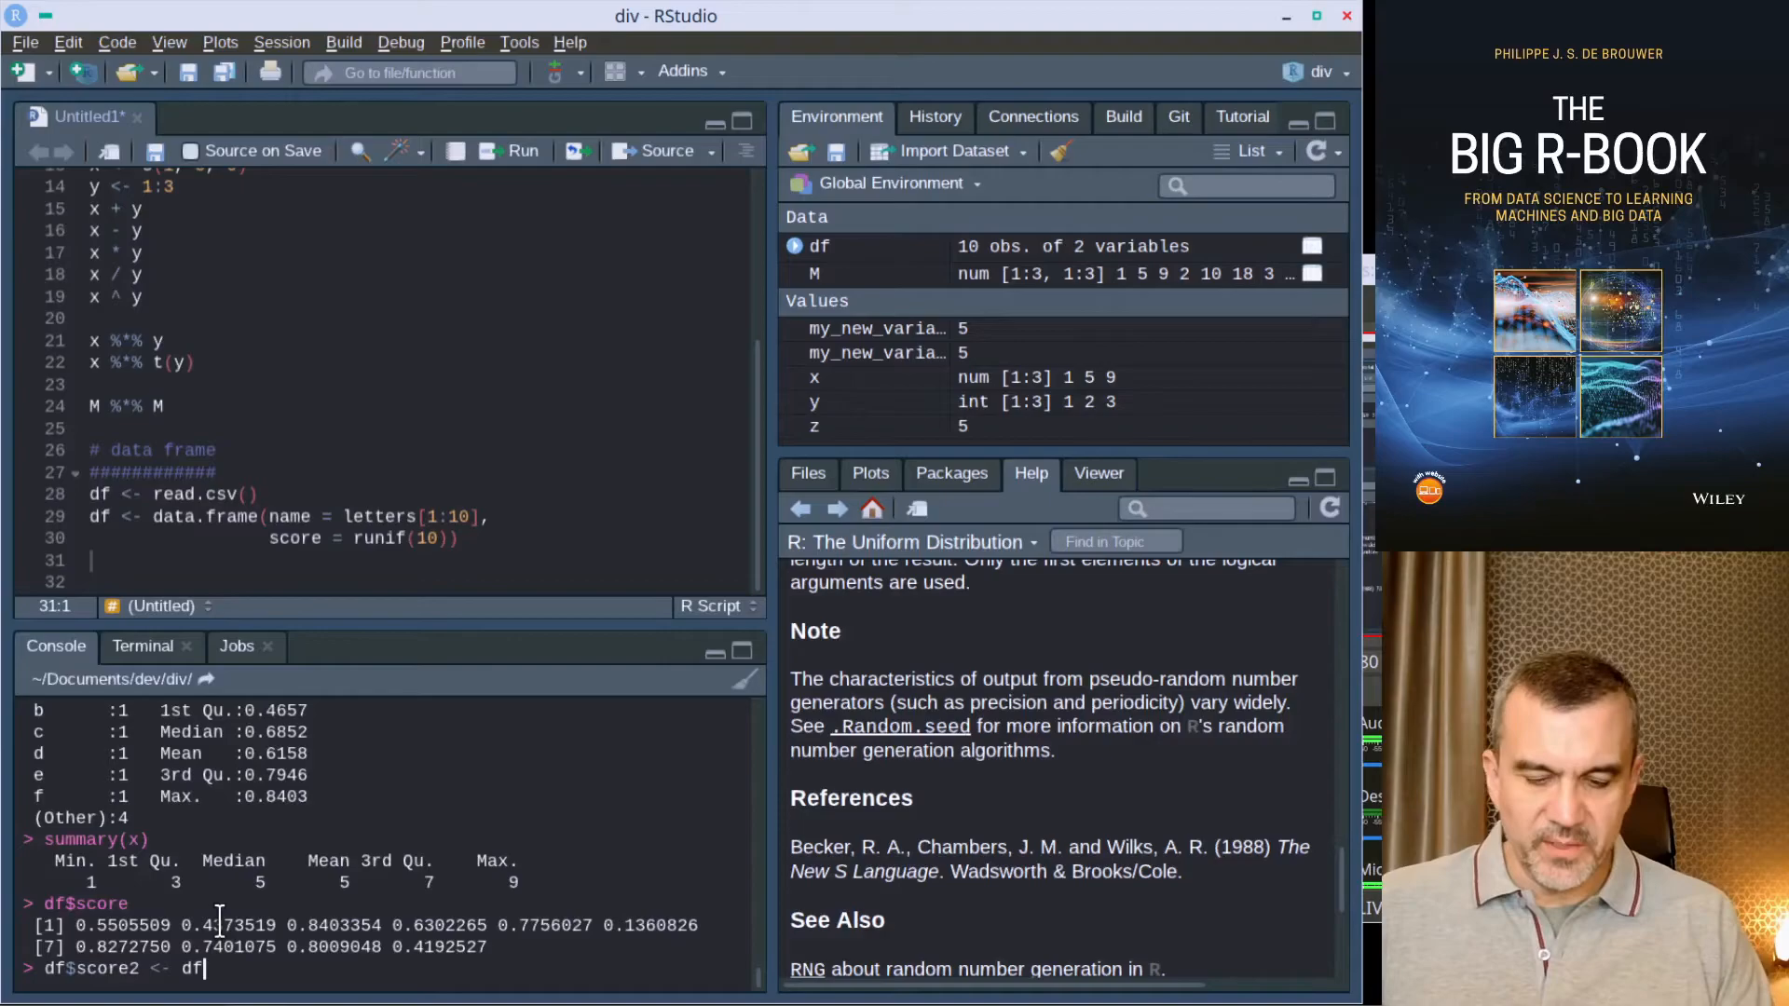
{"action": "type", "text": "score * 2 *"}
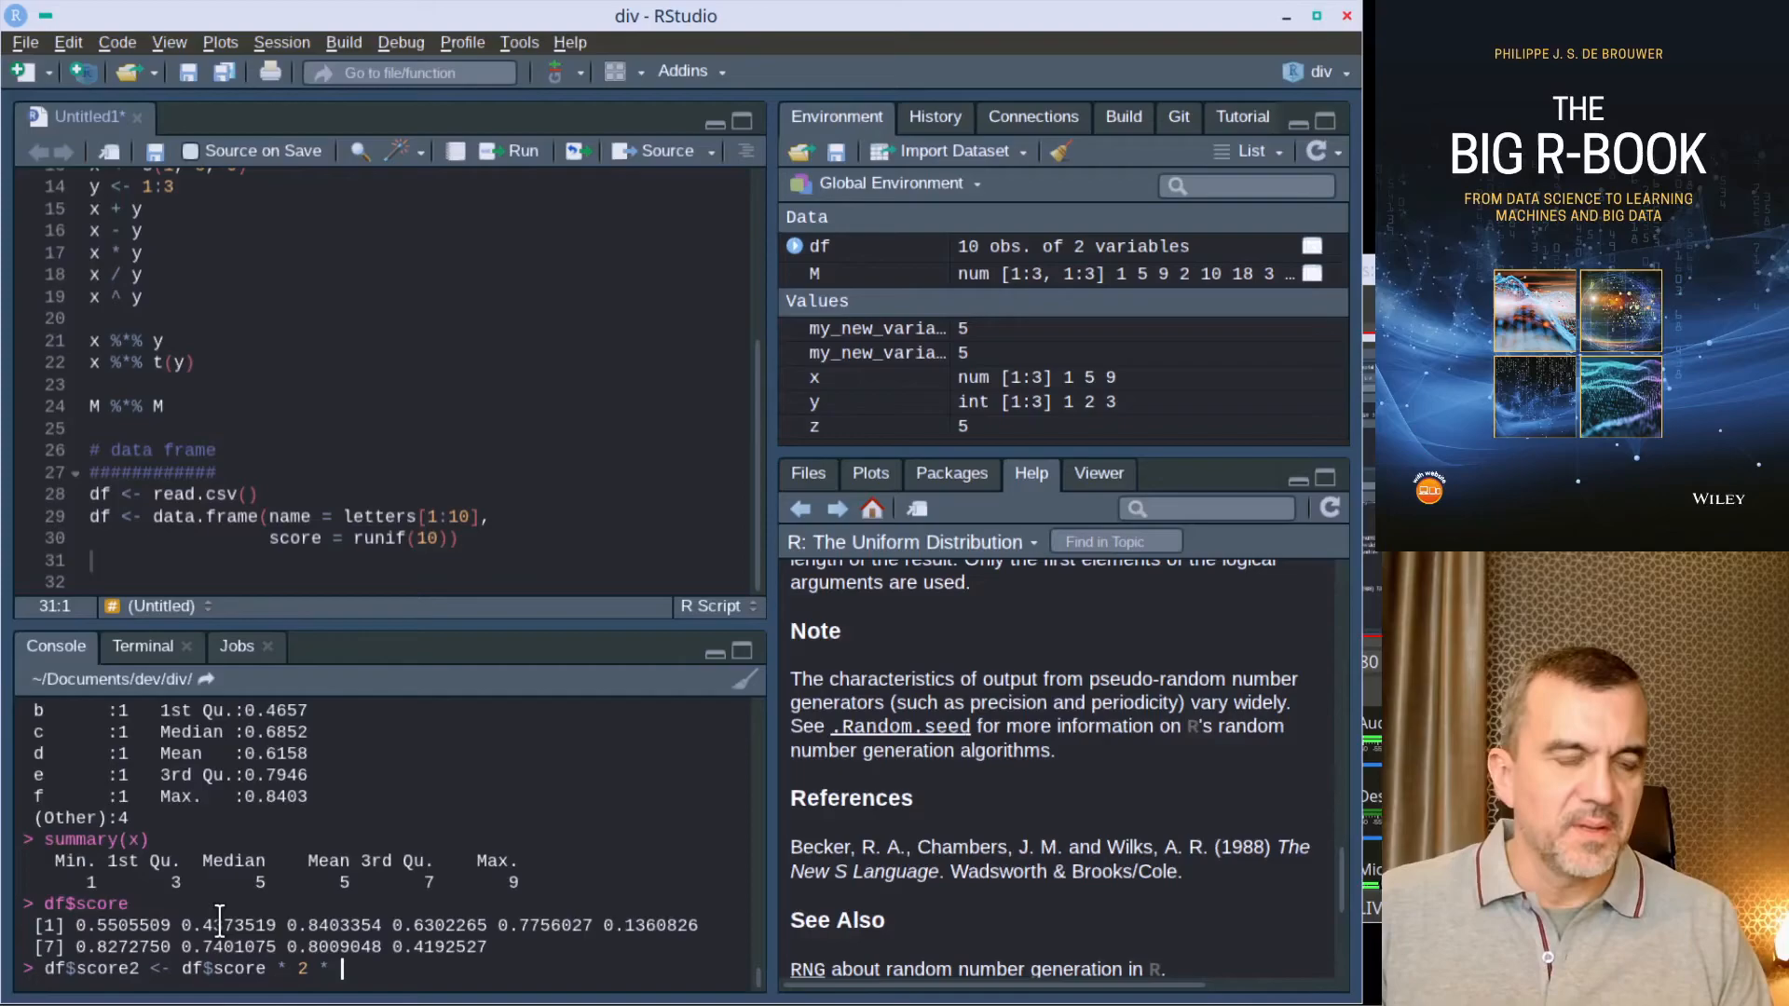
{"action": "type", "text": "runif(10"}
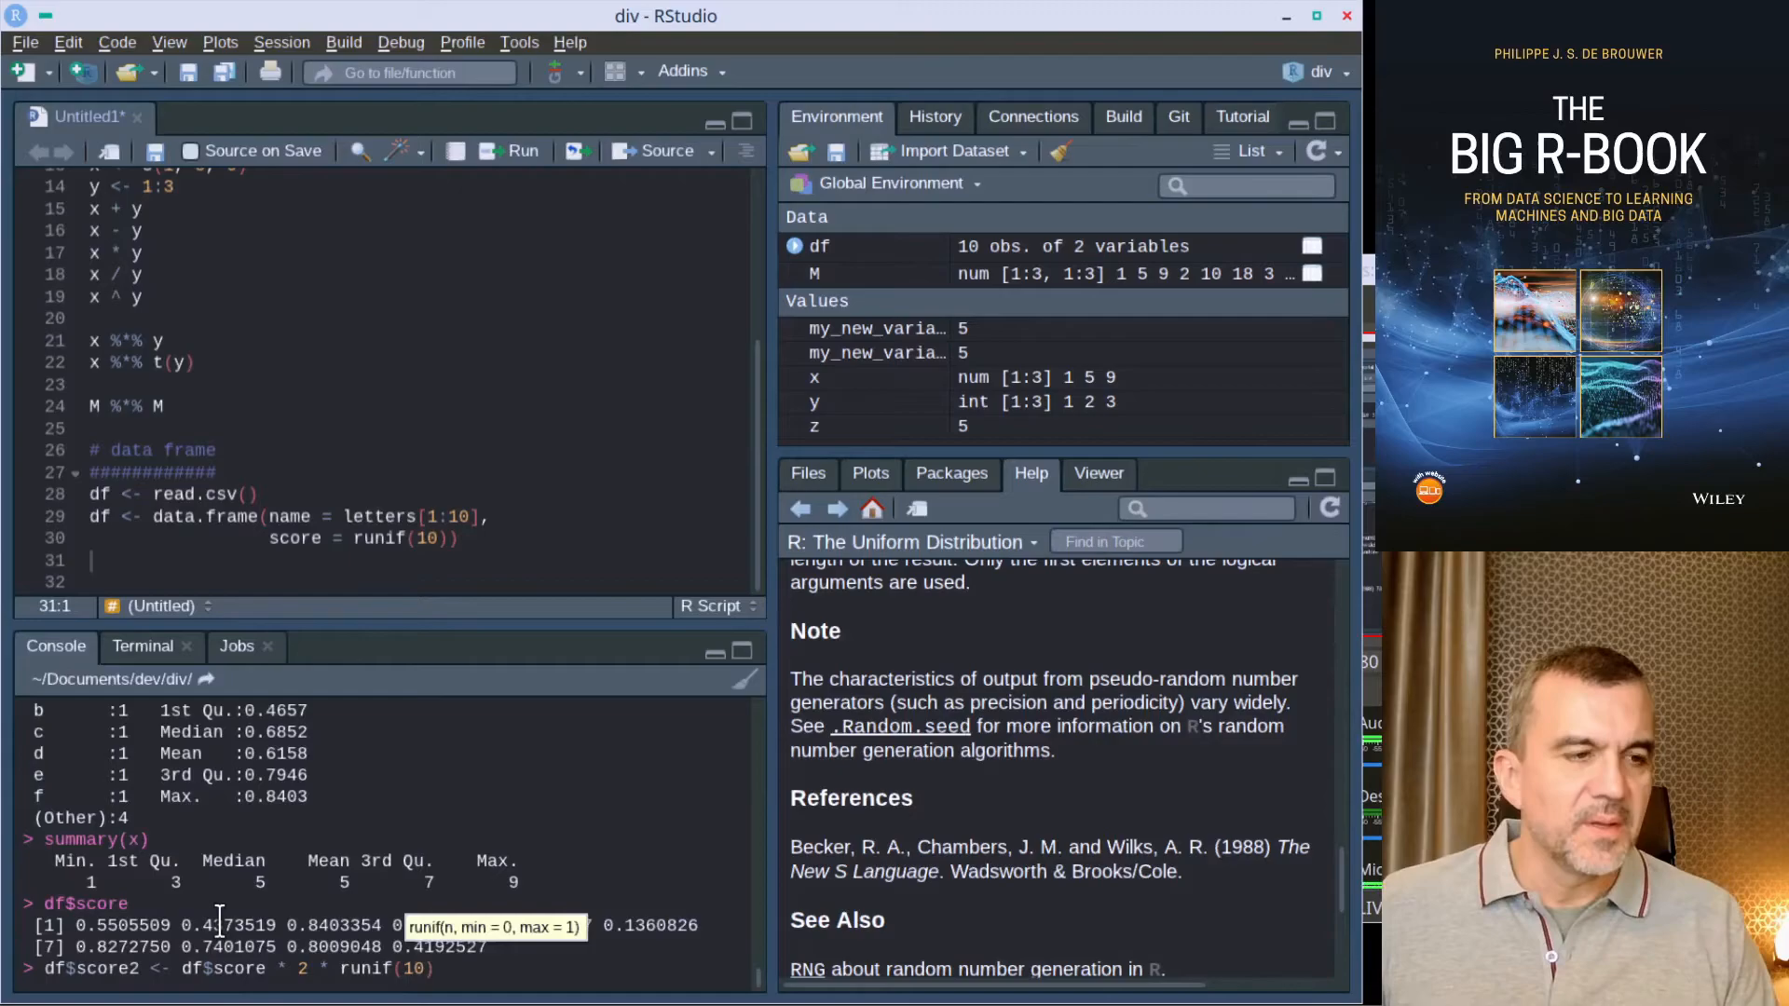
{"action": "key", "text": "Return"}
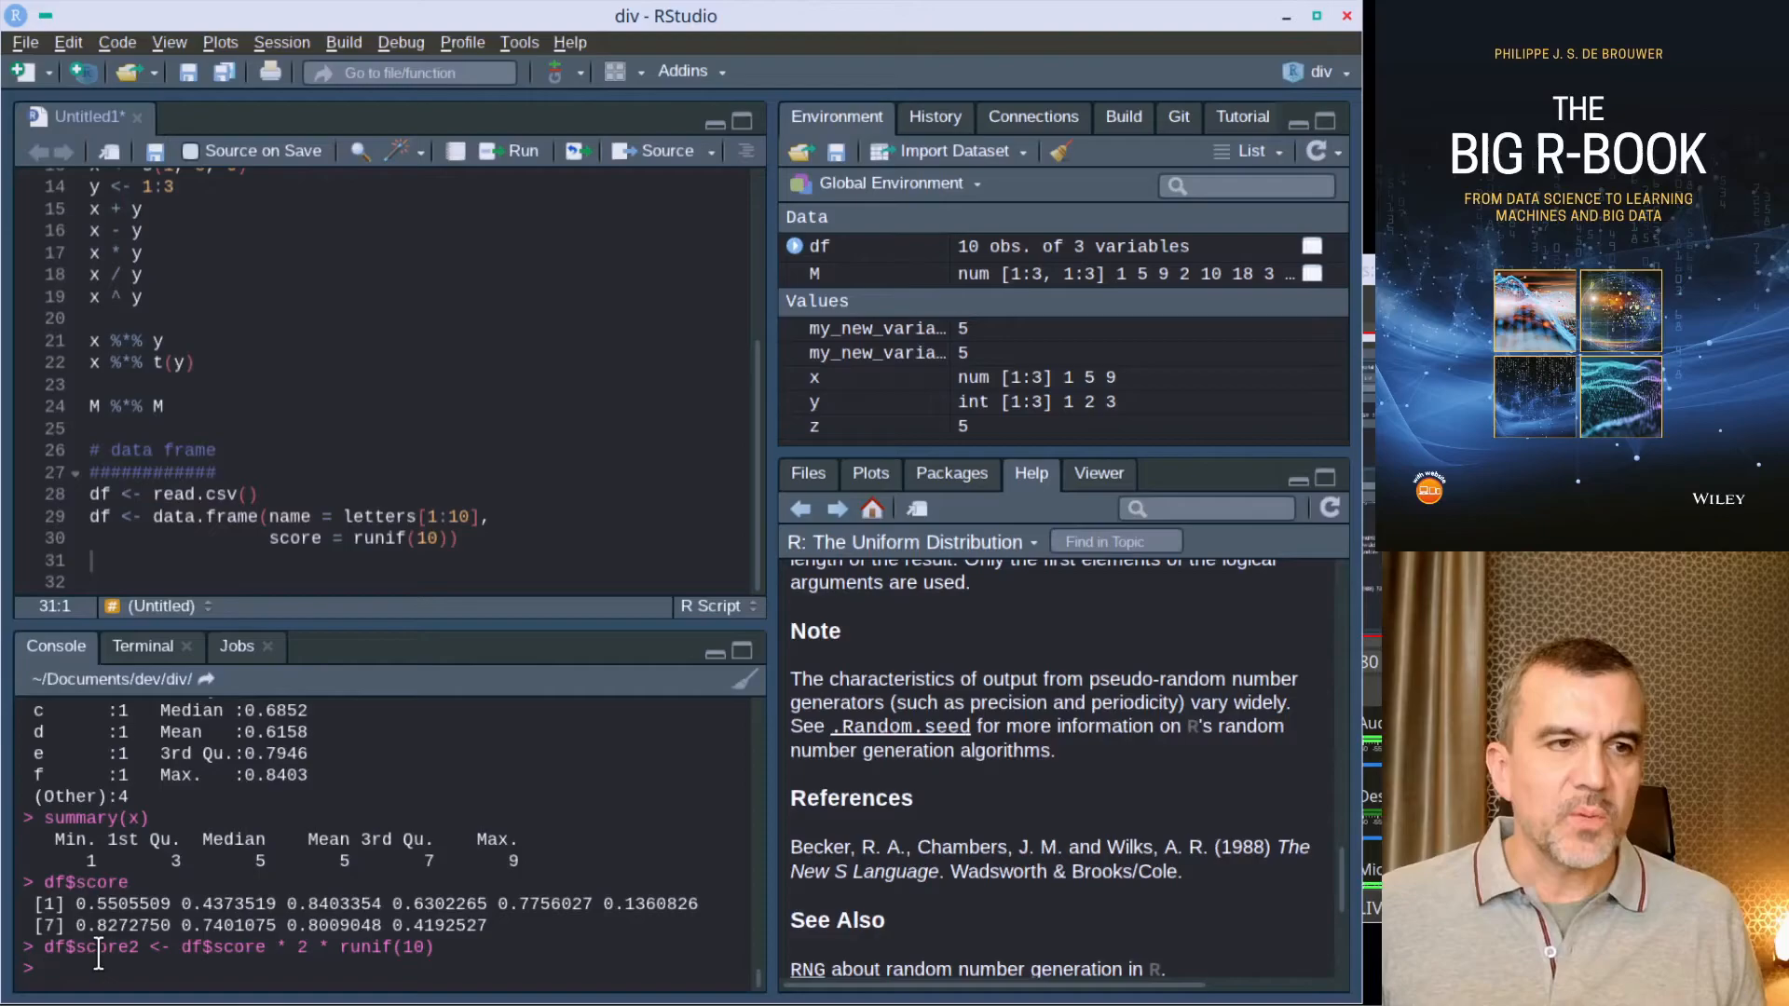
Step: Print df showing name, score and score2 for rows a to j, with the console pane maximized
{"action": "left_click_drag", "start_coordinate": [181, 946], "coordinate": [446, 947]}
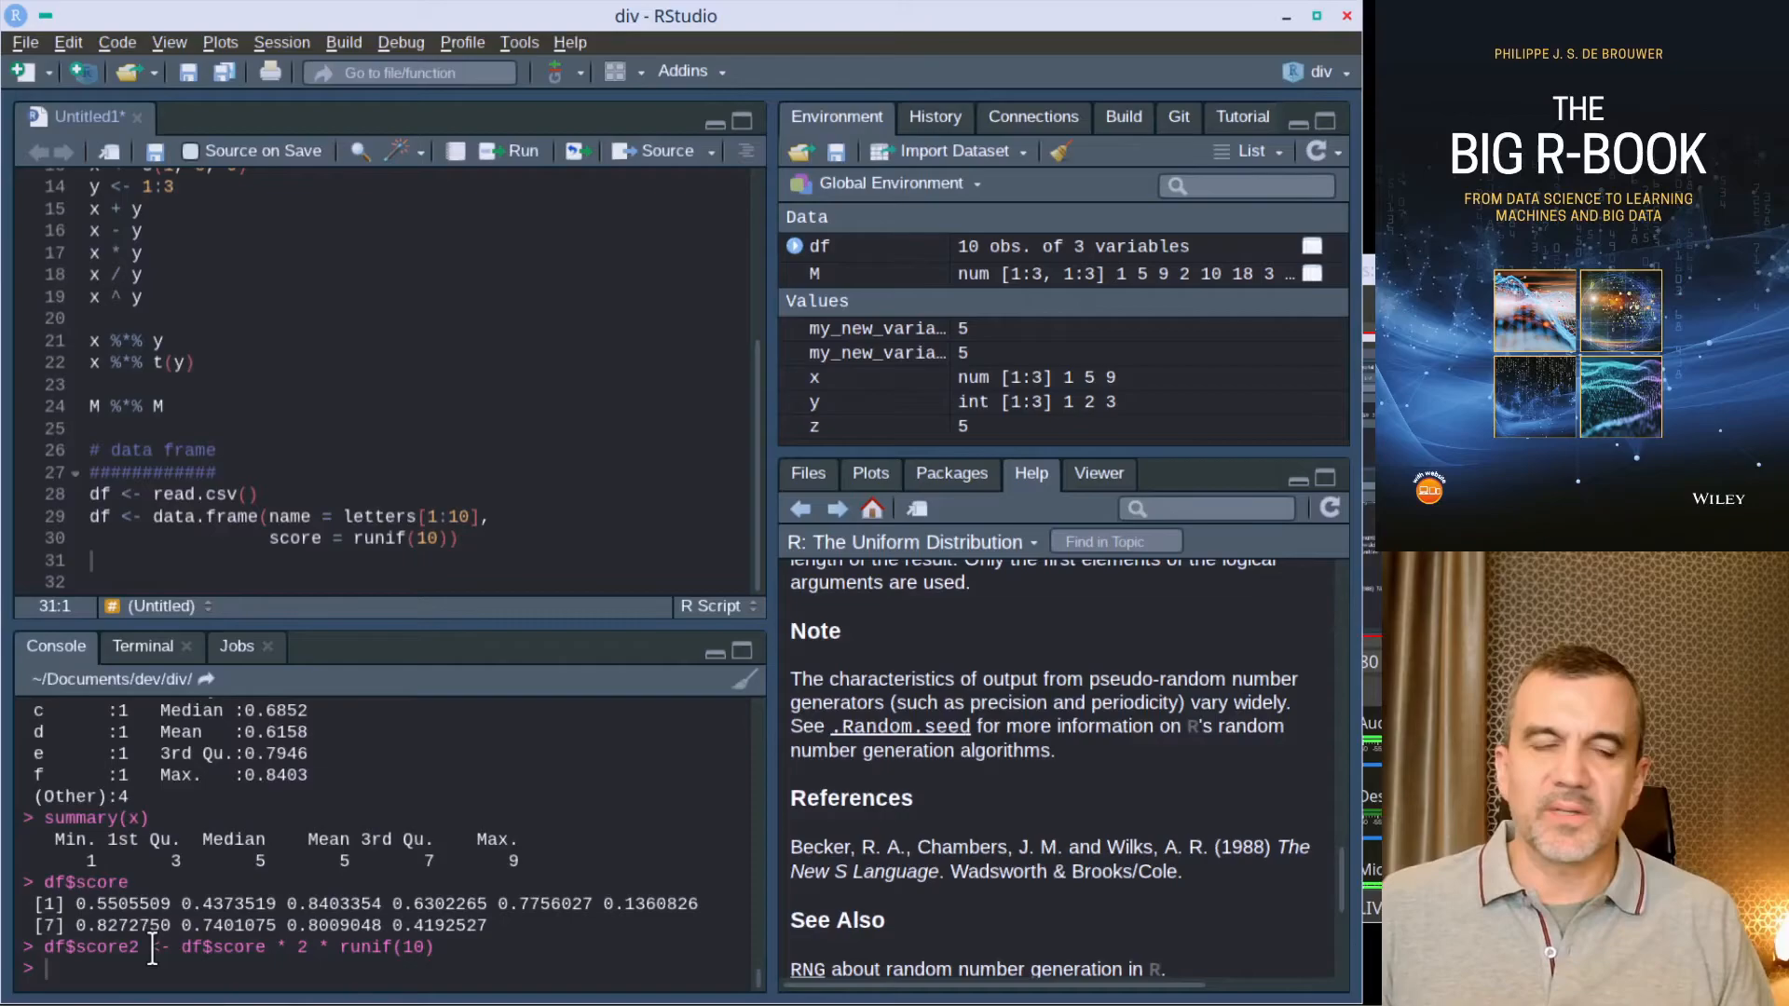
{"action": "type", "text": "df"}
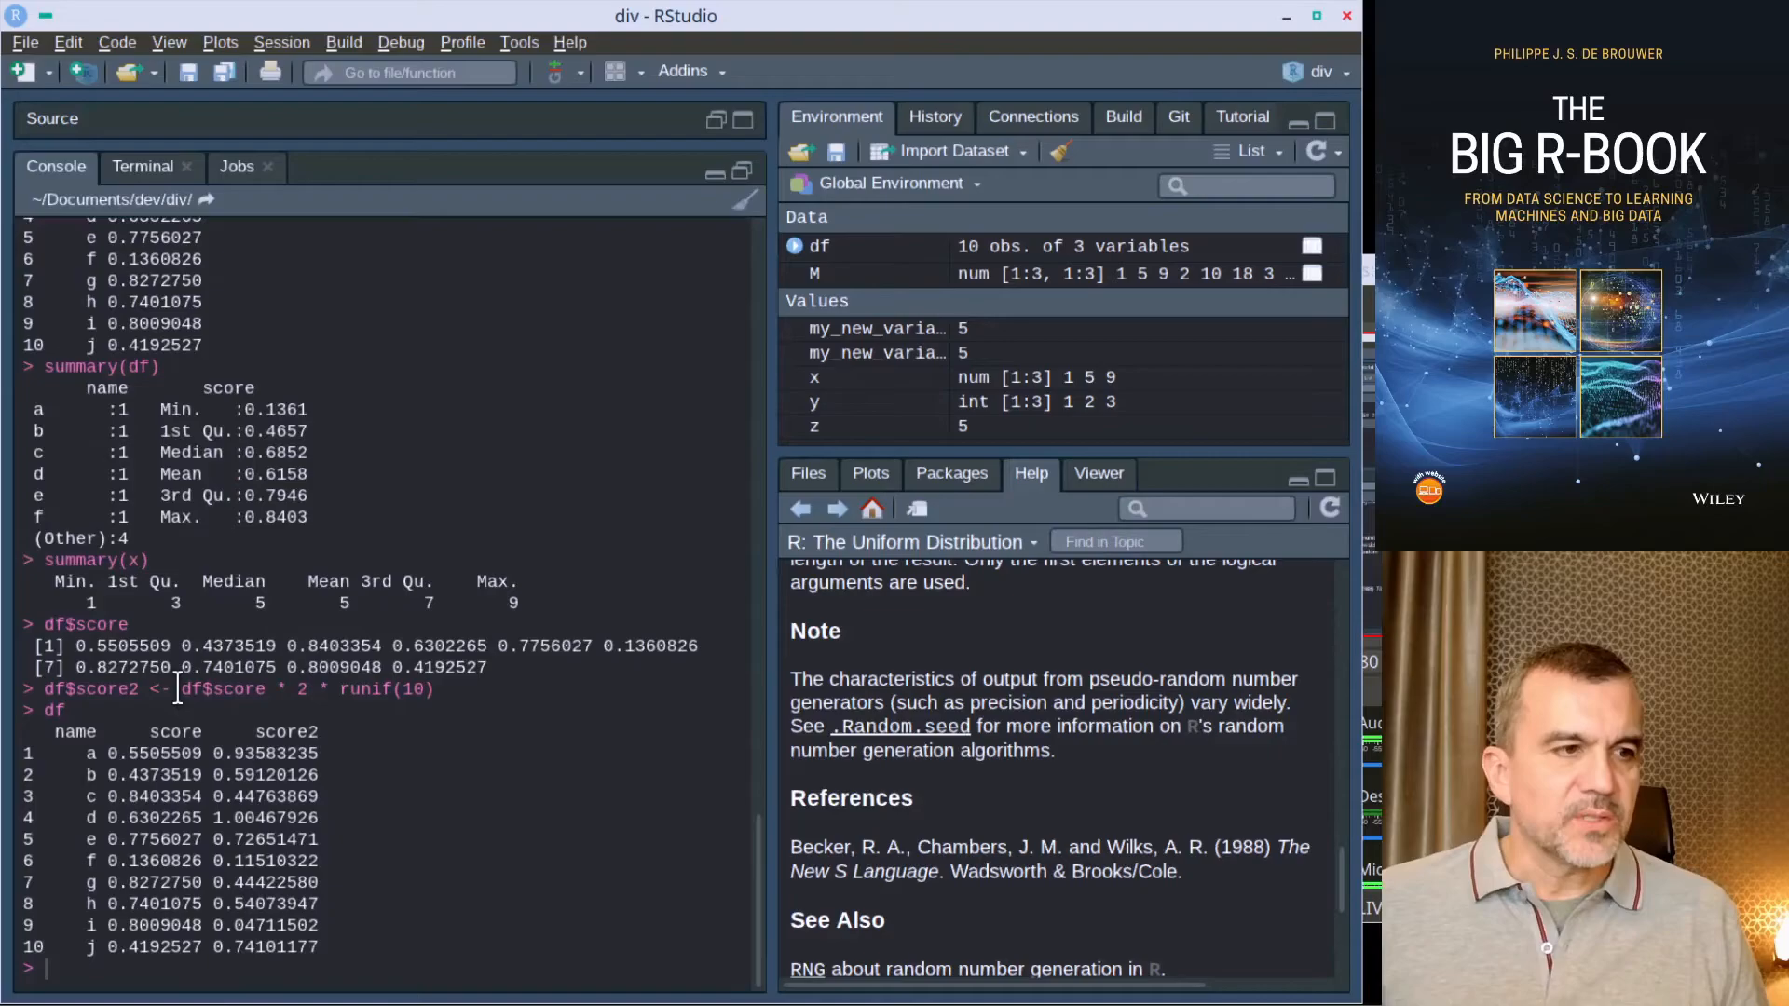
{"action": "double_click", "coordinate": [222, 687]}
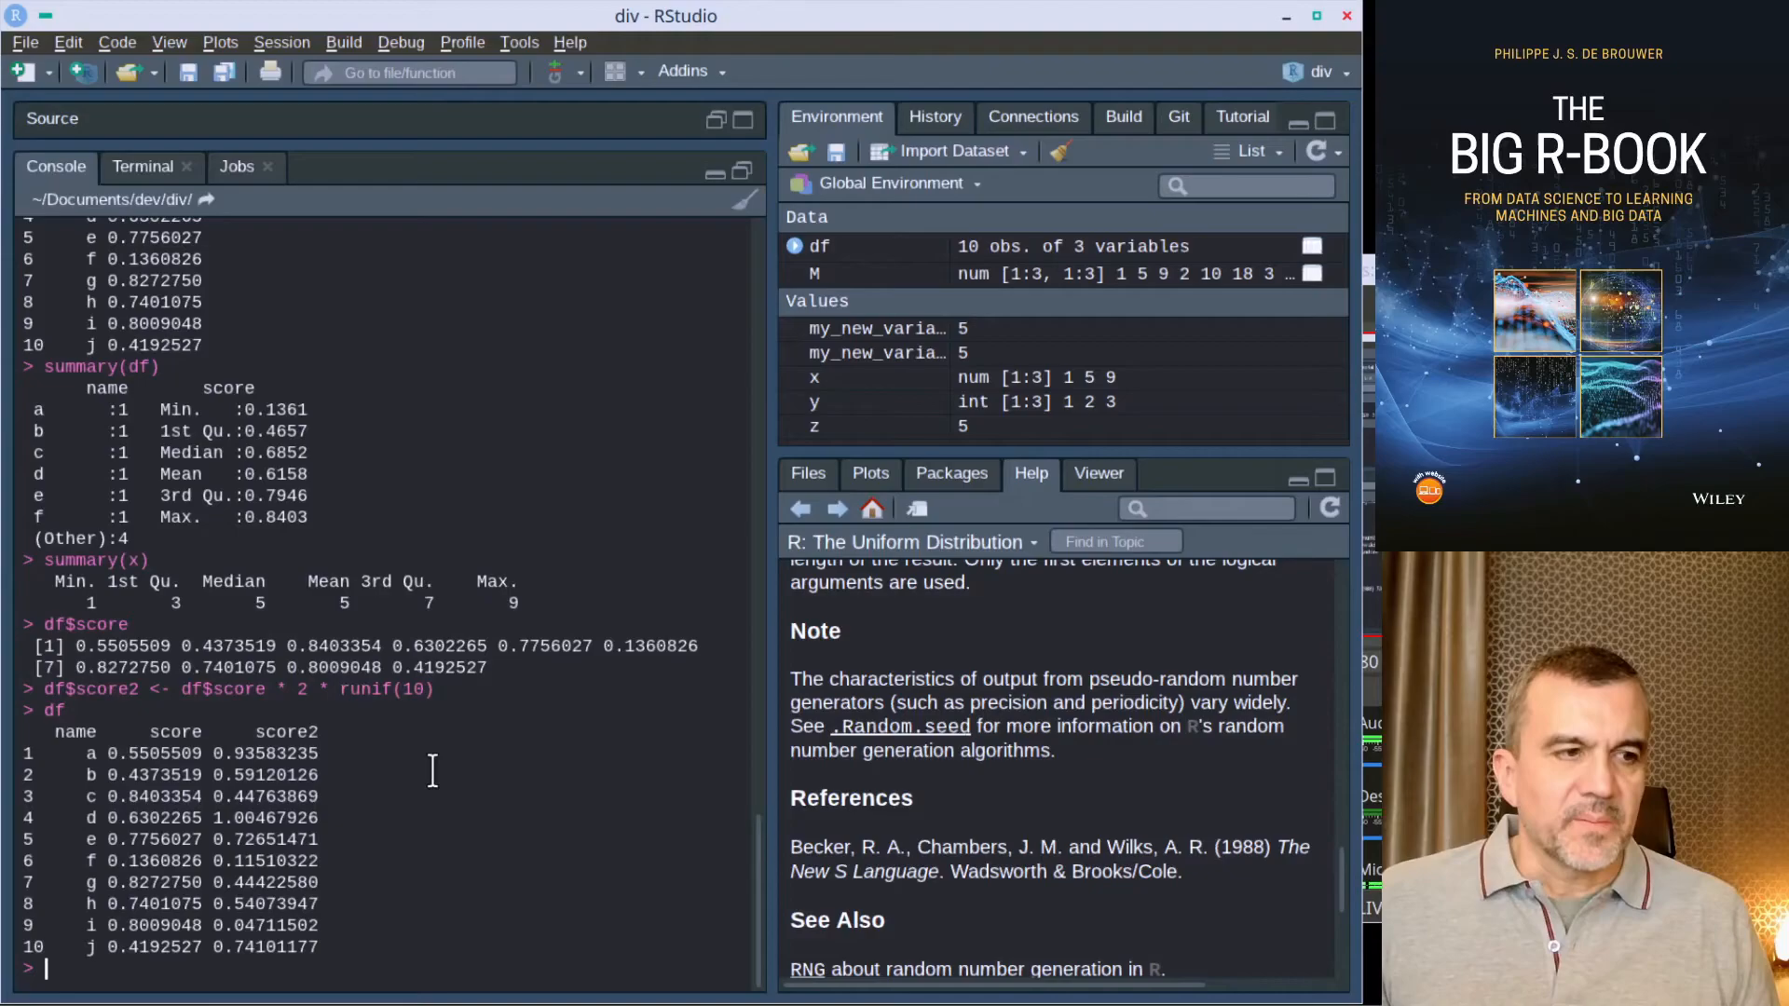
Step: Run plot(df) to draw a scatterplot matrix of name, score and score2
{"action": "type", "text": "plu"}
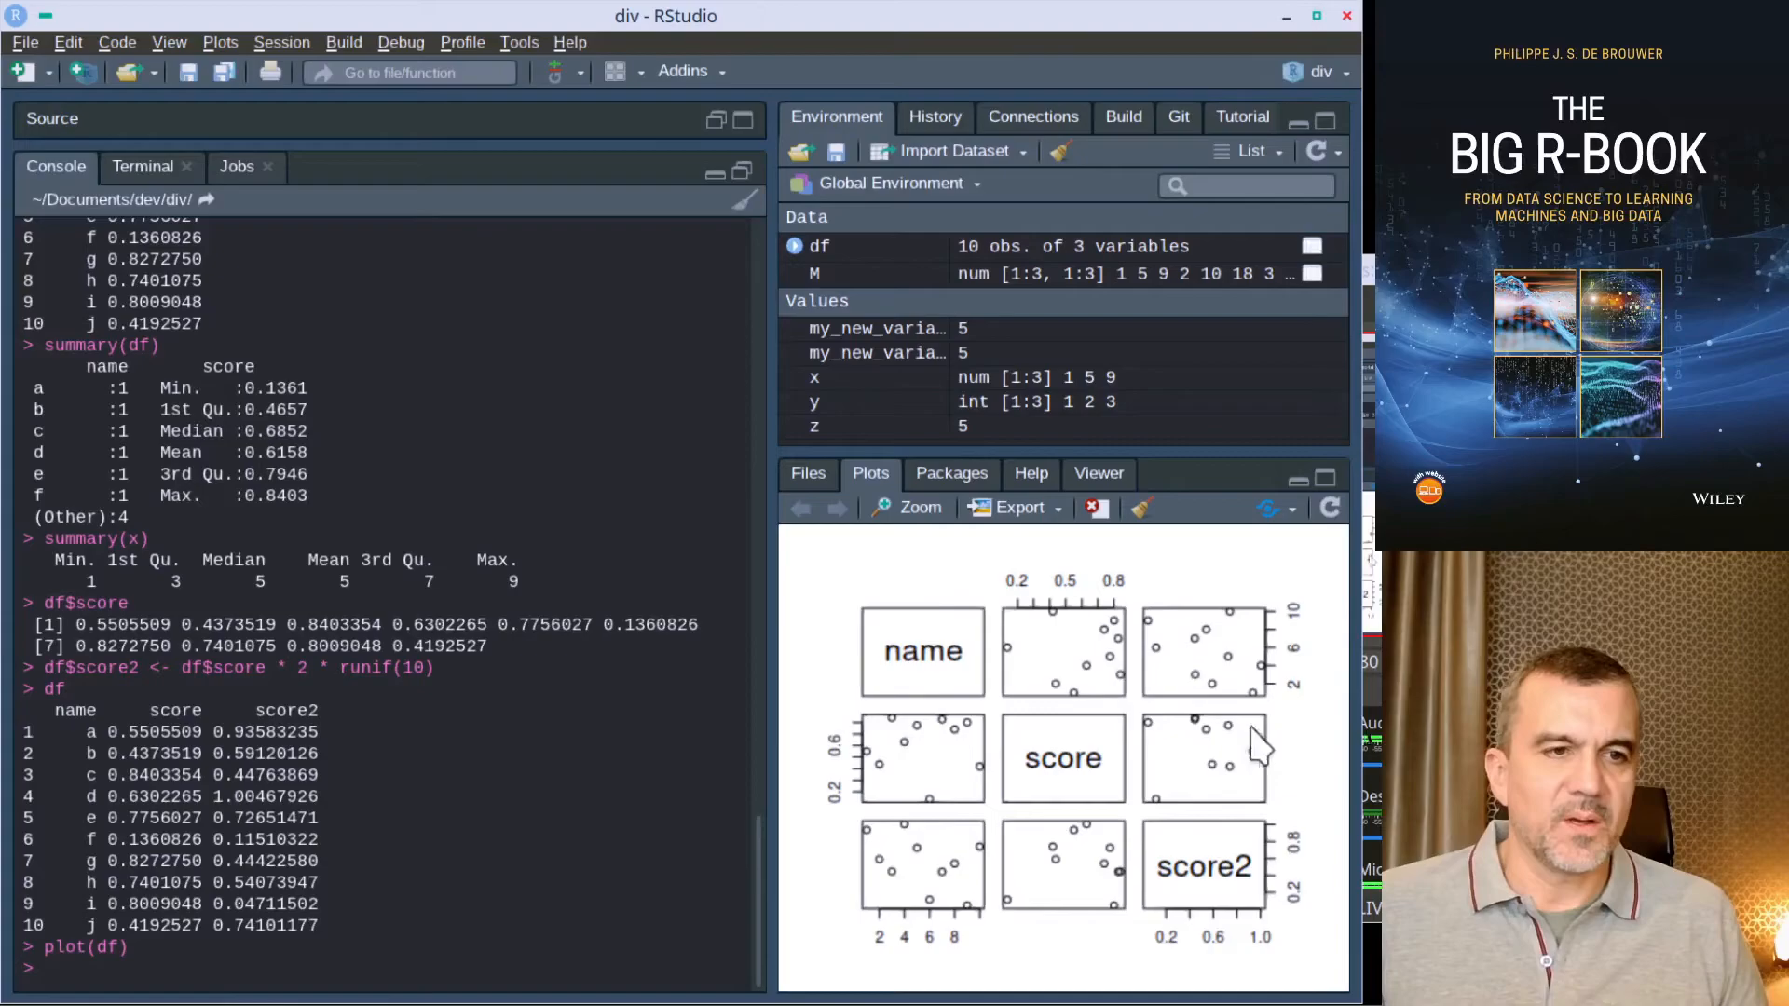
{"action": "mouse_move", "coordinate": [1066, 843]}
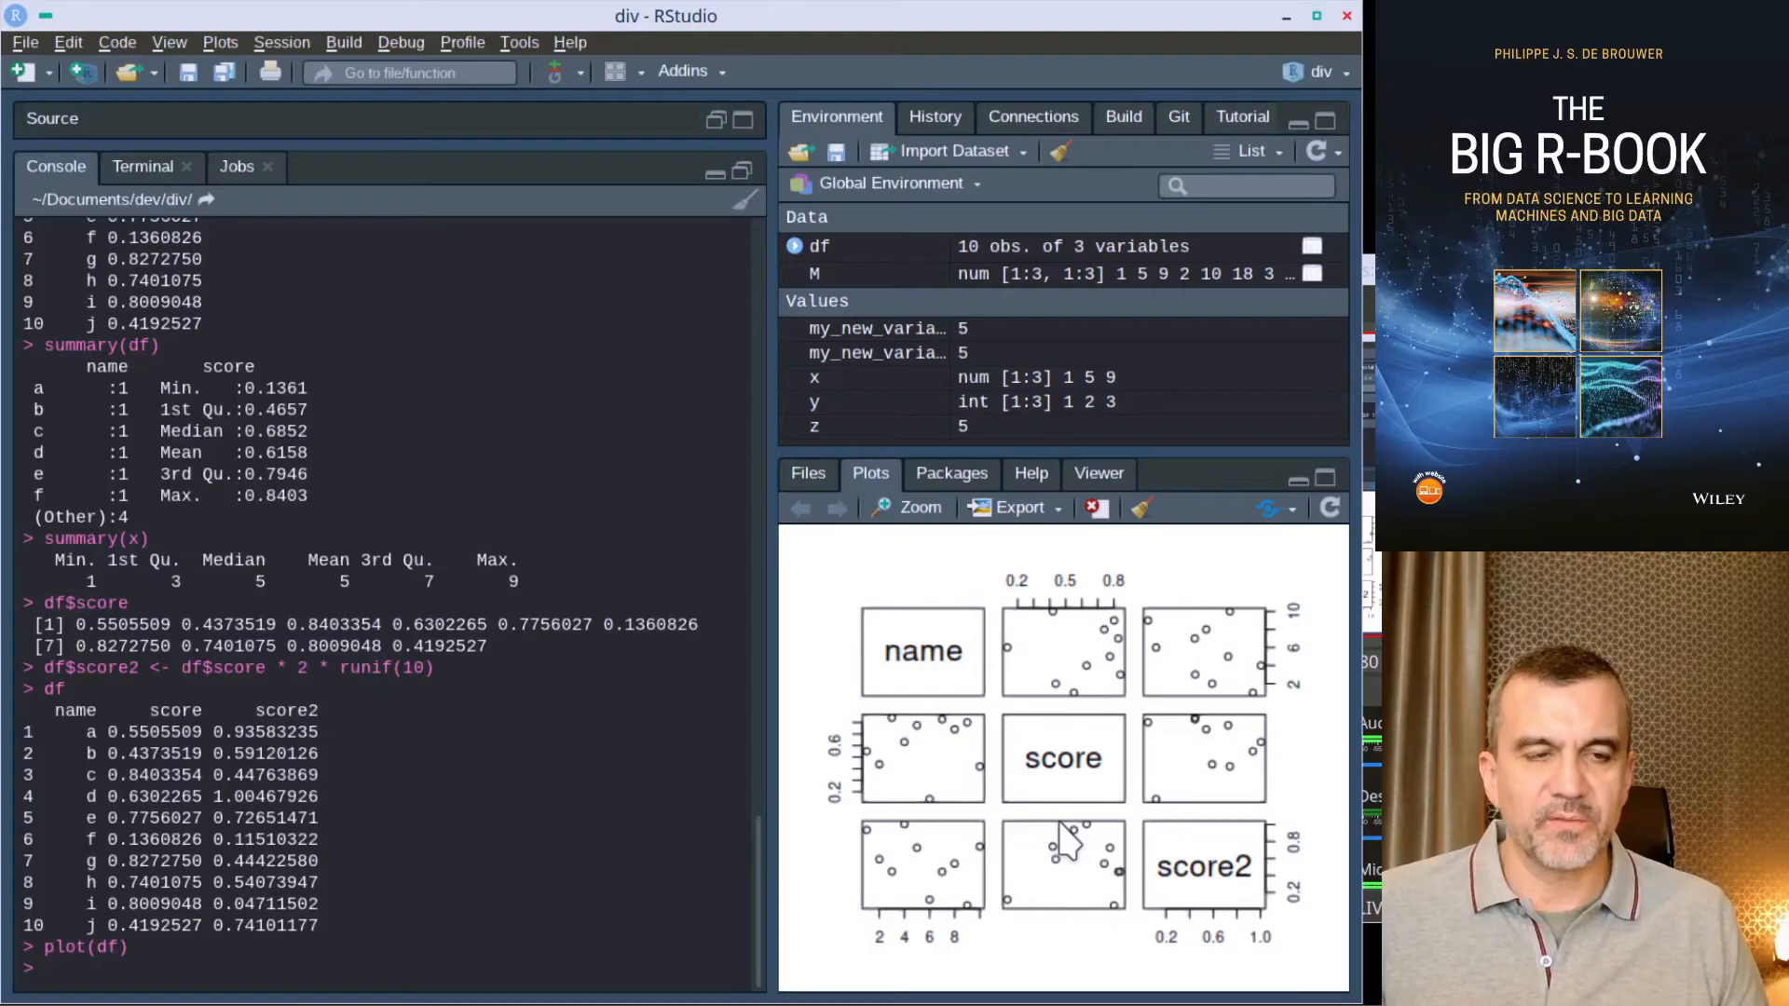
{"action": "mouse_move", "coordinate": [1066, 873]}
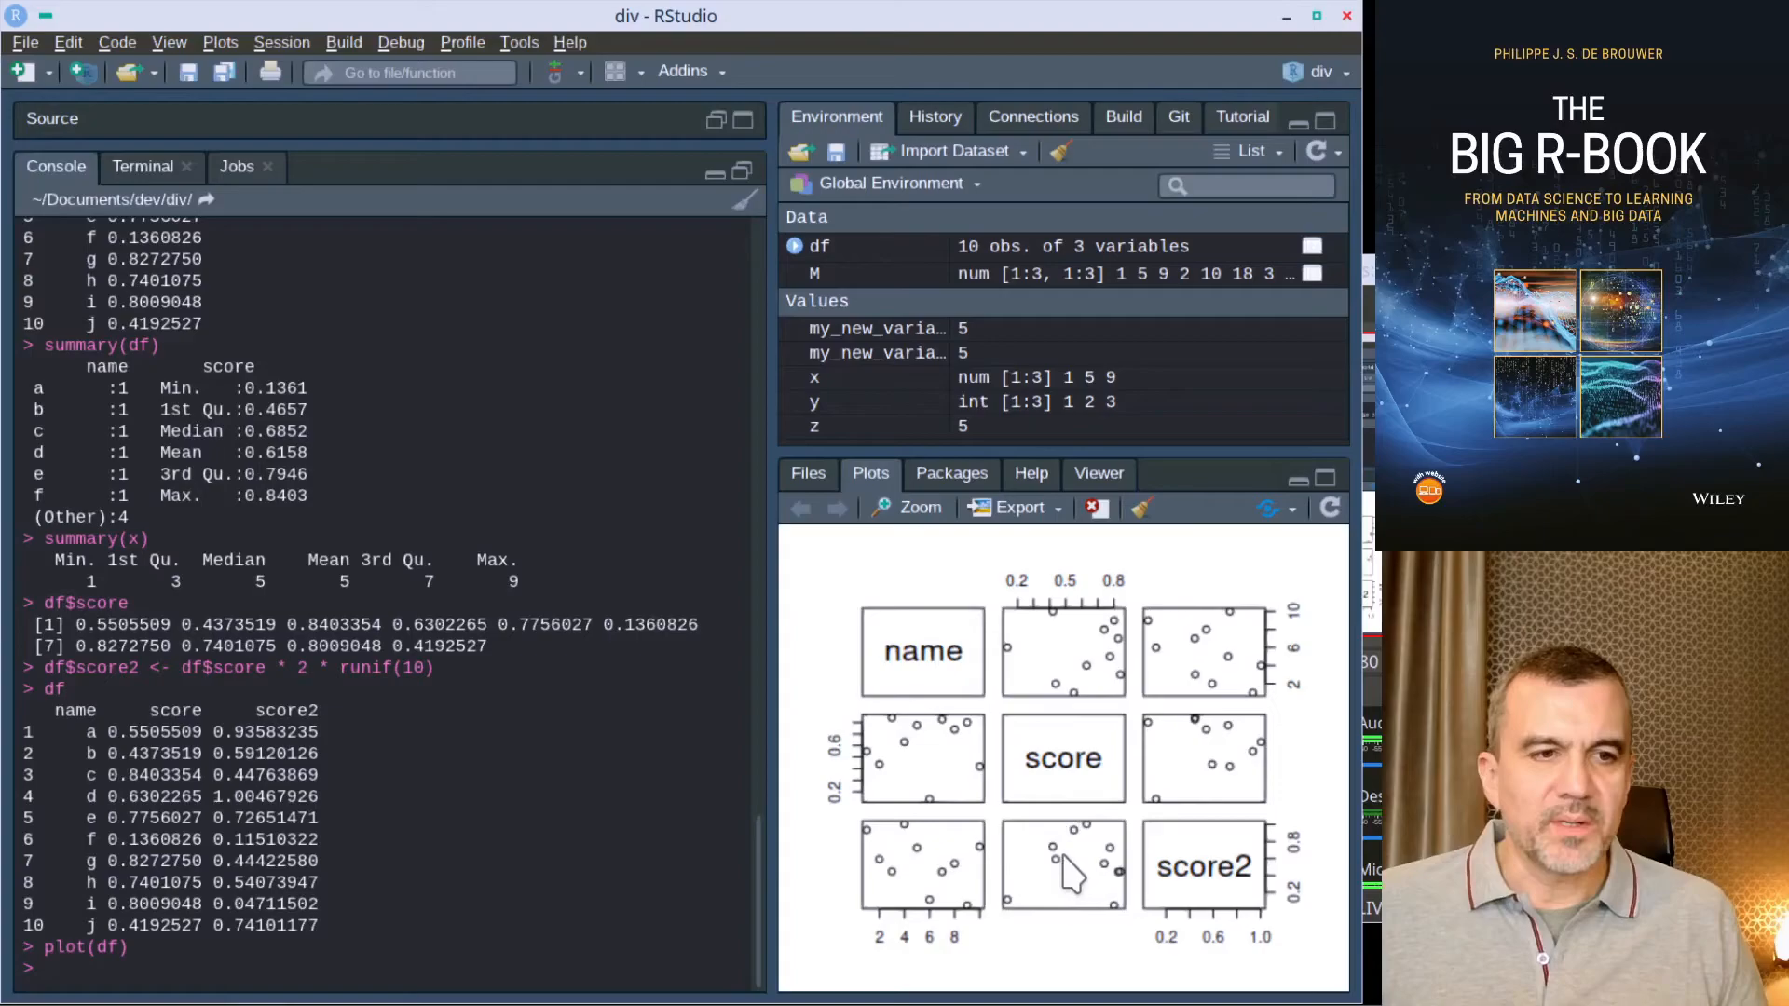
{"action": "mouse_move", "coordinate": [1096, 844]}
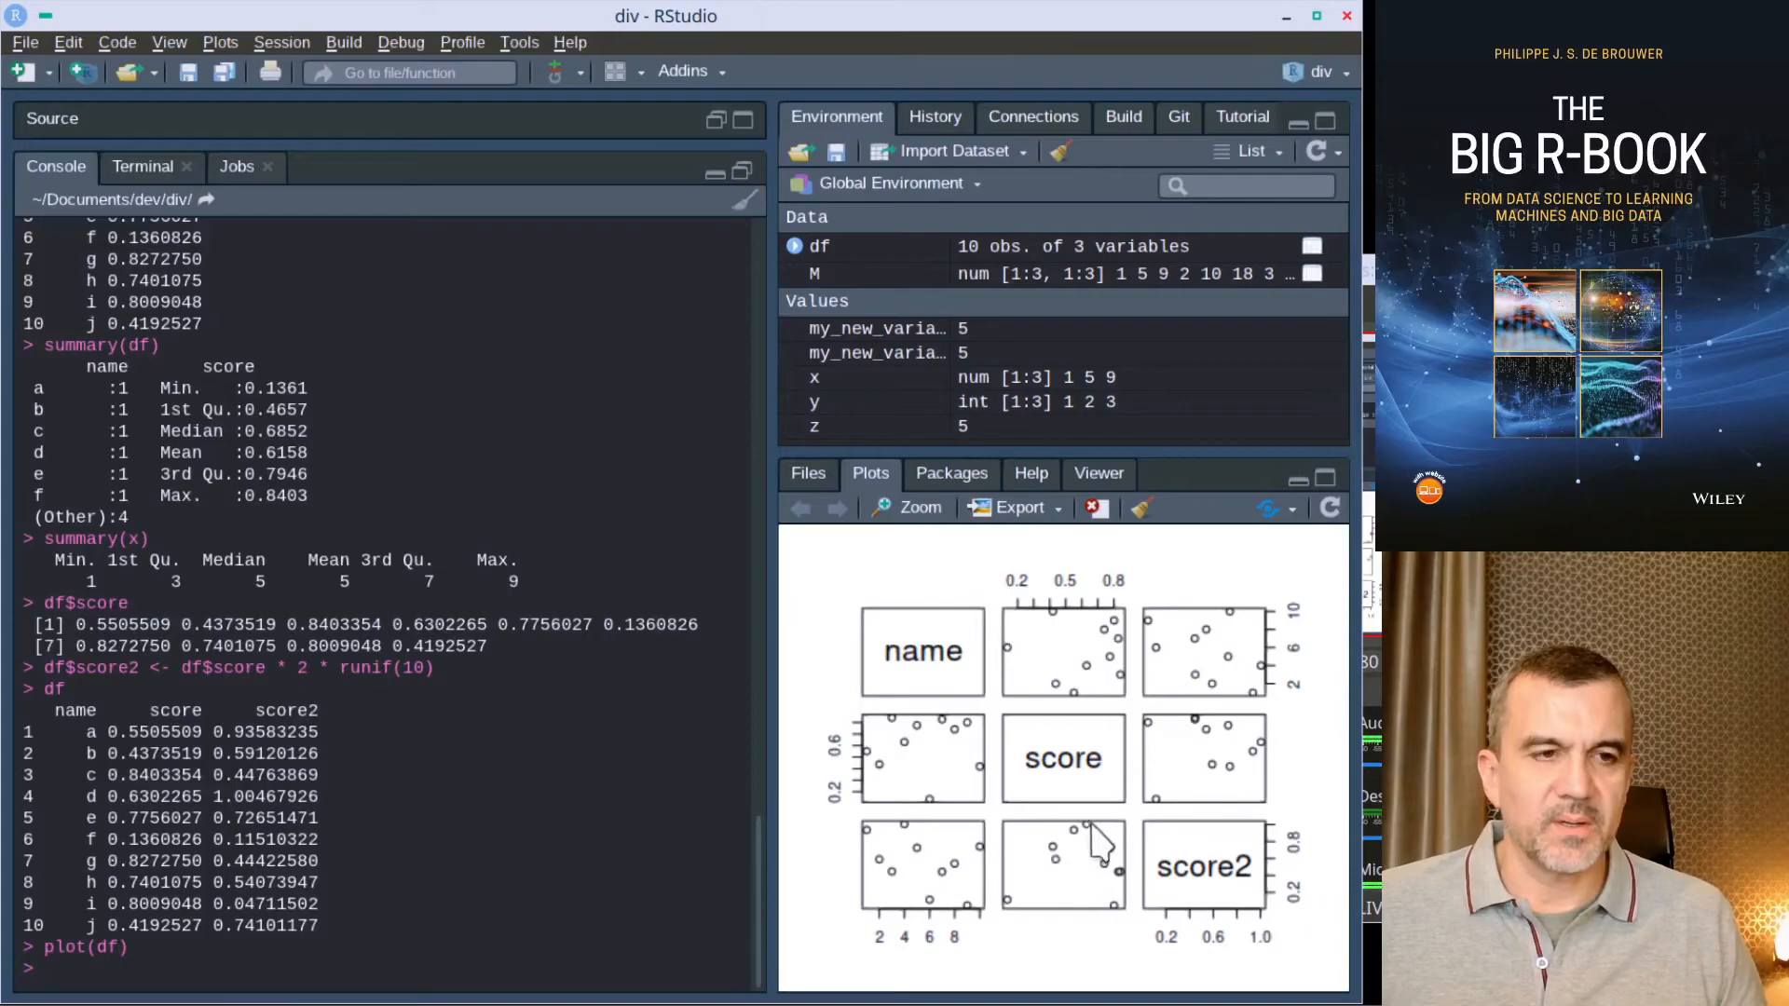
{"action": "mouse_move", "coordinate": [1038, 901]}
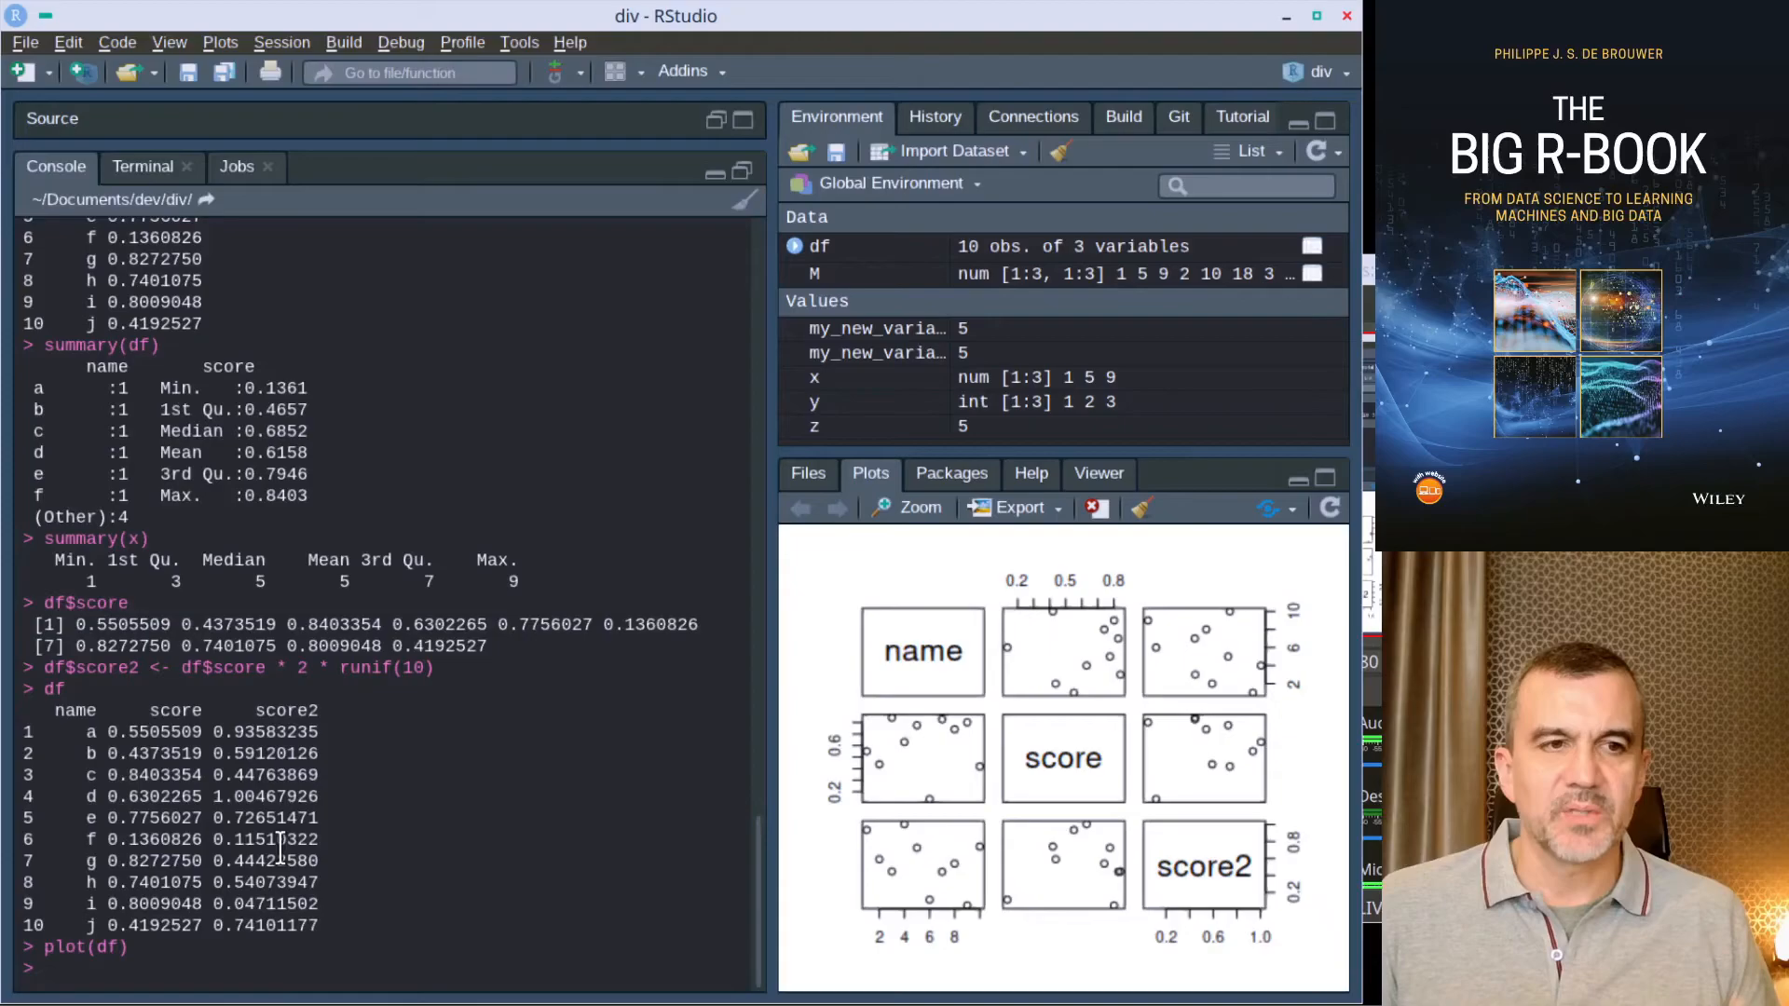
{"action": "mouse_move", "coordinate": [416, 211]}
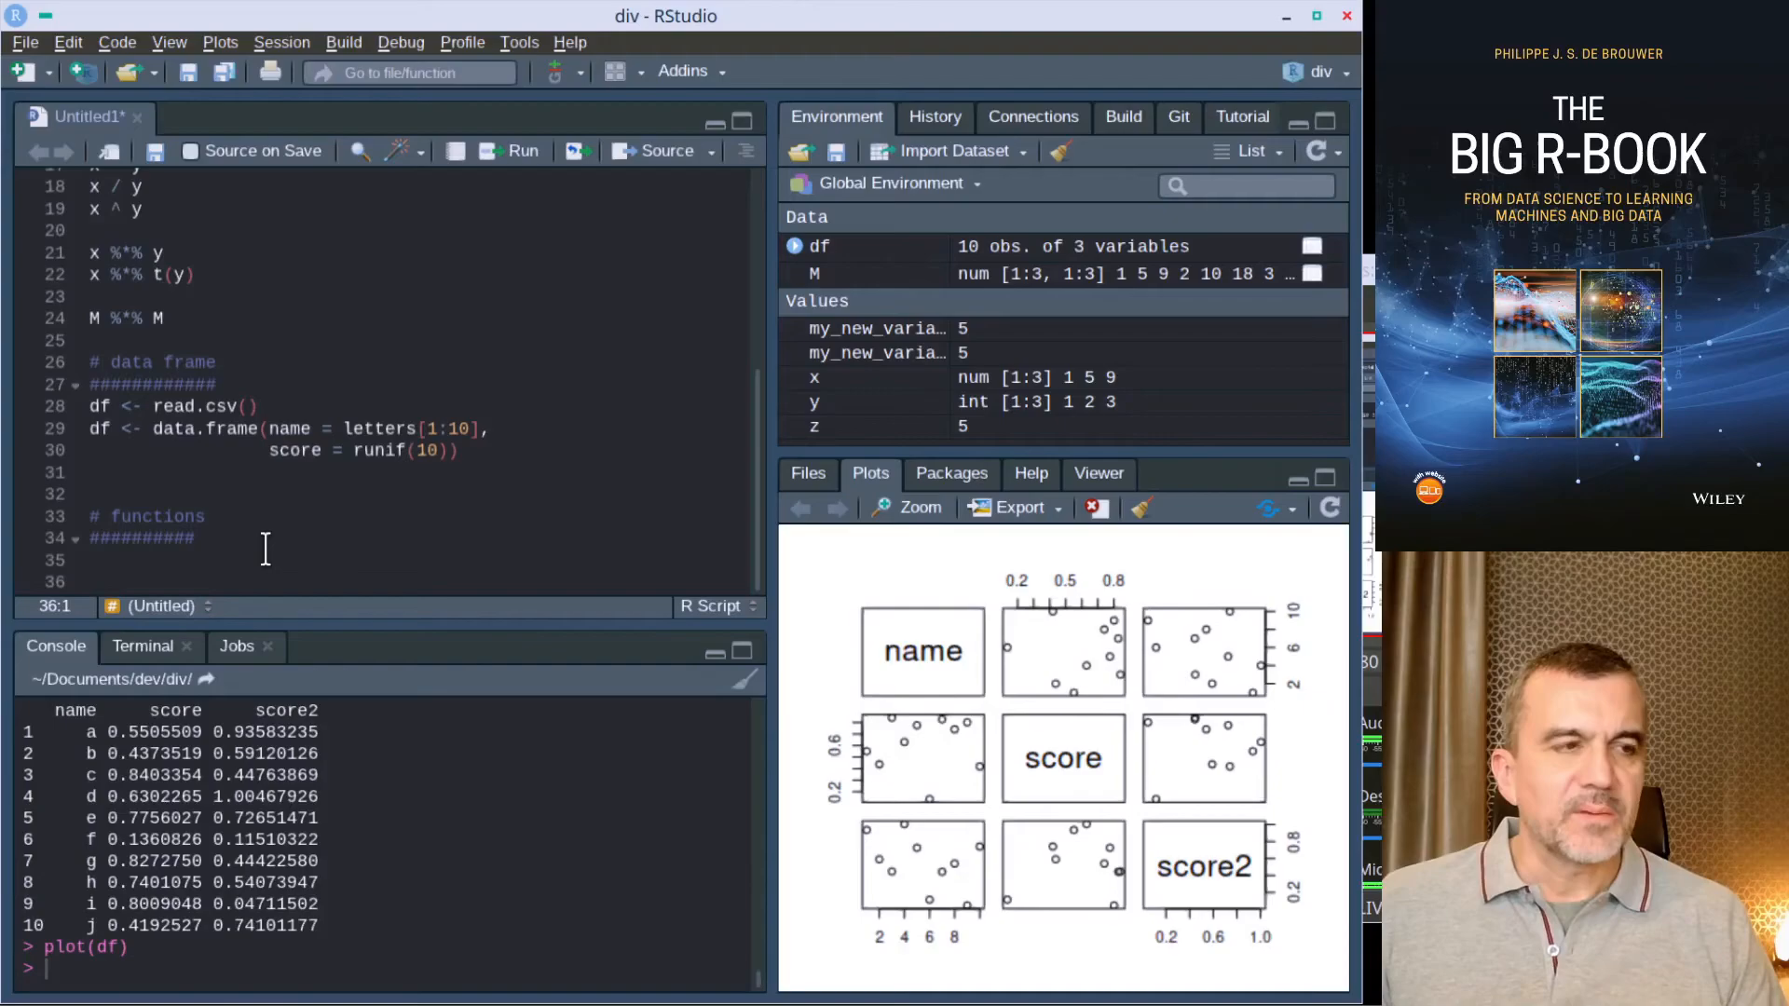
Step: Write f <- function(x) x^2 * pi under the # functions comment in the script
{"action": "type", "text": "f <-"}
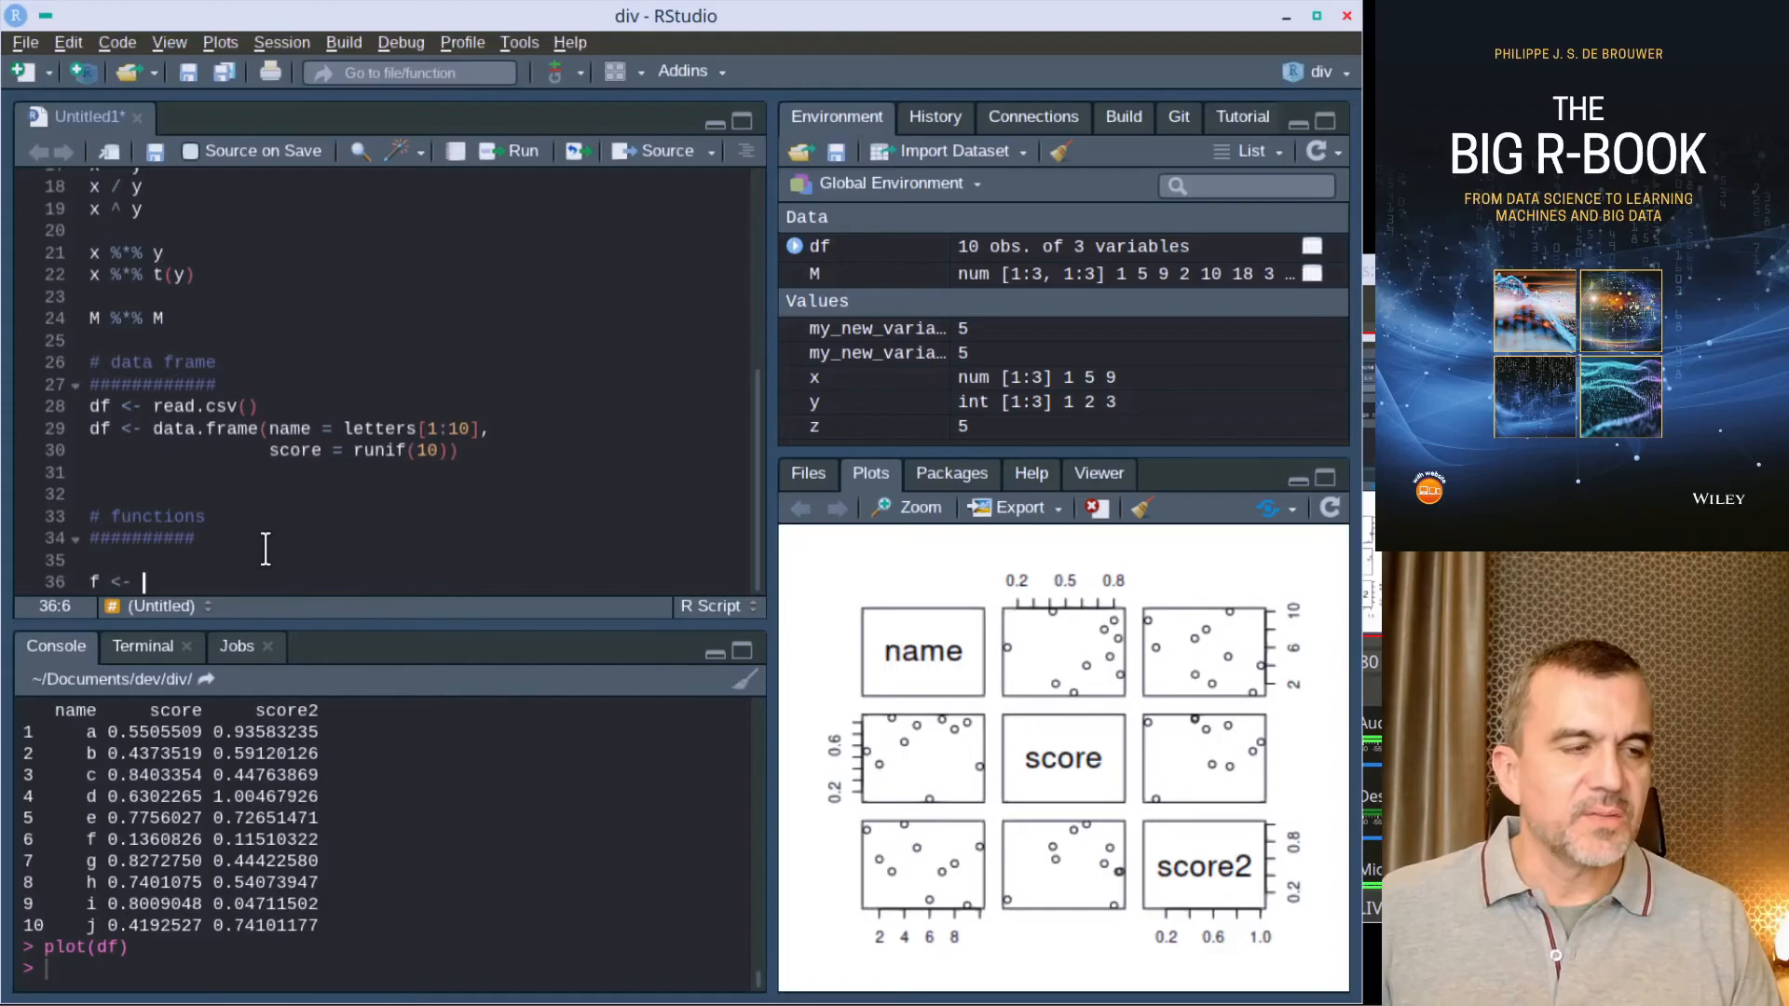
{"action": "type", "text": "function("}
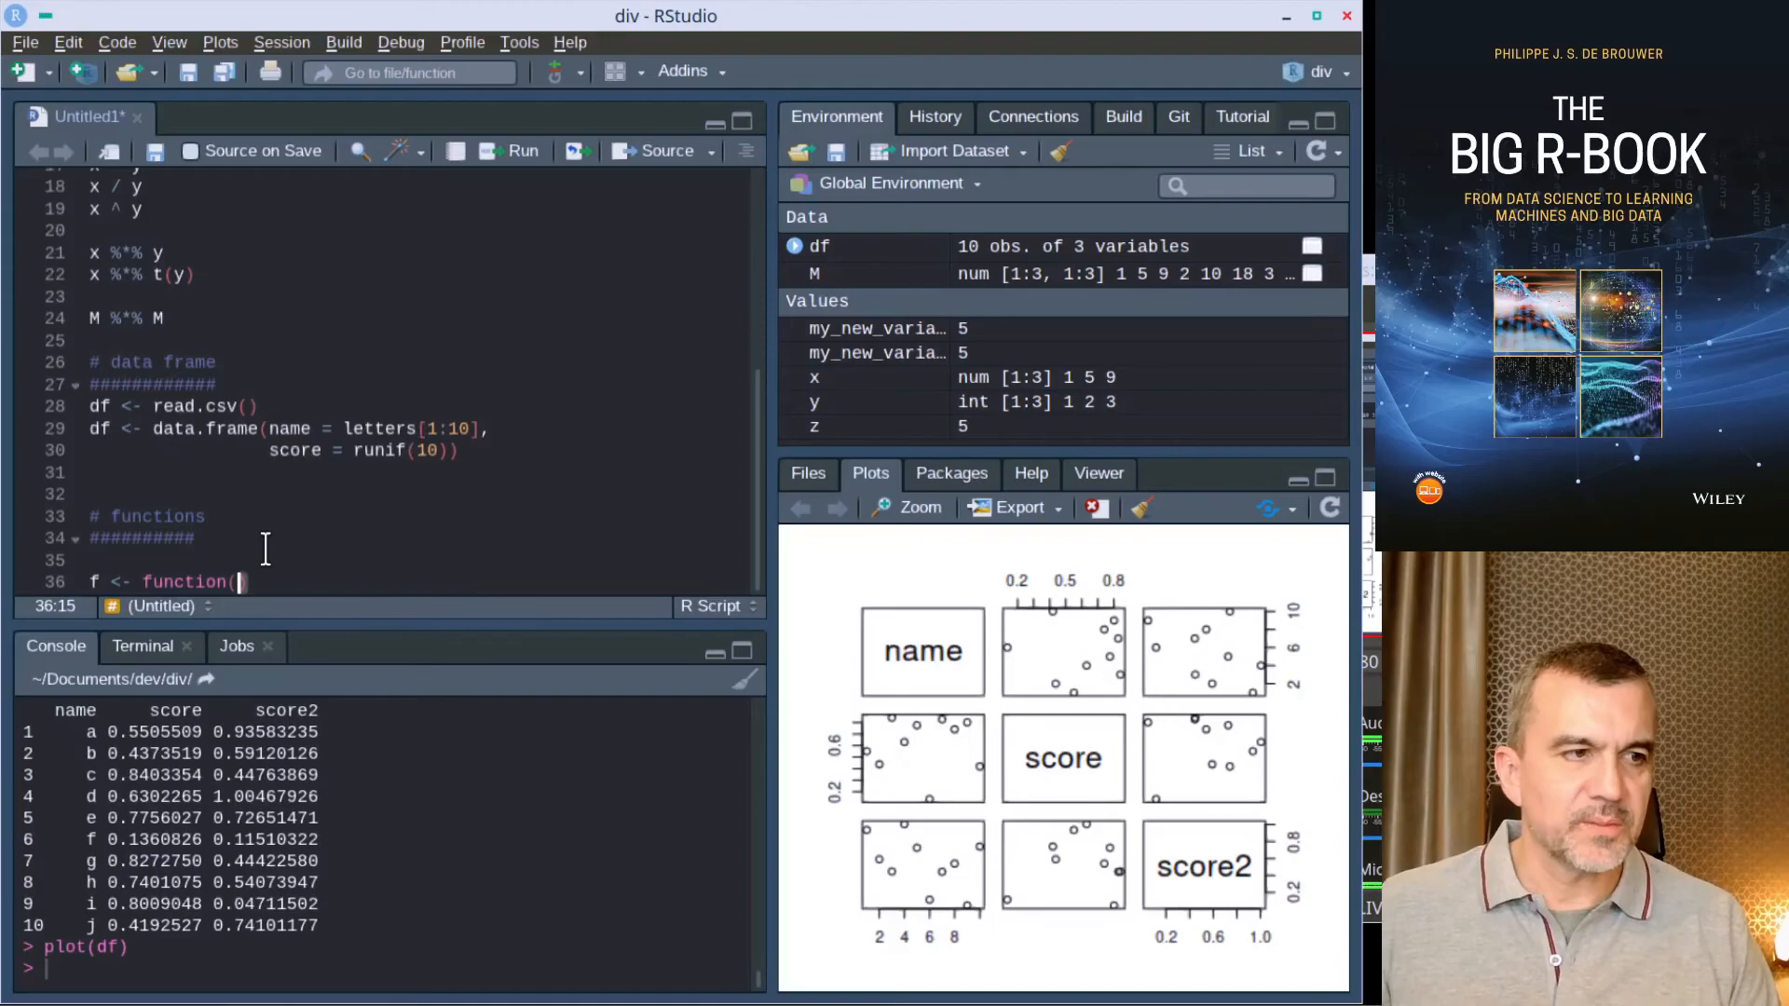
{"action": "type", "text": "x"}
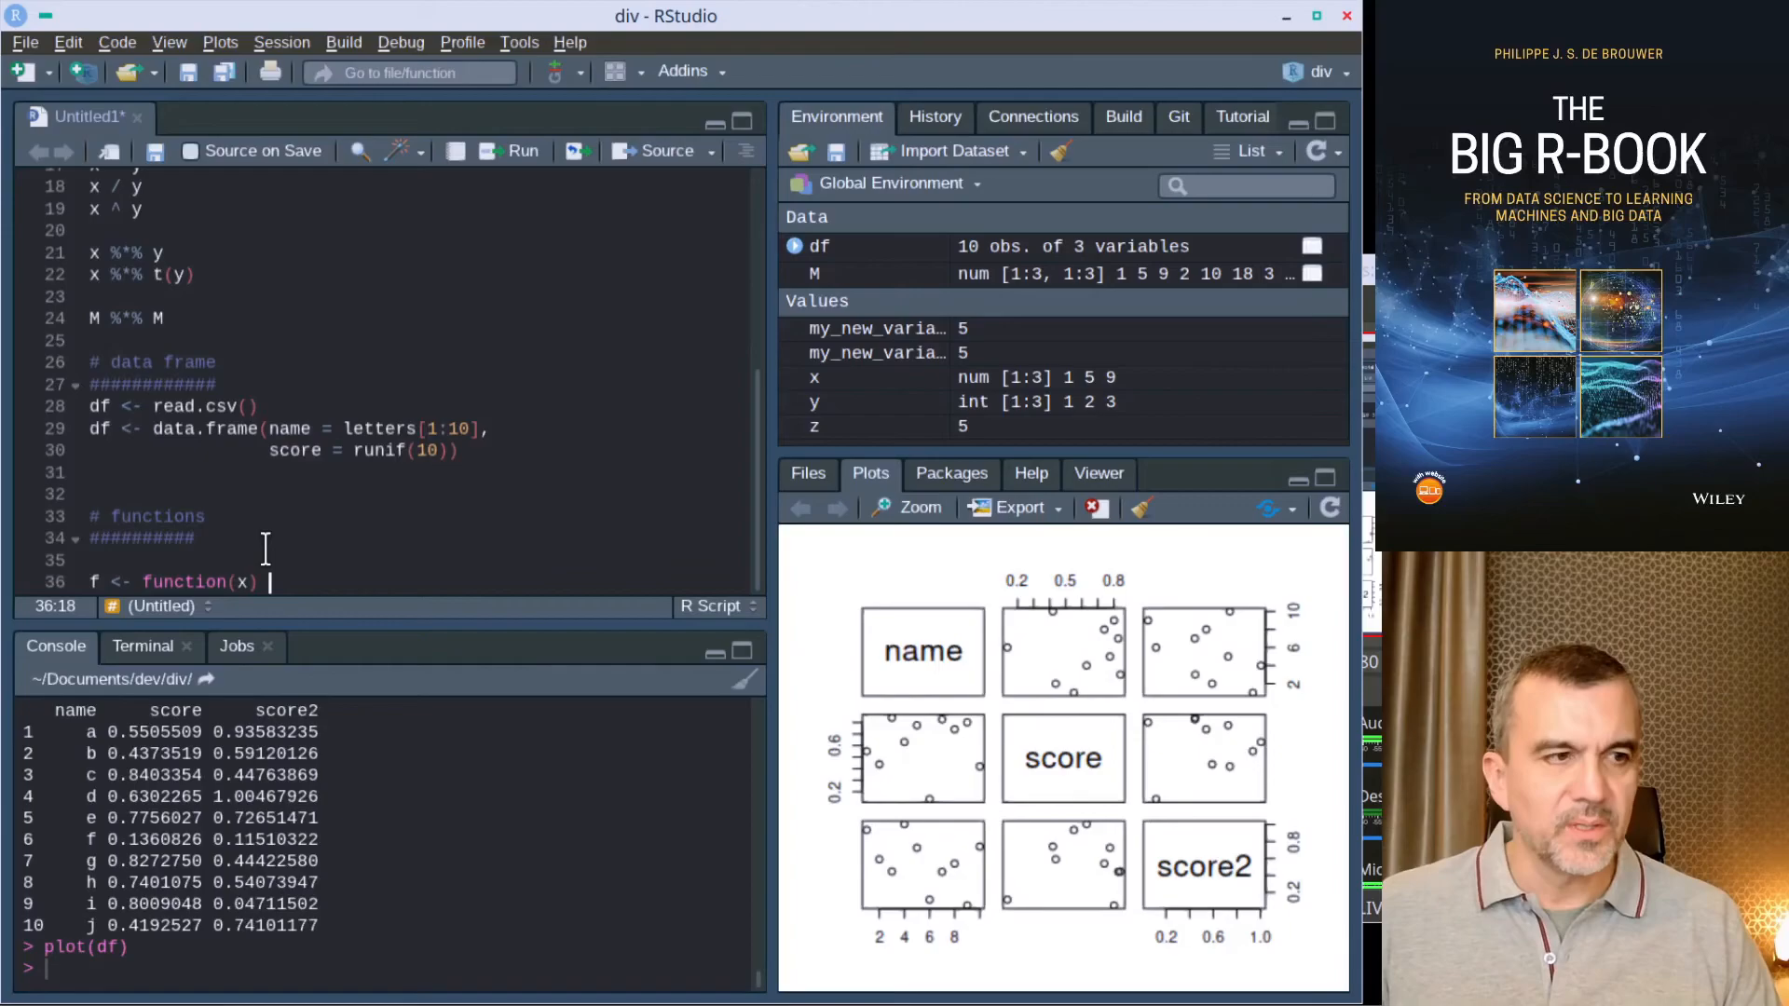
{"action": "type", "text": "x^2"}
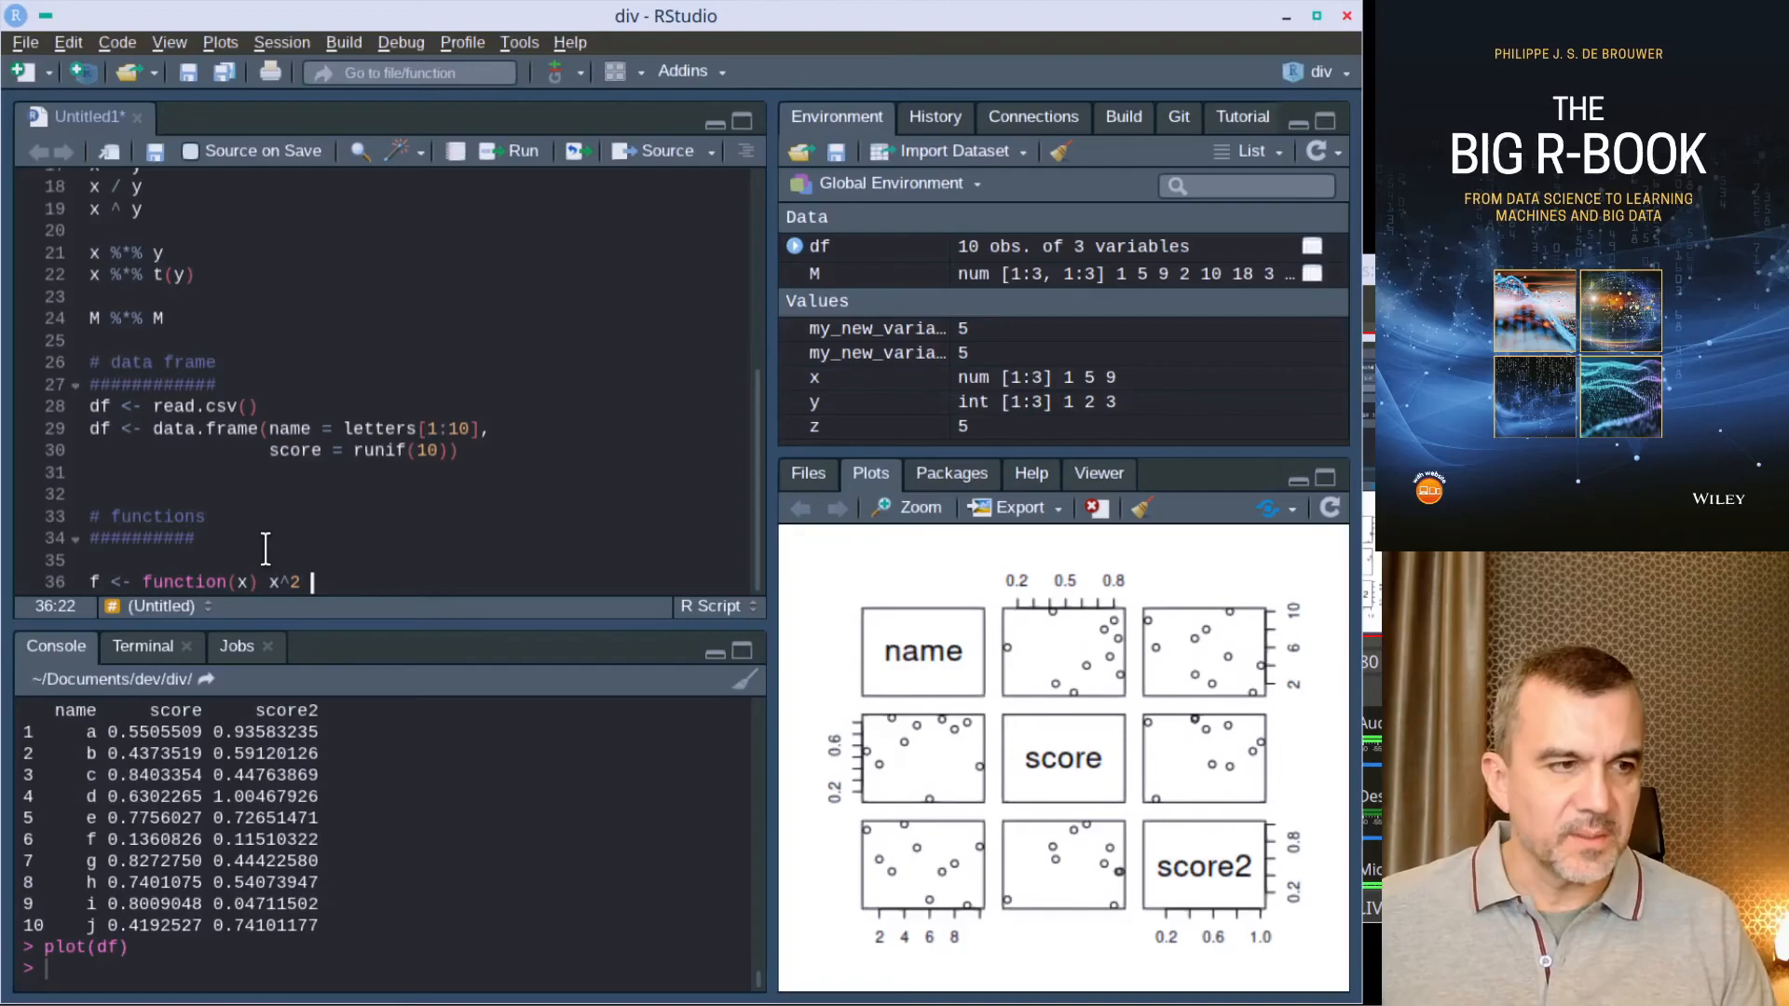
{"action": "type", "text": "* pi"}
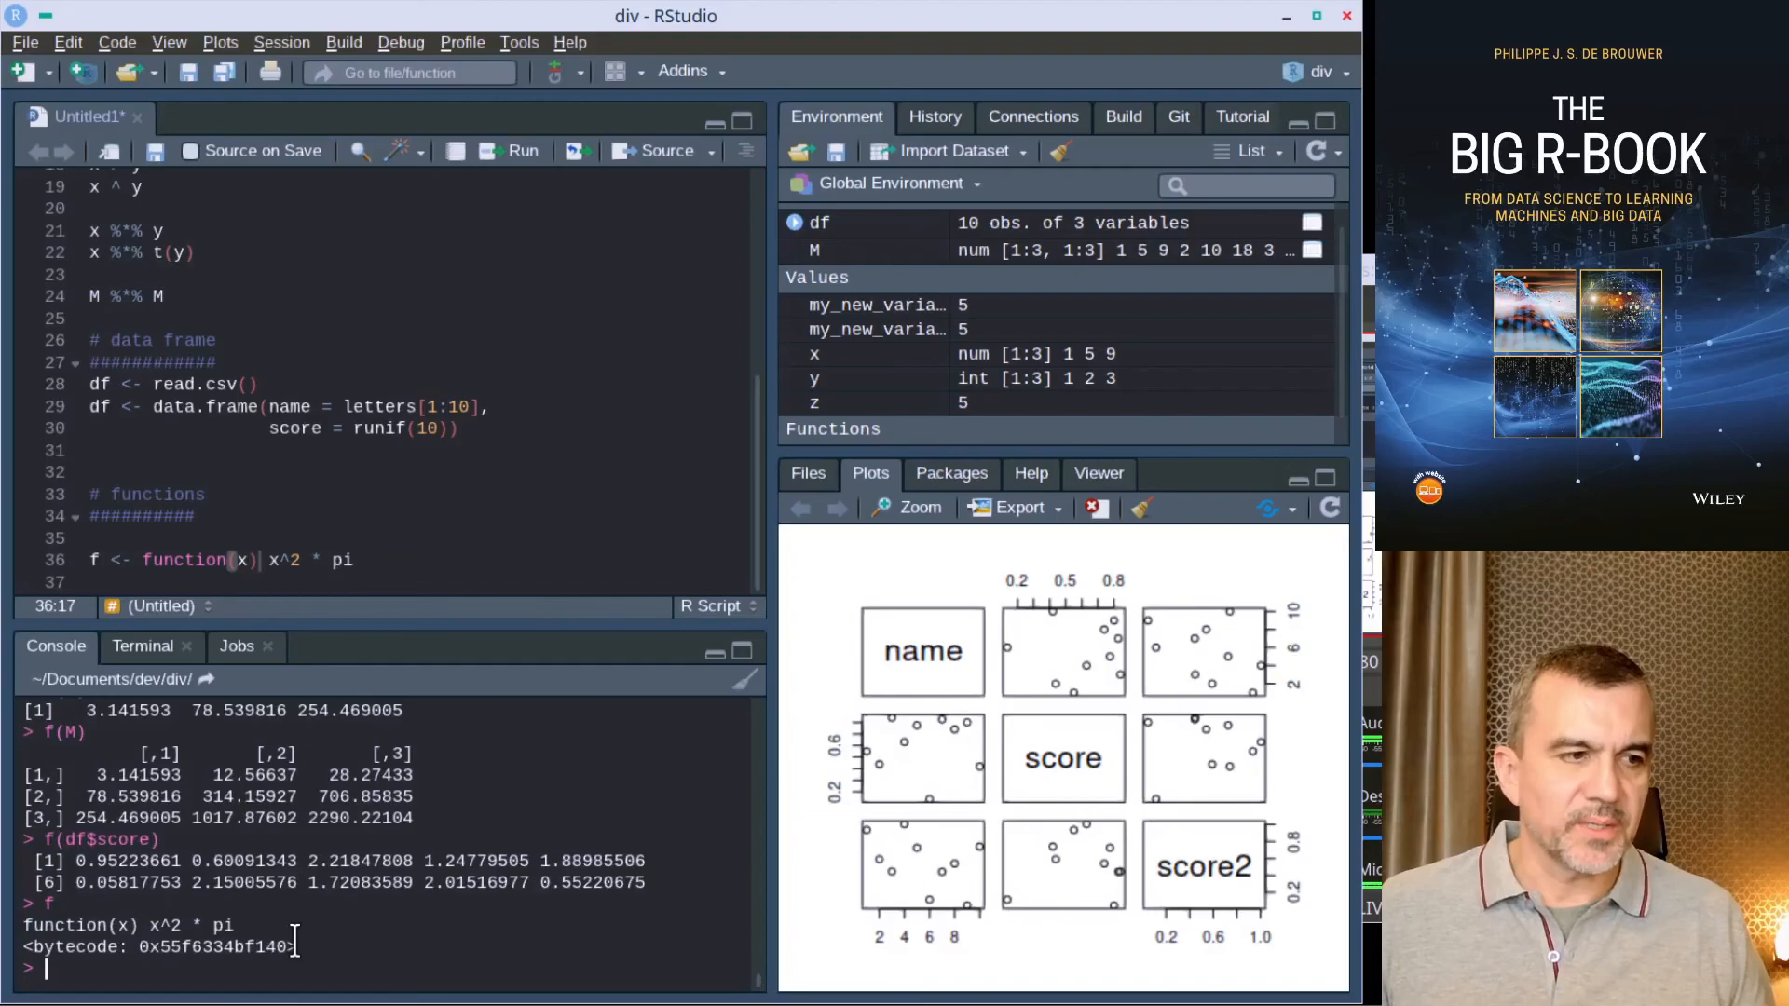
Step: Select x^2 * pi in f's definition to move the body onto its own braced line
{"action": "left_click_drag", "start_coordinate": [150, 926], "coordinate": [235, 926]}
{"action": "type", "text": "{"}
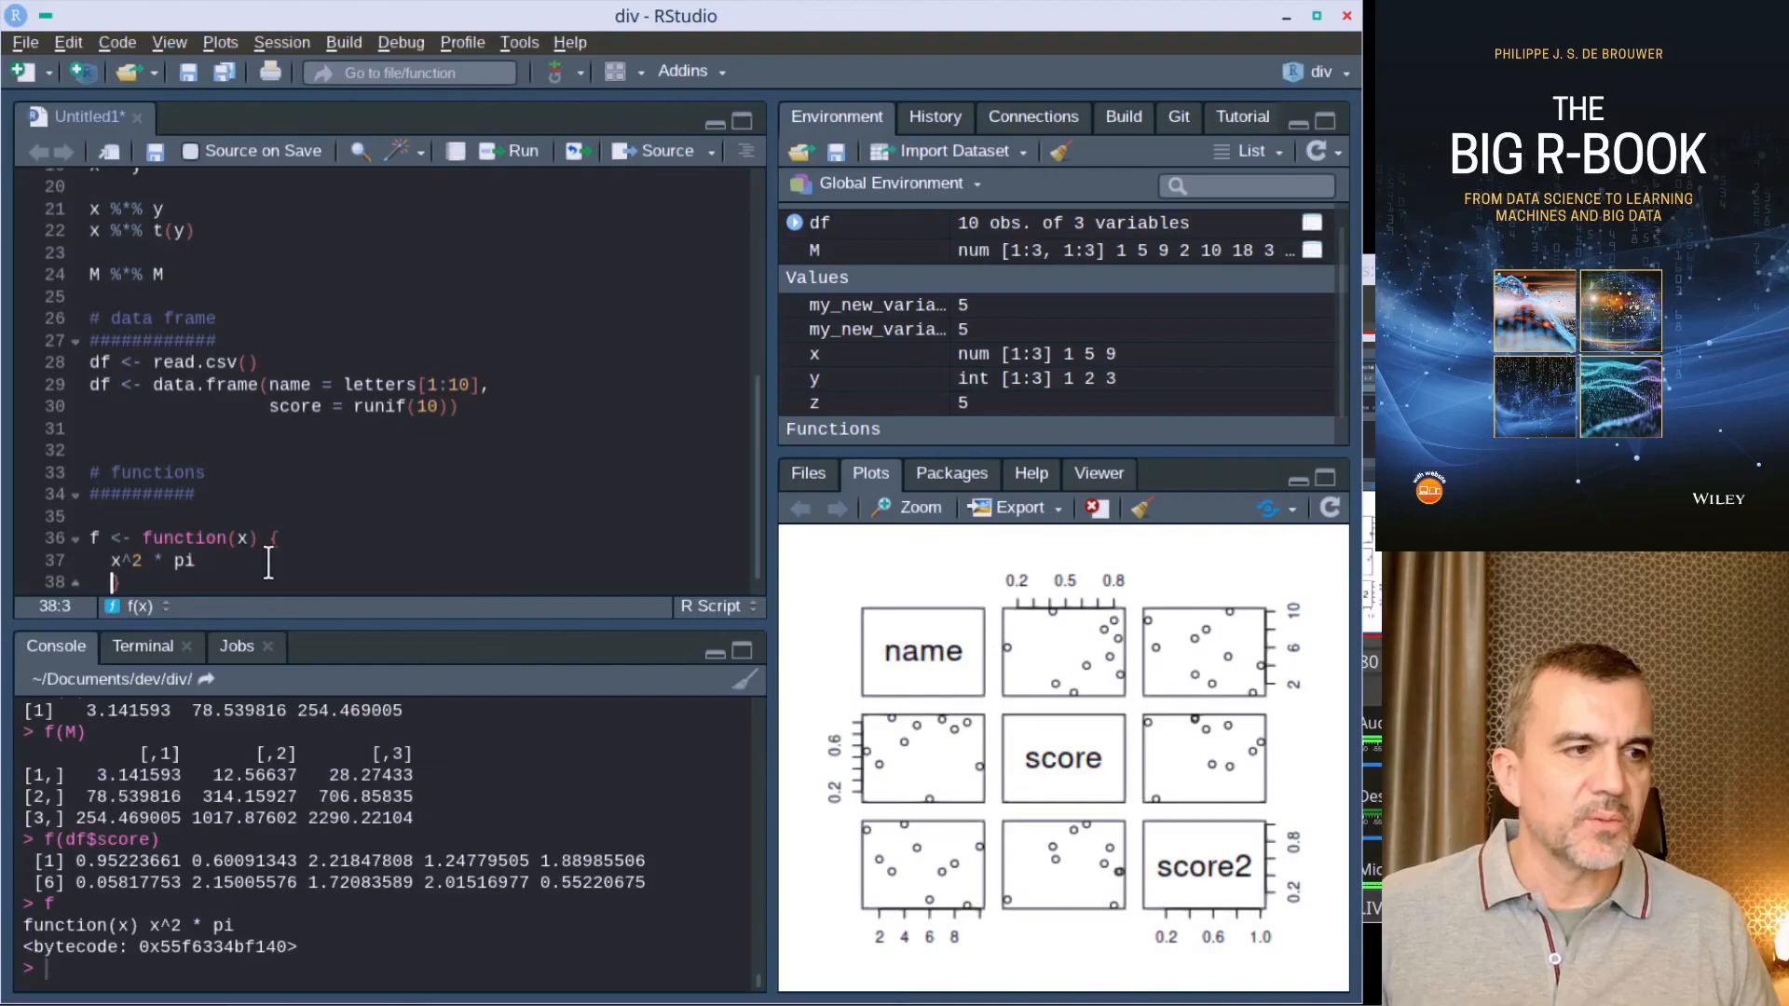
Step: Start a comment '# cir' above the x^2 * pi body inside f's braces
{"action": "type", "text": "# cir"}
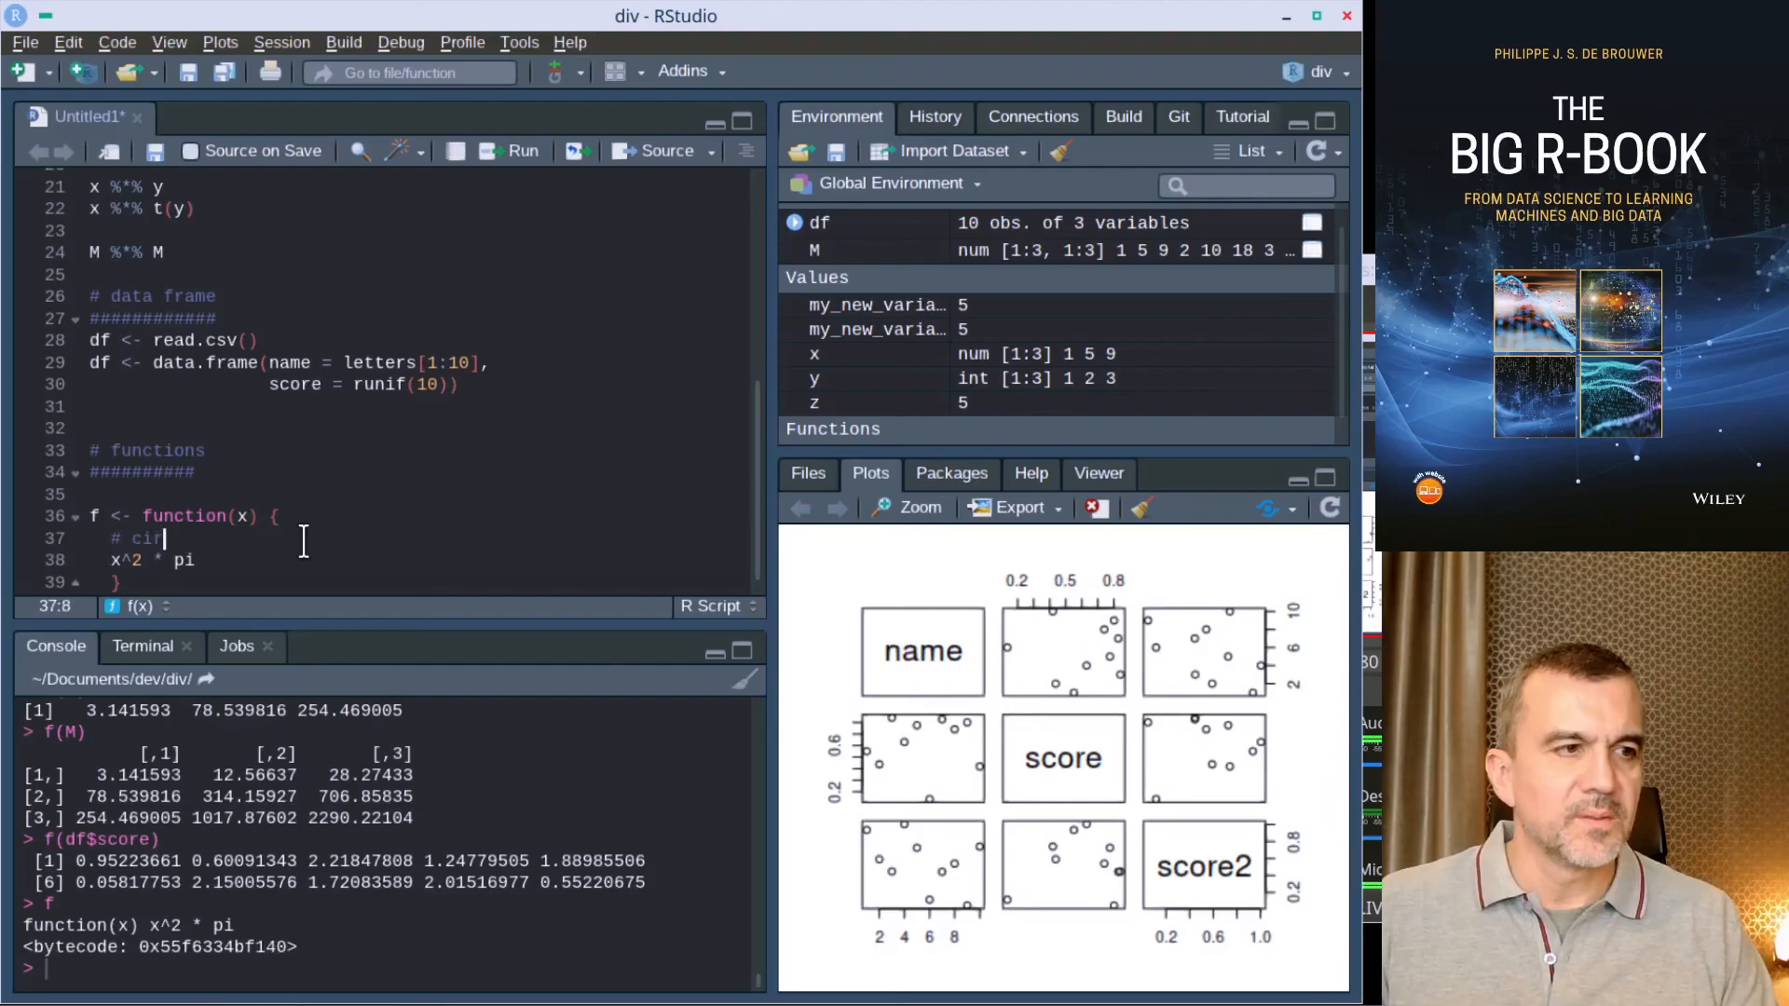